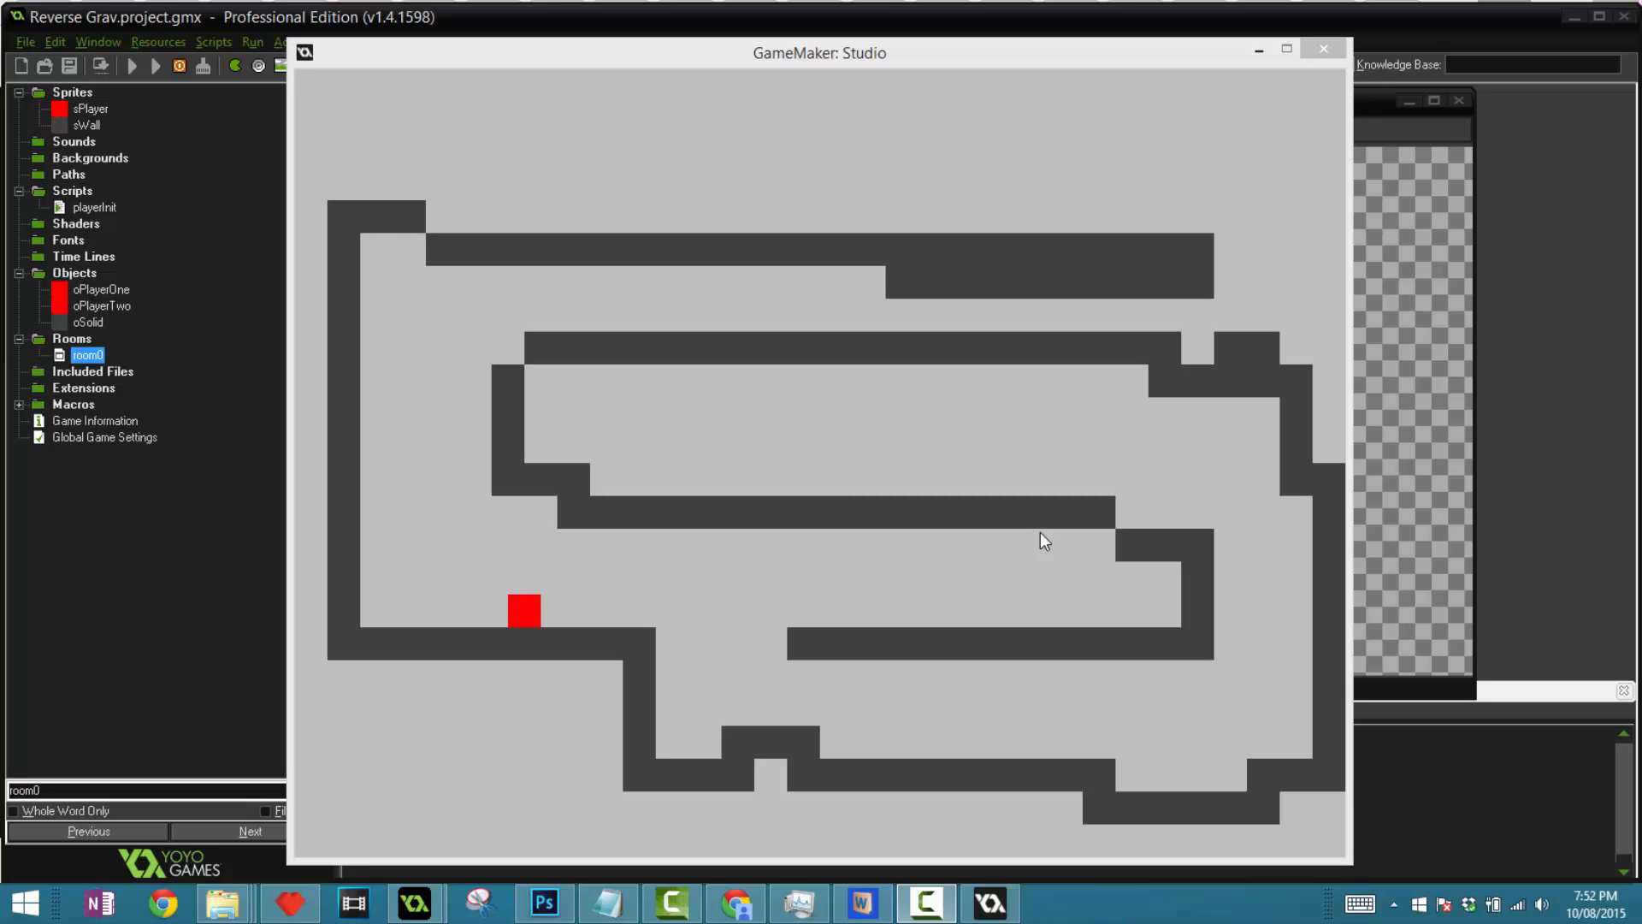
mouse_move(1035, 543)
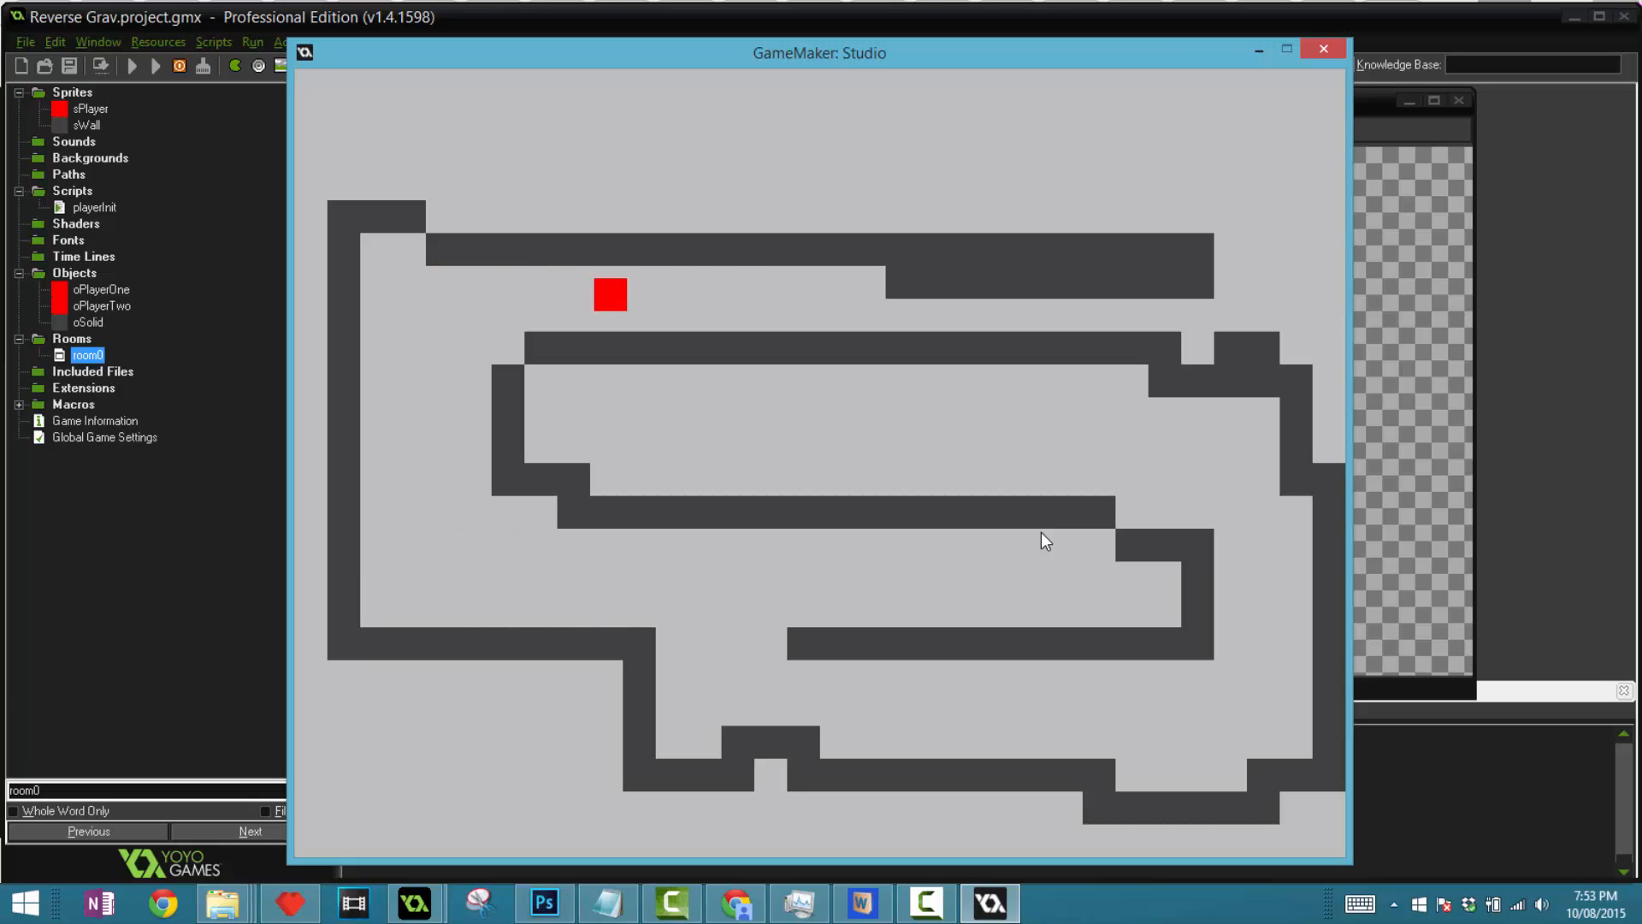
- Move the red player block from the lower-left floor up onto the middle platform
drag(610, 296, 393, 347)
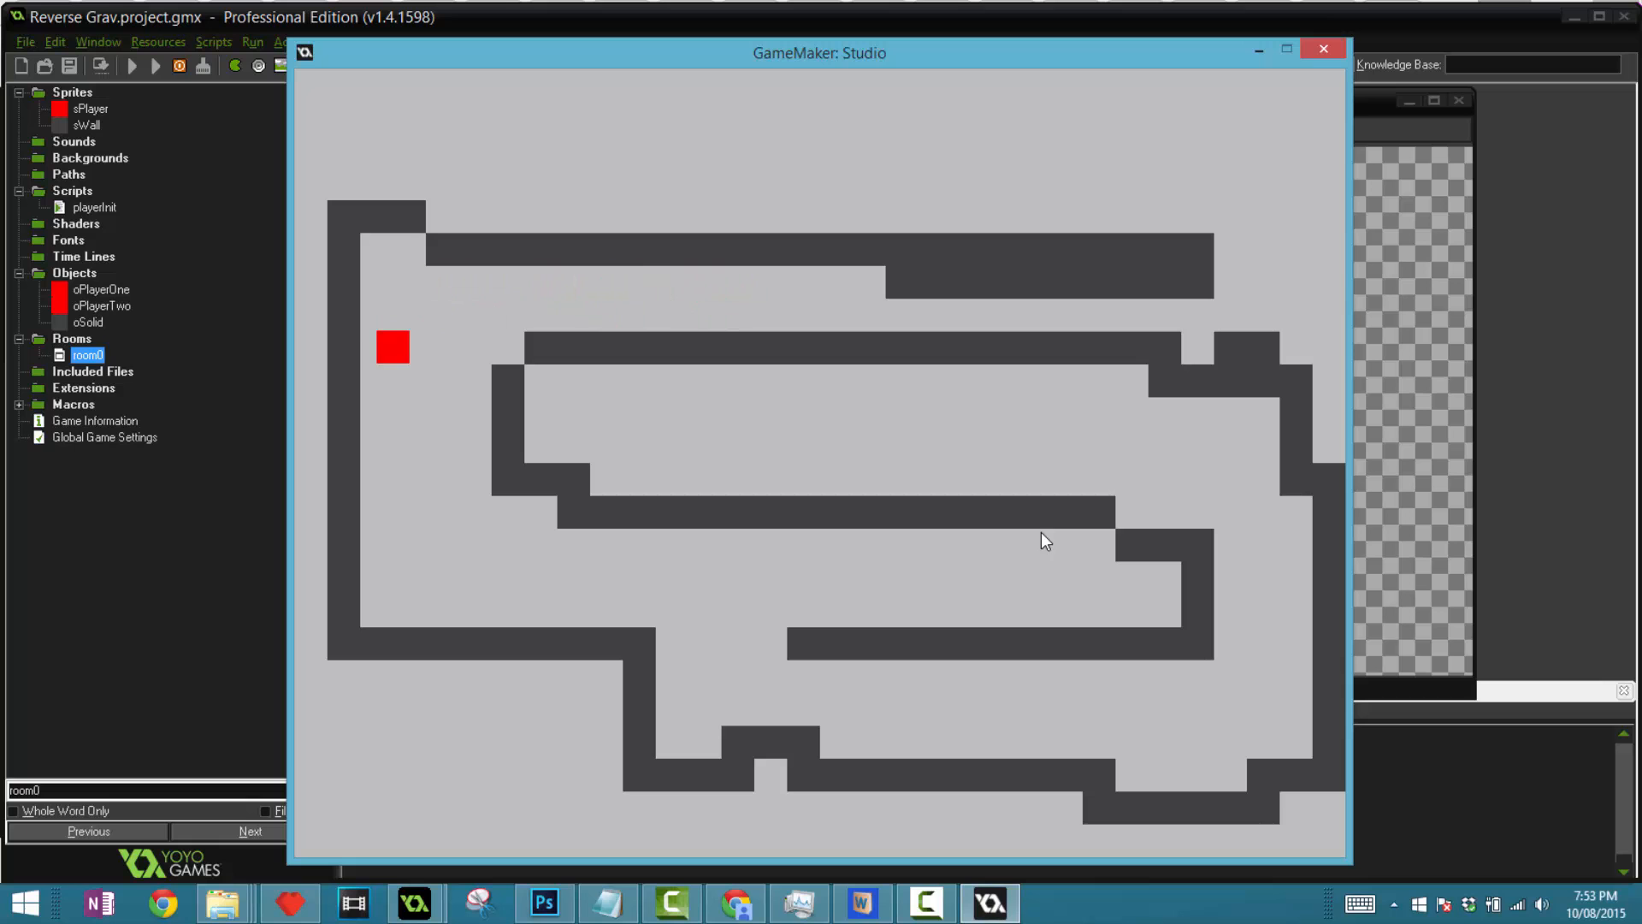
drag(394, 347, 610, 282)
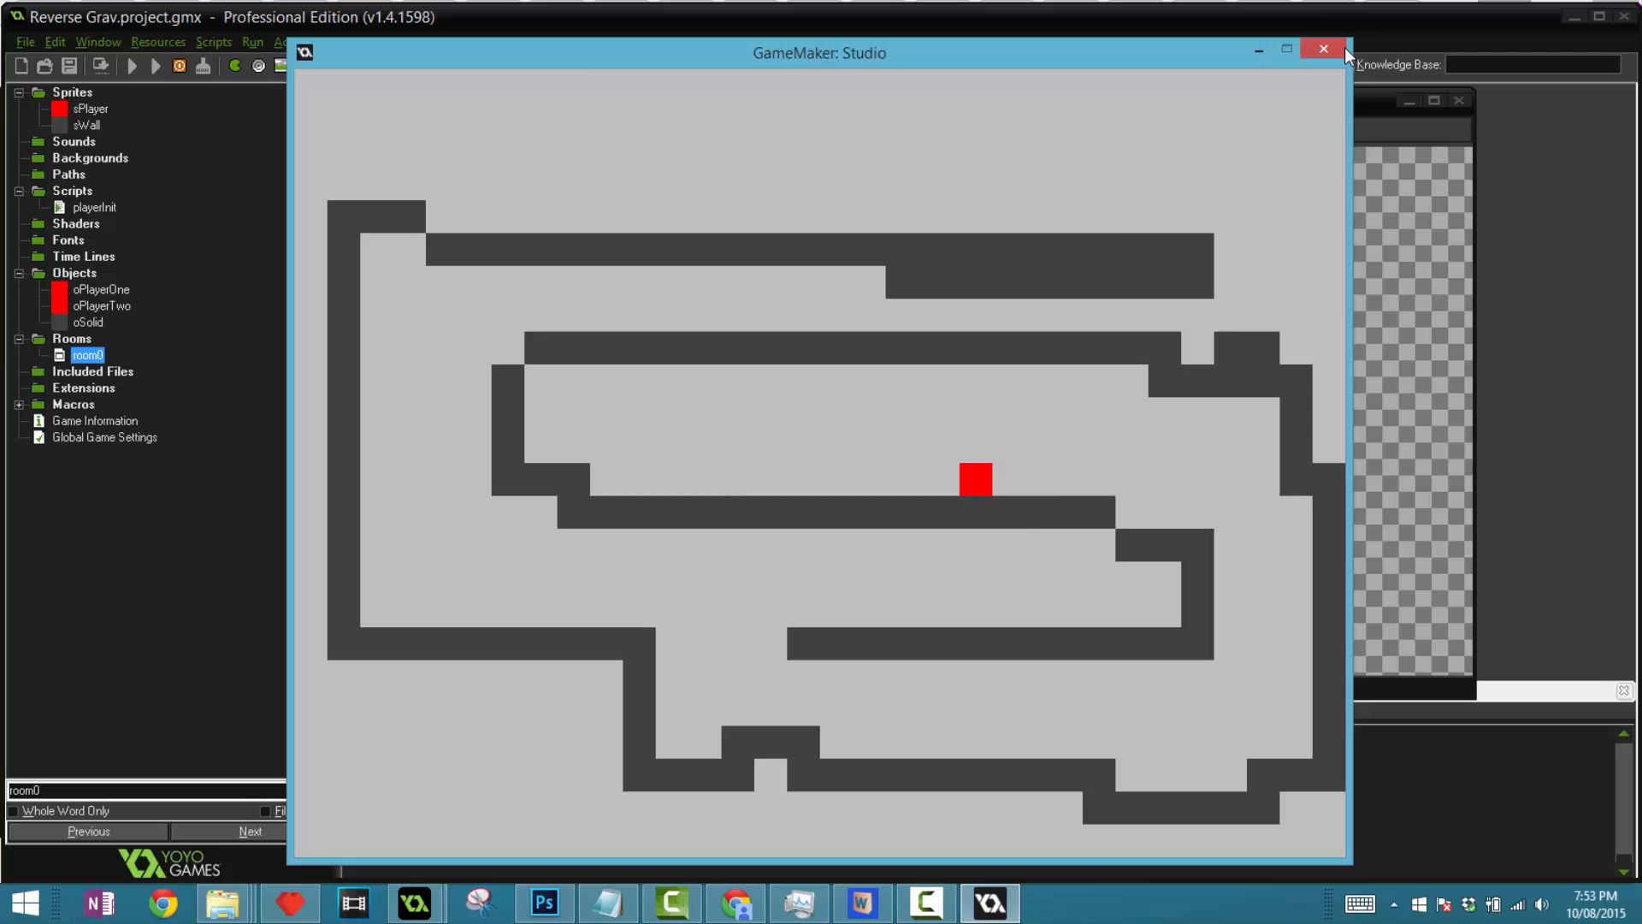
- Stop the running game and return to the rmTest room editor
click(1324, 50)
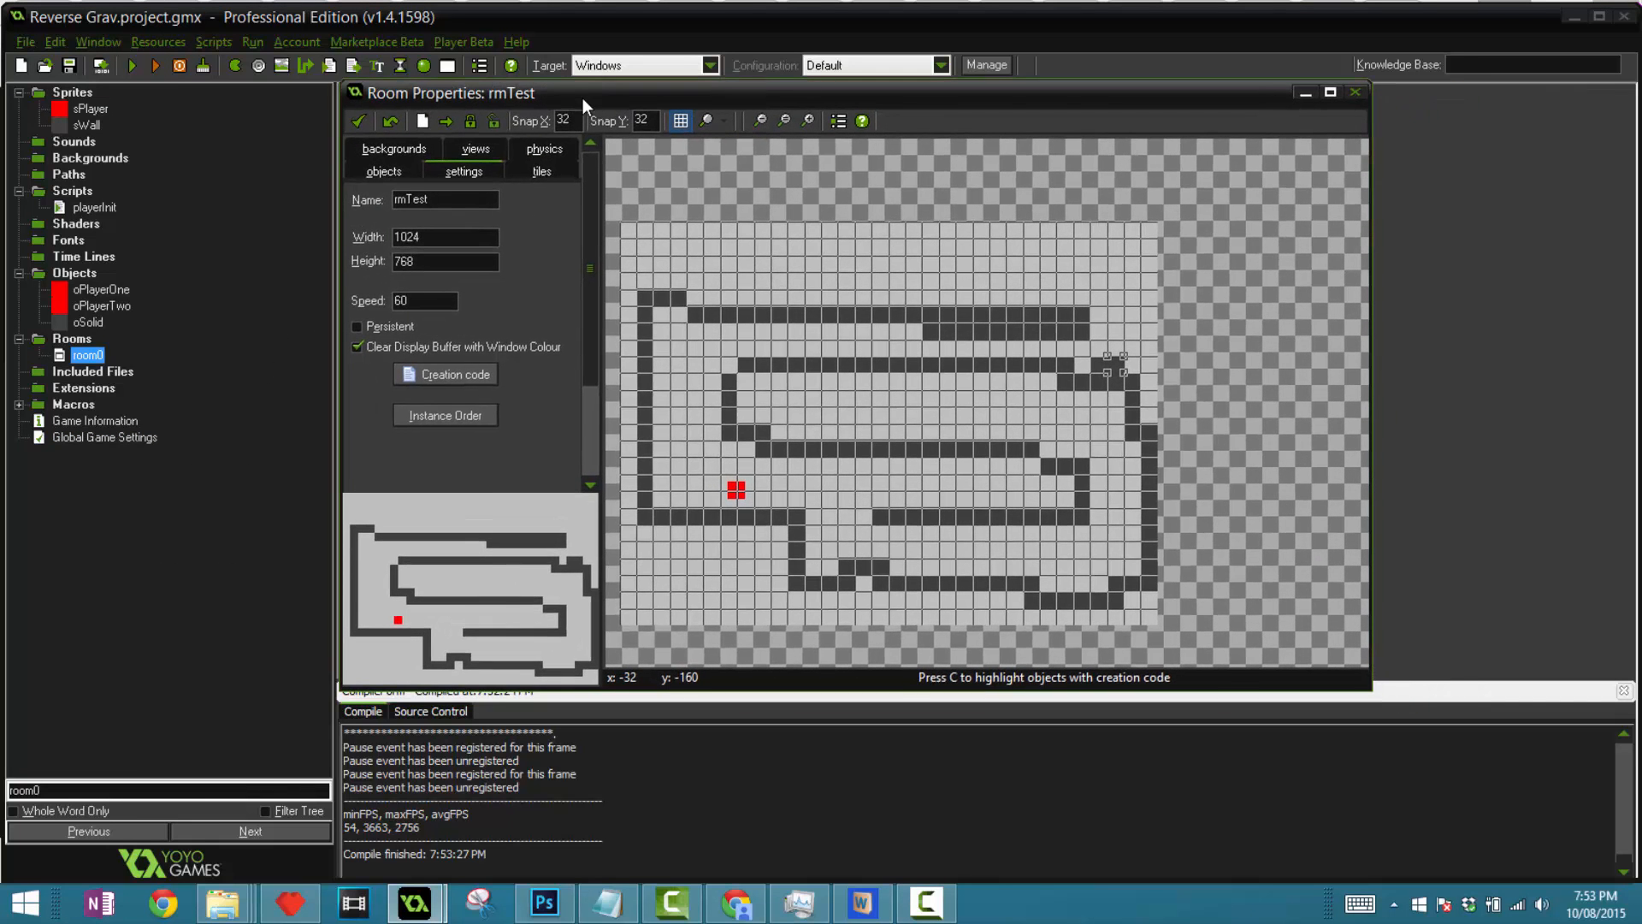
mouse_move(502, 388)
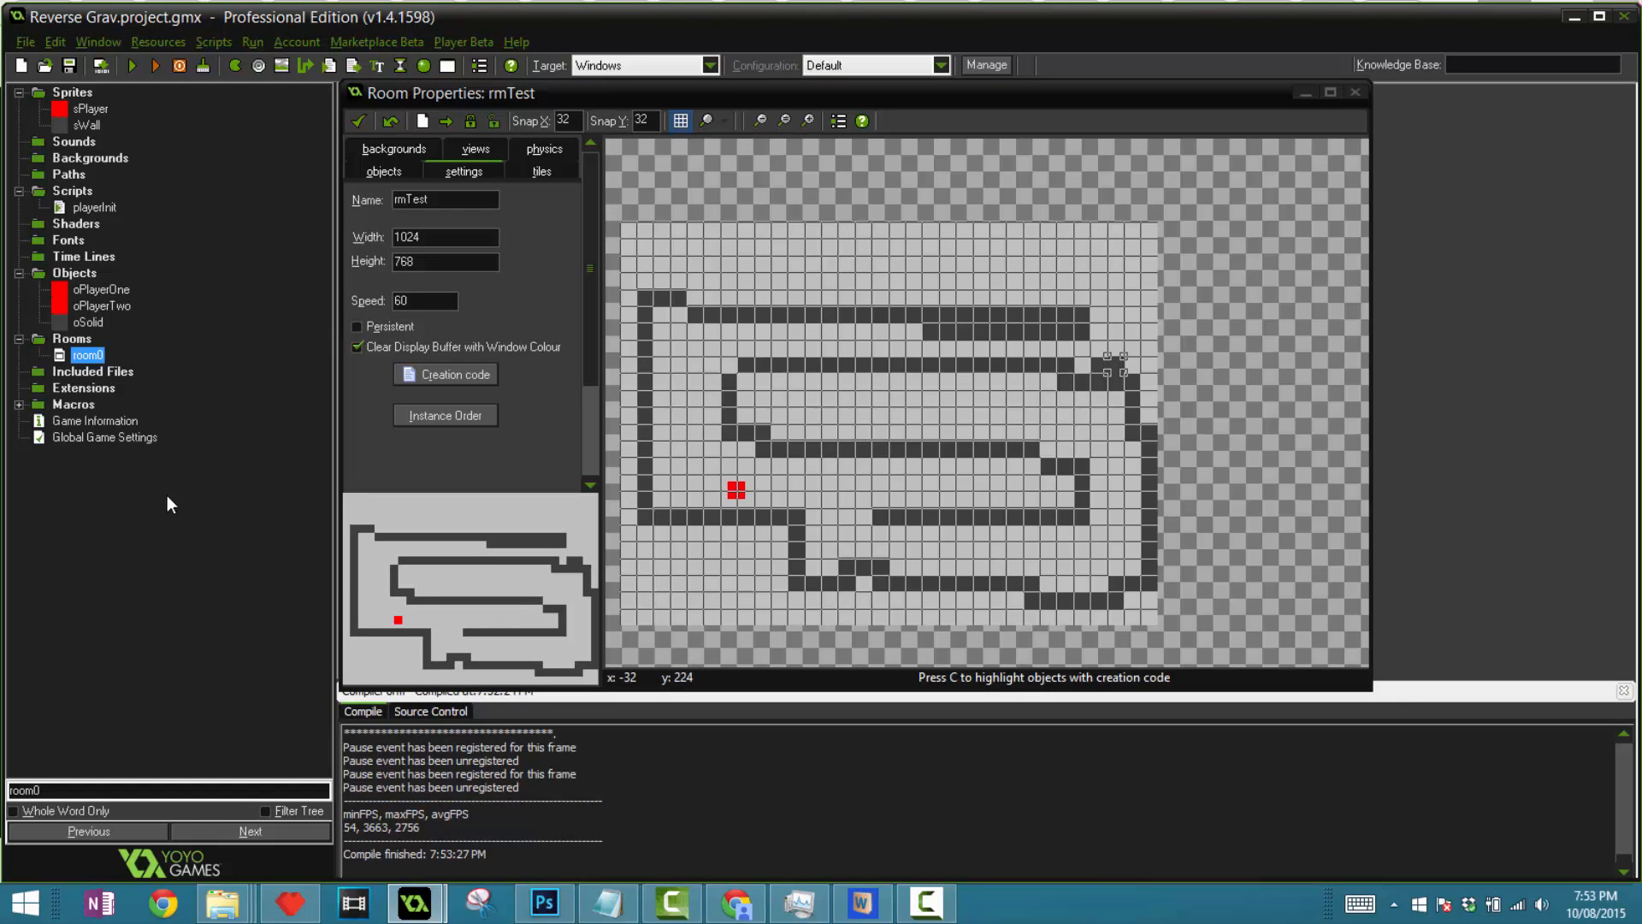
mouse_move(292, 498)
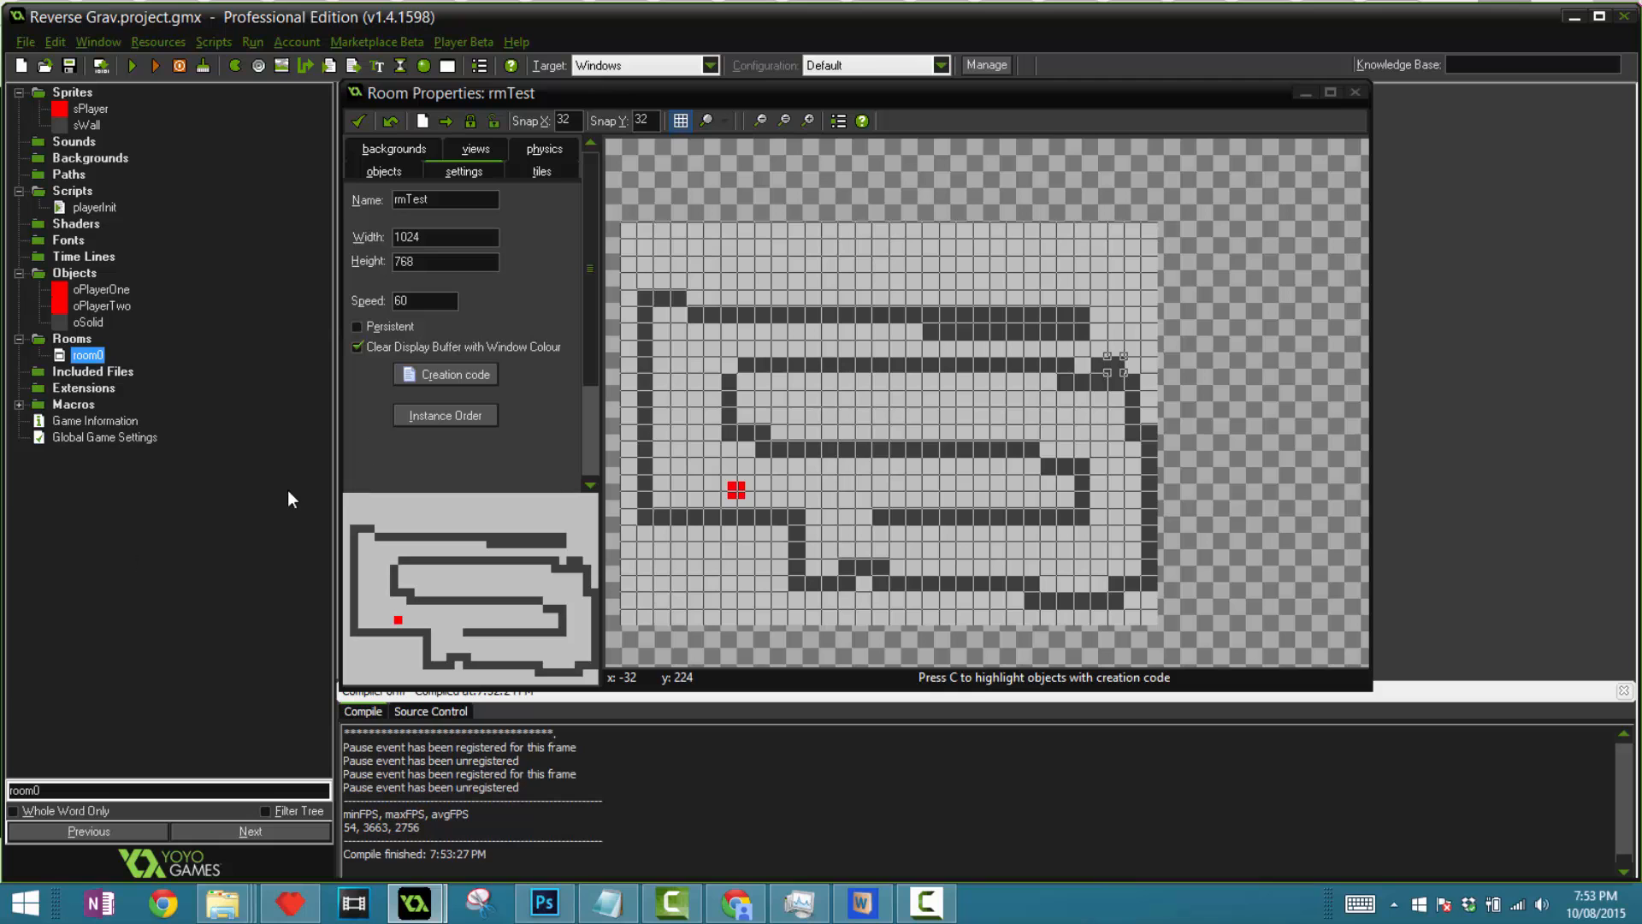
mouse_move(3, 595)
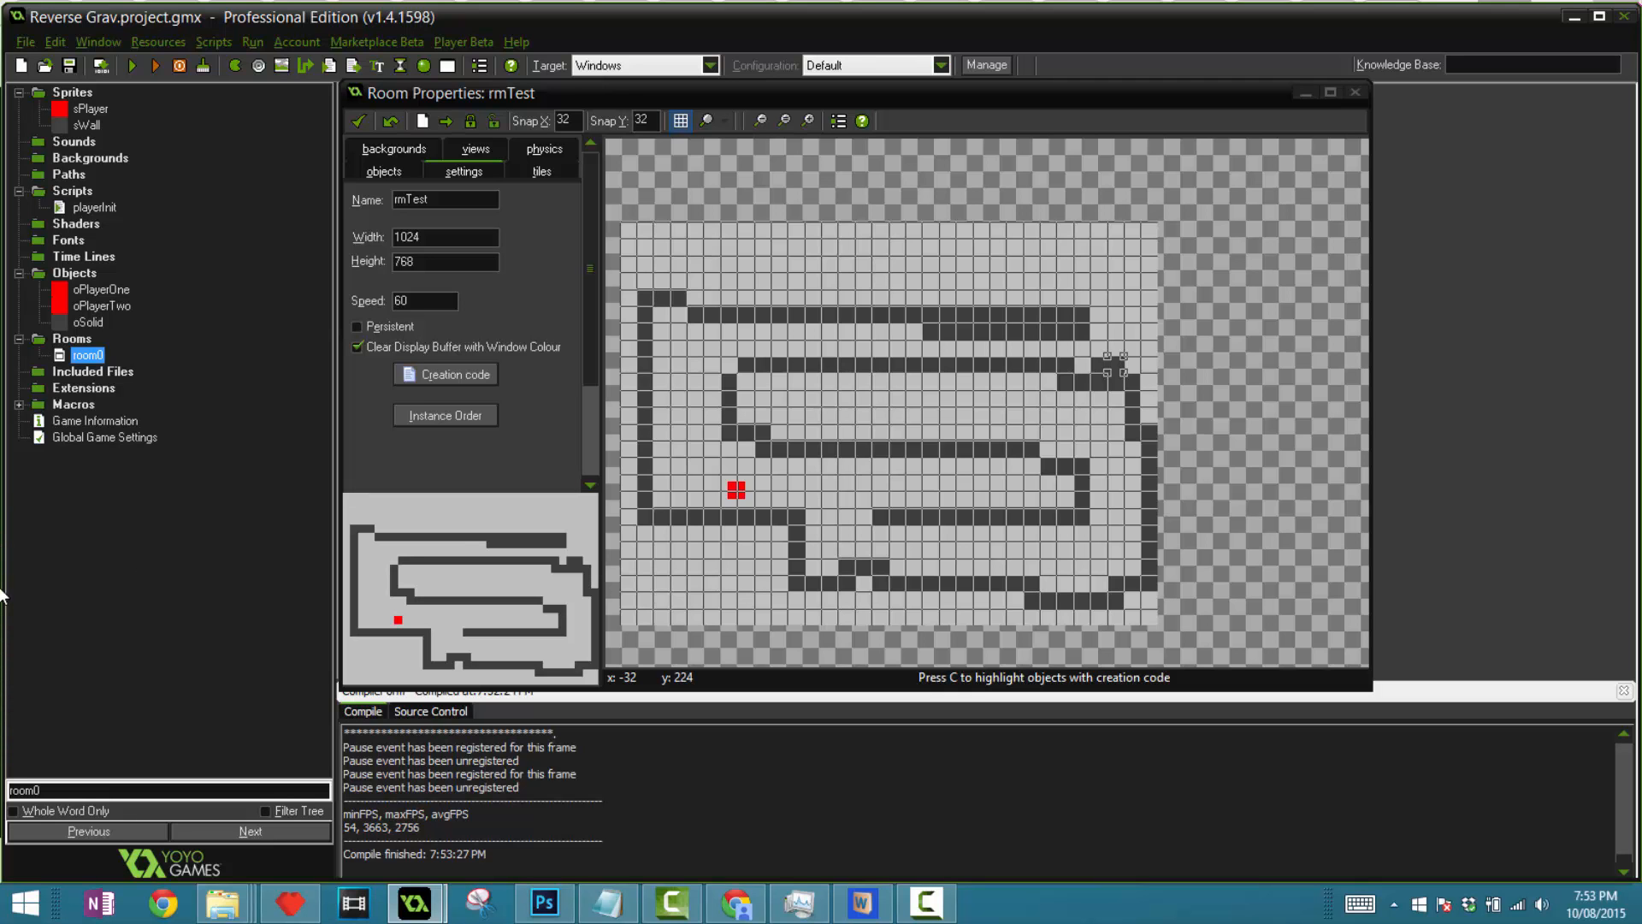
mouse_move(552, 542)
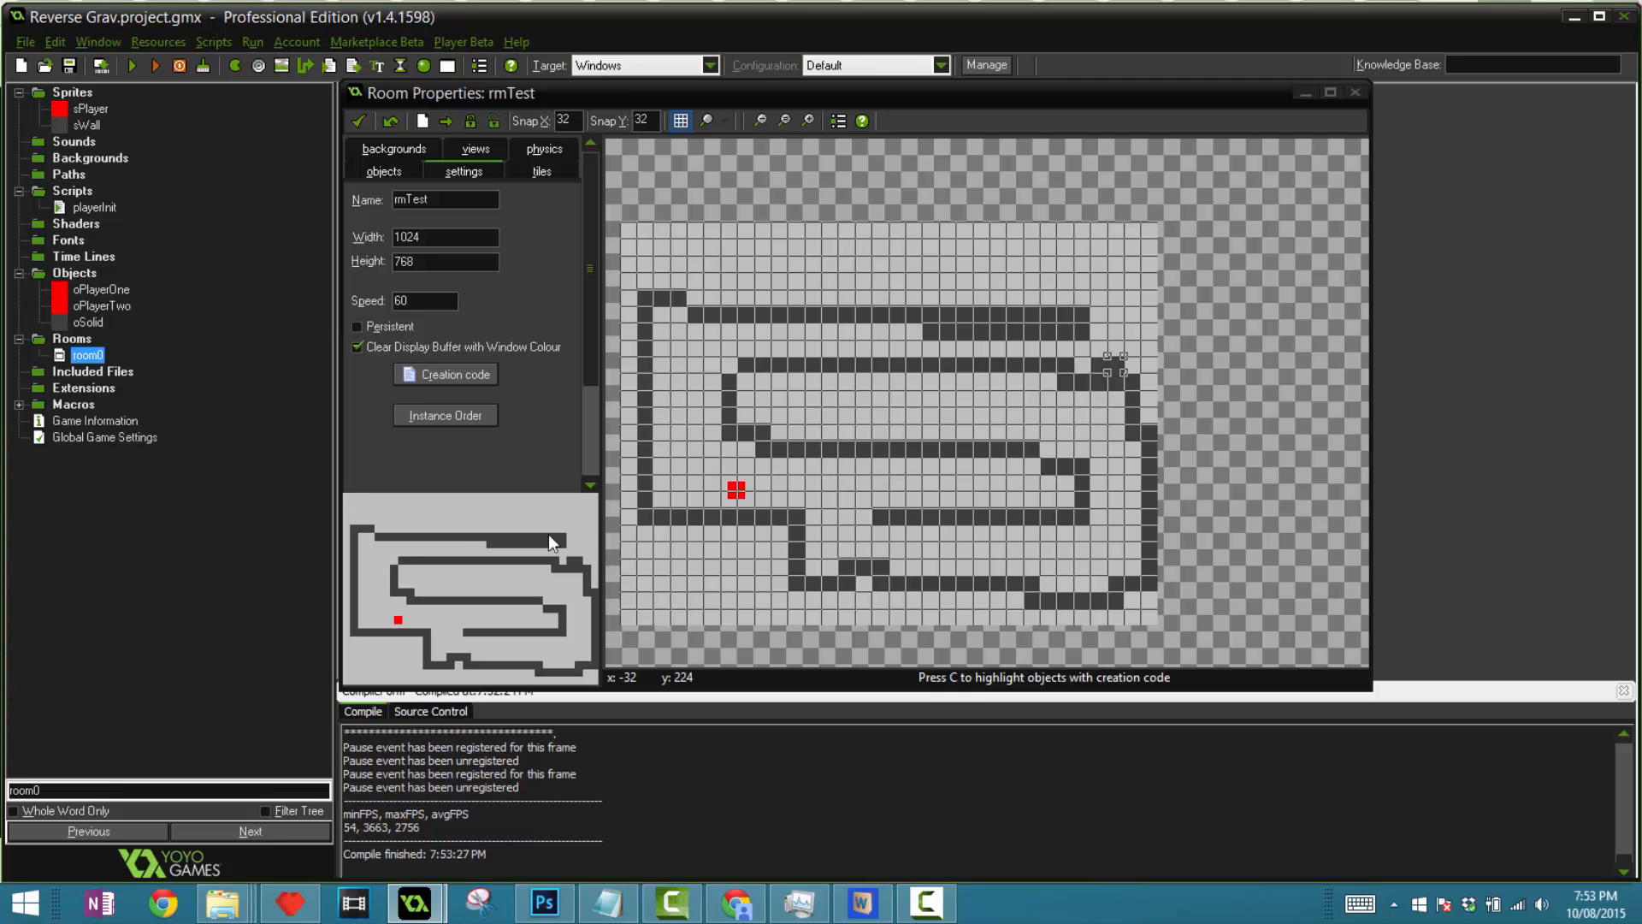
mouse_move(22, 185)
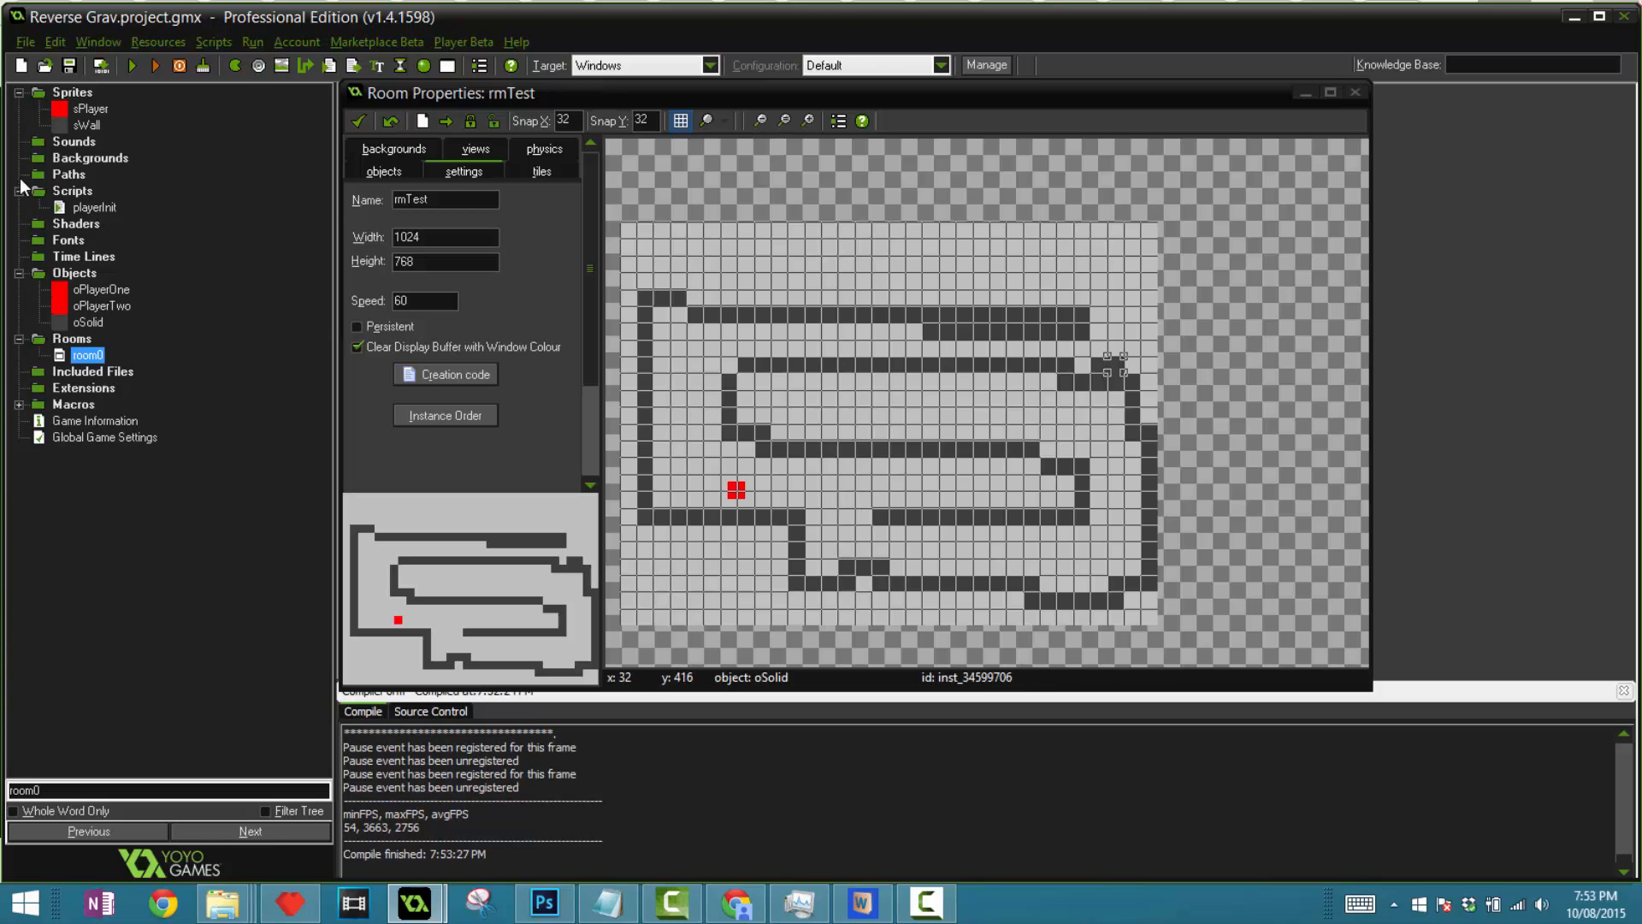
double_click(91, 108)
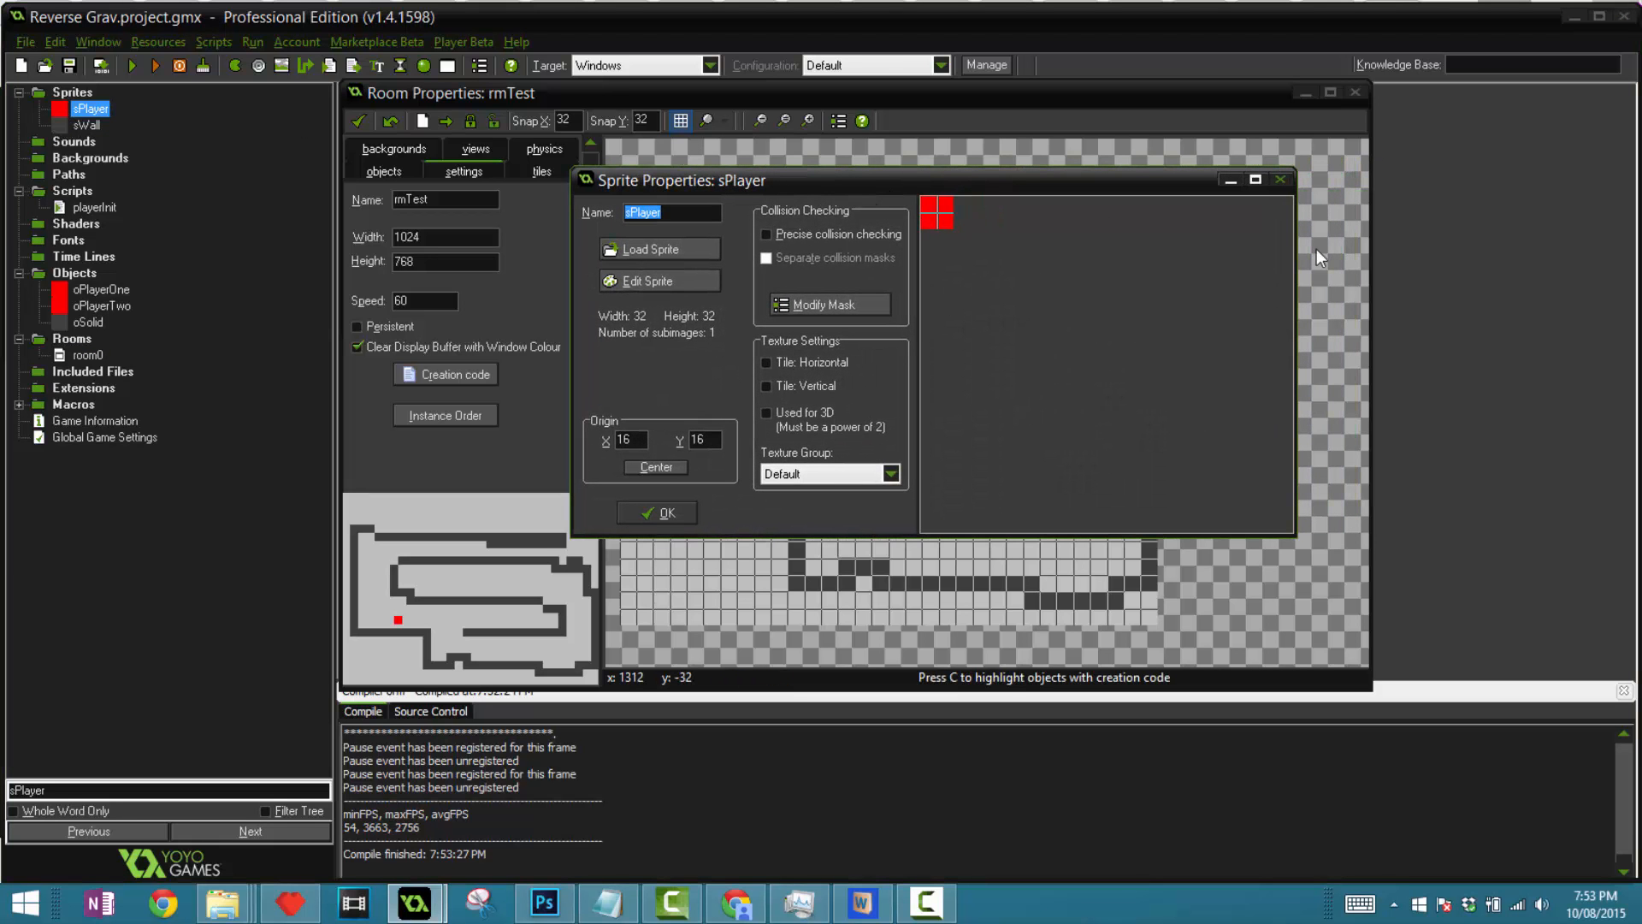
mouse_move(1040, 279)
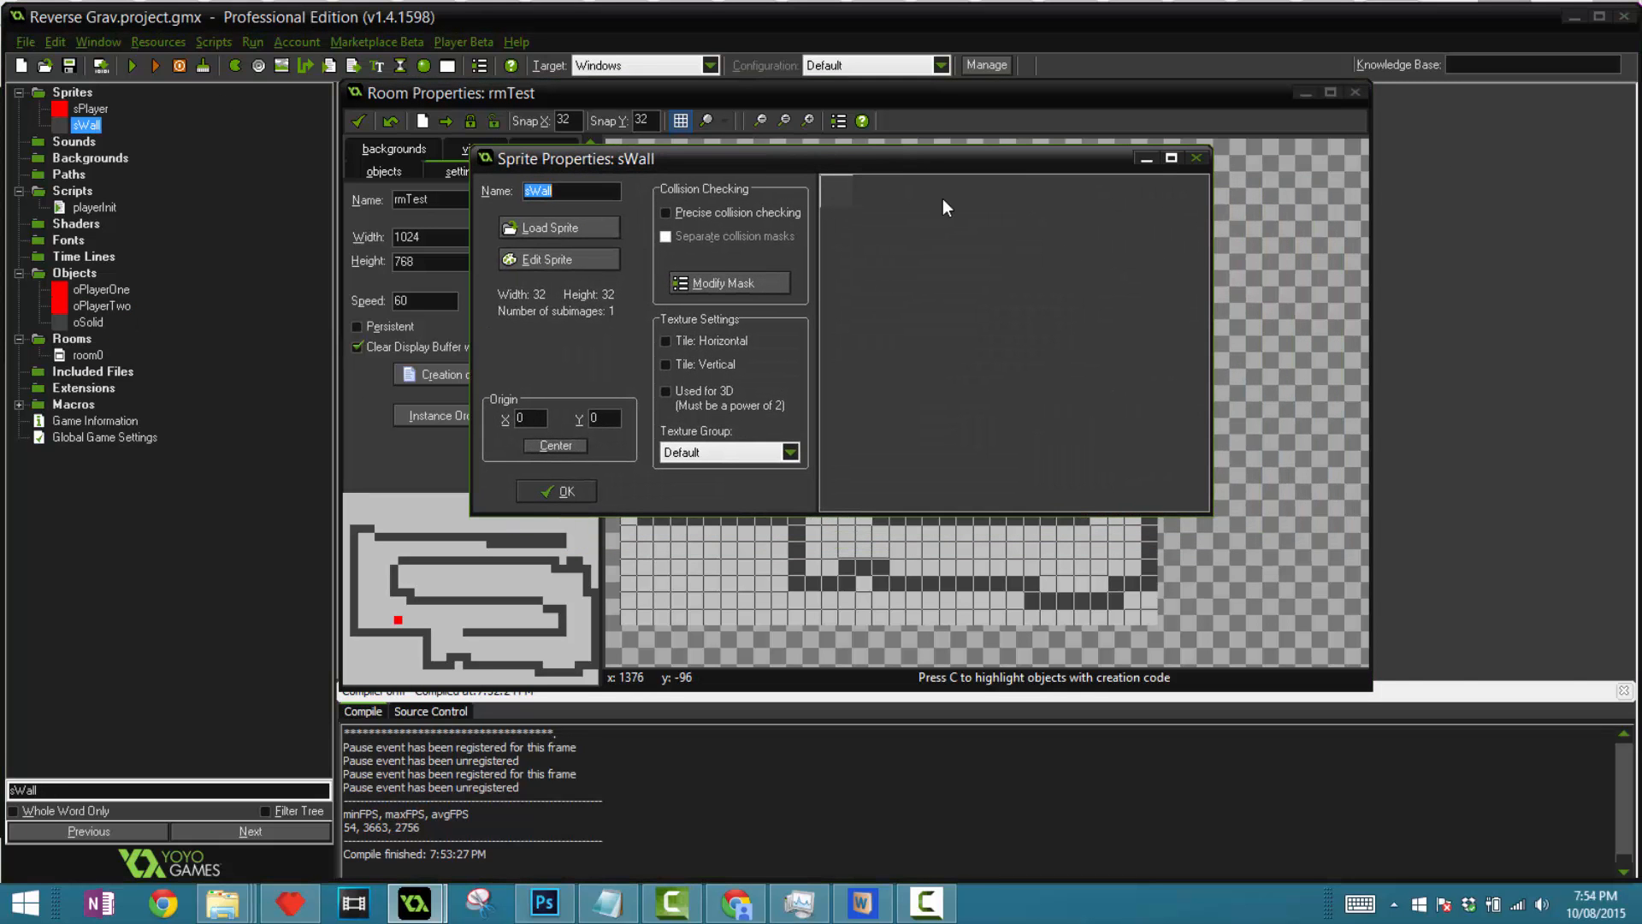
mouse_move(286, 305)
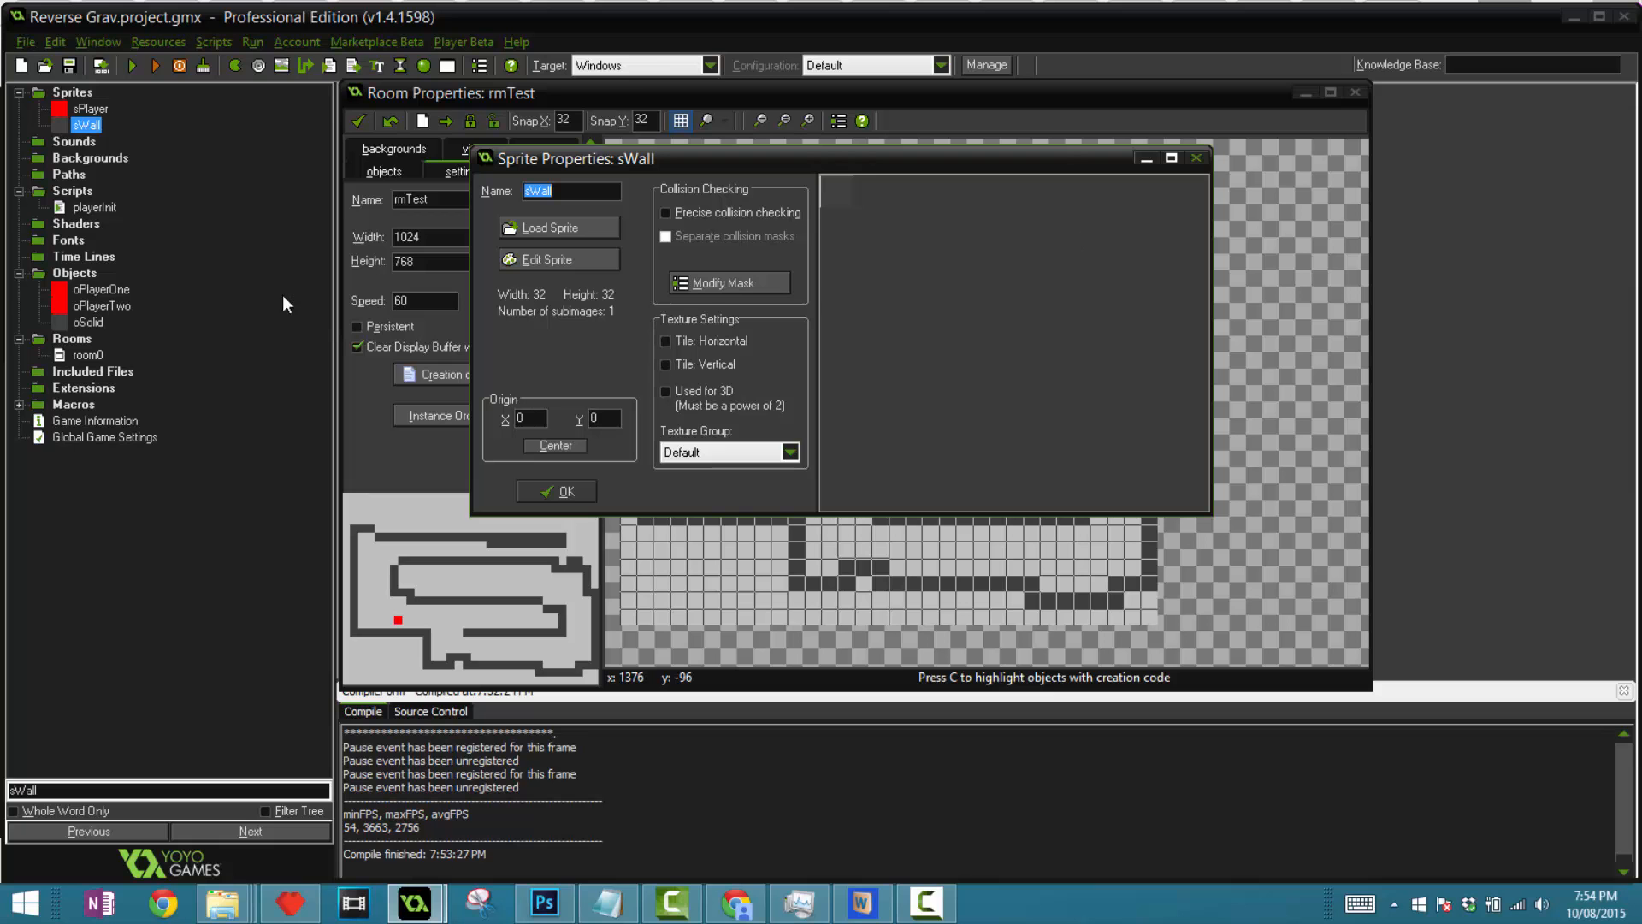
mouse_move(580, 386)
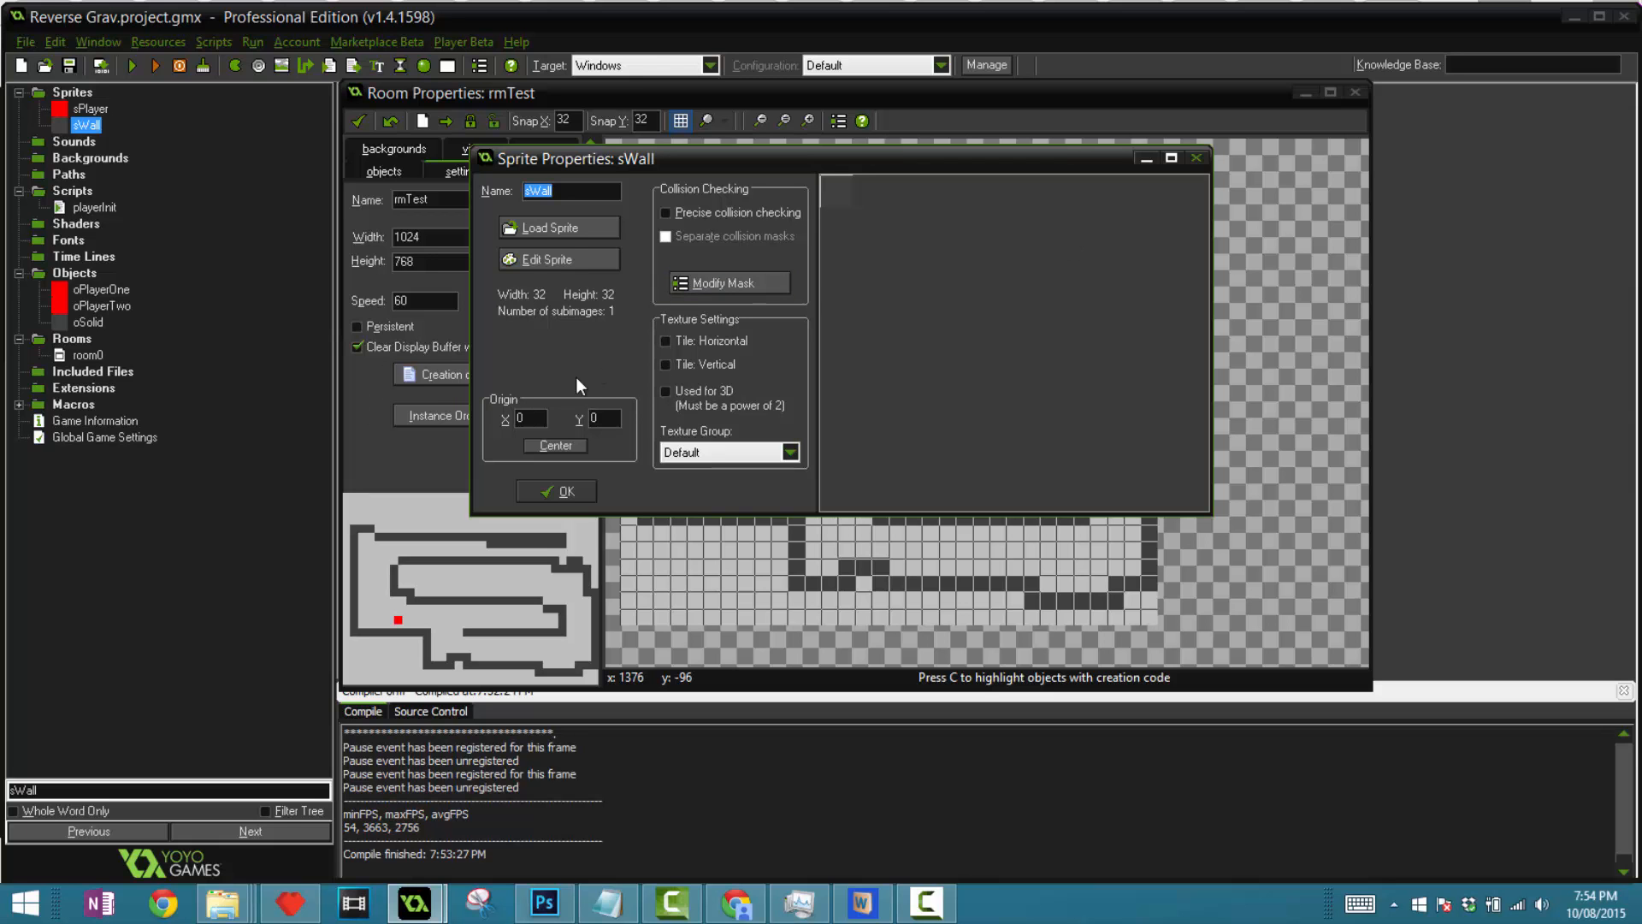
click(556, 490)
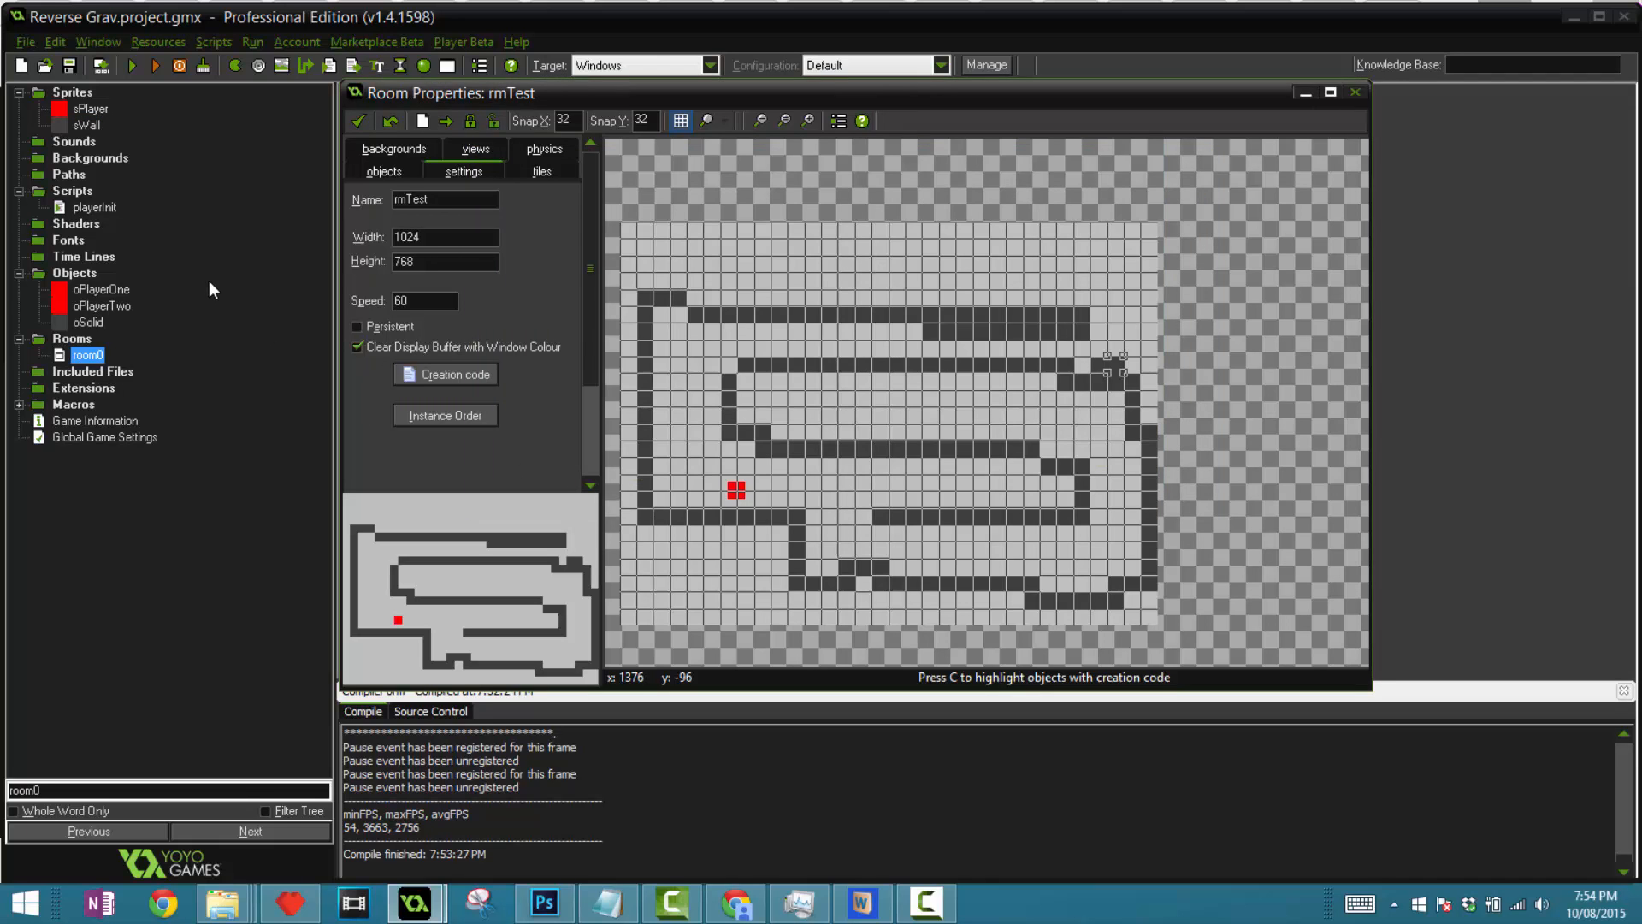
click(101, 290)
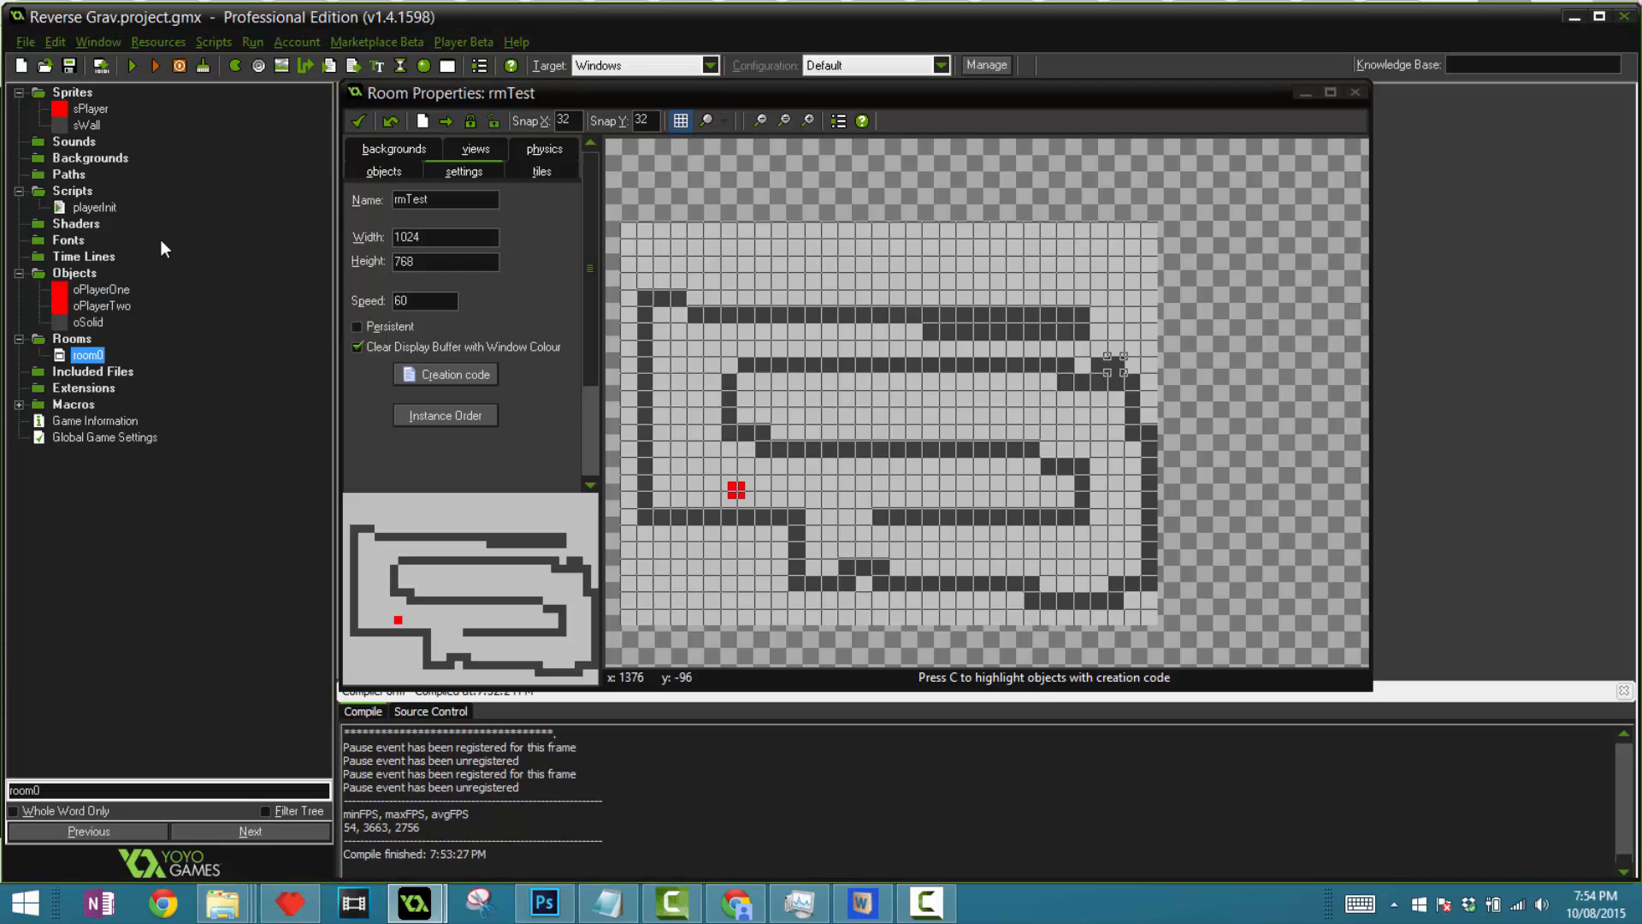
- Bring up oPlayerOne's properties and view its Space-press event actions
double_click(101, 289)
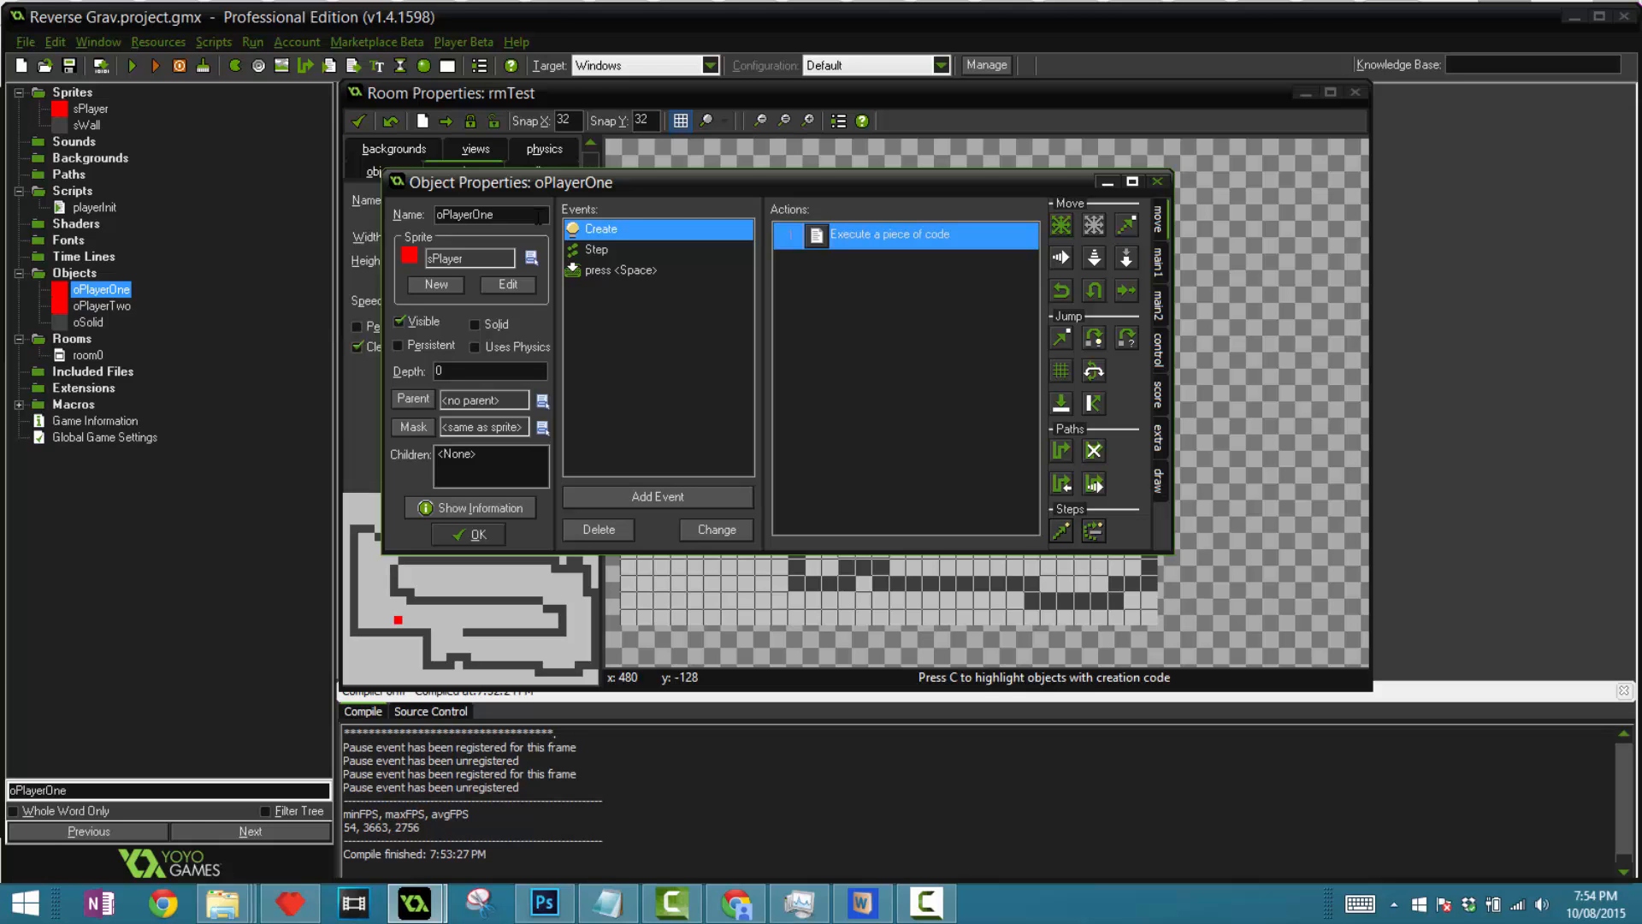
triple_click(489, 214)
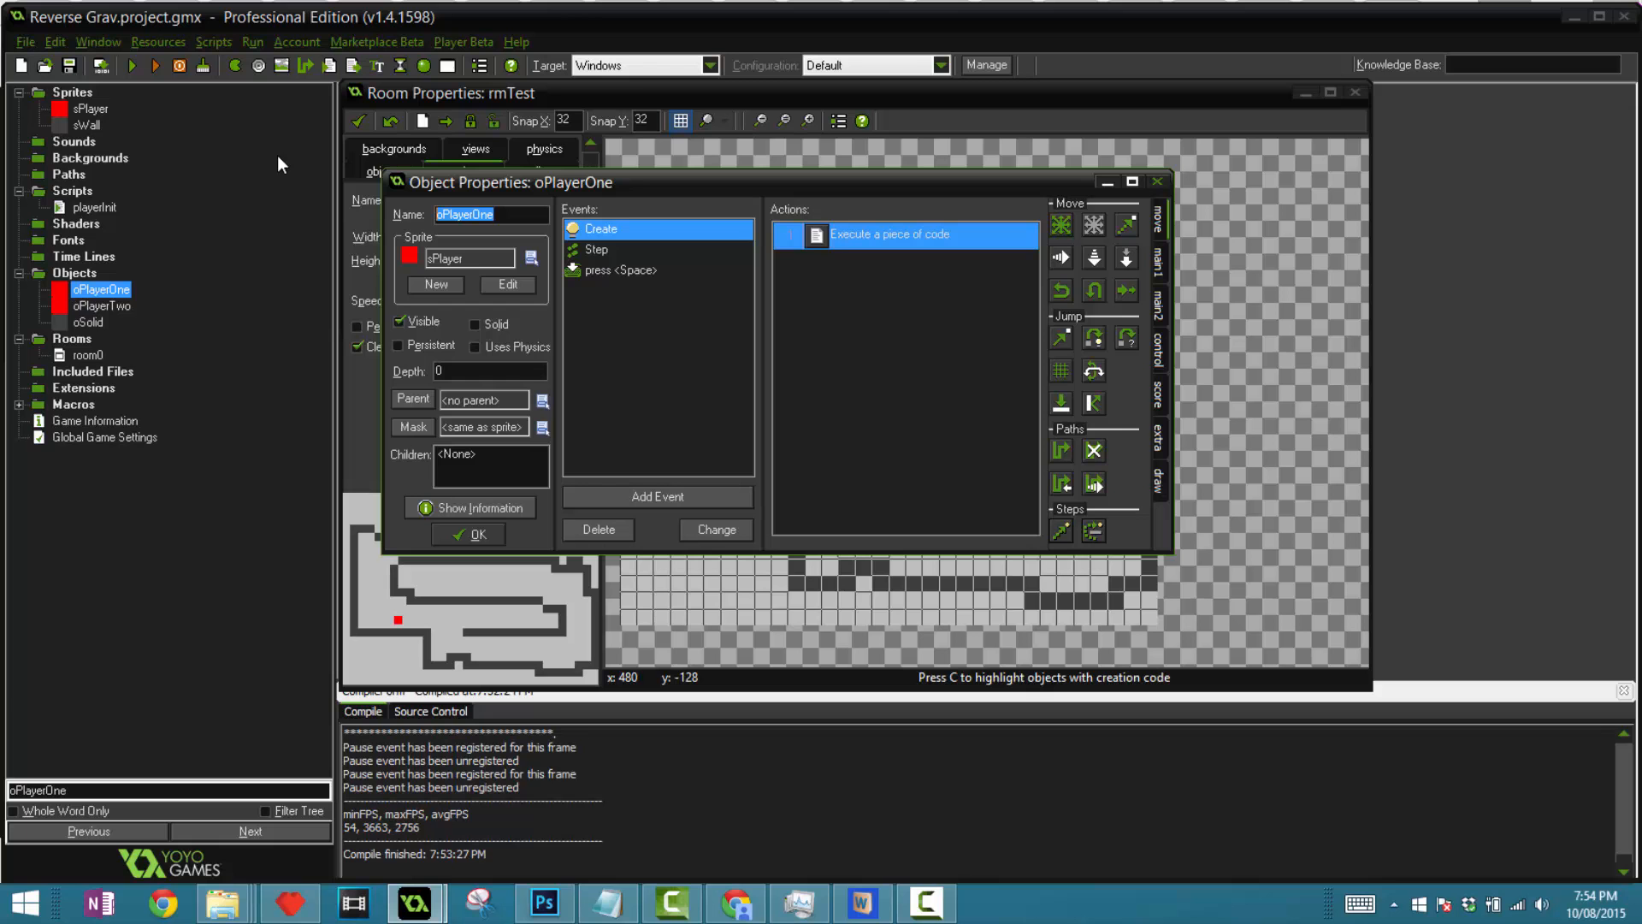
double_click(100, 305)
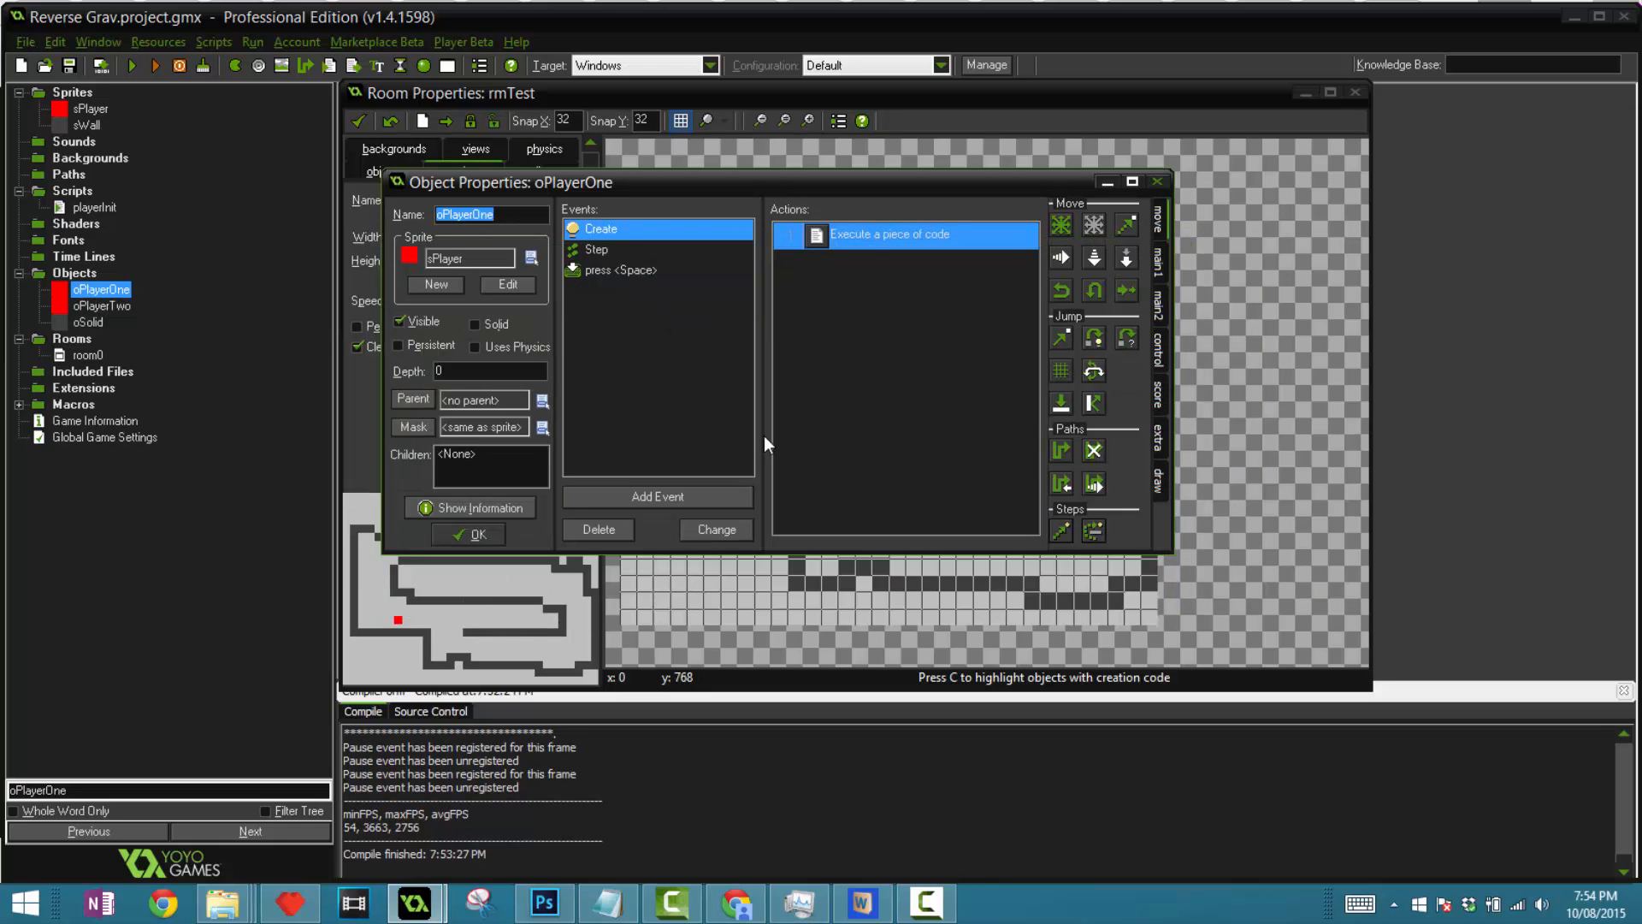
click(620, 269)
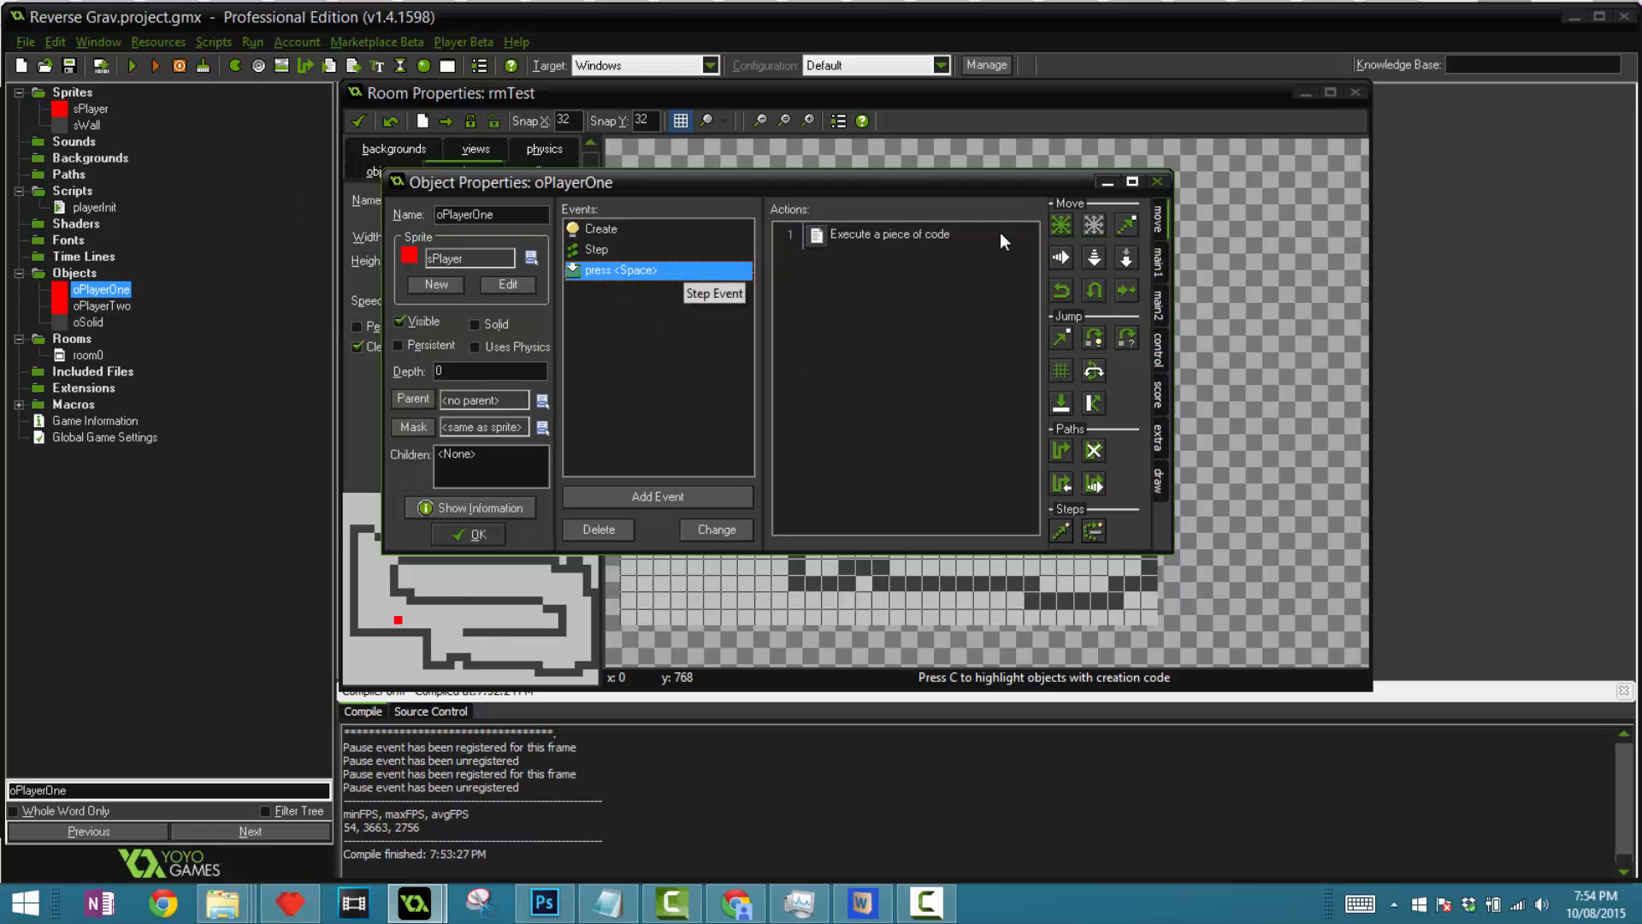
mouse_move(602, 330)
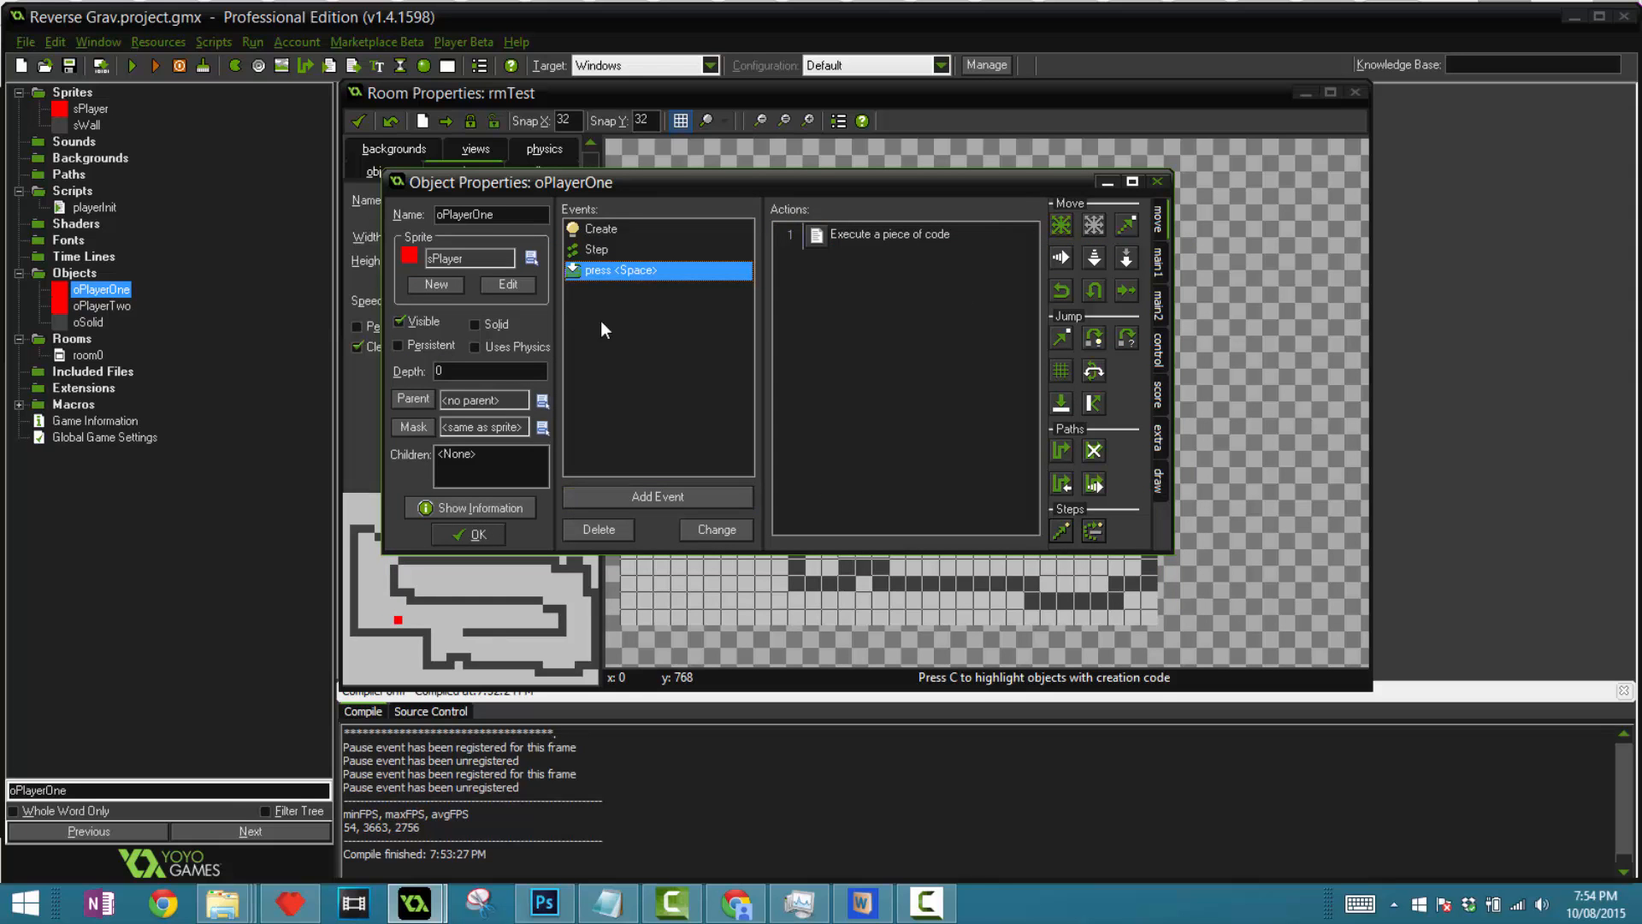
mouse_move(1295, 441)
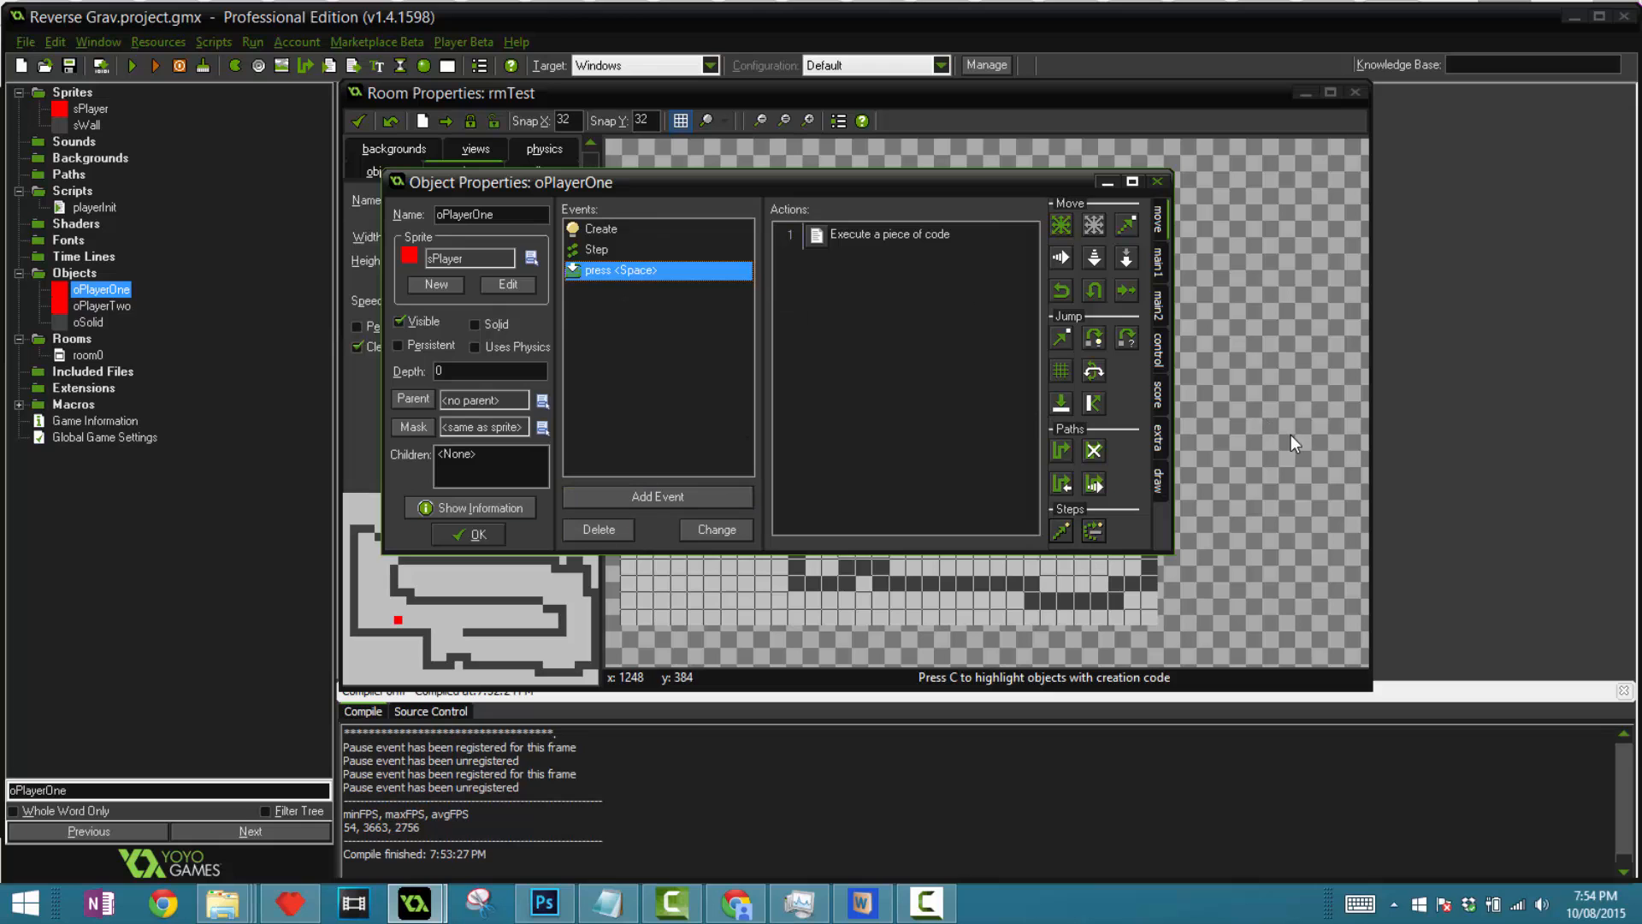
- Compare oPlayerTwo's Space-press event, close it and show oPlayerOne's Create actions
double_click(101, 305)
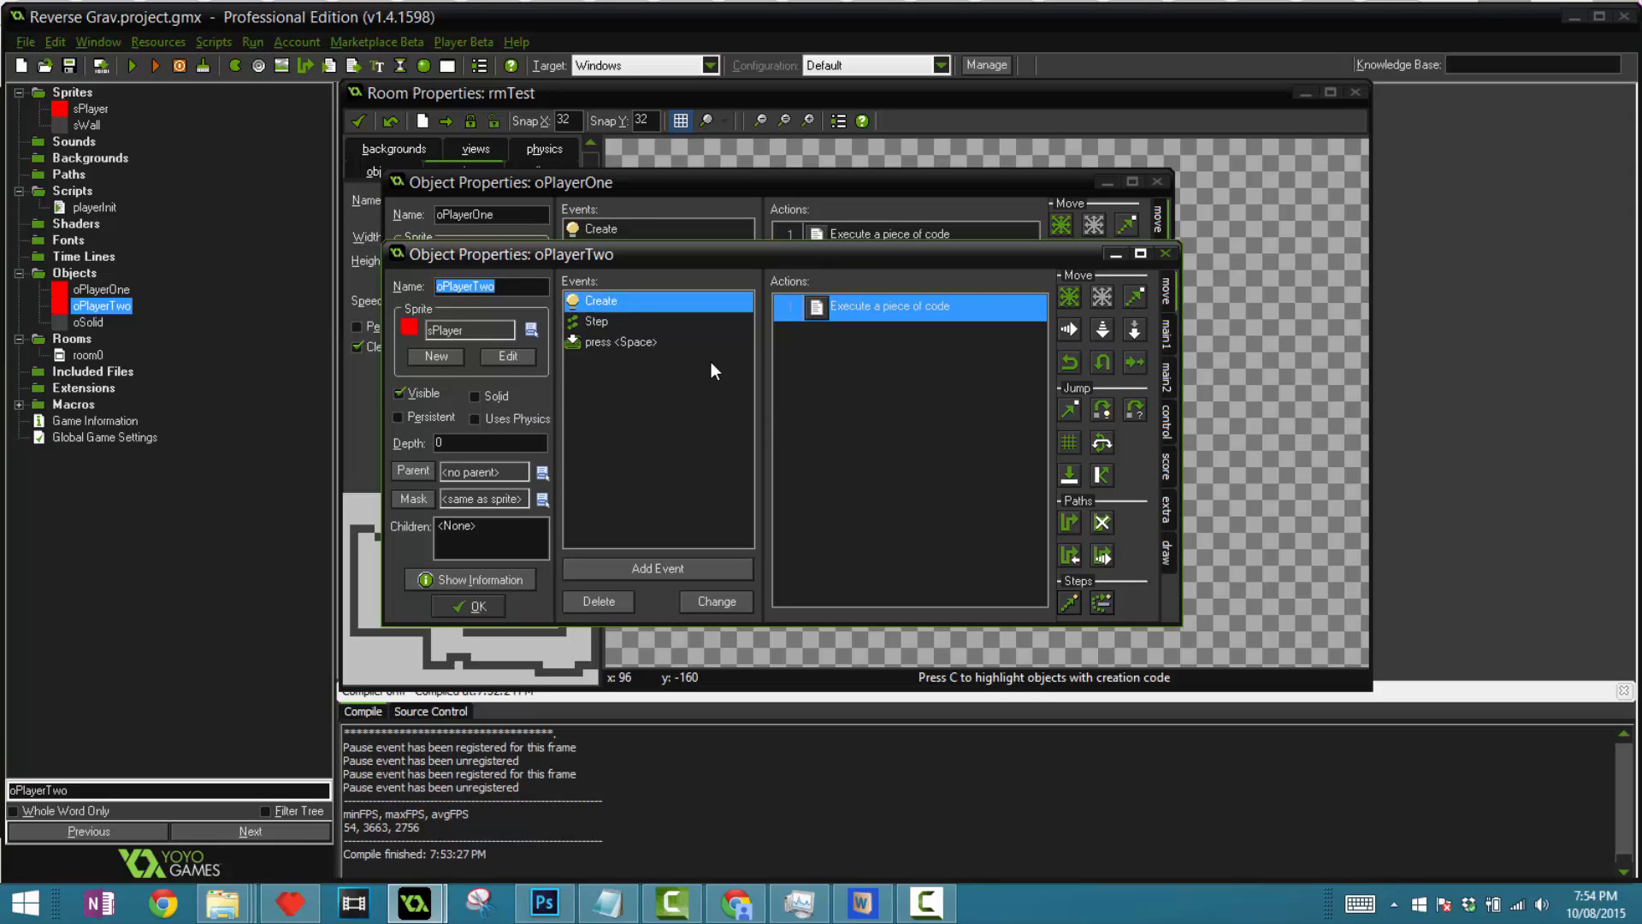
click(623, 342)
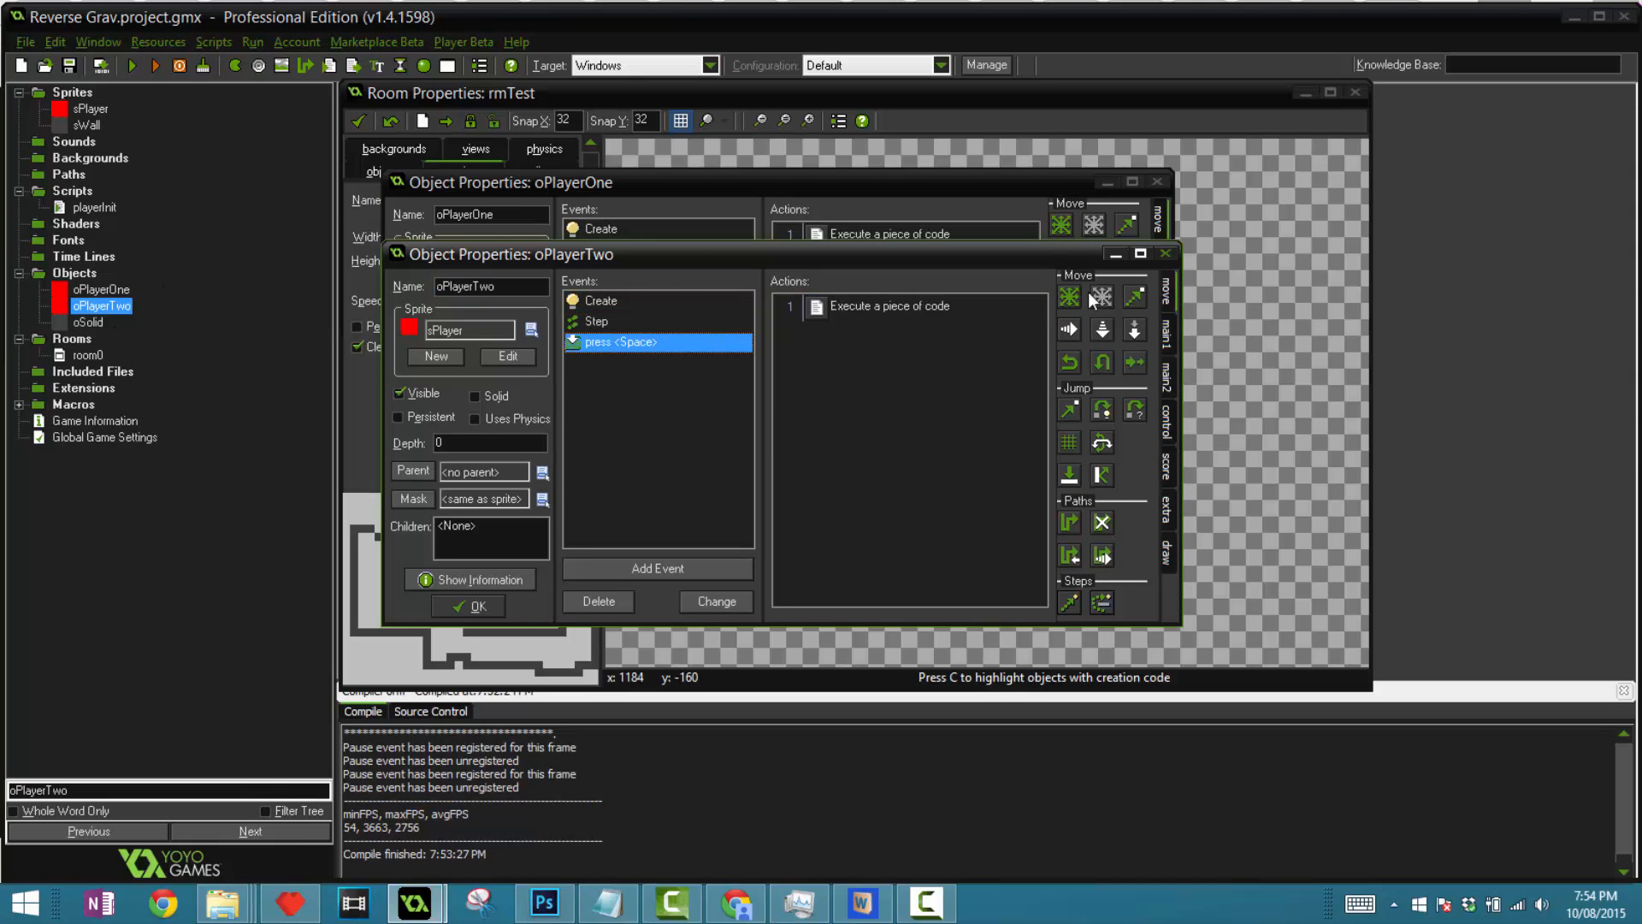
click(1163, 253)
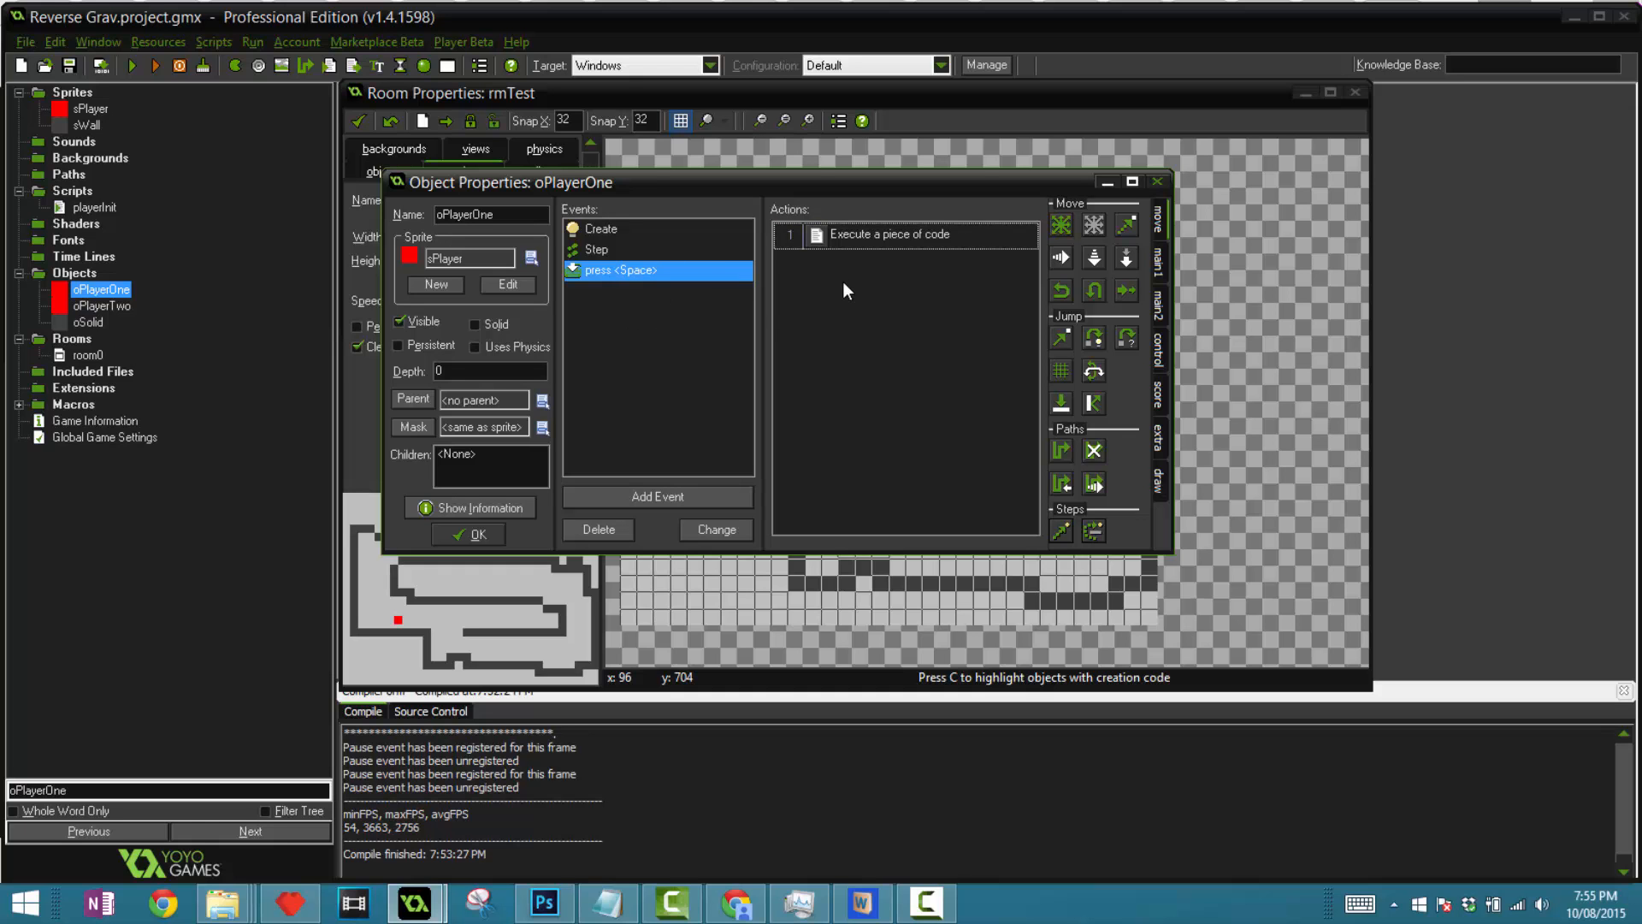
mouse_move(716, 361)
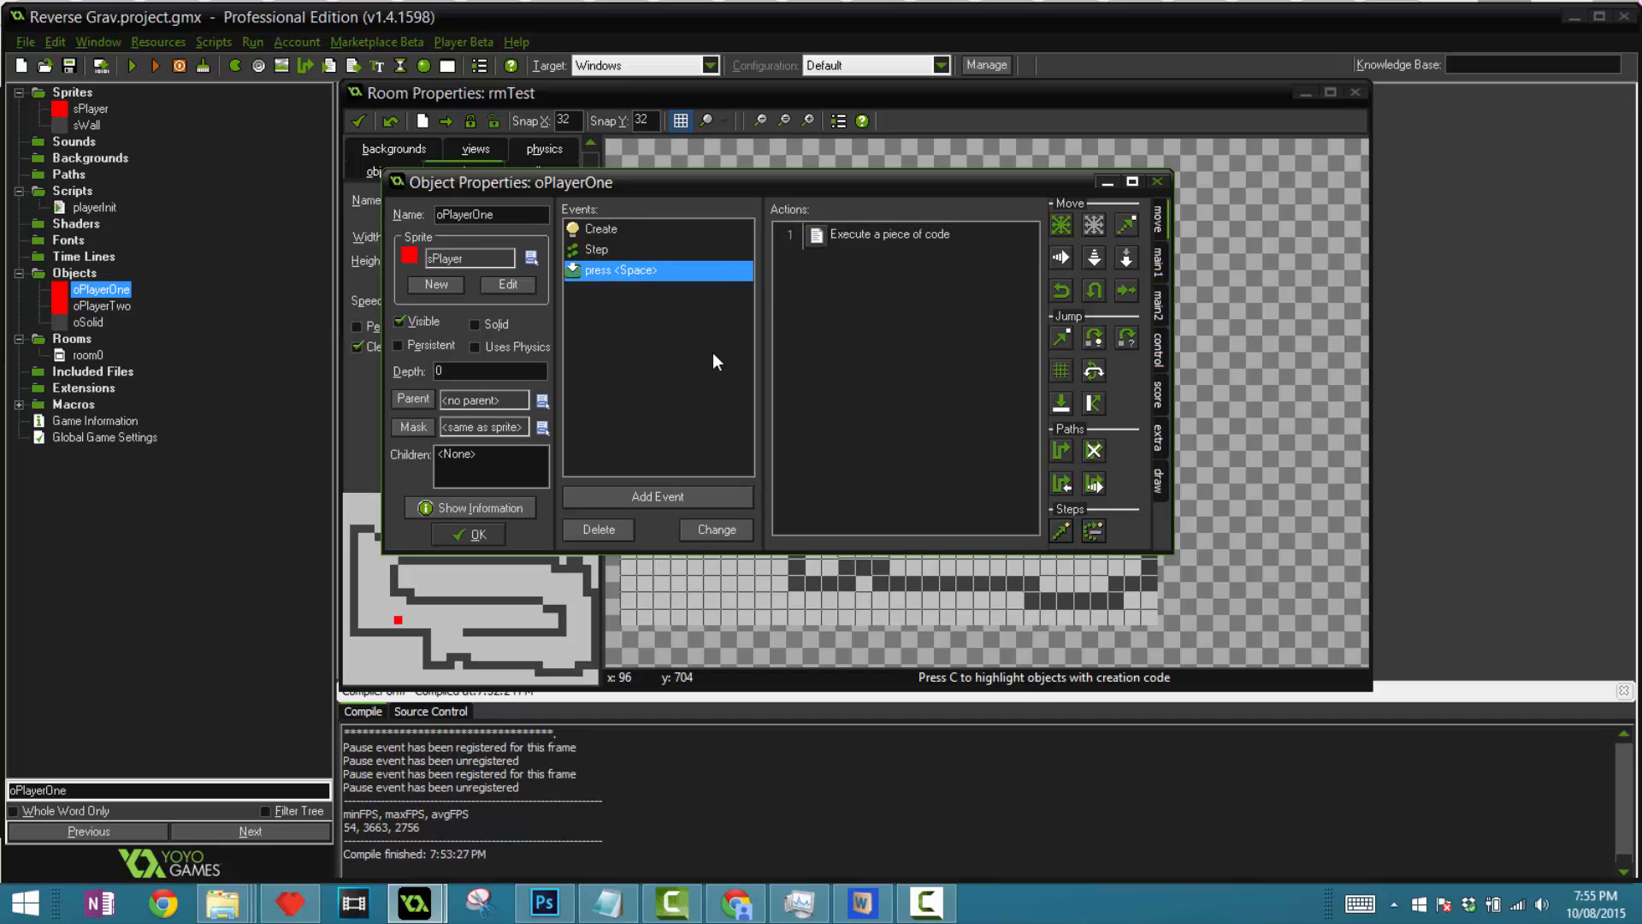
click(602, 227)
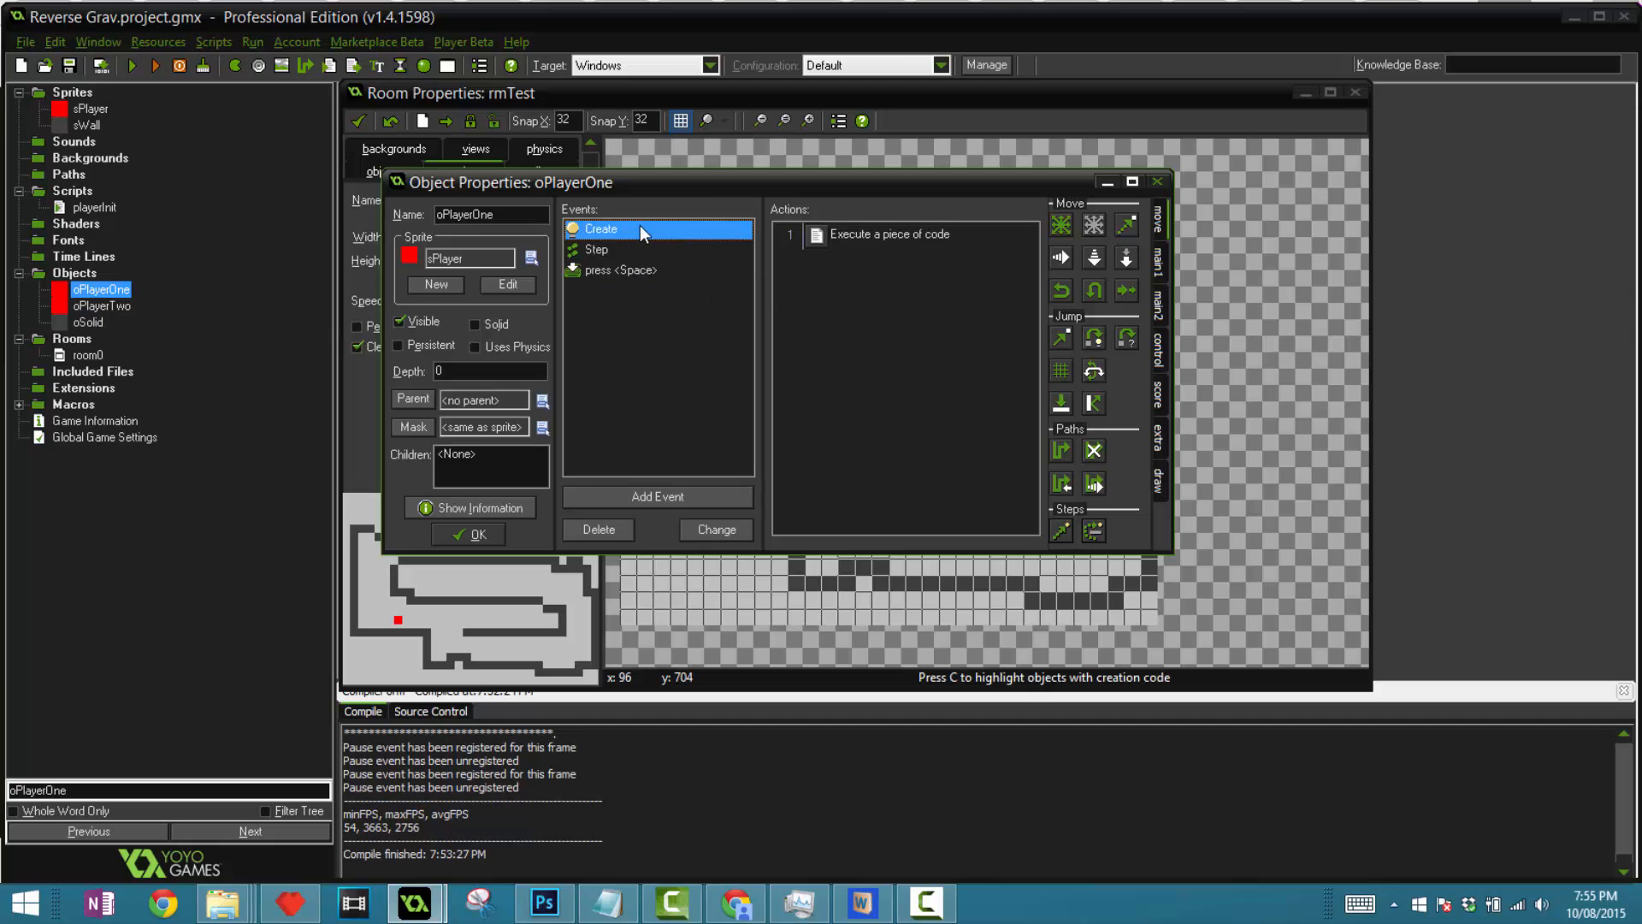
- View oPlayerOne's Create event code calling playerInit()
double_click(890, 235)
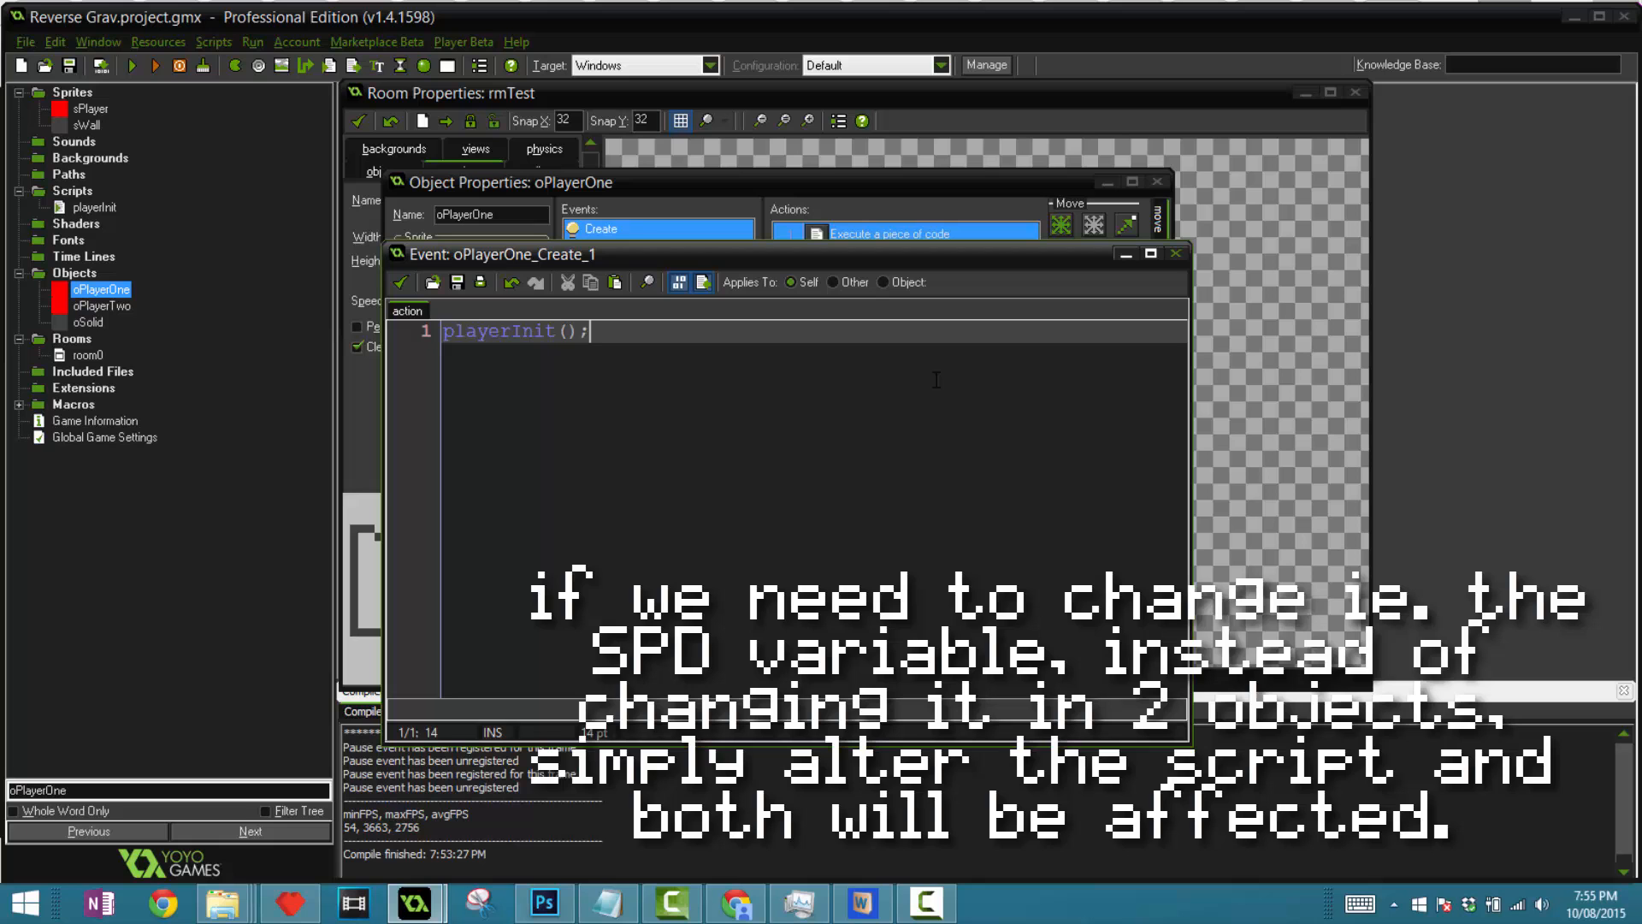
click(503, 331)
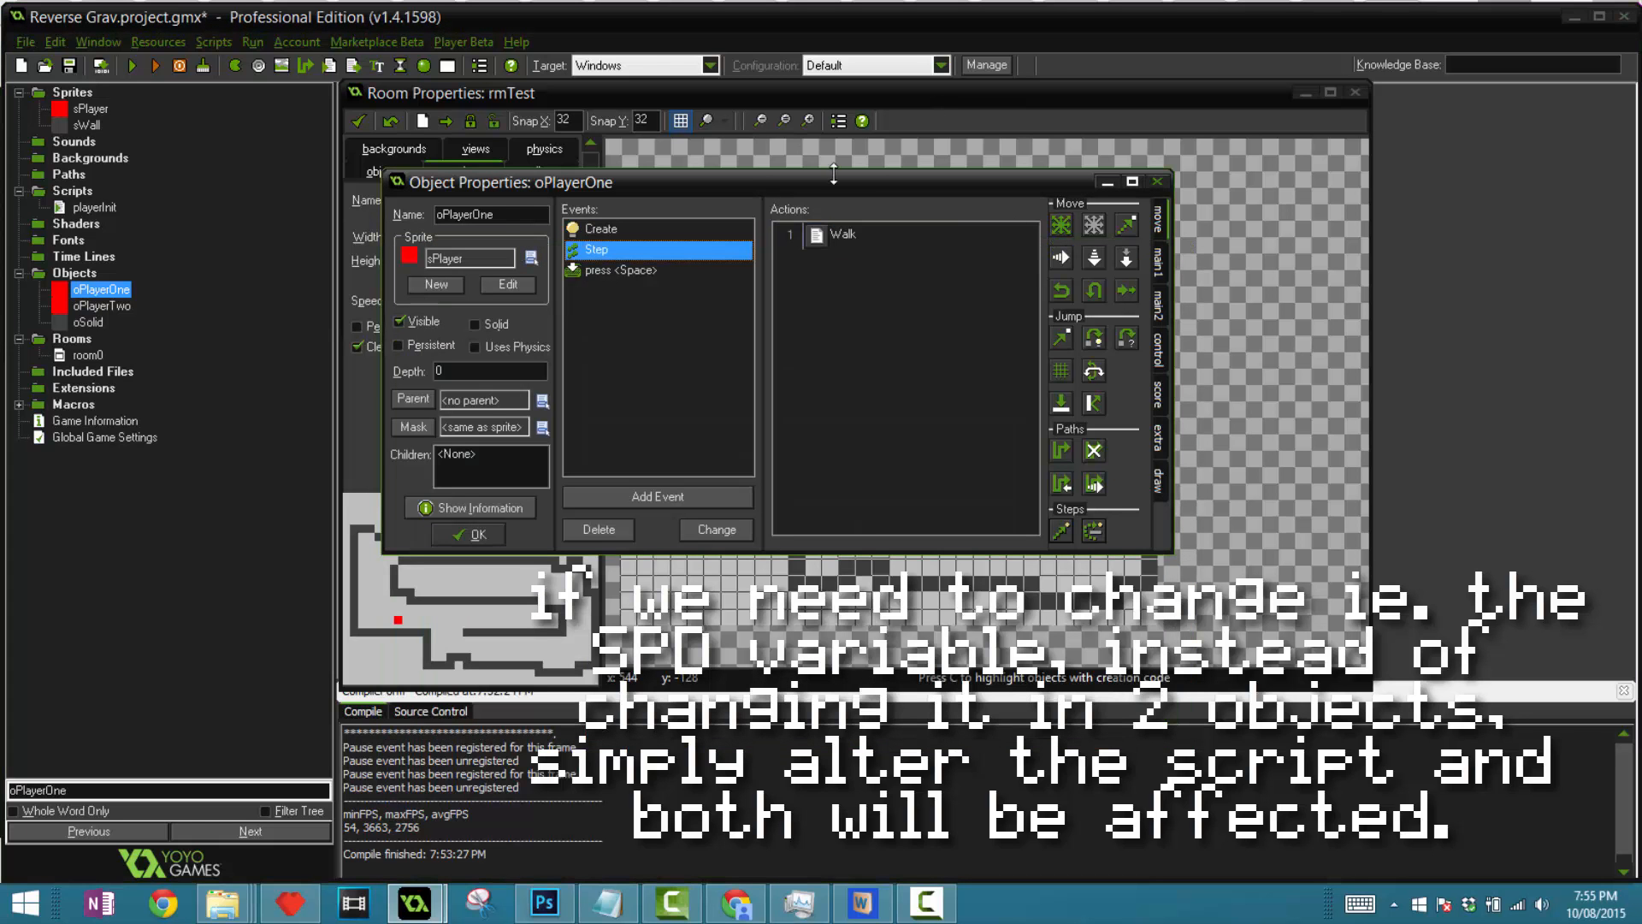
click(600, 228)
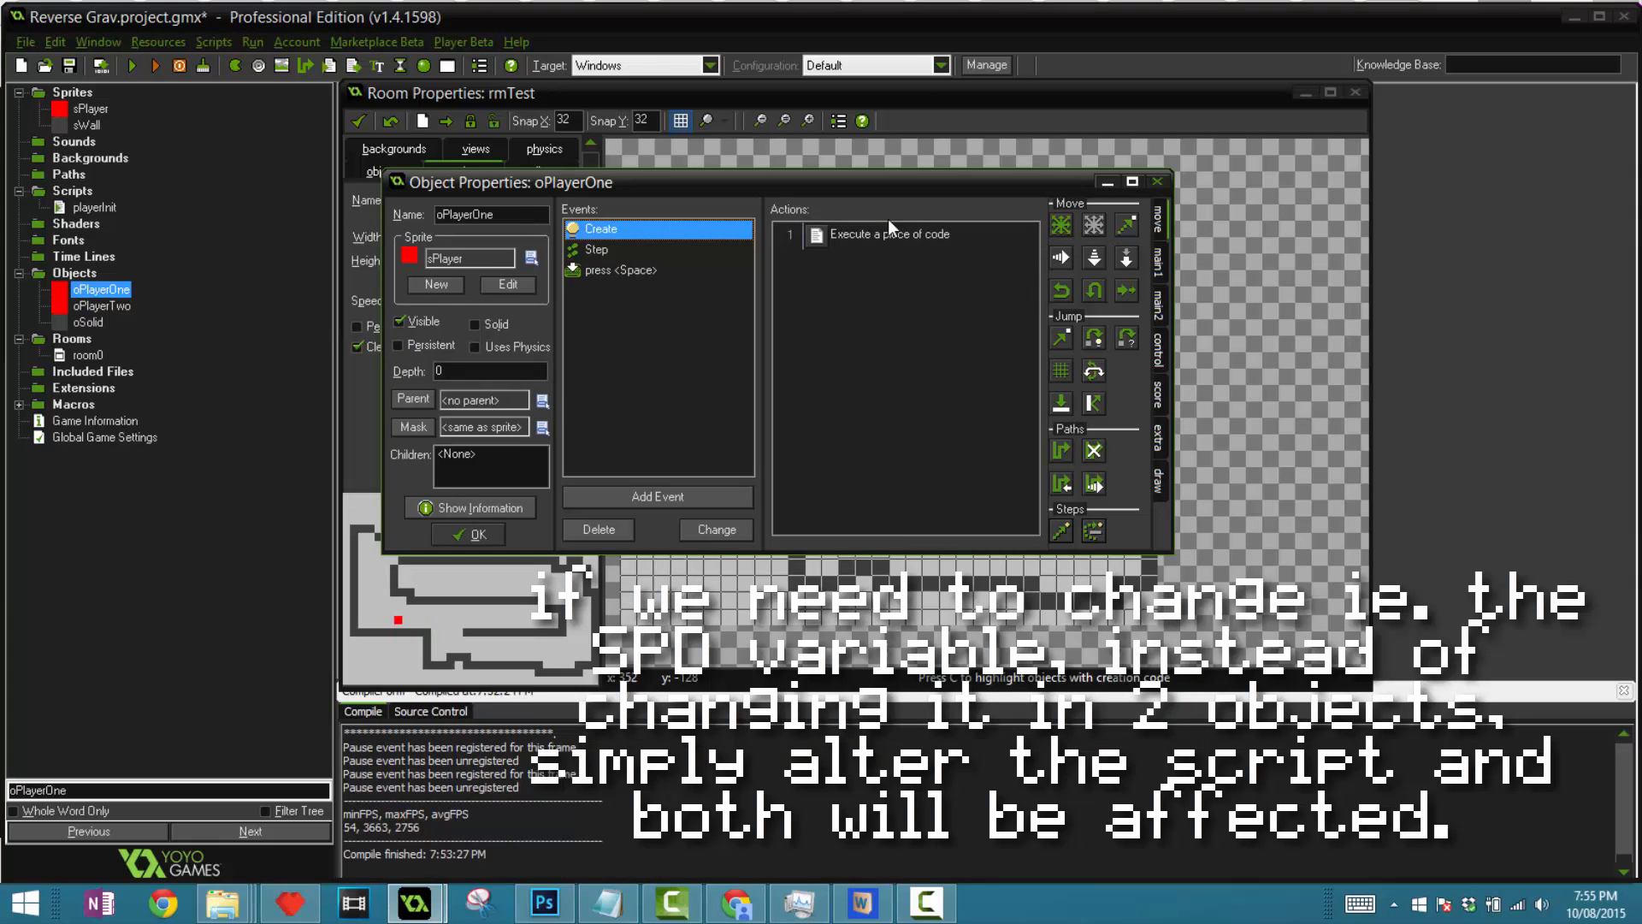
double_click(887, 235)
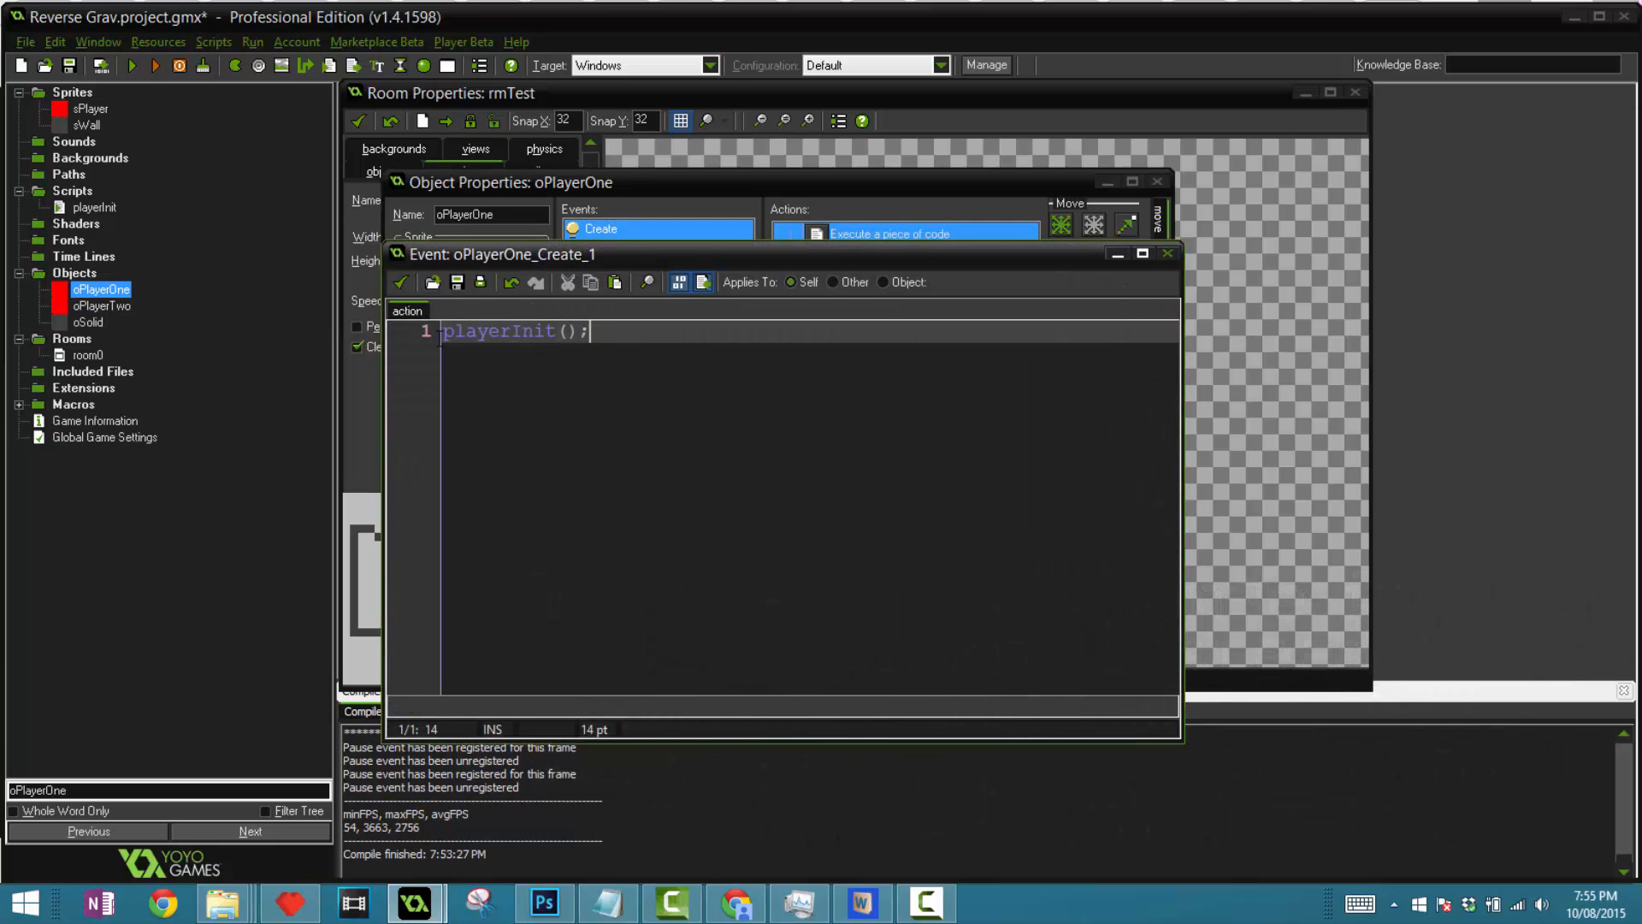
- Check the playerInit script values and rmTest's room speed of 60, returning to oPlayerOne's events
double_click(96, 207)
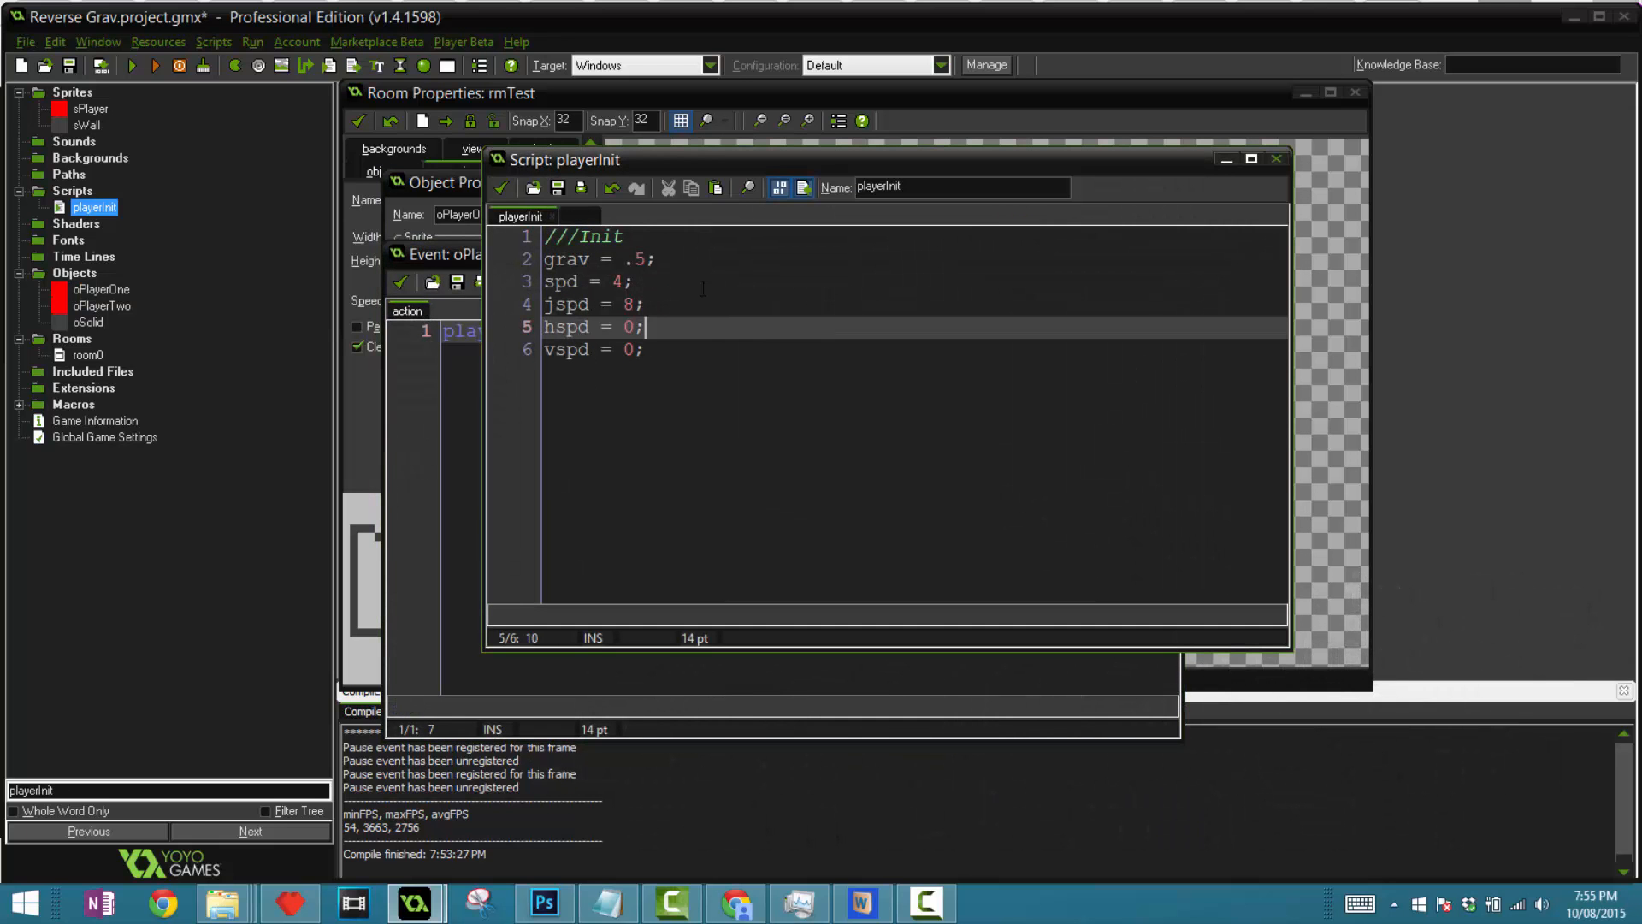
double_click(572, 259)
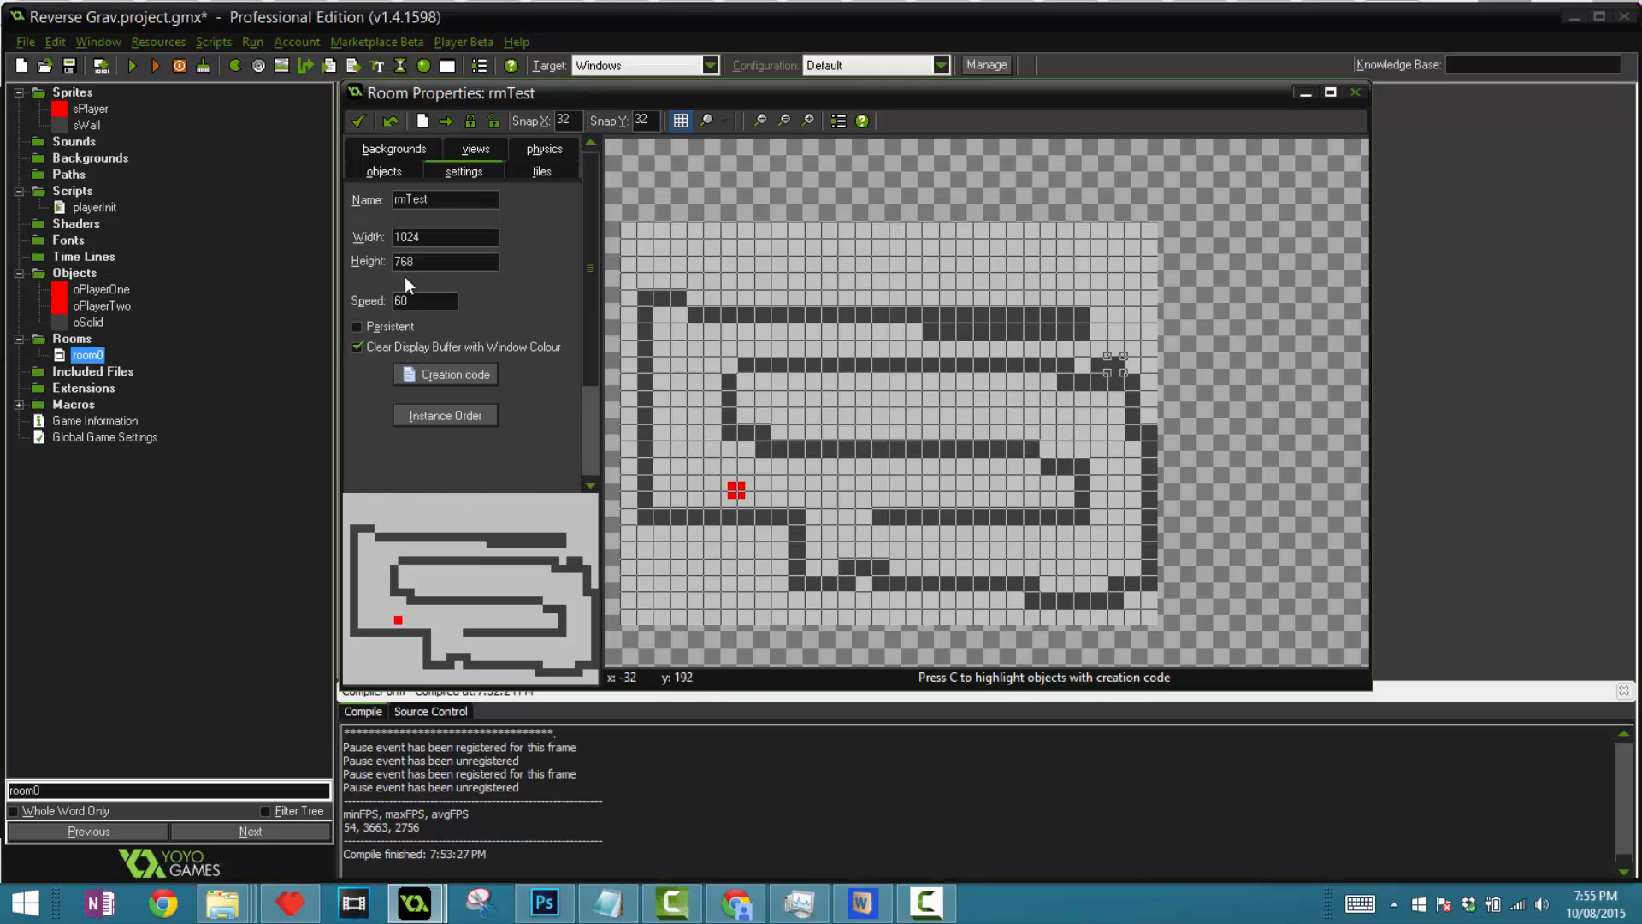
triple_click(425, 301)
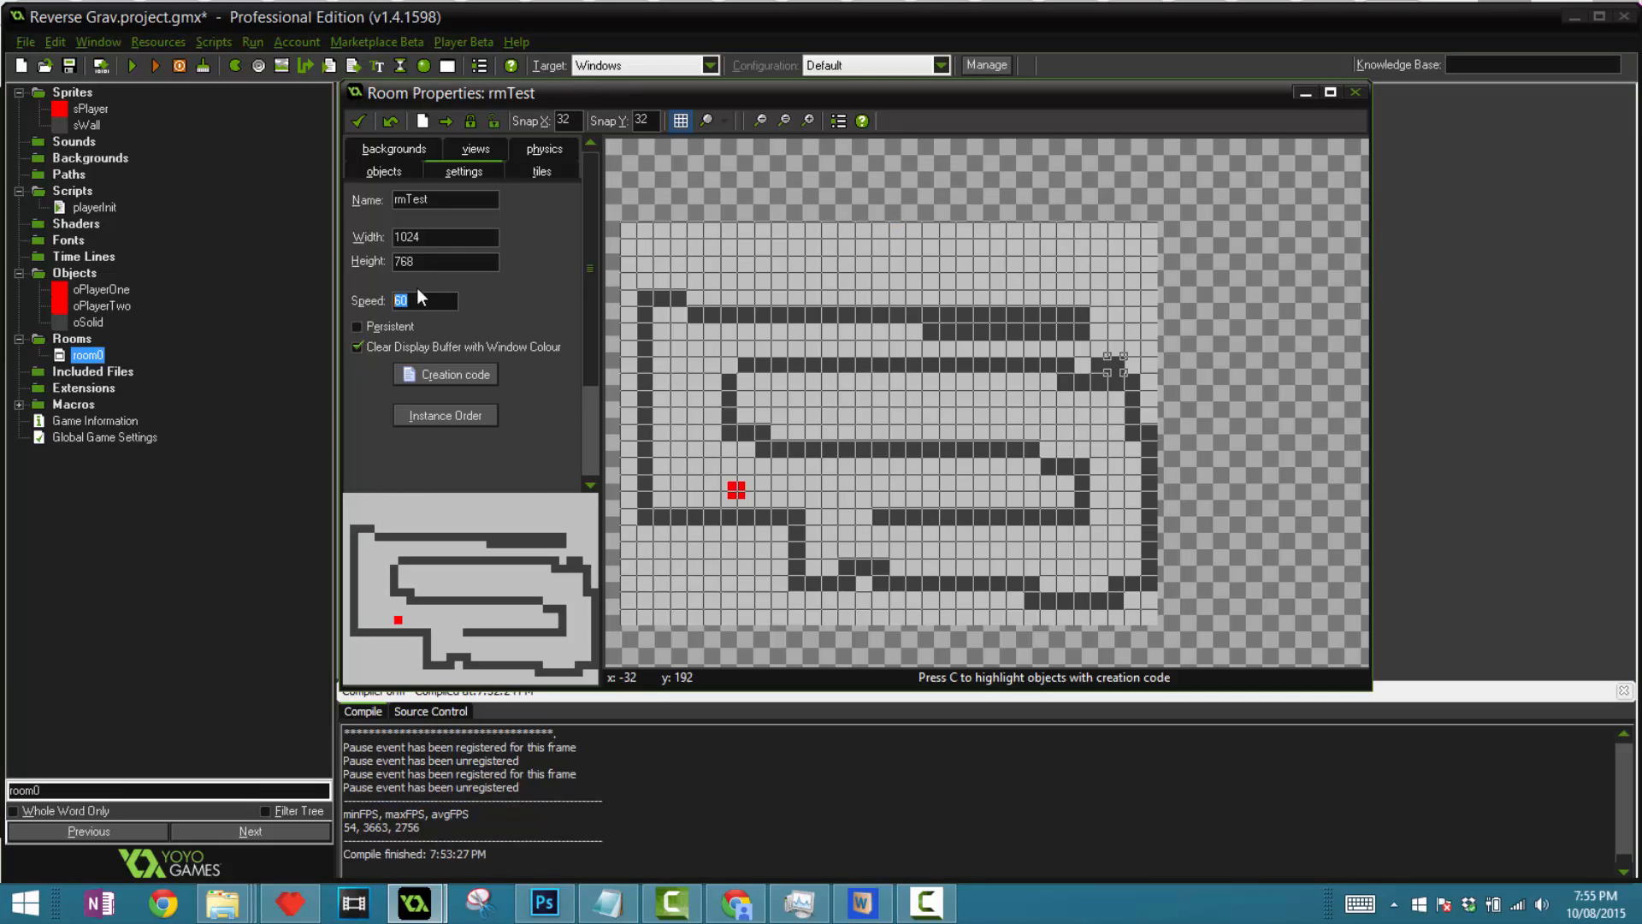
mouse_move(390, 301)
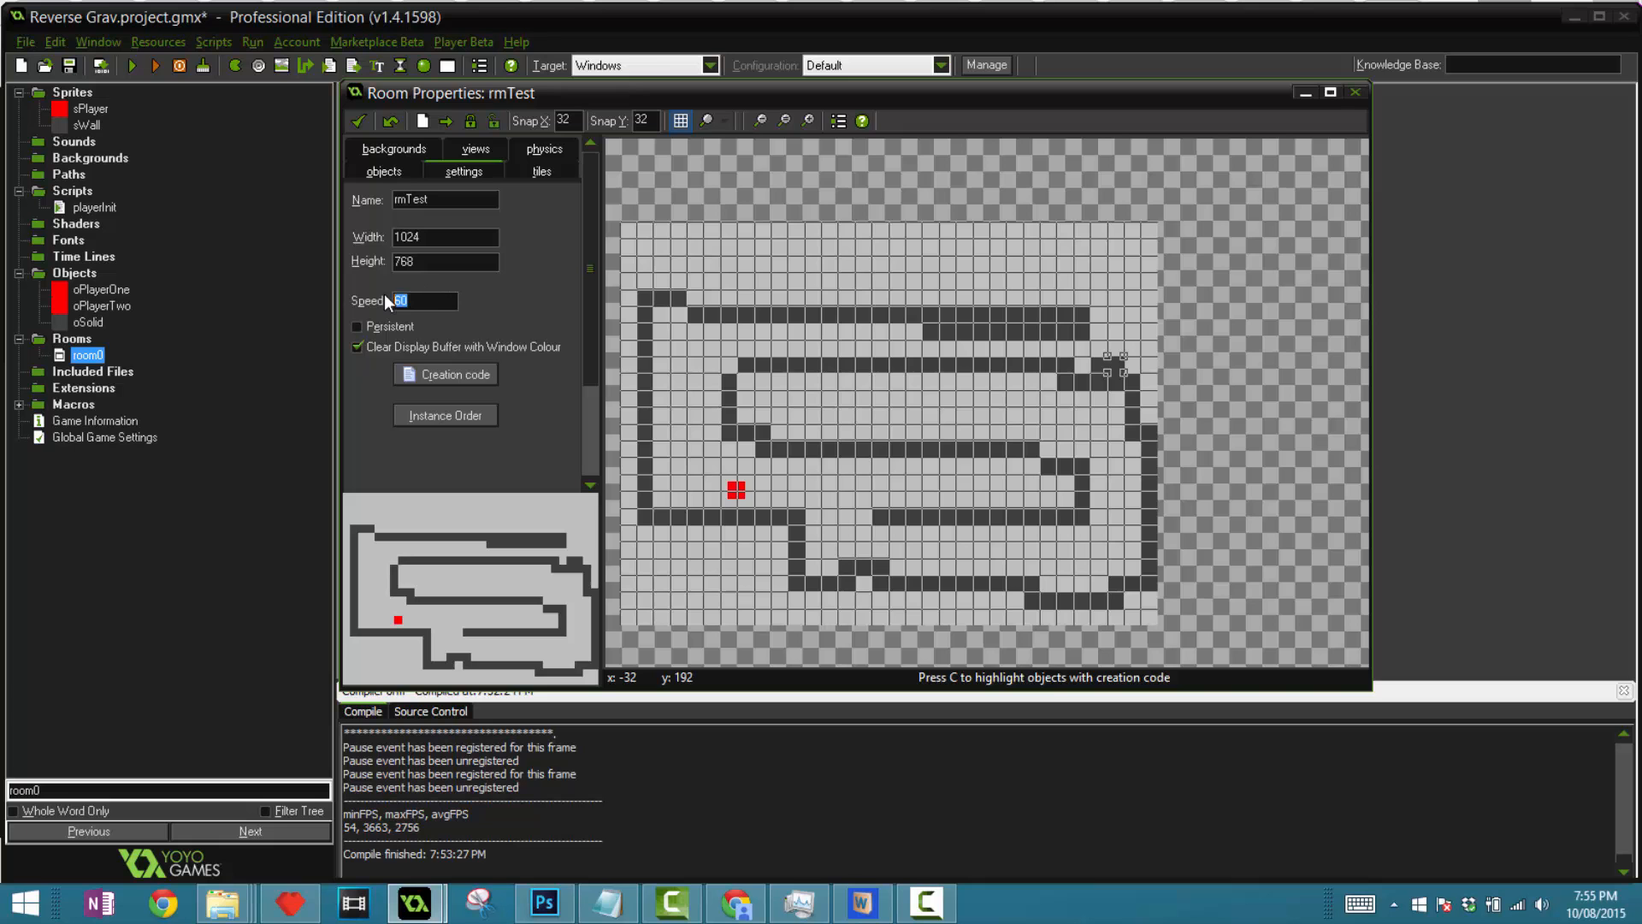
double_click(101, 289)
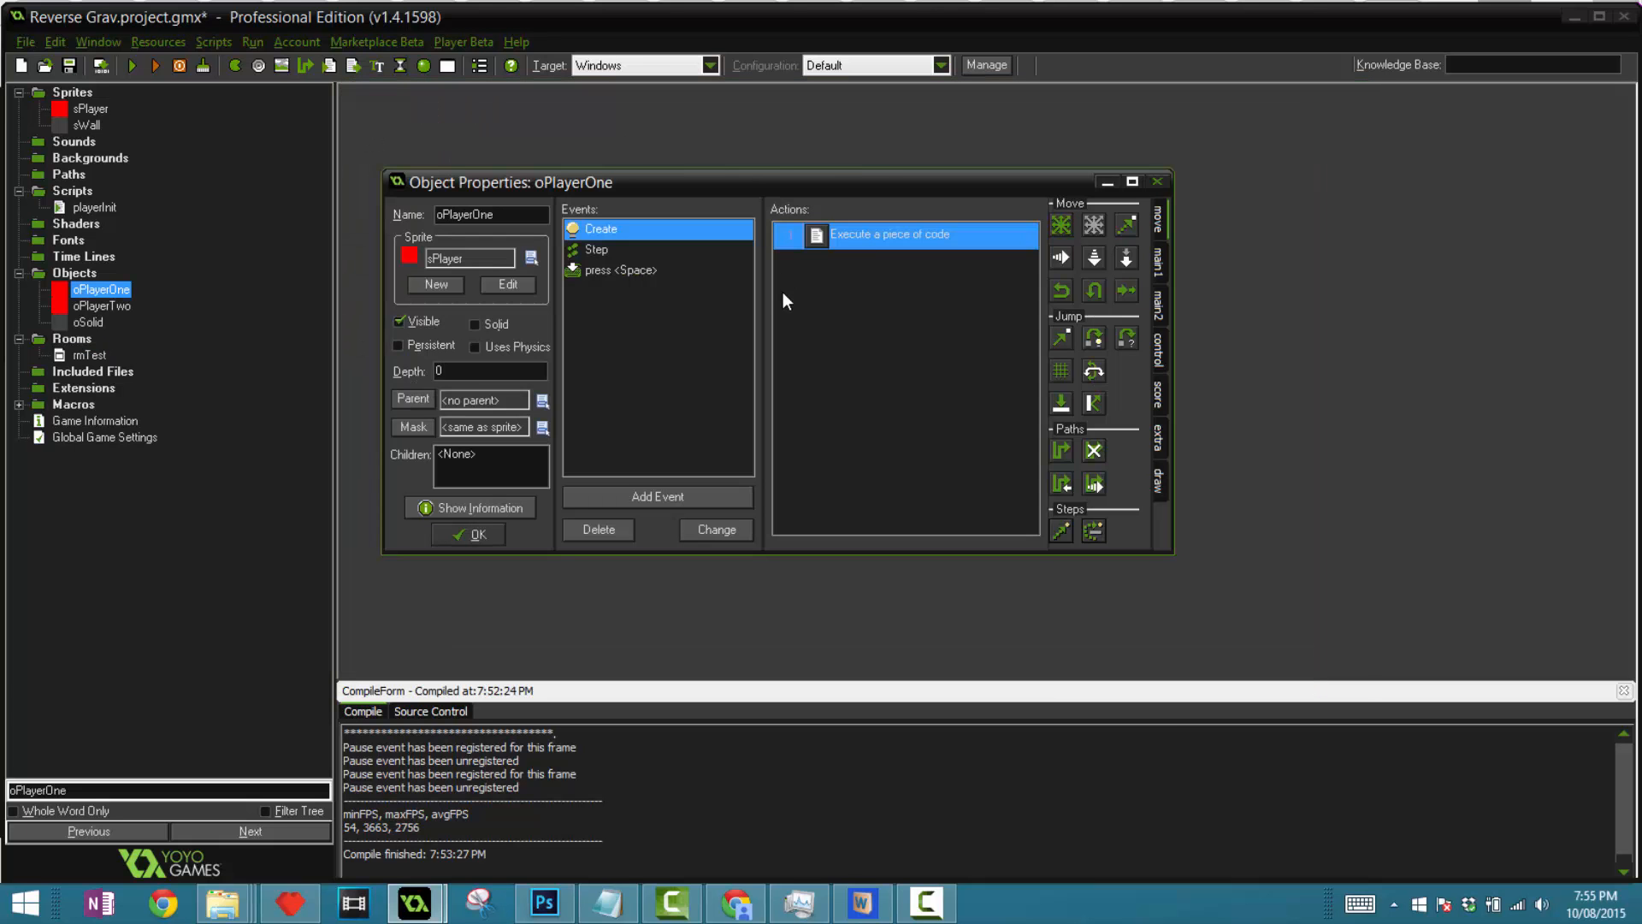
- View oPlayerOne's Step Walk code, pointing out the jump, right and left key checks
double_click(906, 235)
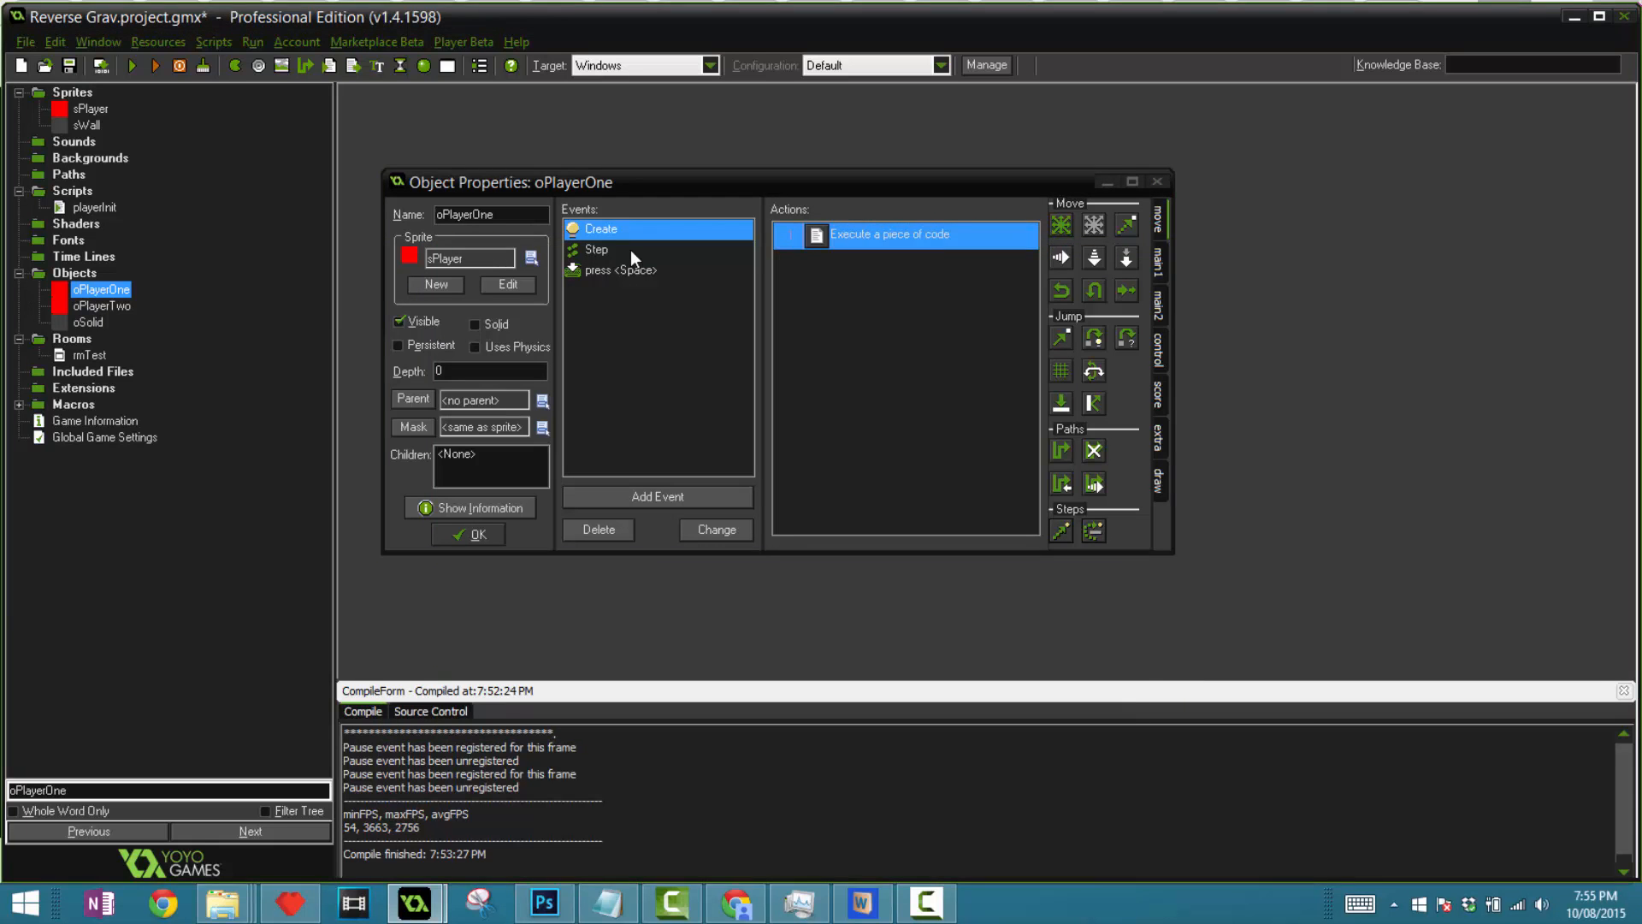
click(597, 250)
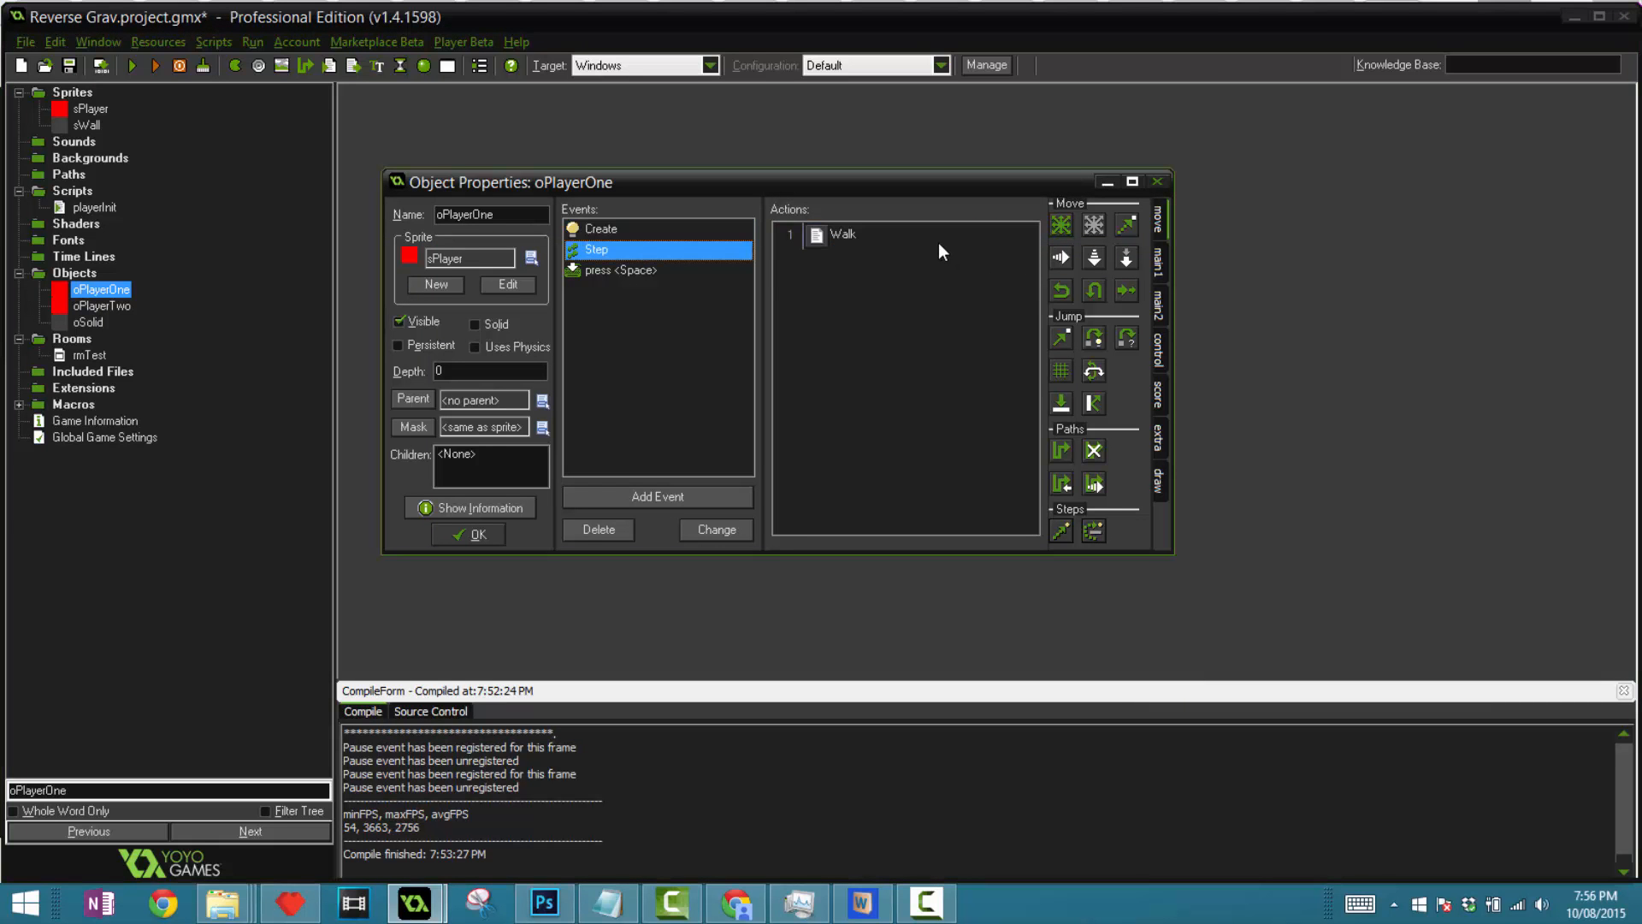
double_click(842, 235)
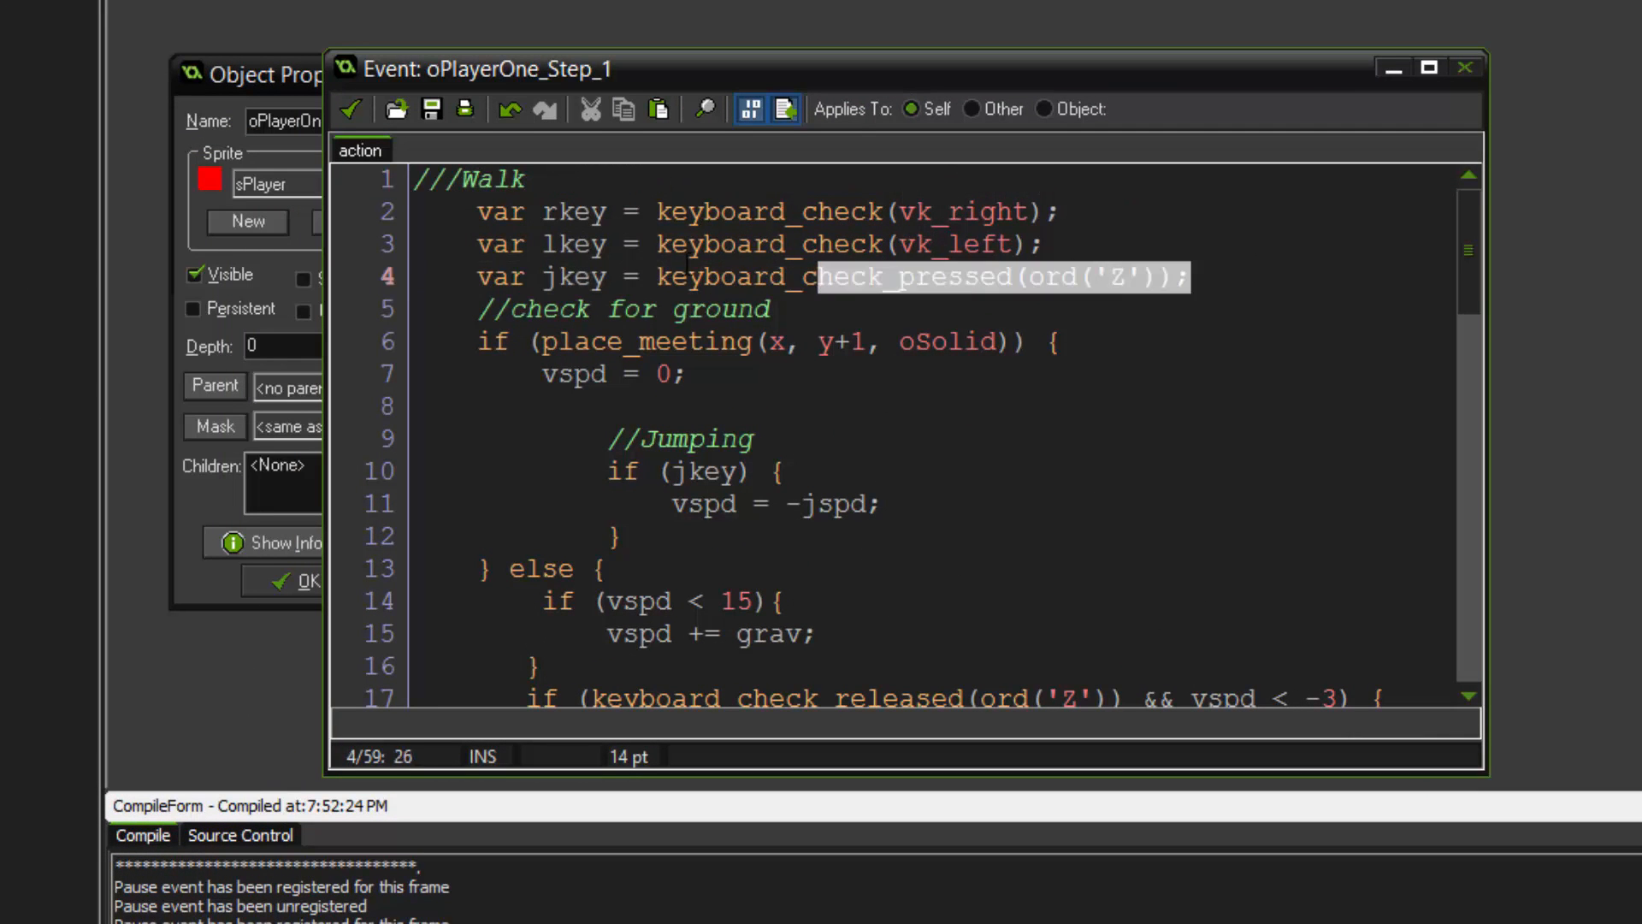
click(795, 277)
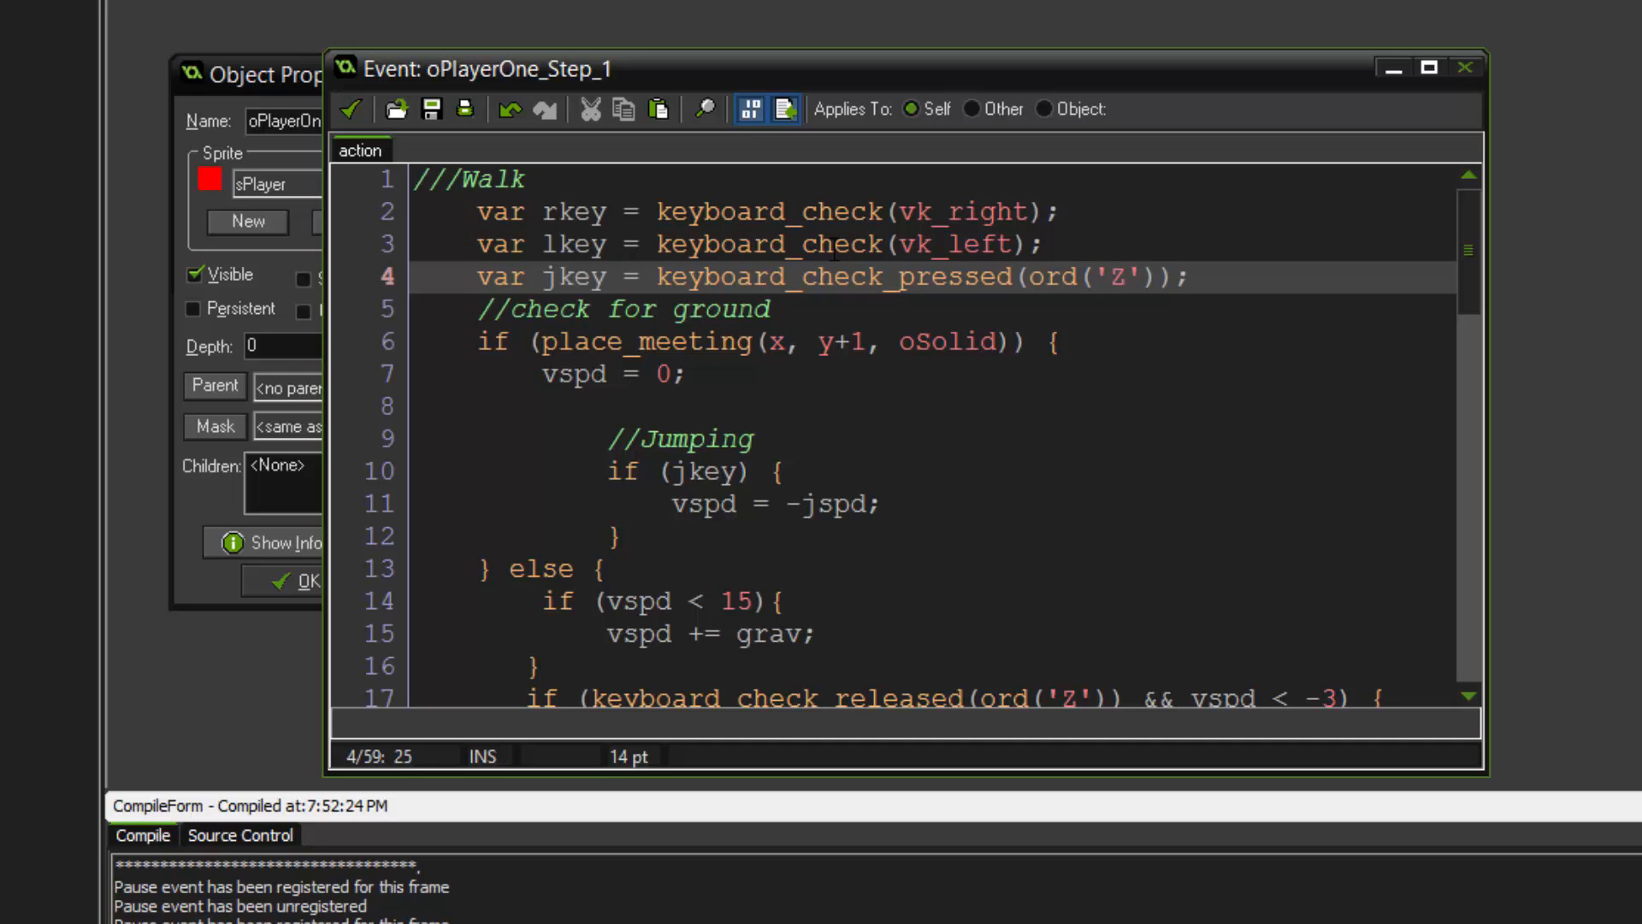
click(818, 243)
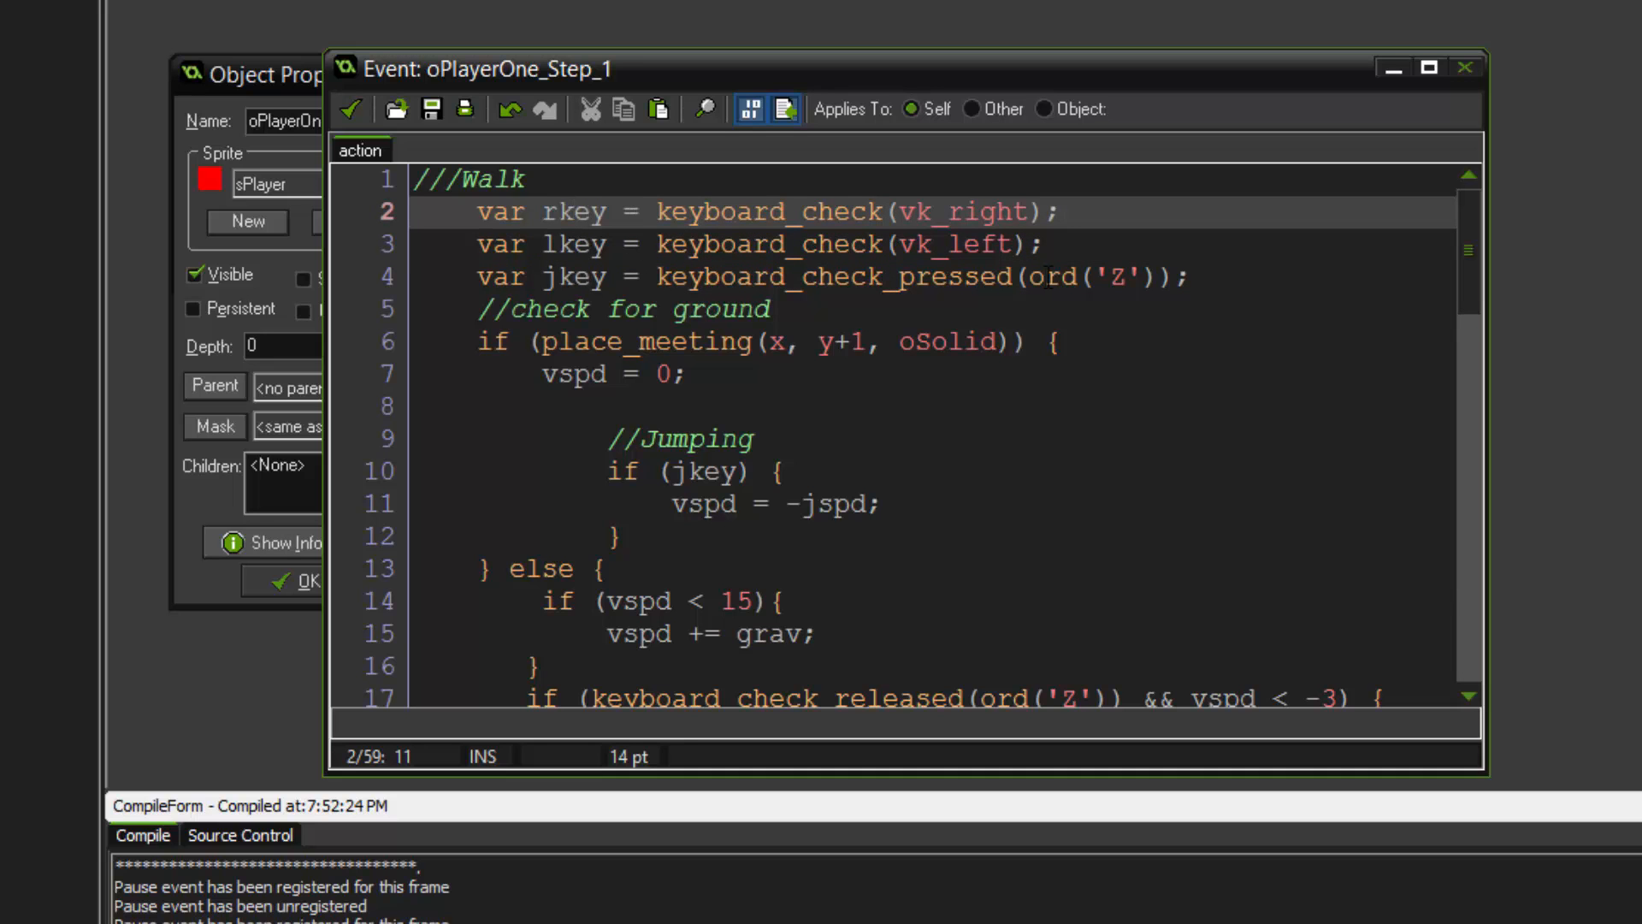
click(1060, 212)
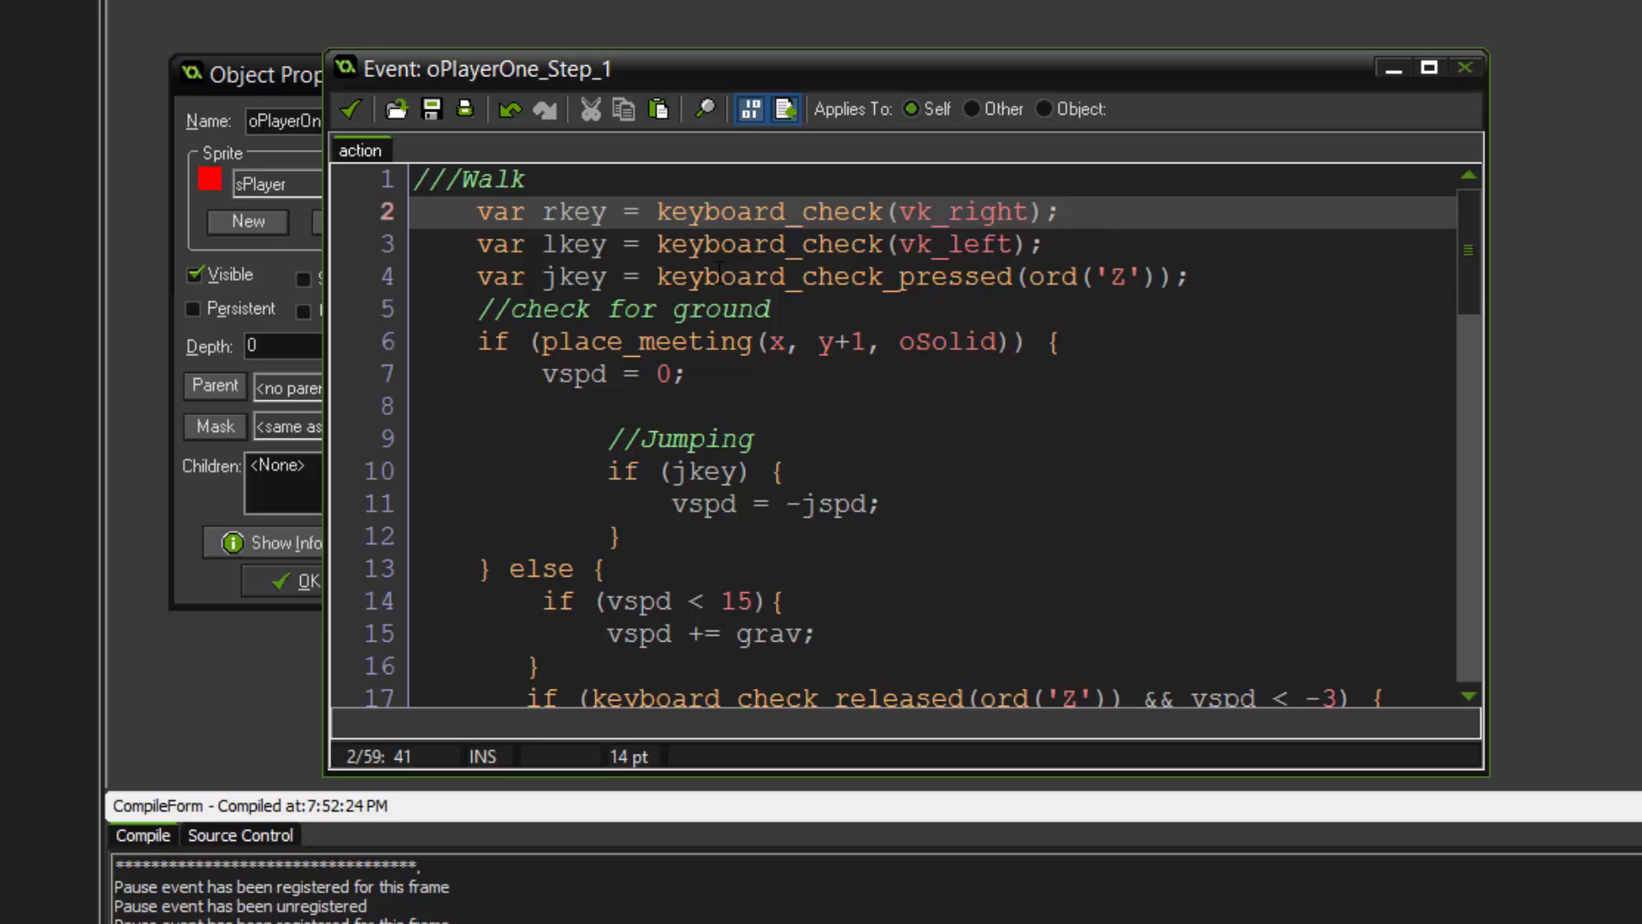
click(575, 244)
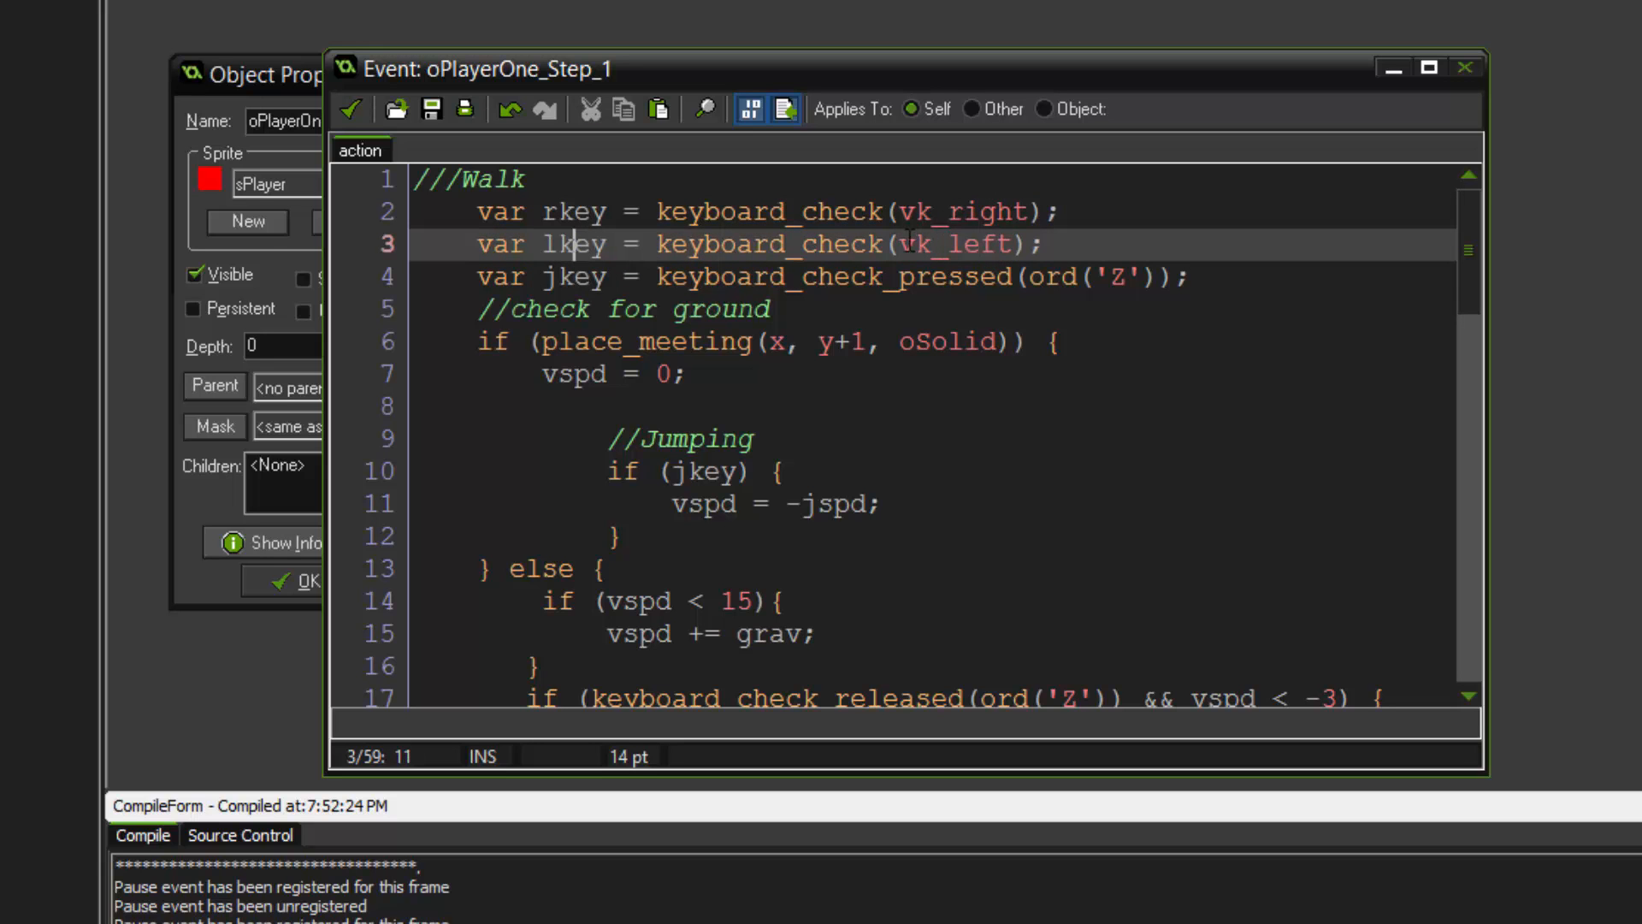
- Review the Jumping section and its y+1 ground collision check
double_click(948, 245)
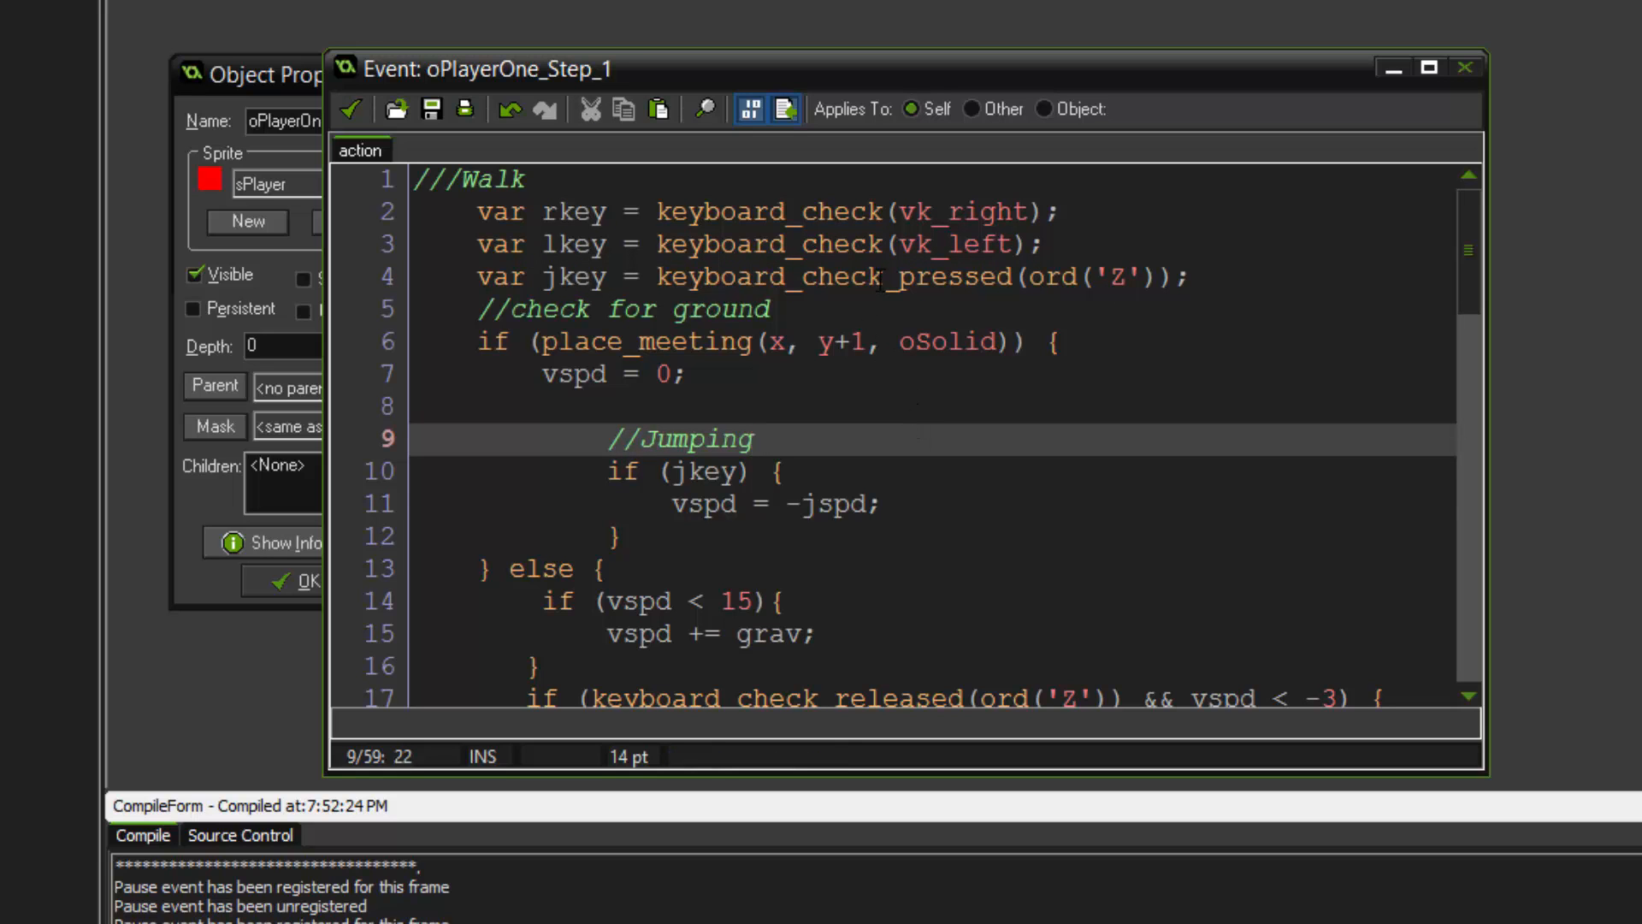
click(1021, 277)
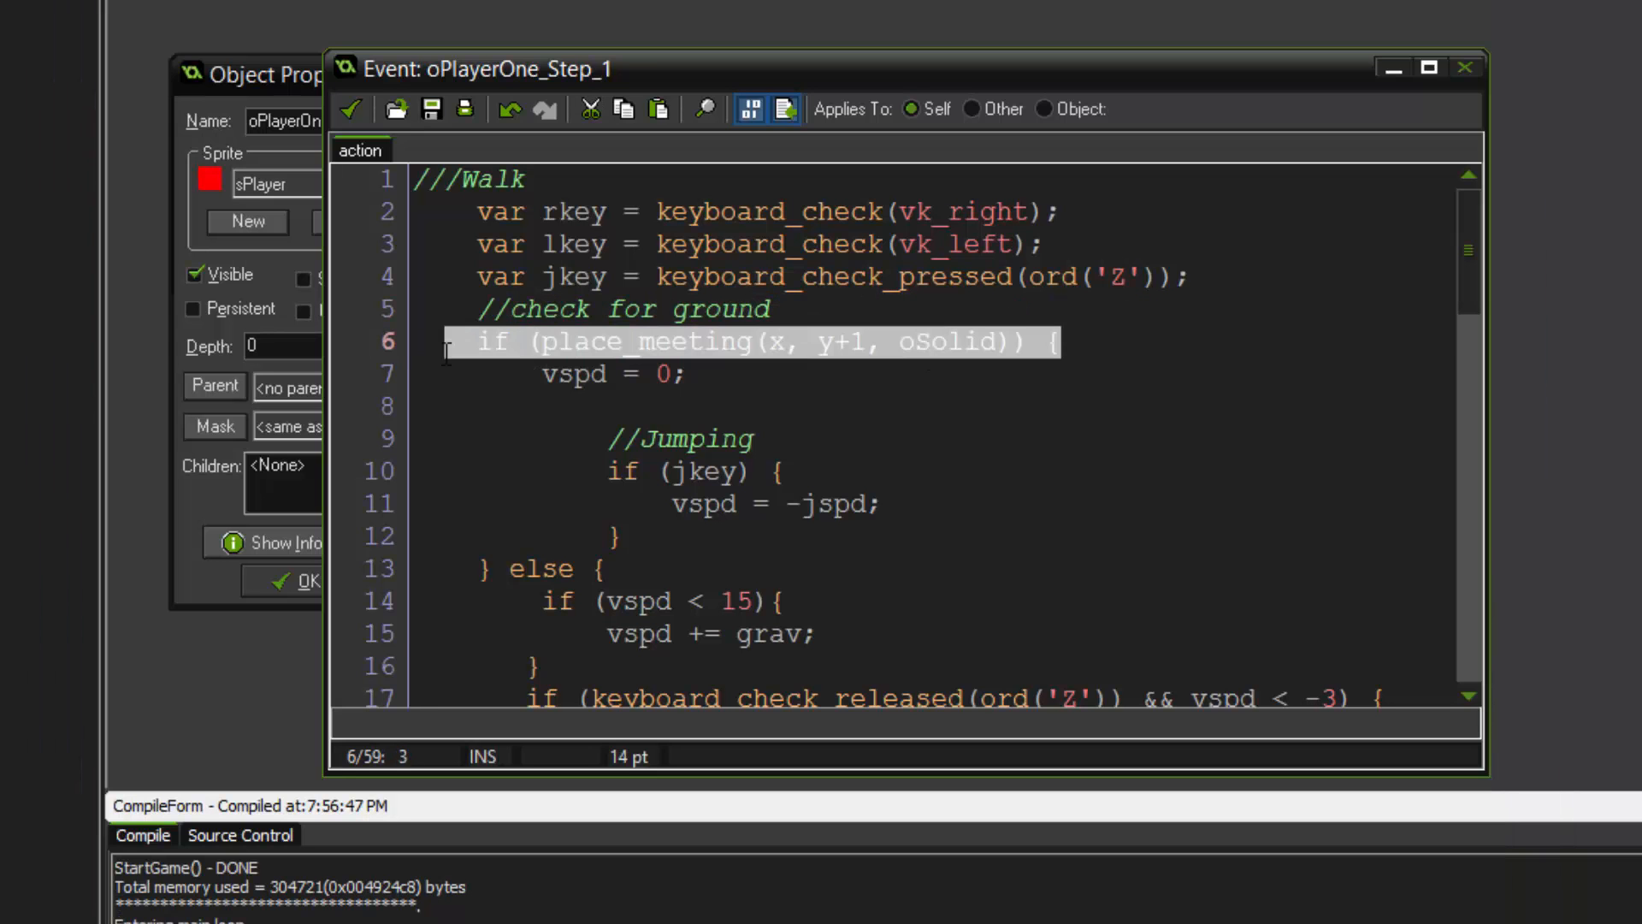
click(544, 343)
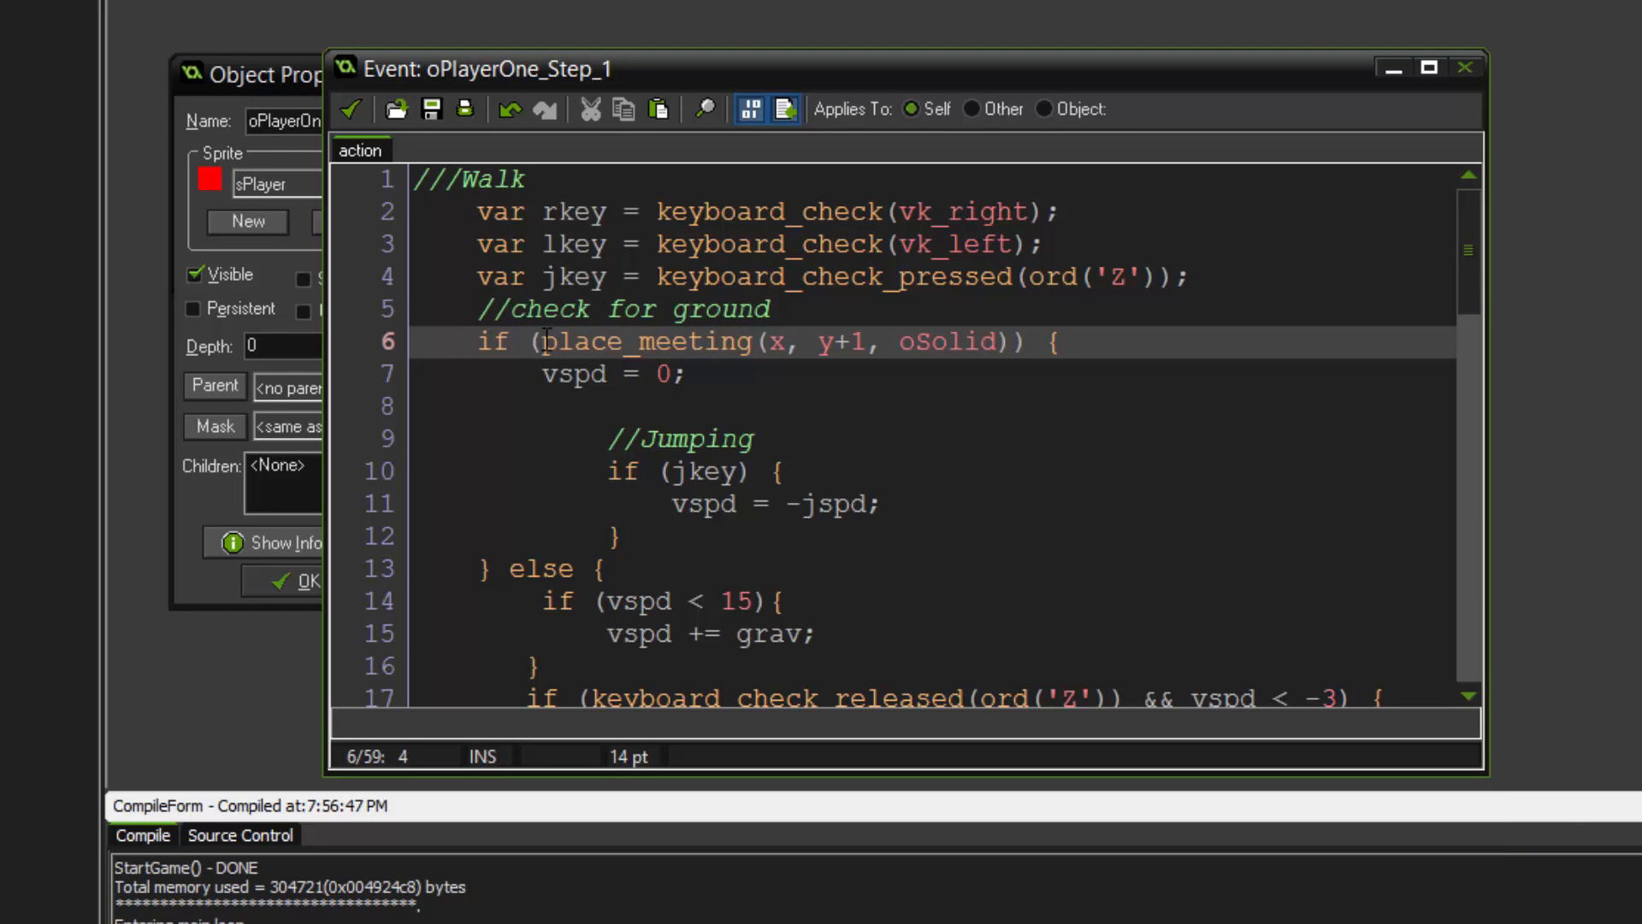
click(857, 342)
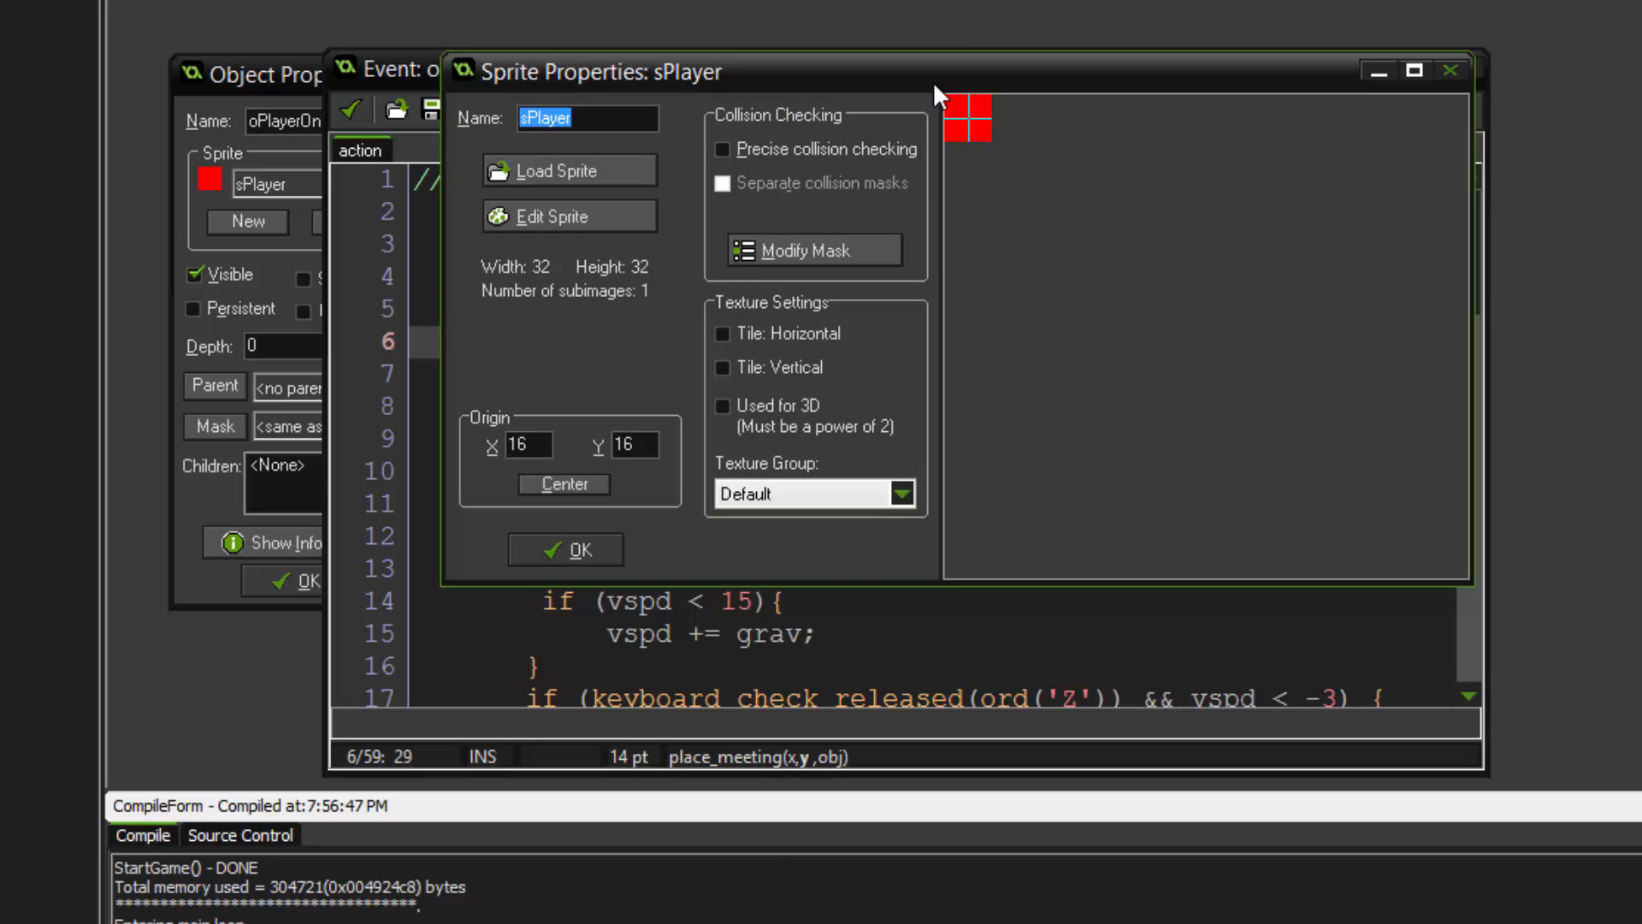
mouse_move(971, 128)
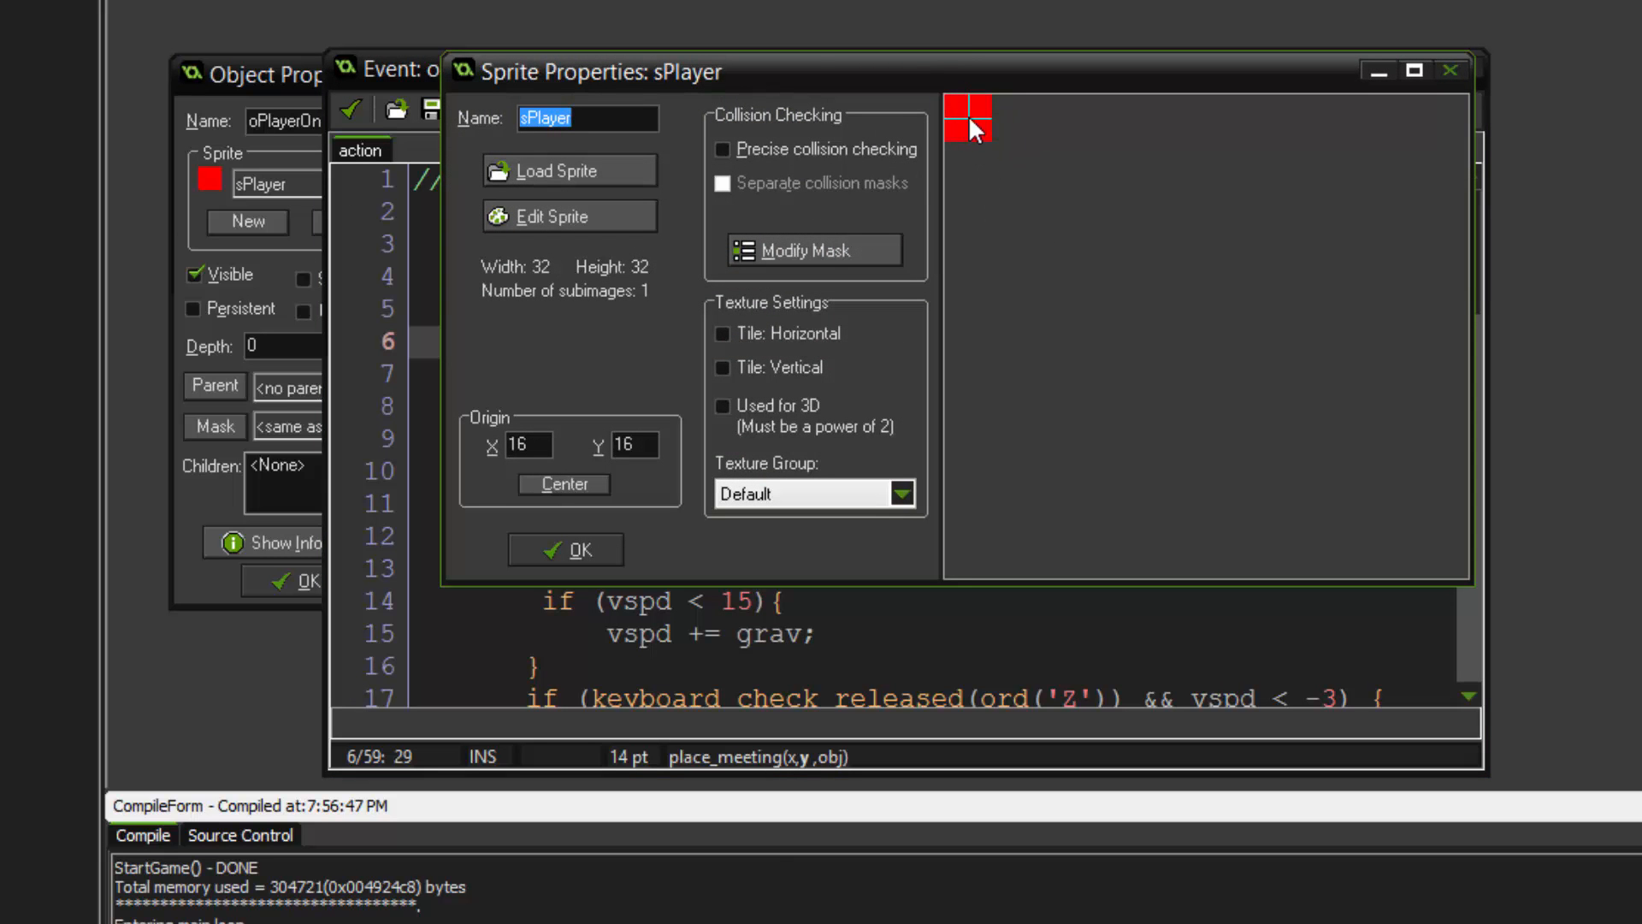
mouse_move(954, 258)
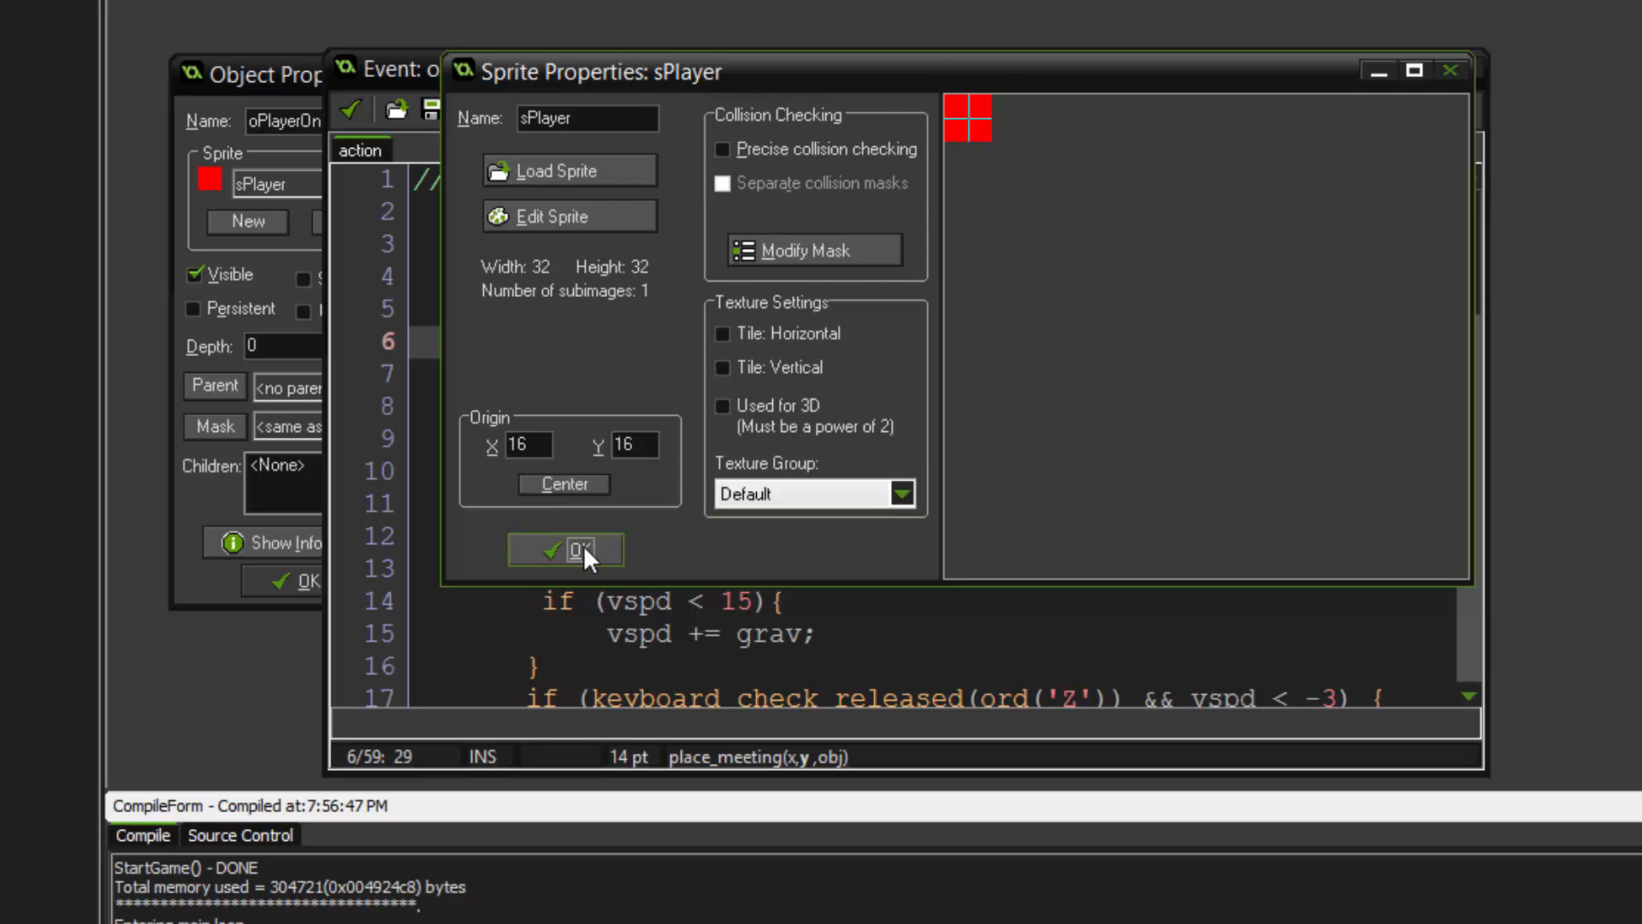
- Close the sPlayer sprite properties with its 16,16 origin via OK
click(566, 549)
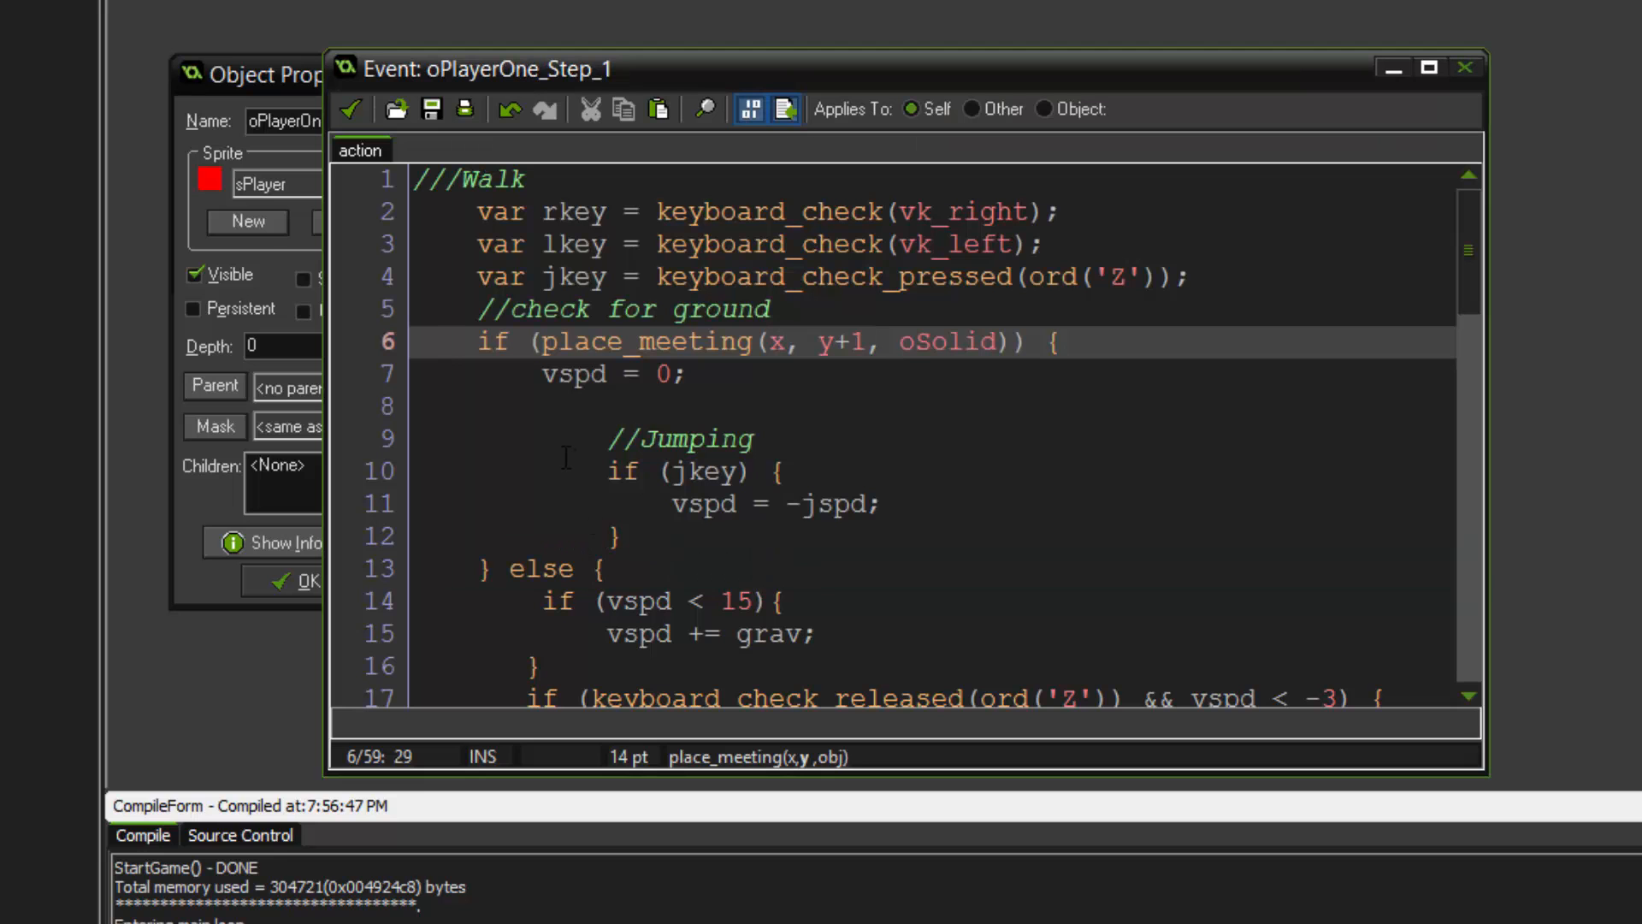
click(865, 342)
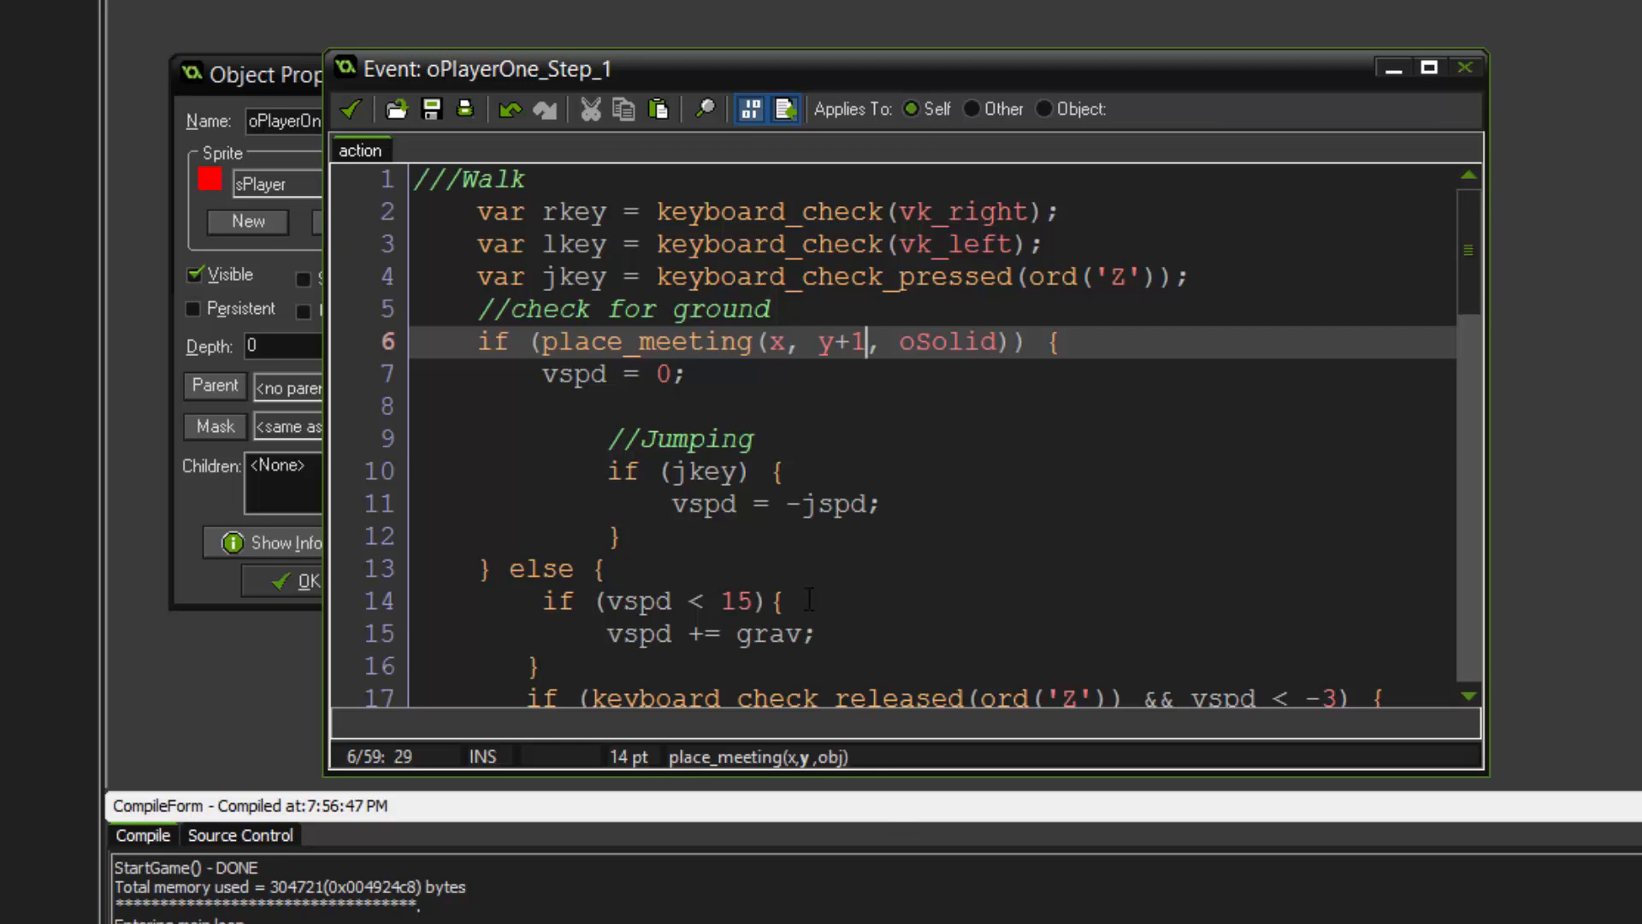
click(549, 374)
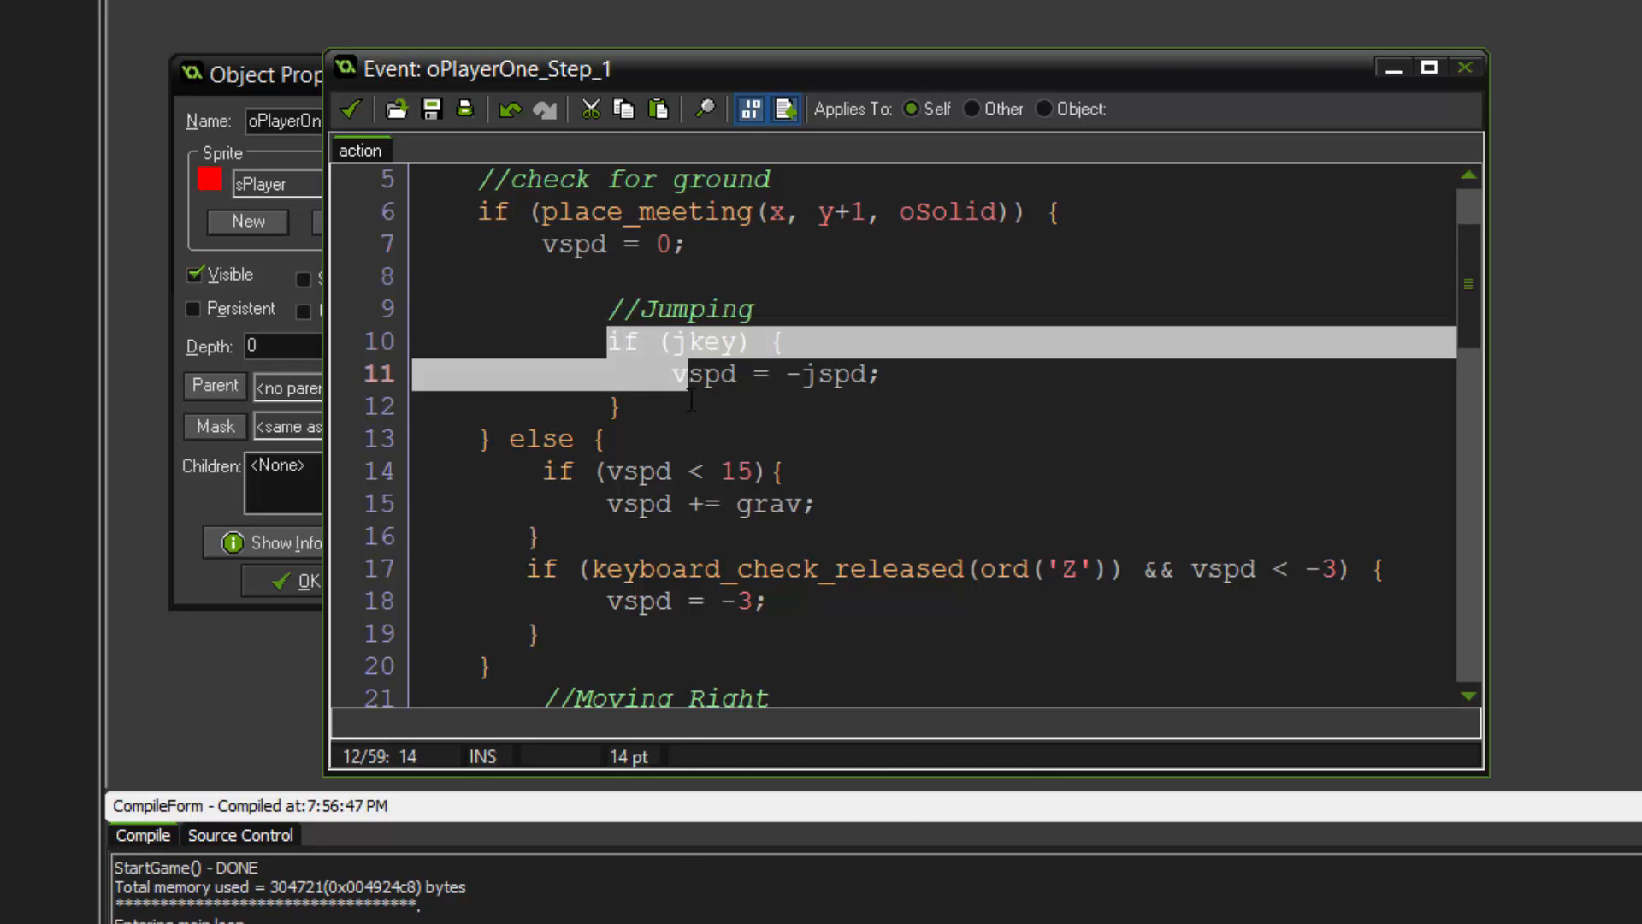
click(734, 375)
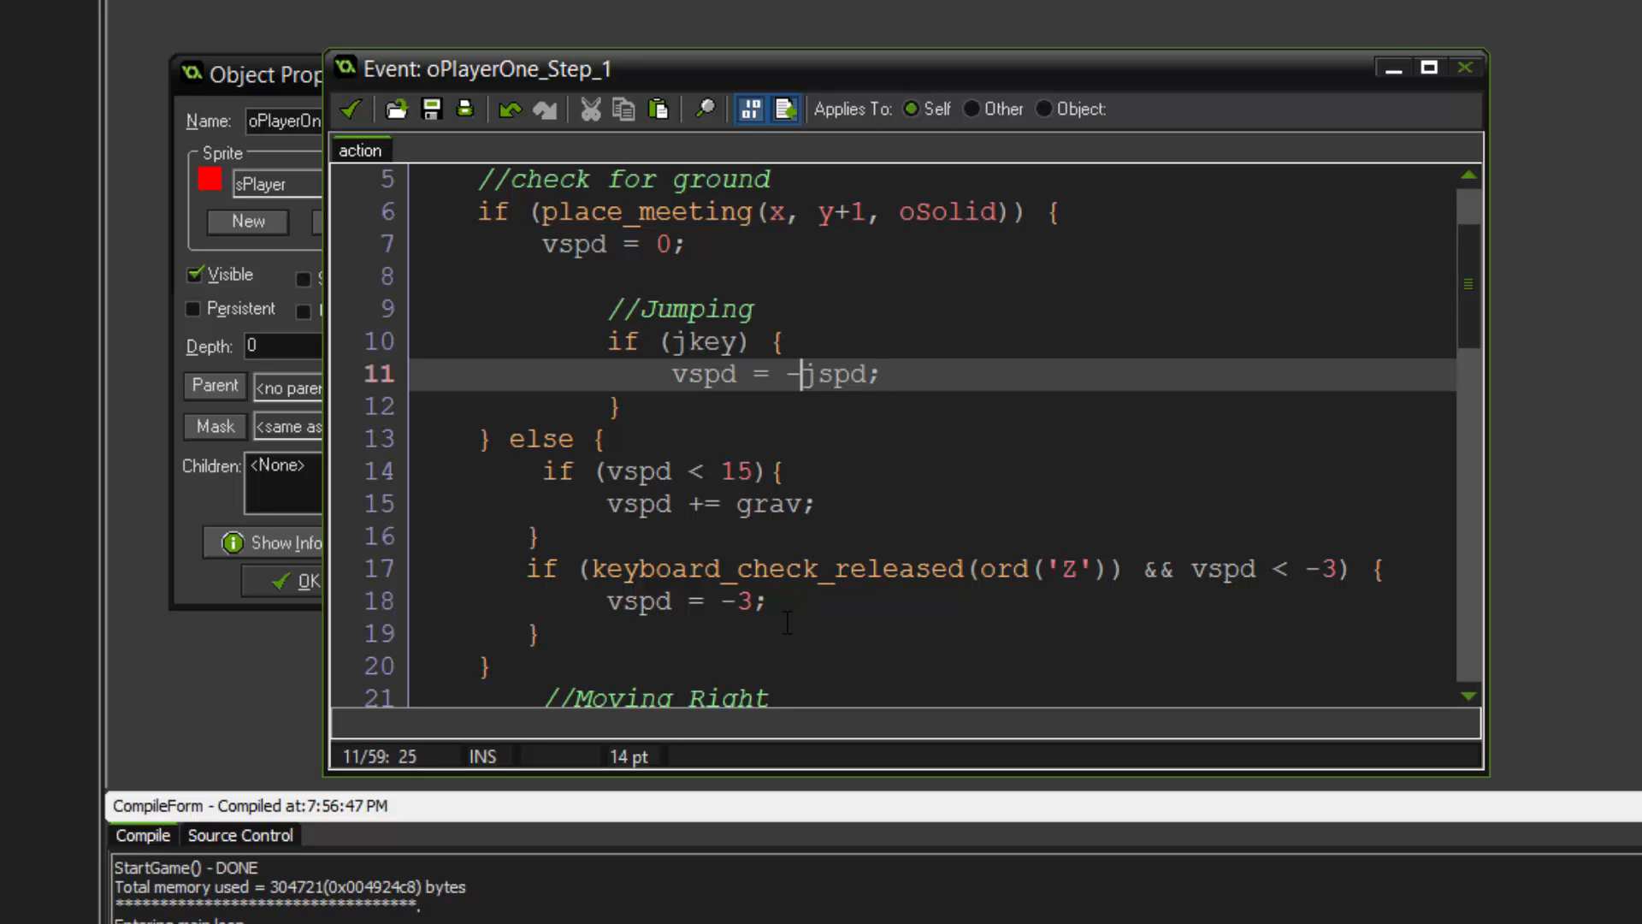
mouse_move(910, 381)
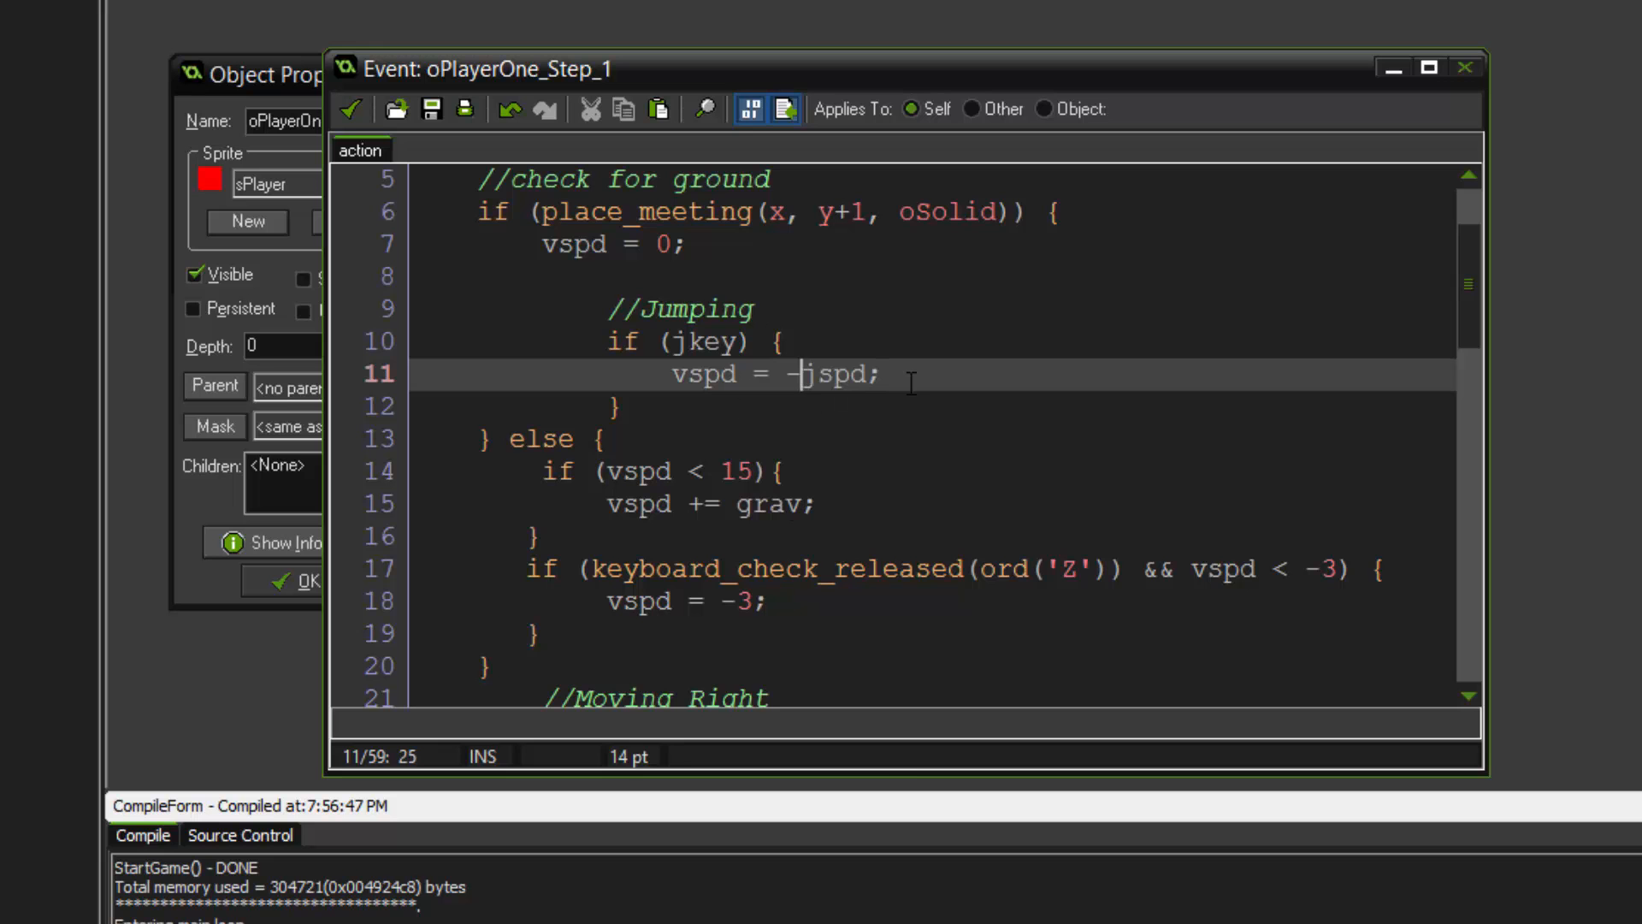
scroll(down, 3)
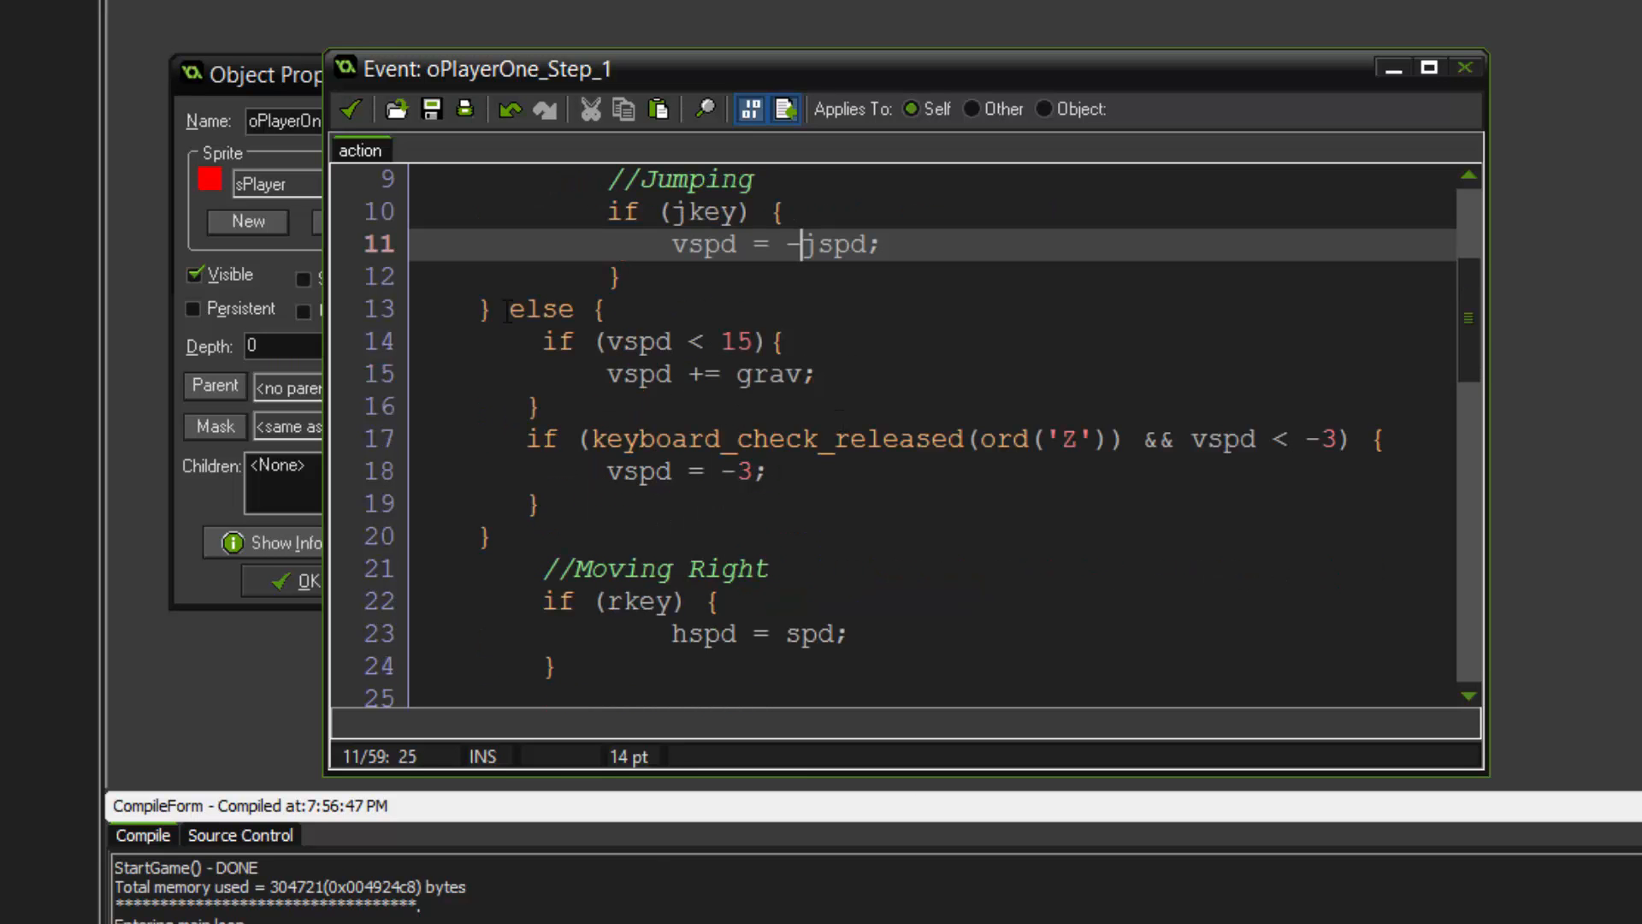
scroll(up, 3)
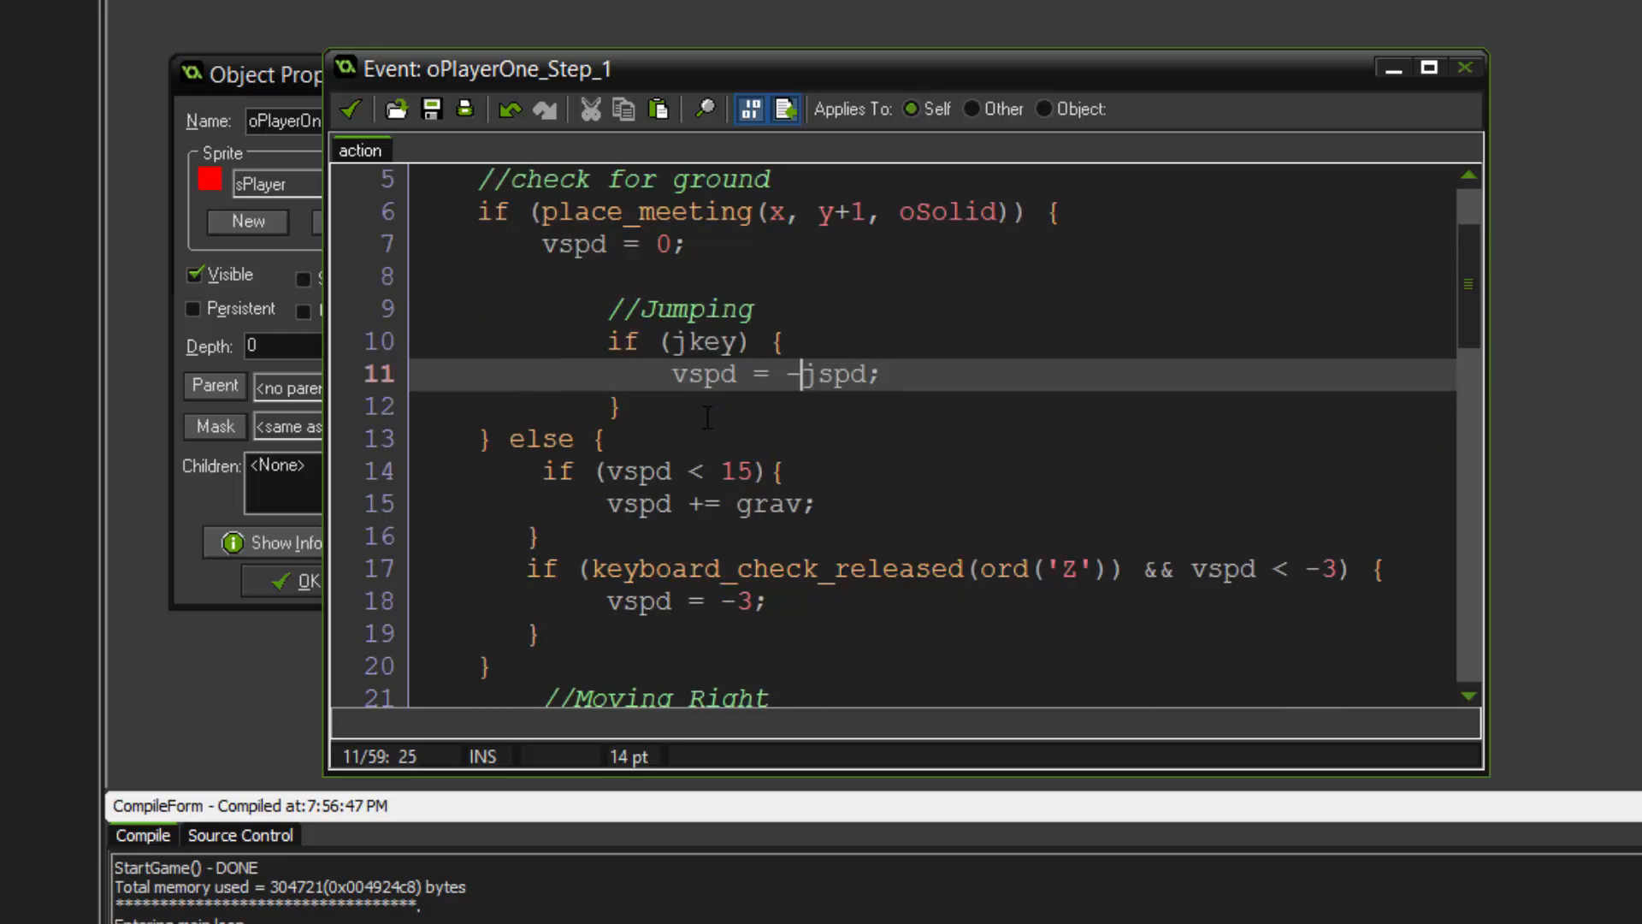
scroll(down, 3)
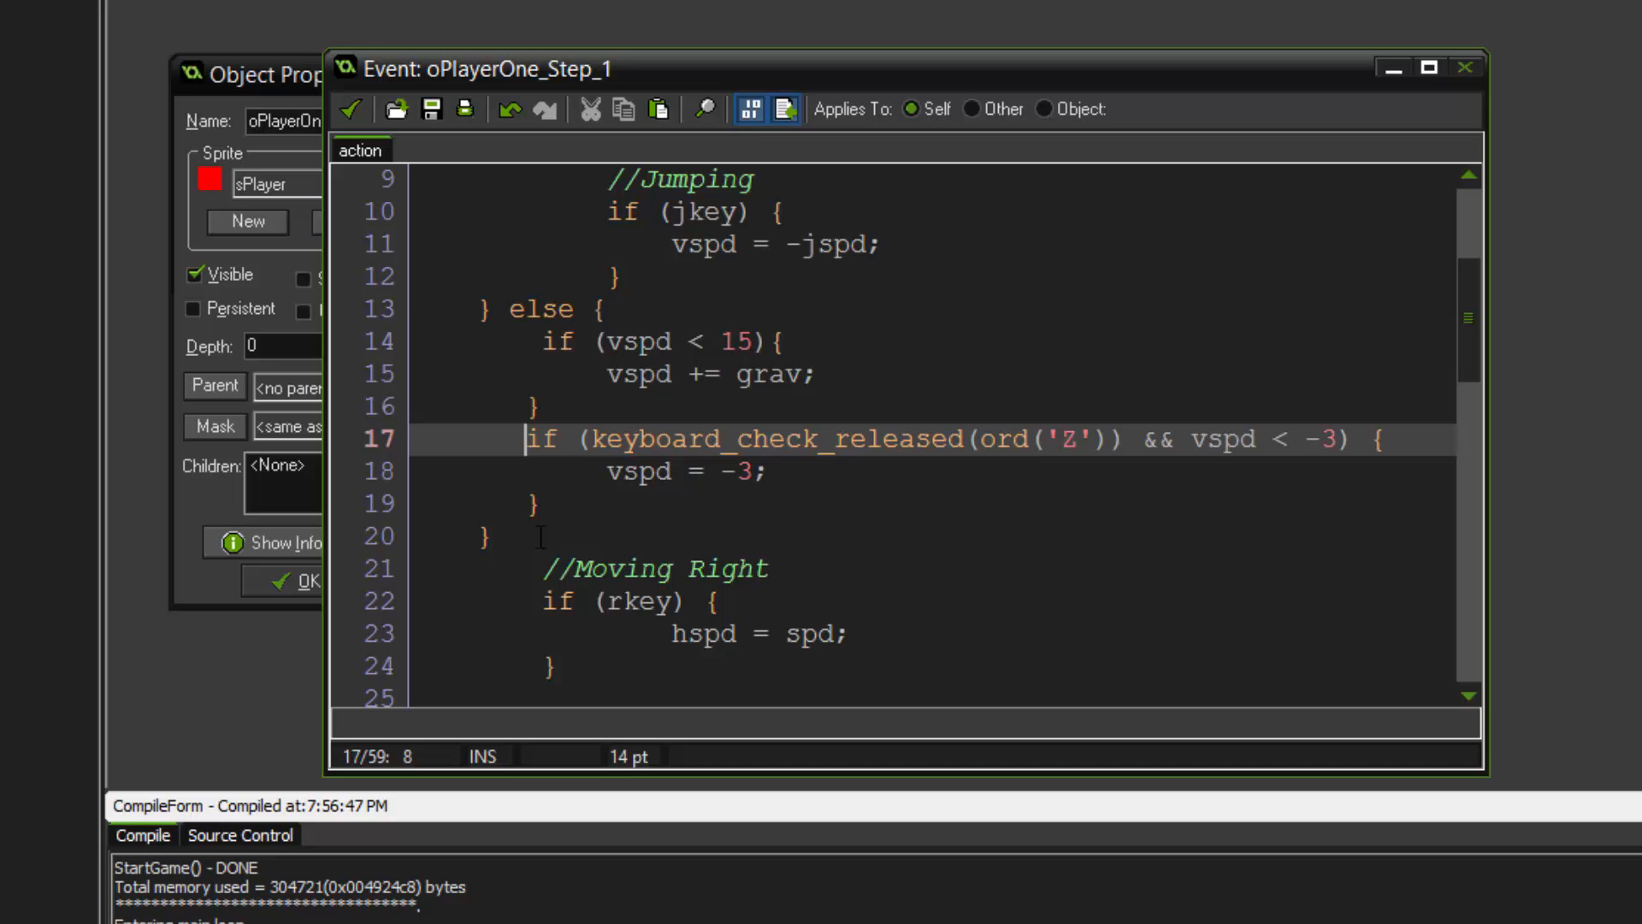
text(//Co)
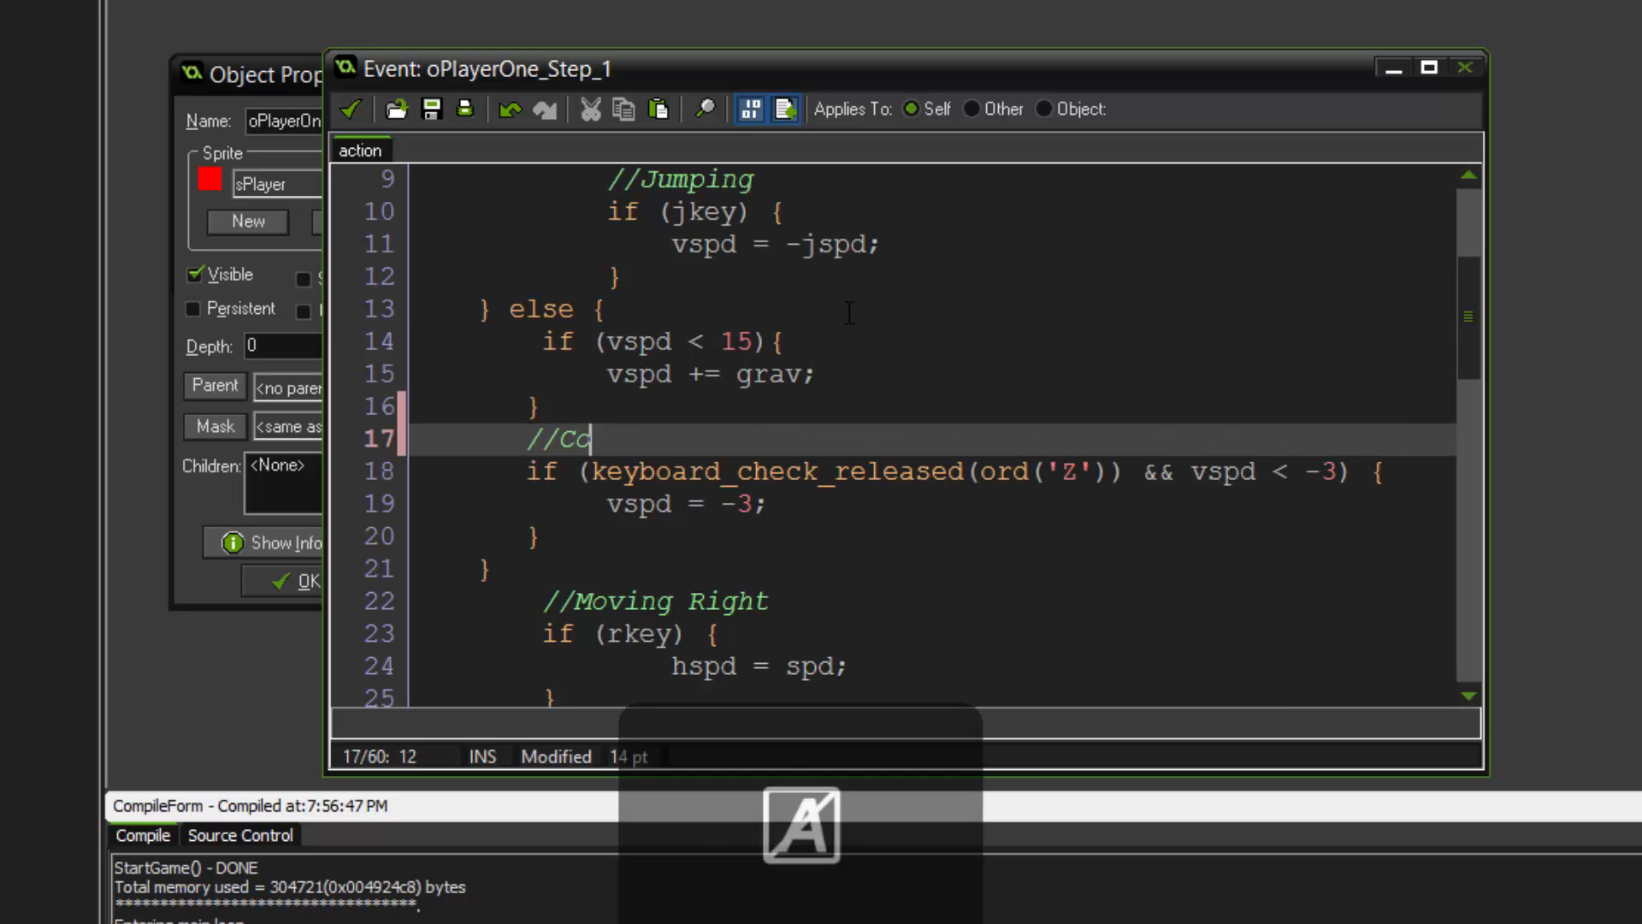
text(ntroleld Ju)
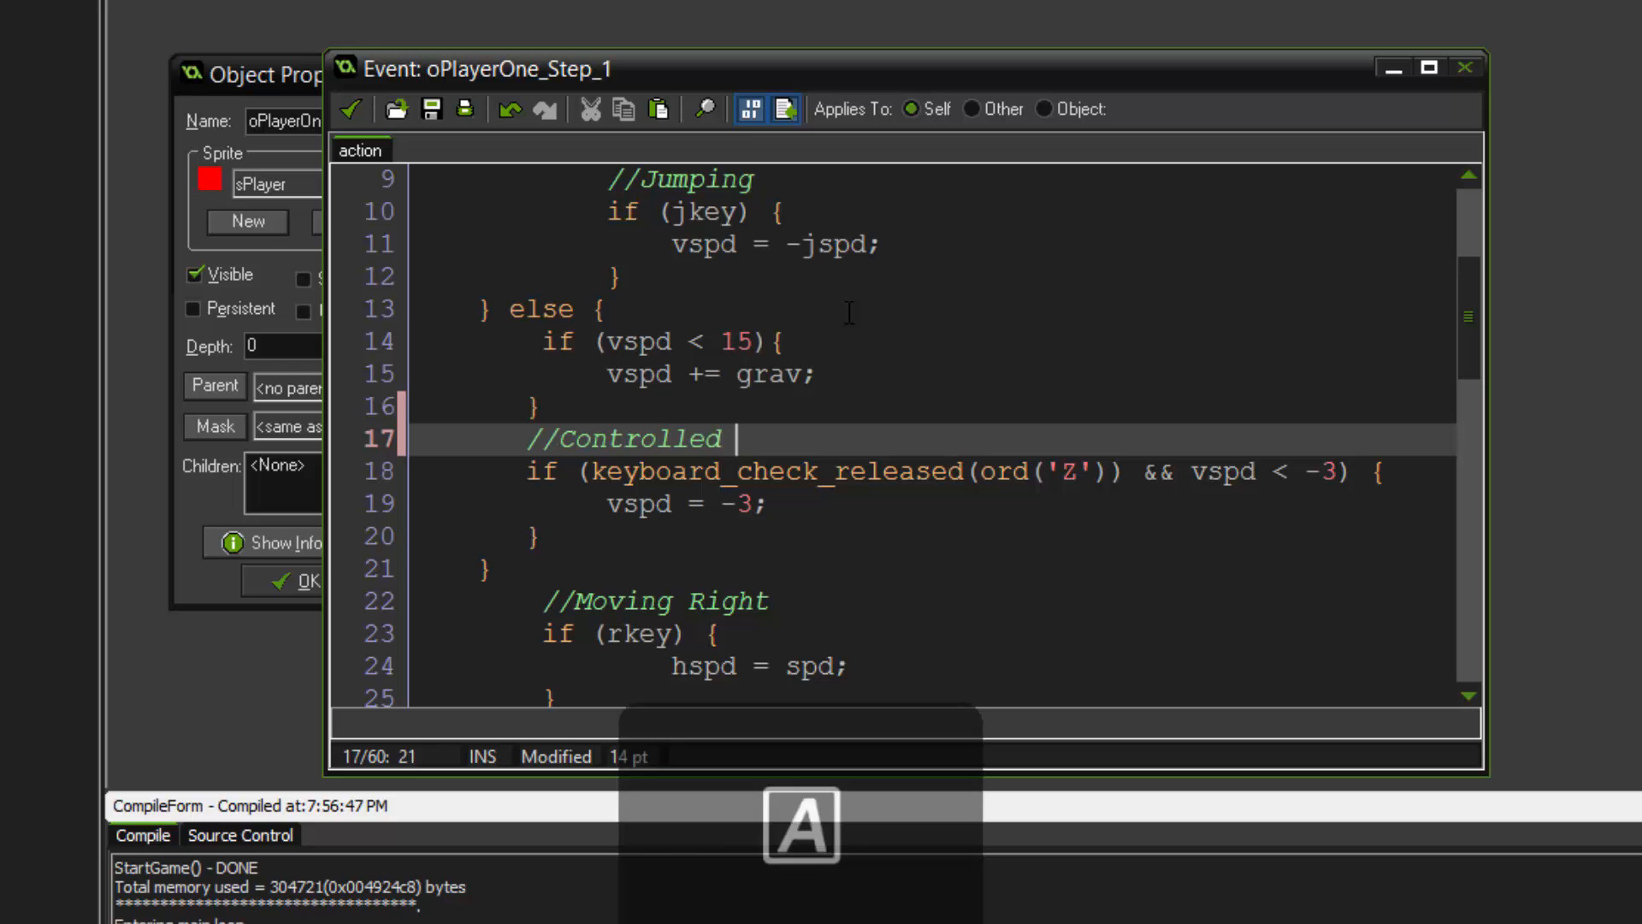
text(Jumping)
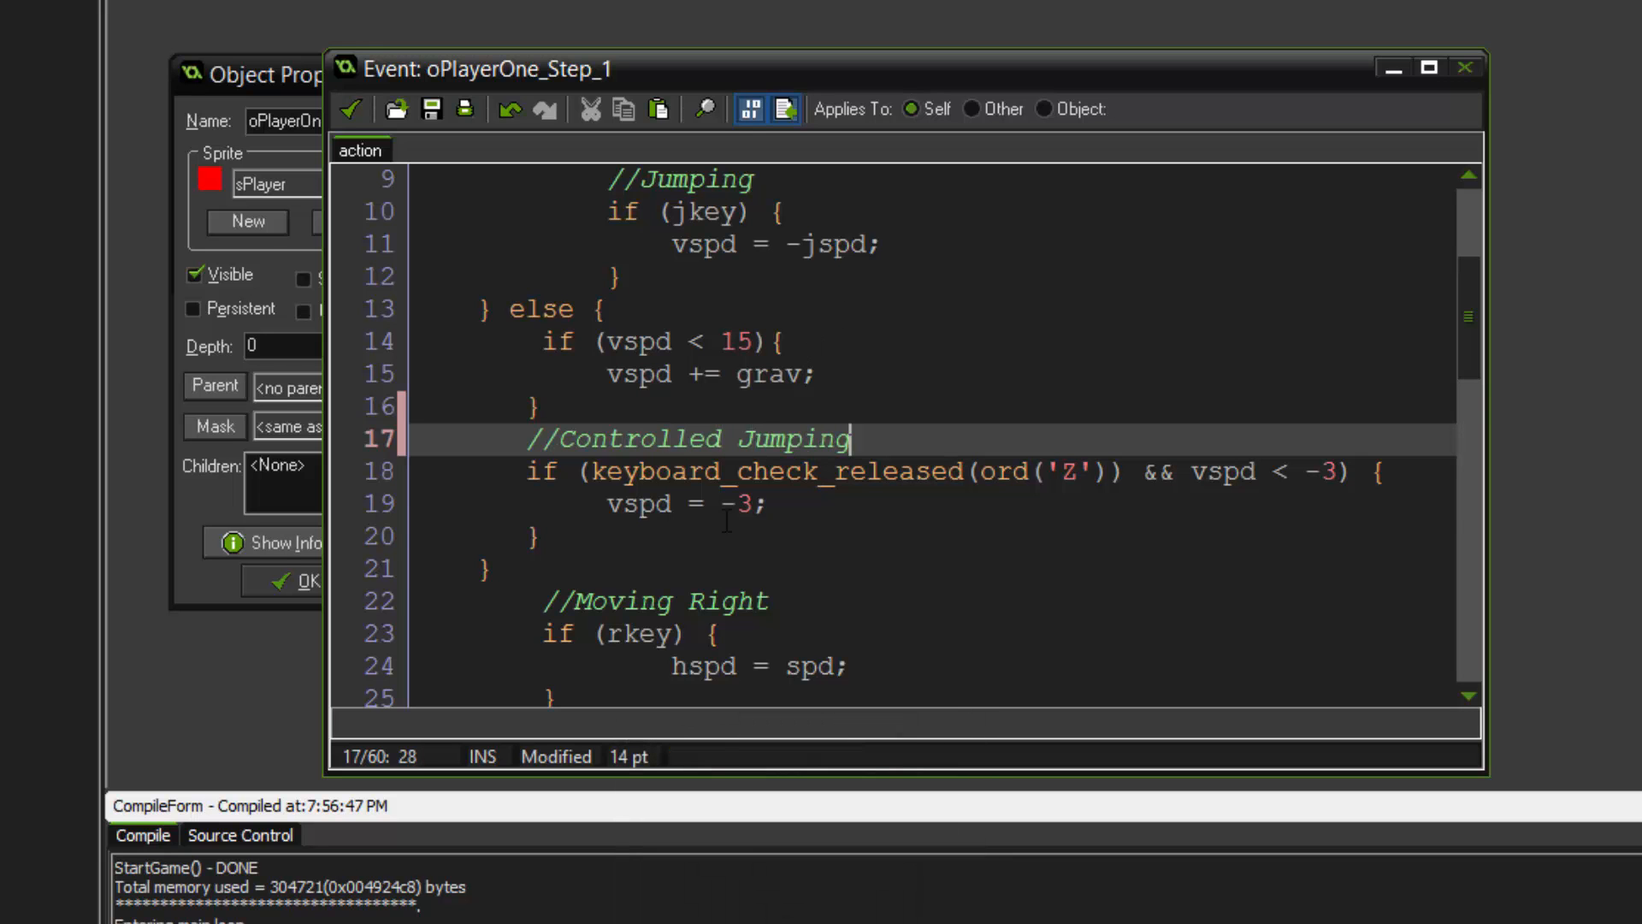
click(597, 536)
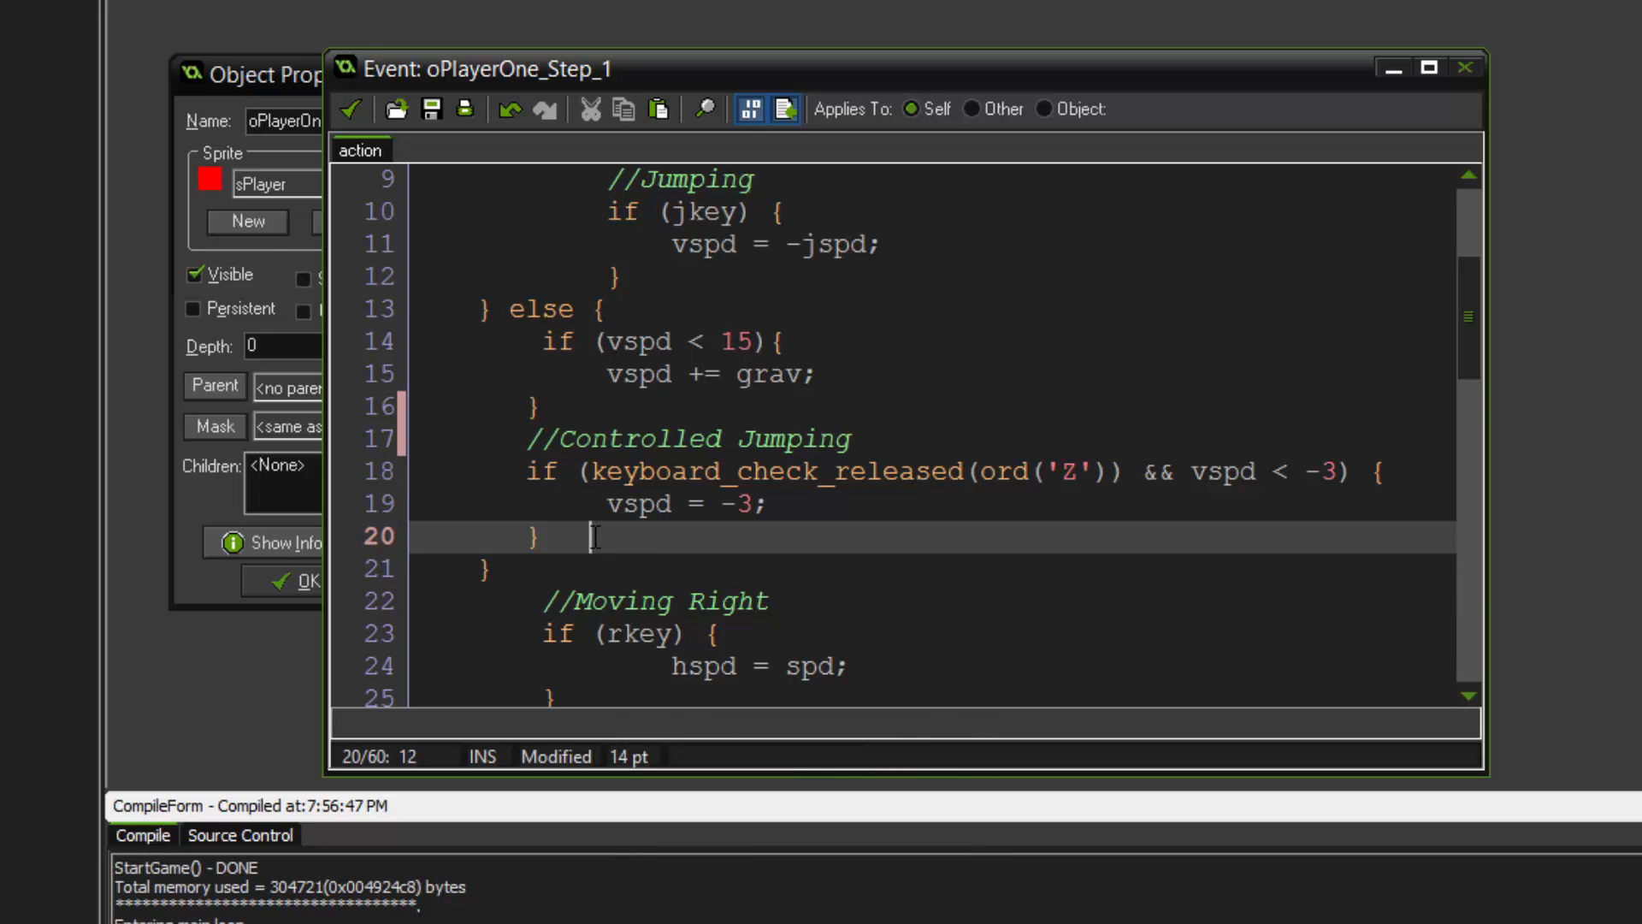
mouse_move(763, 274)
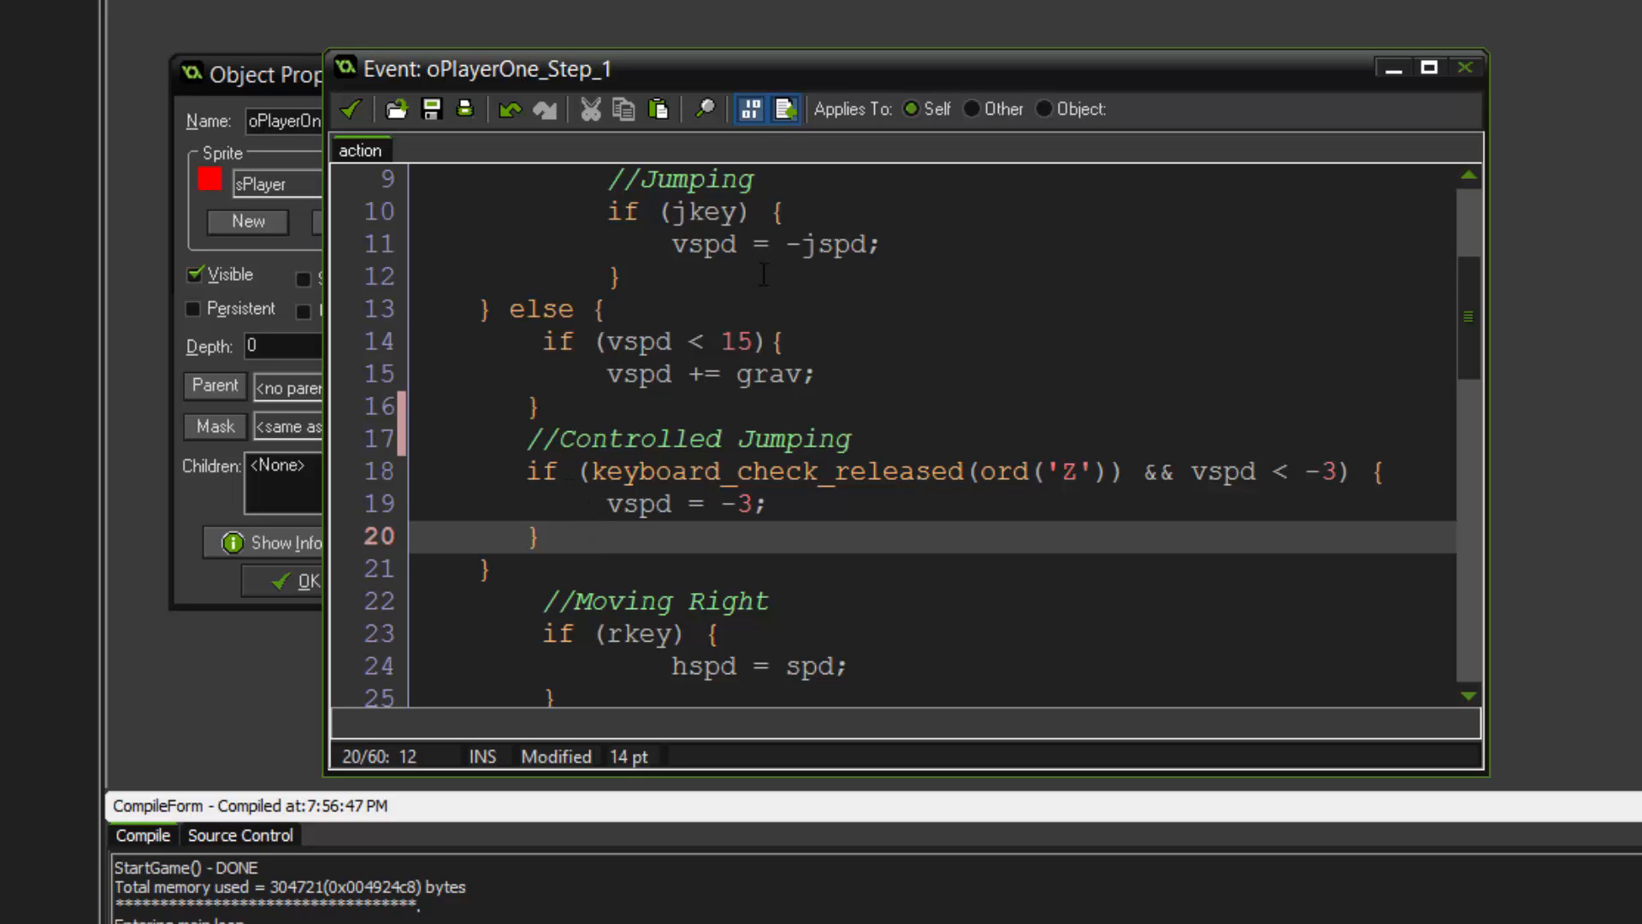
mouse_move(787, 287)
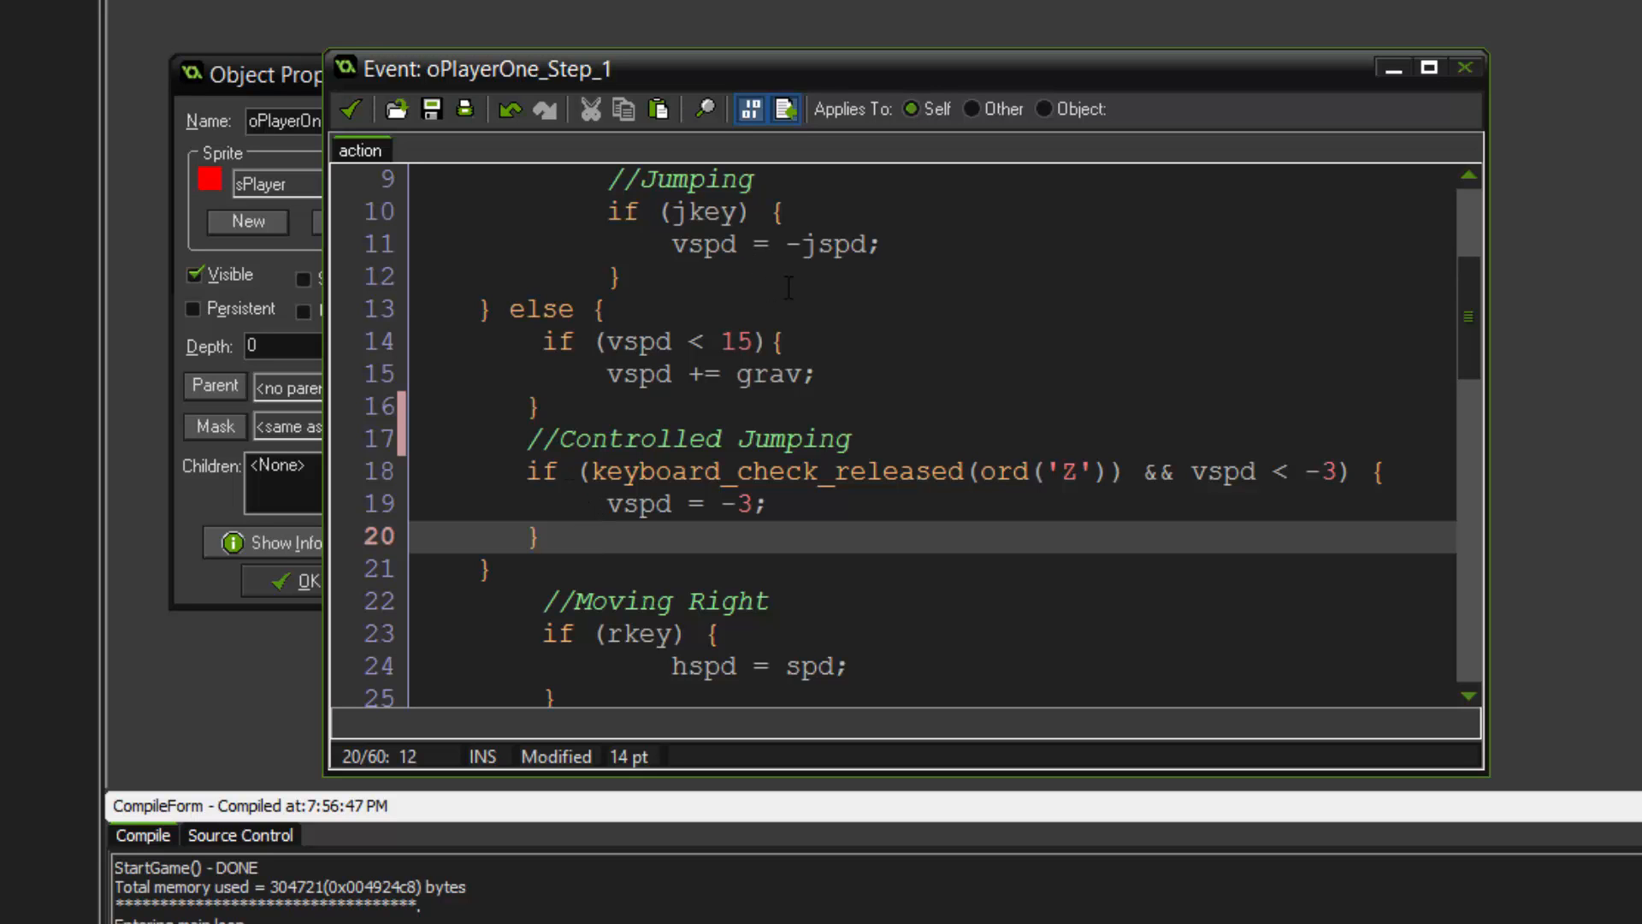
mouse_move(804, 590)
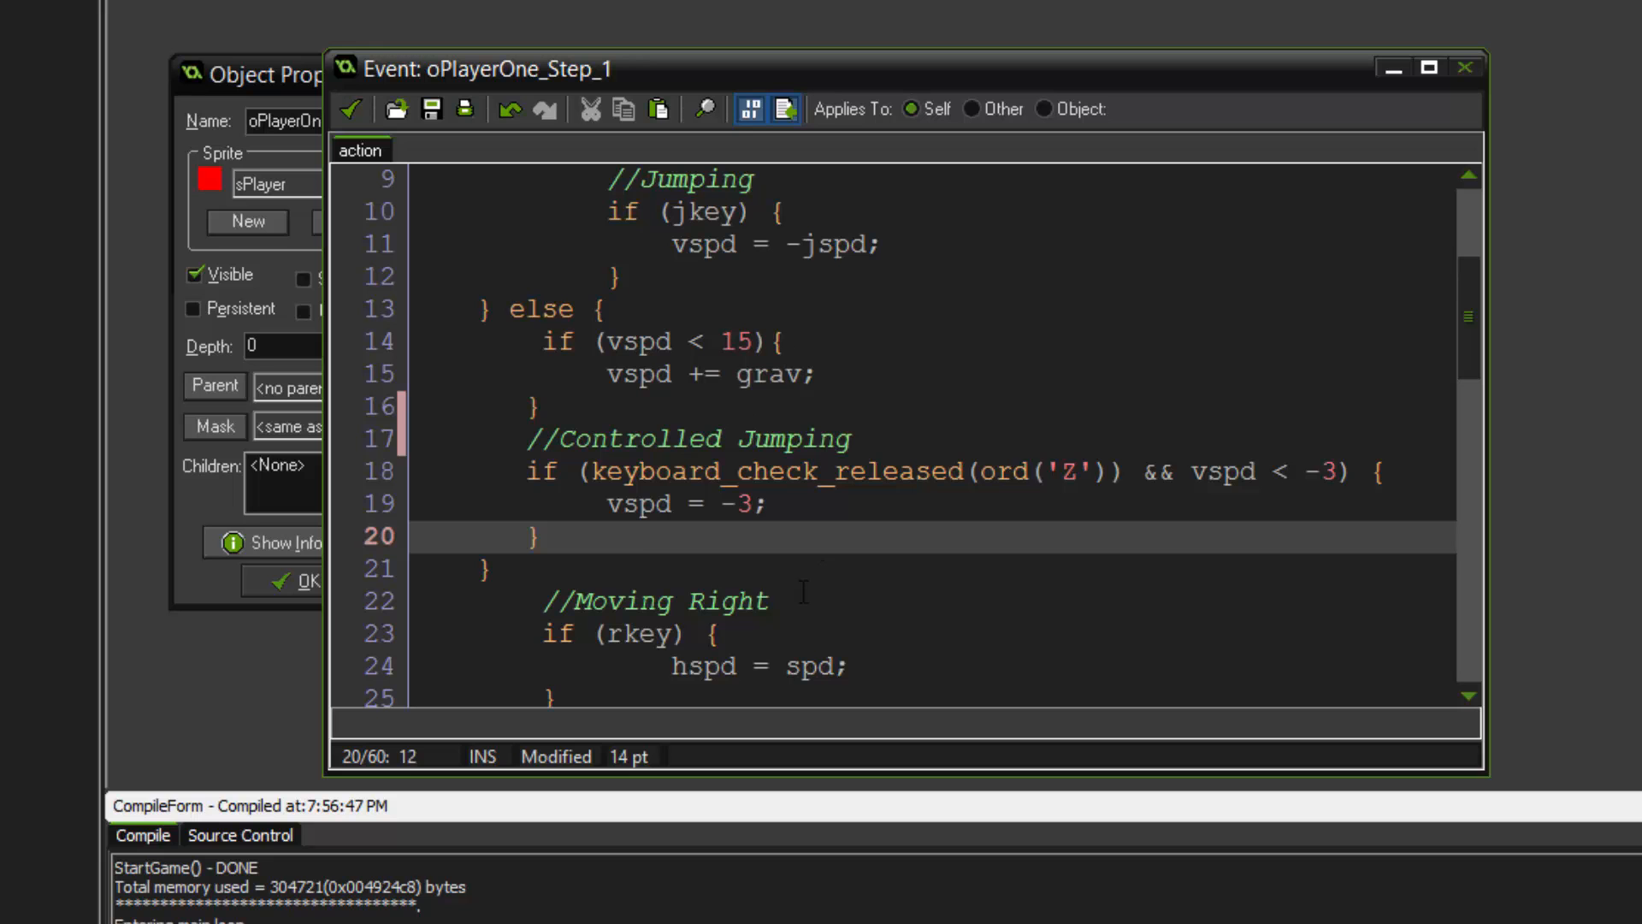
click(524, 472)
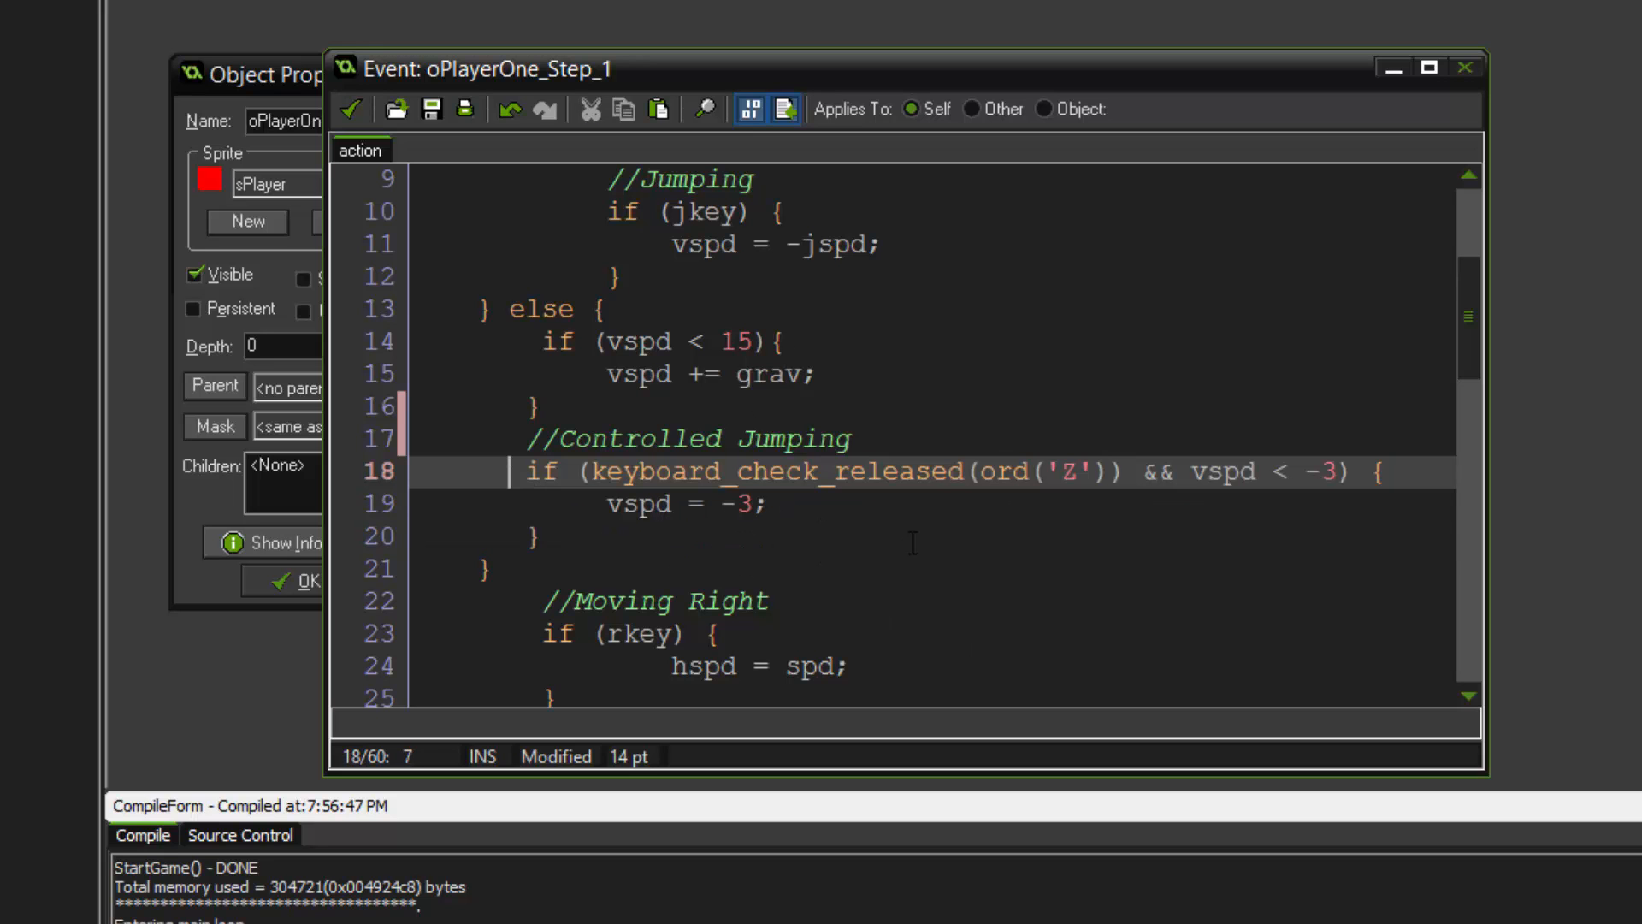
double_click(770, 472)
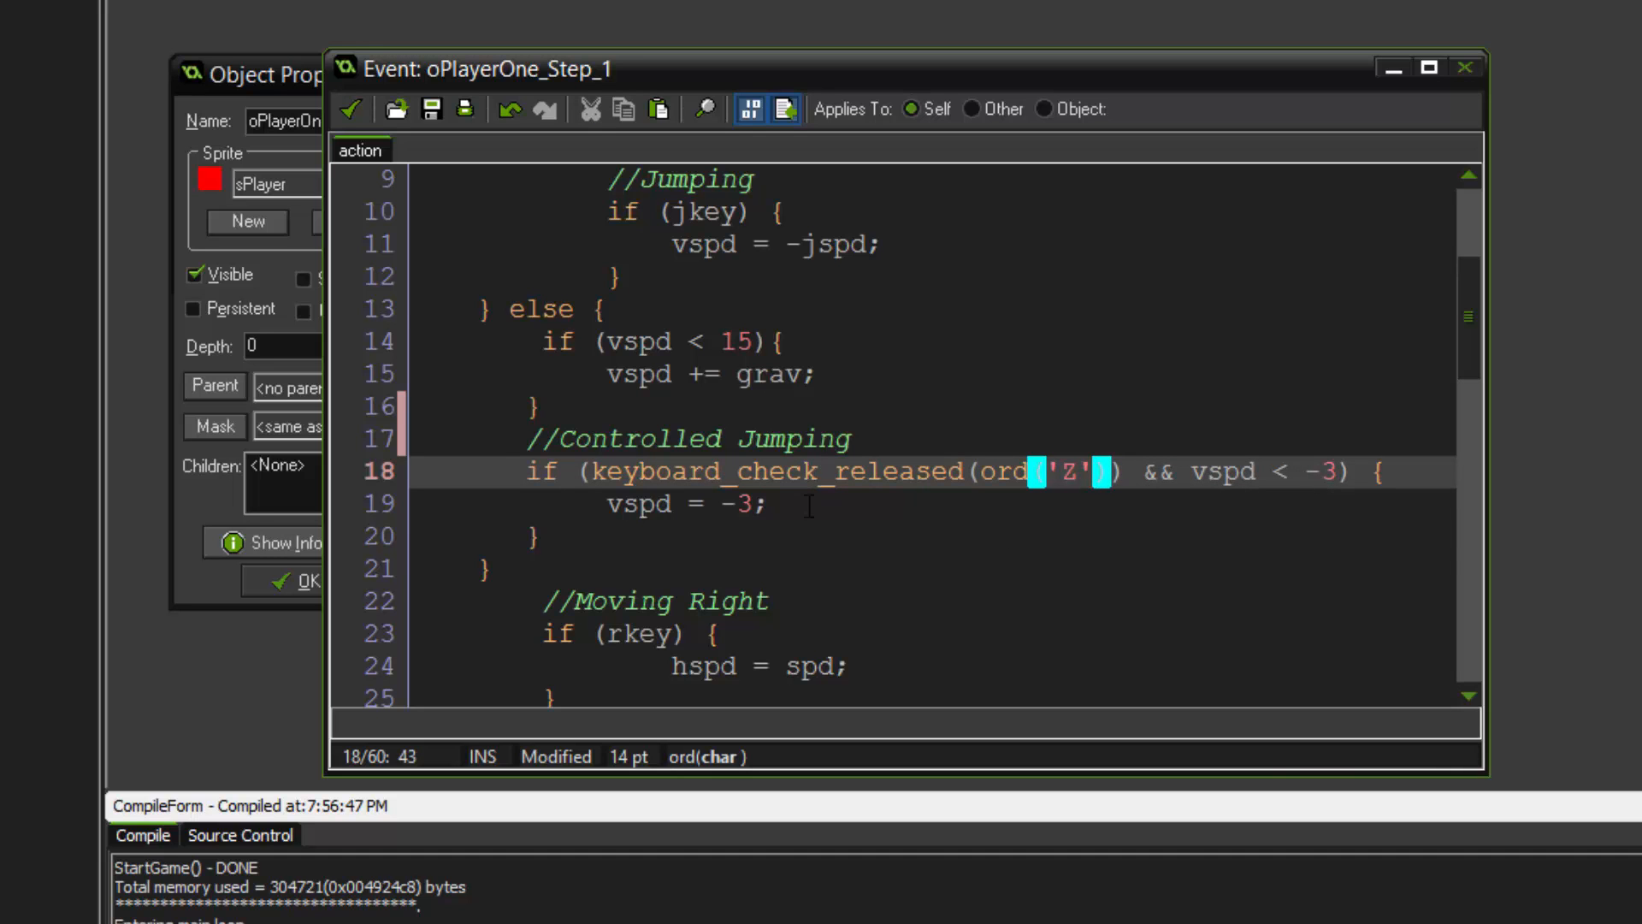
scroll(down, 3)
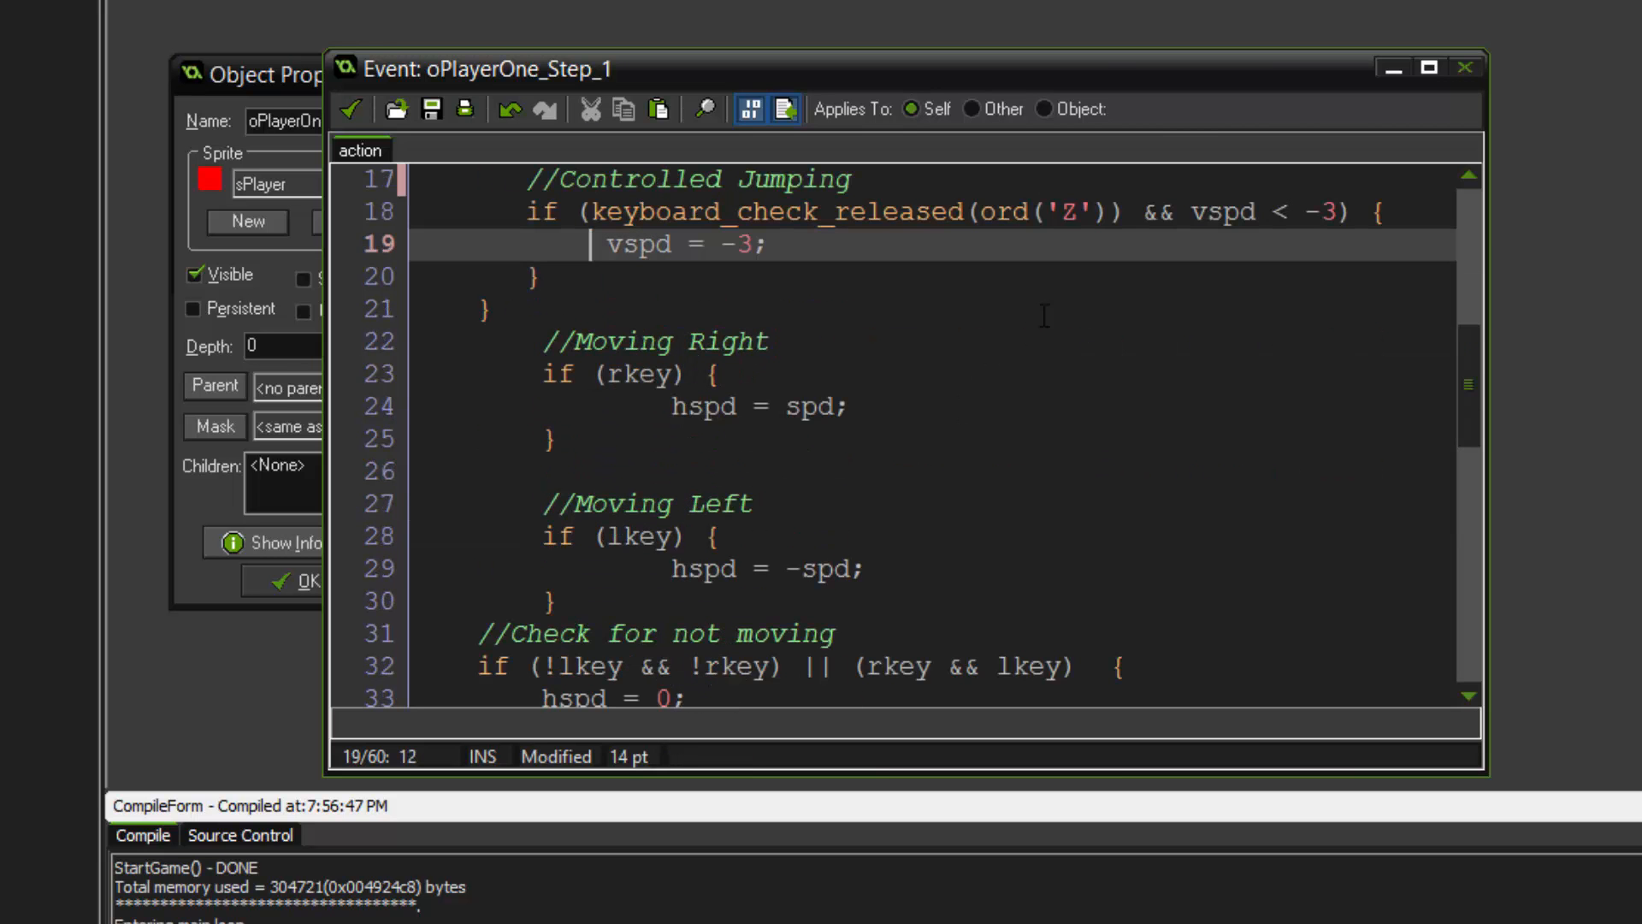
- Re-indent the hspd assignments under Moving Right and Moving Left in the Step code
scroll(up, 3)
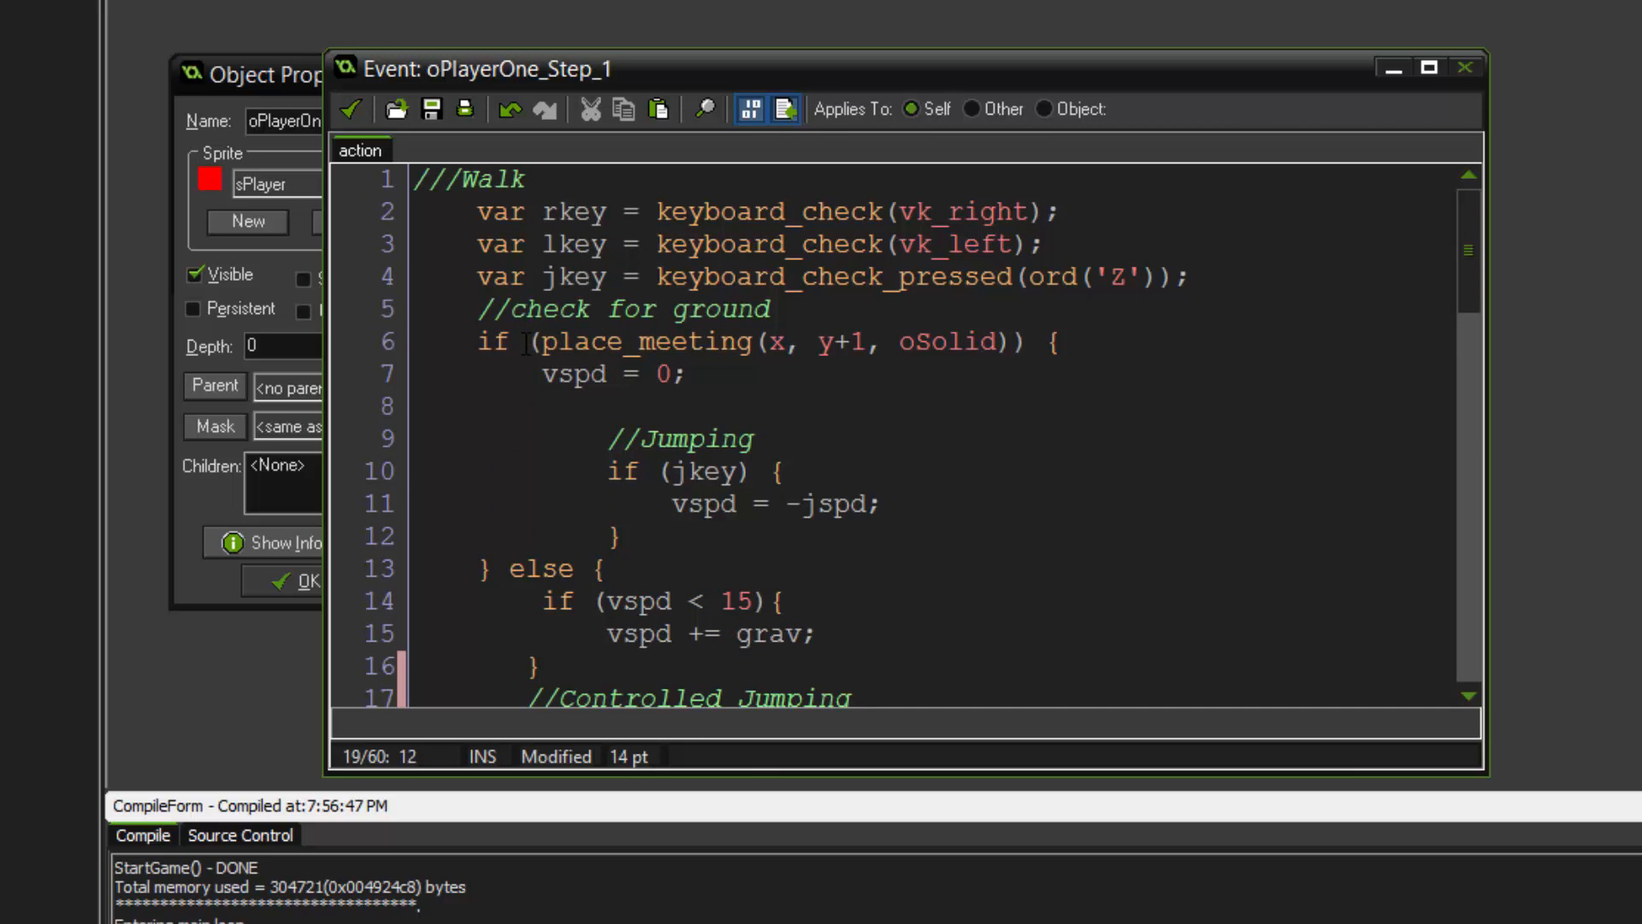
scroll(down, 3)
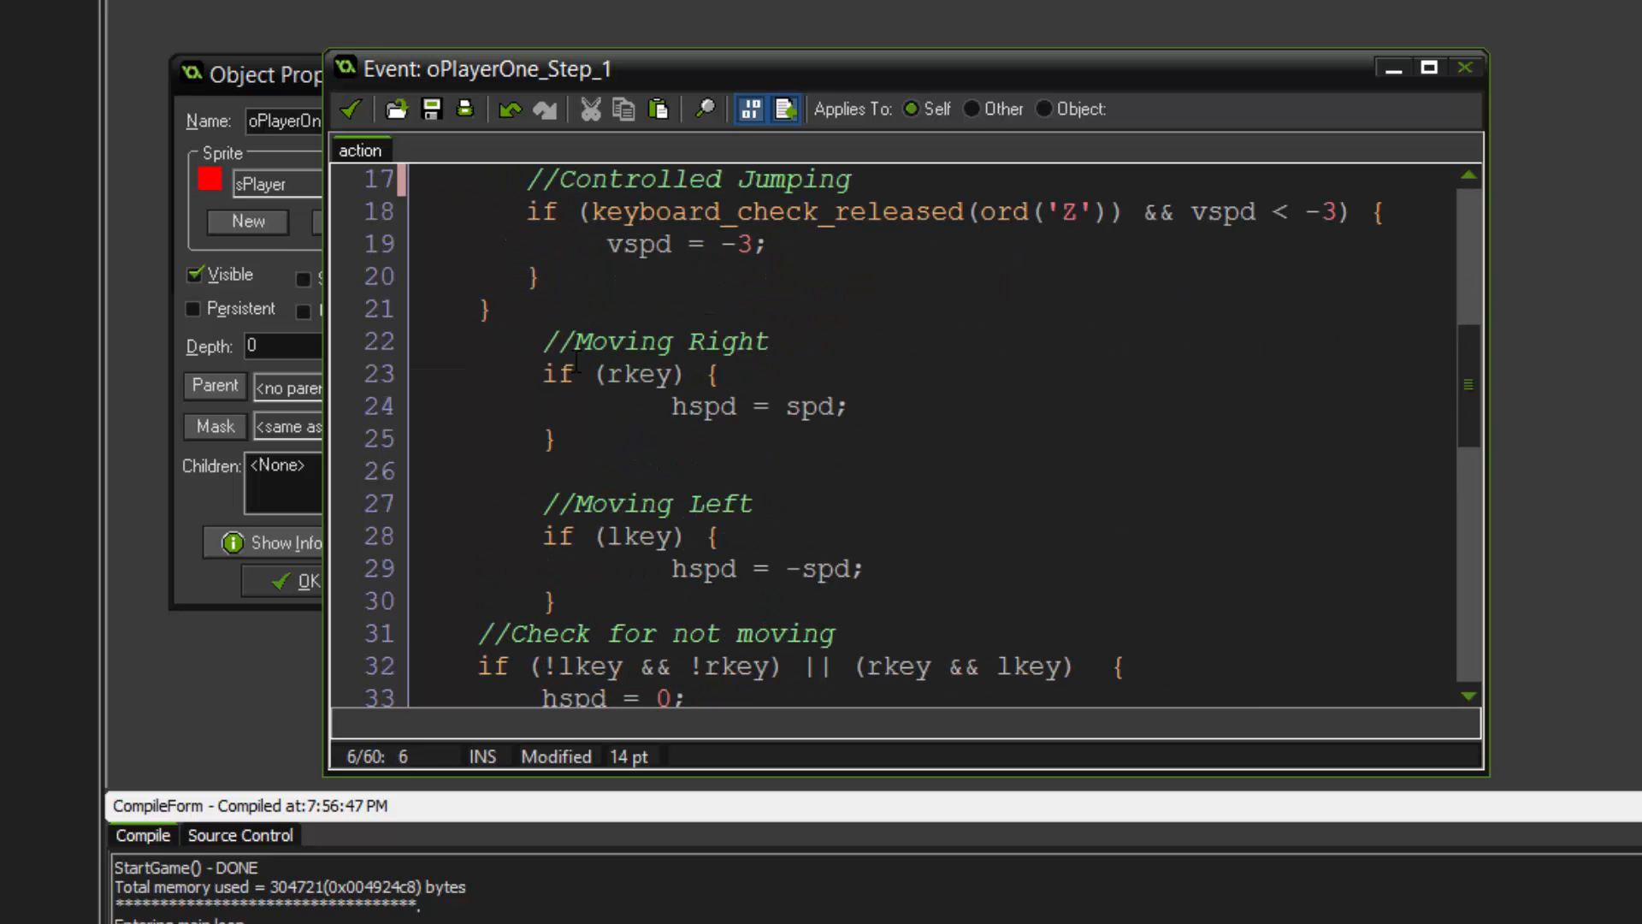
click(539, 375)
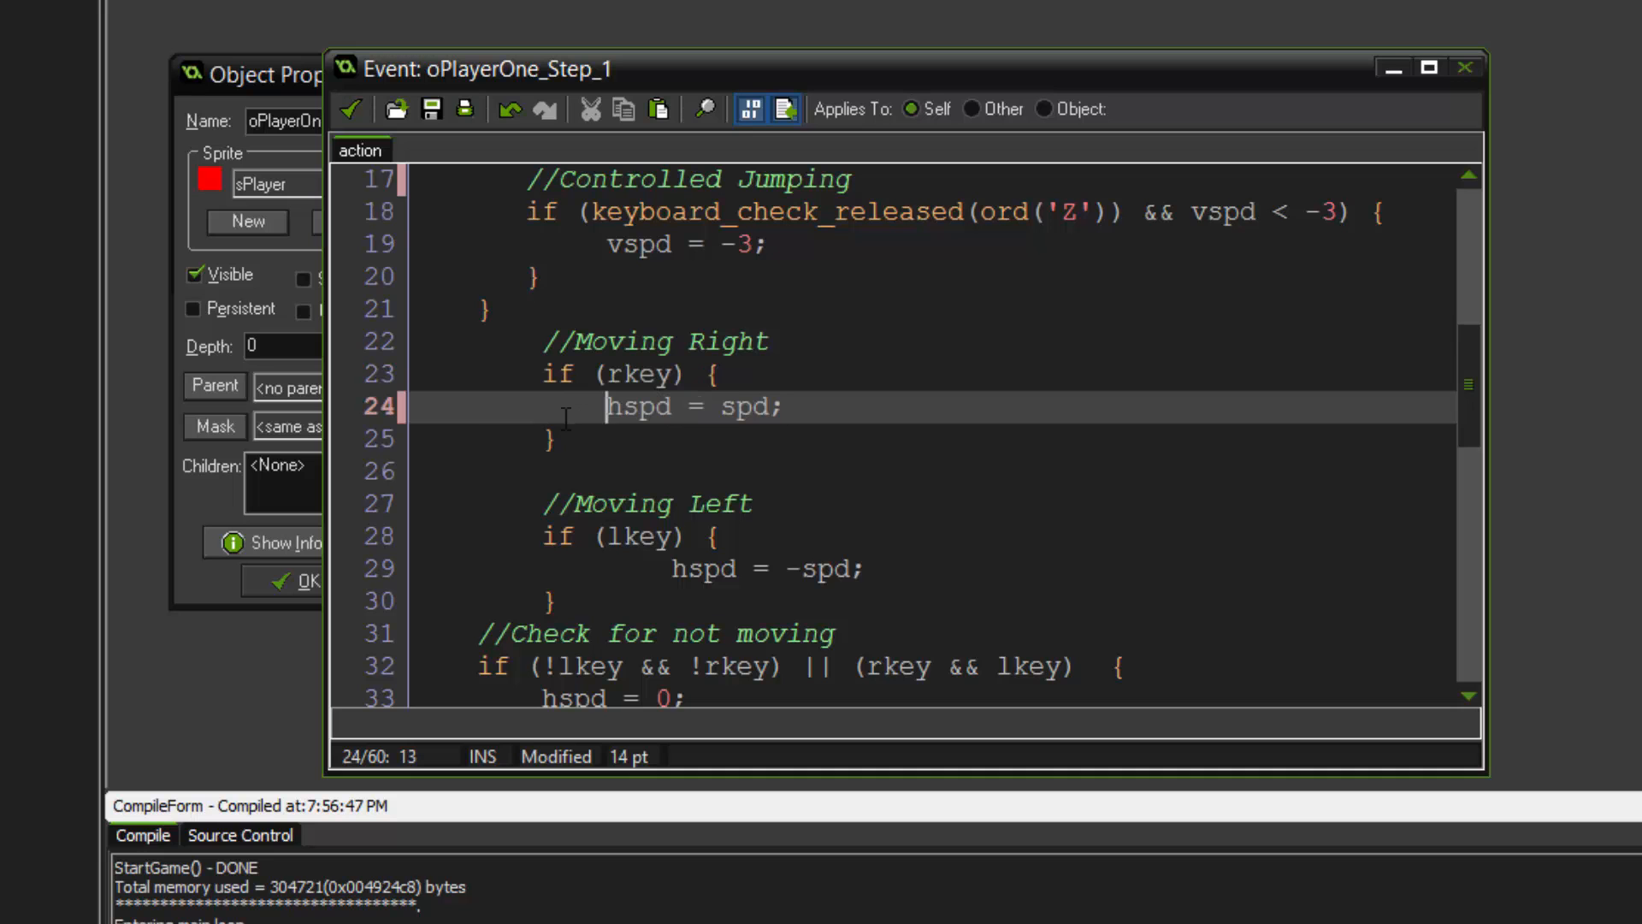
click(607, 568)
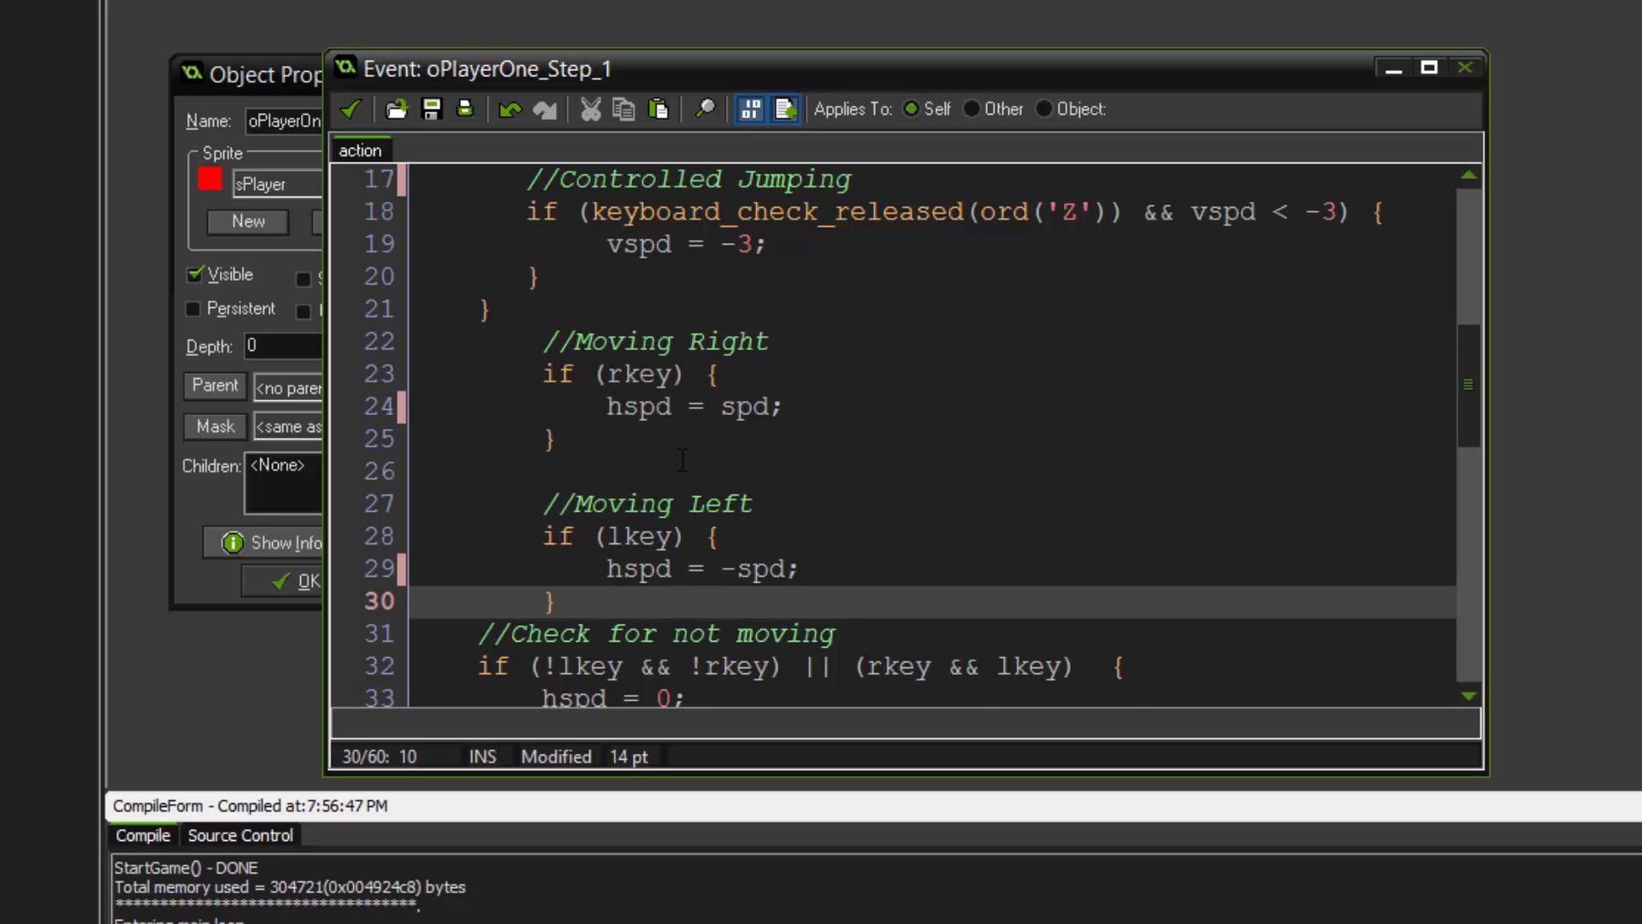
scroll(down, 3)
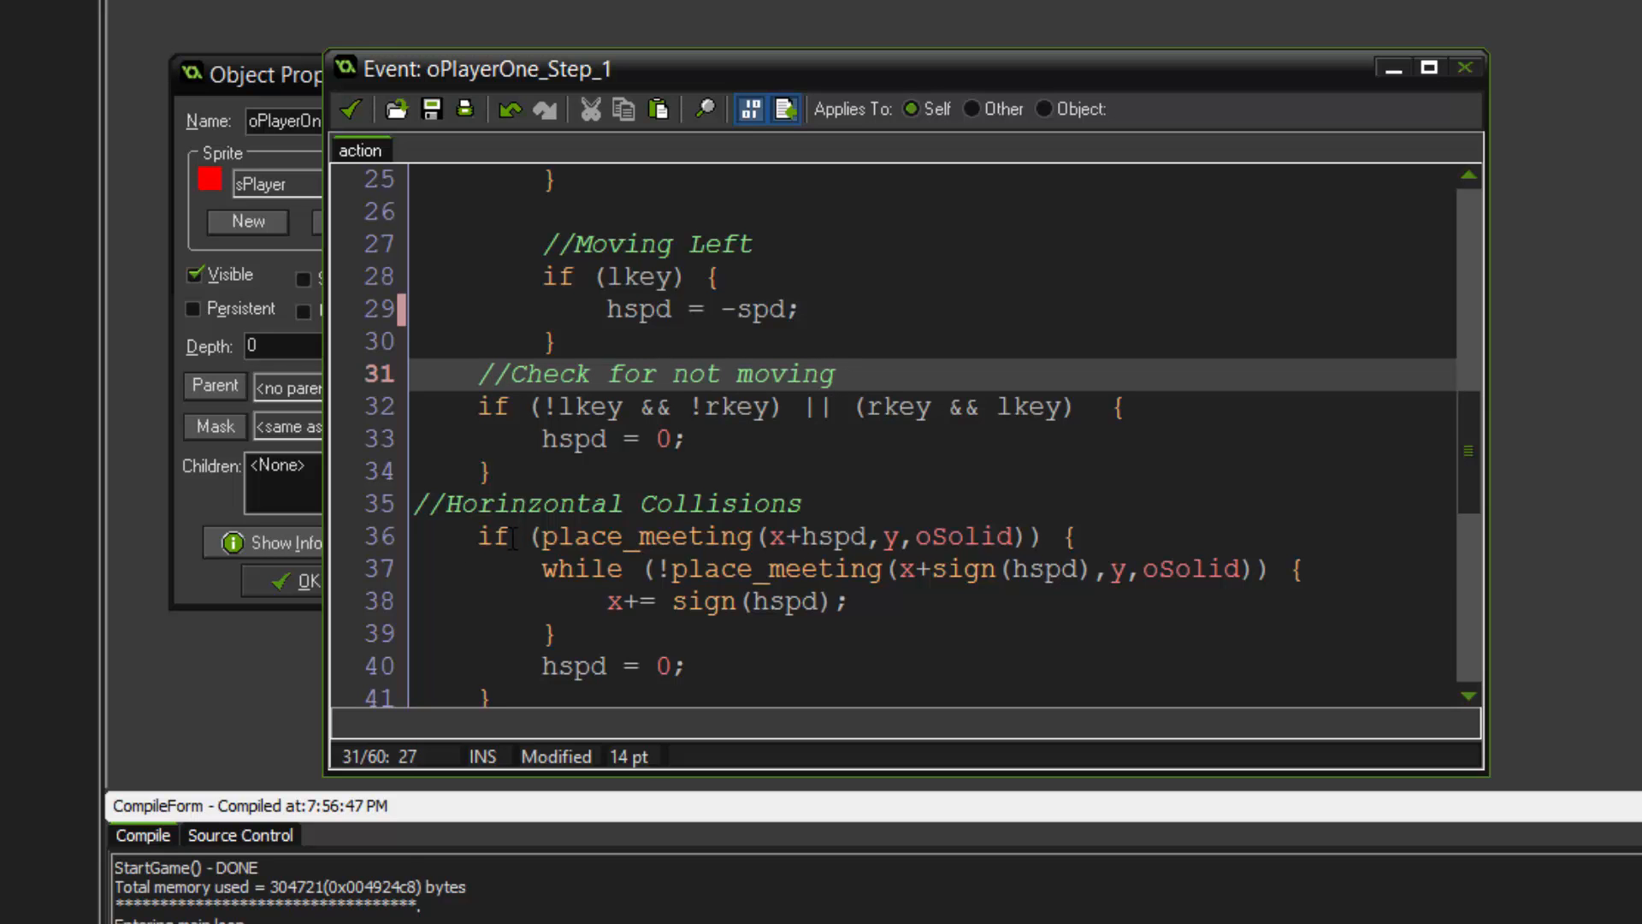
- Review the horizontal collision place_meeting check and its while loop parentheses
scroll(down, 3)
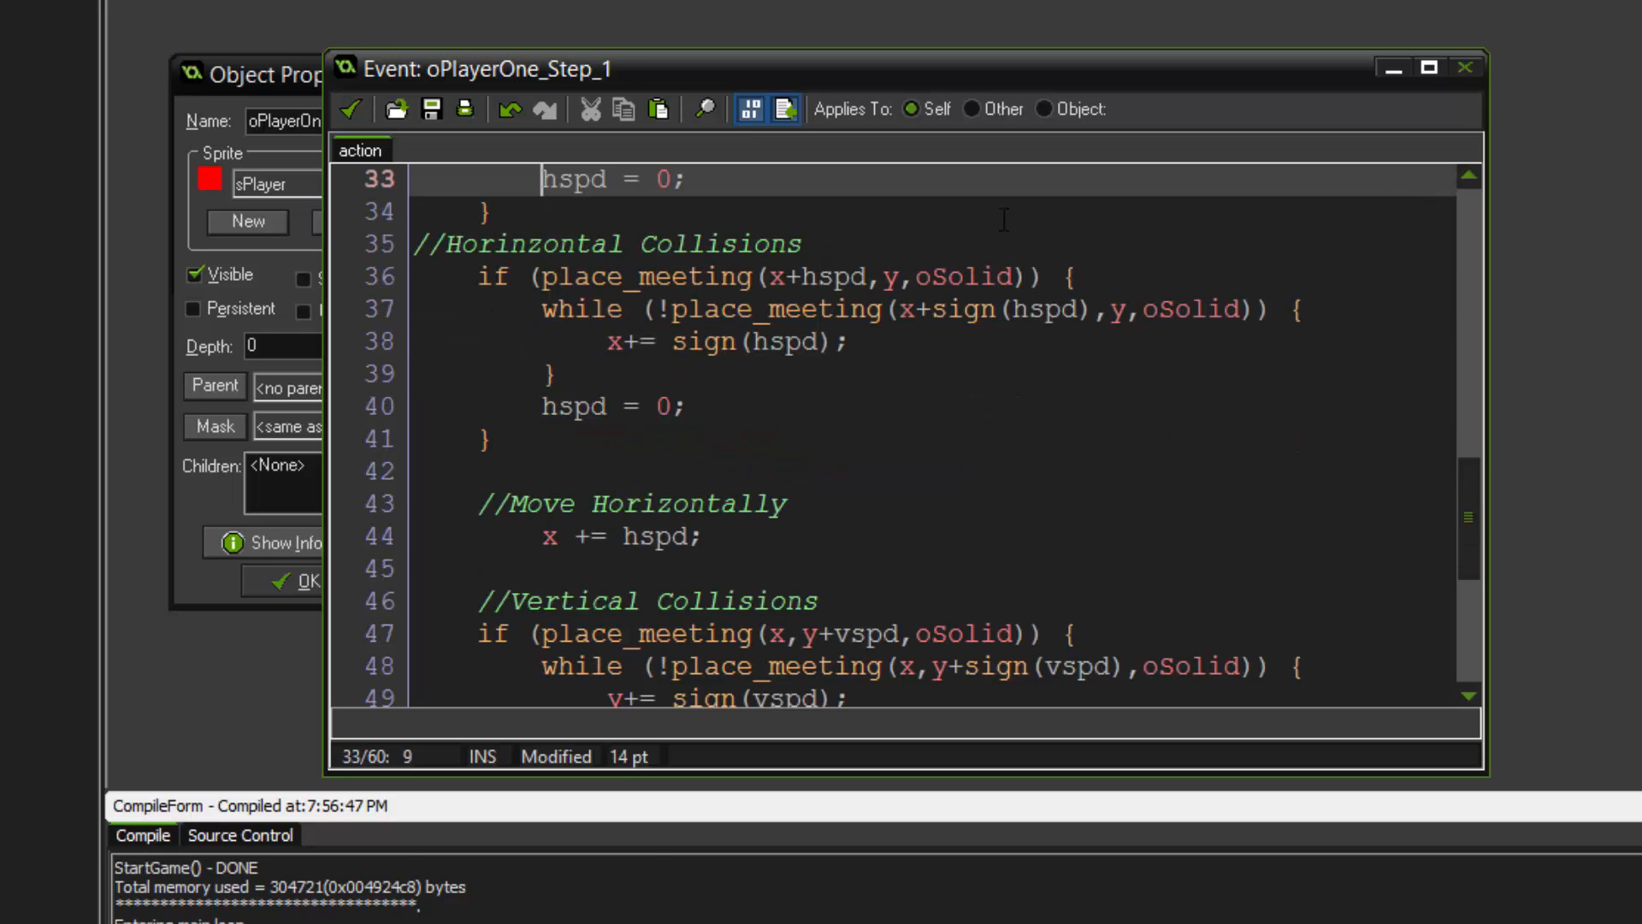
click(752, 245)
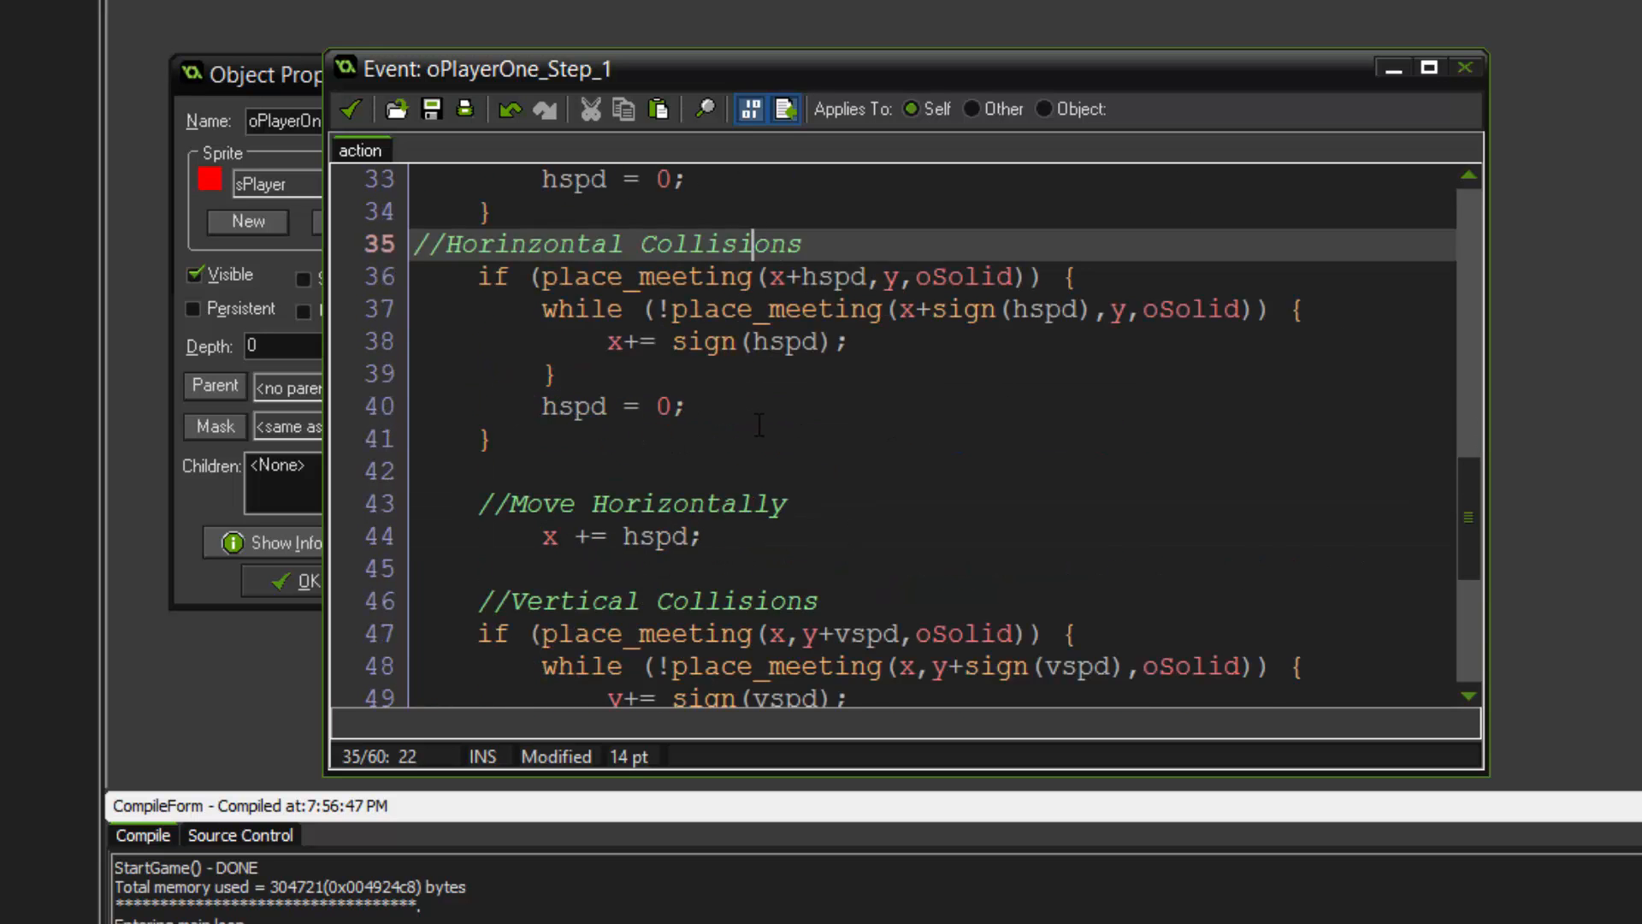
scroll(up, 3)
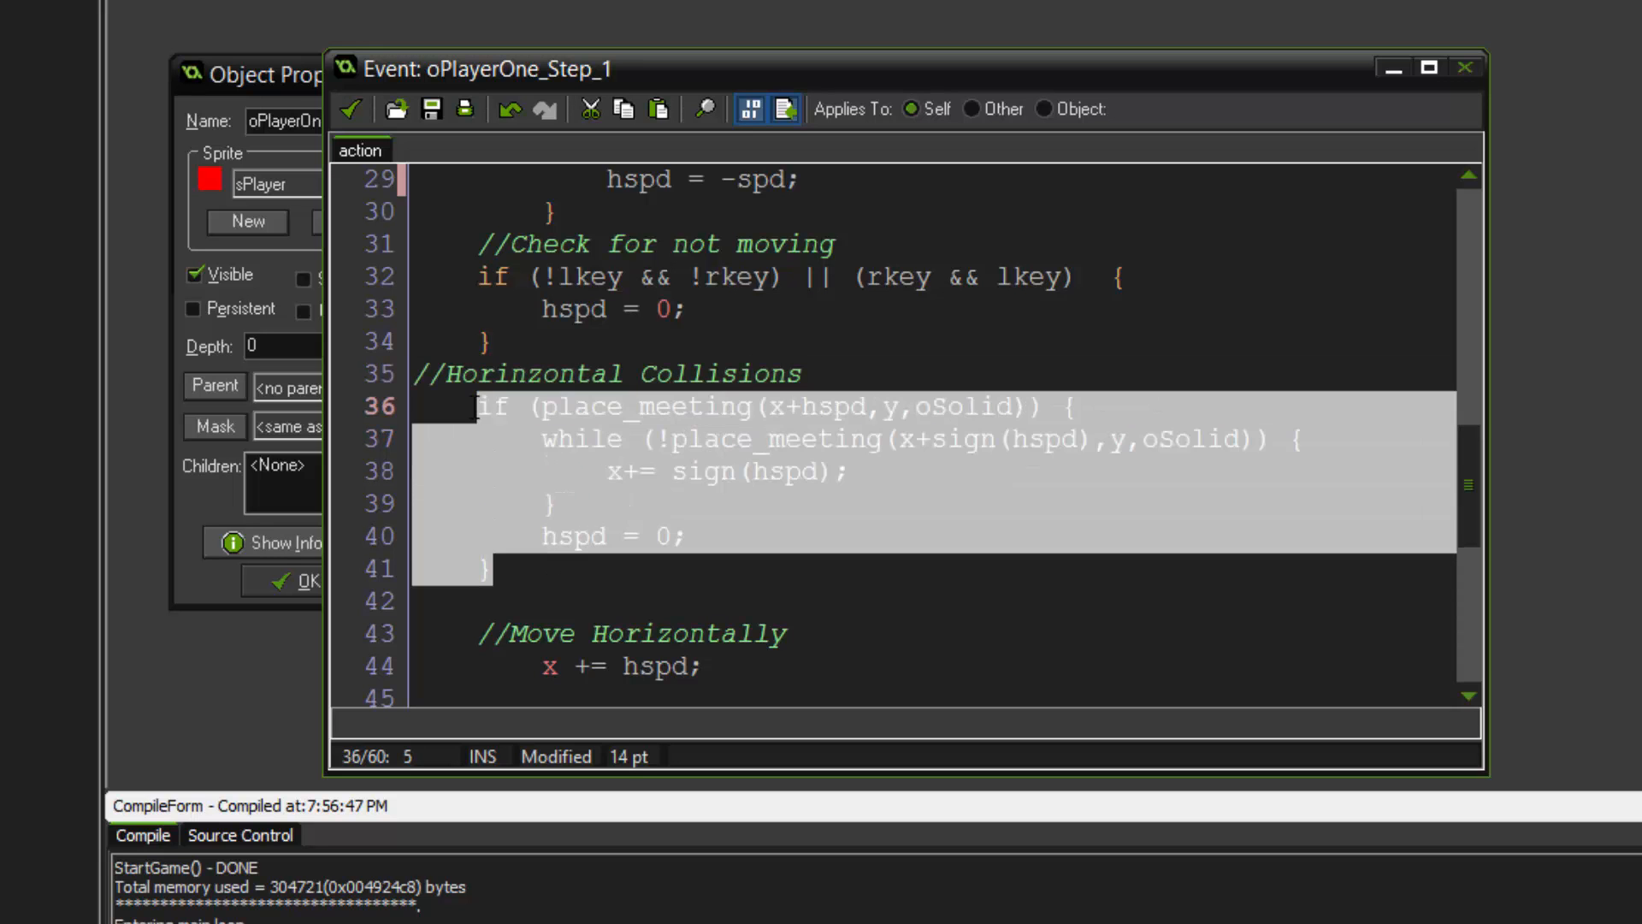
double_click(627, 407)
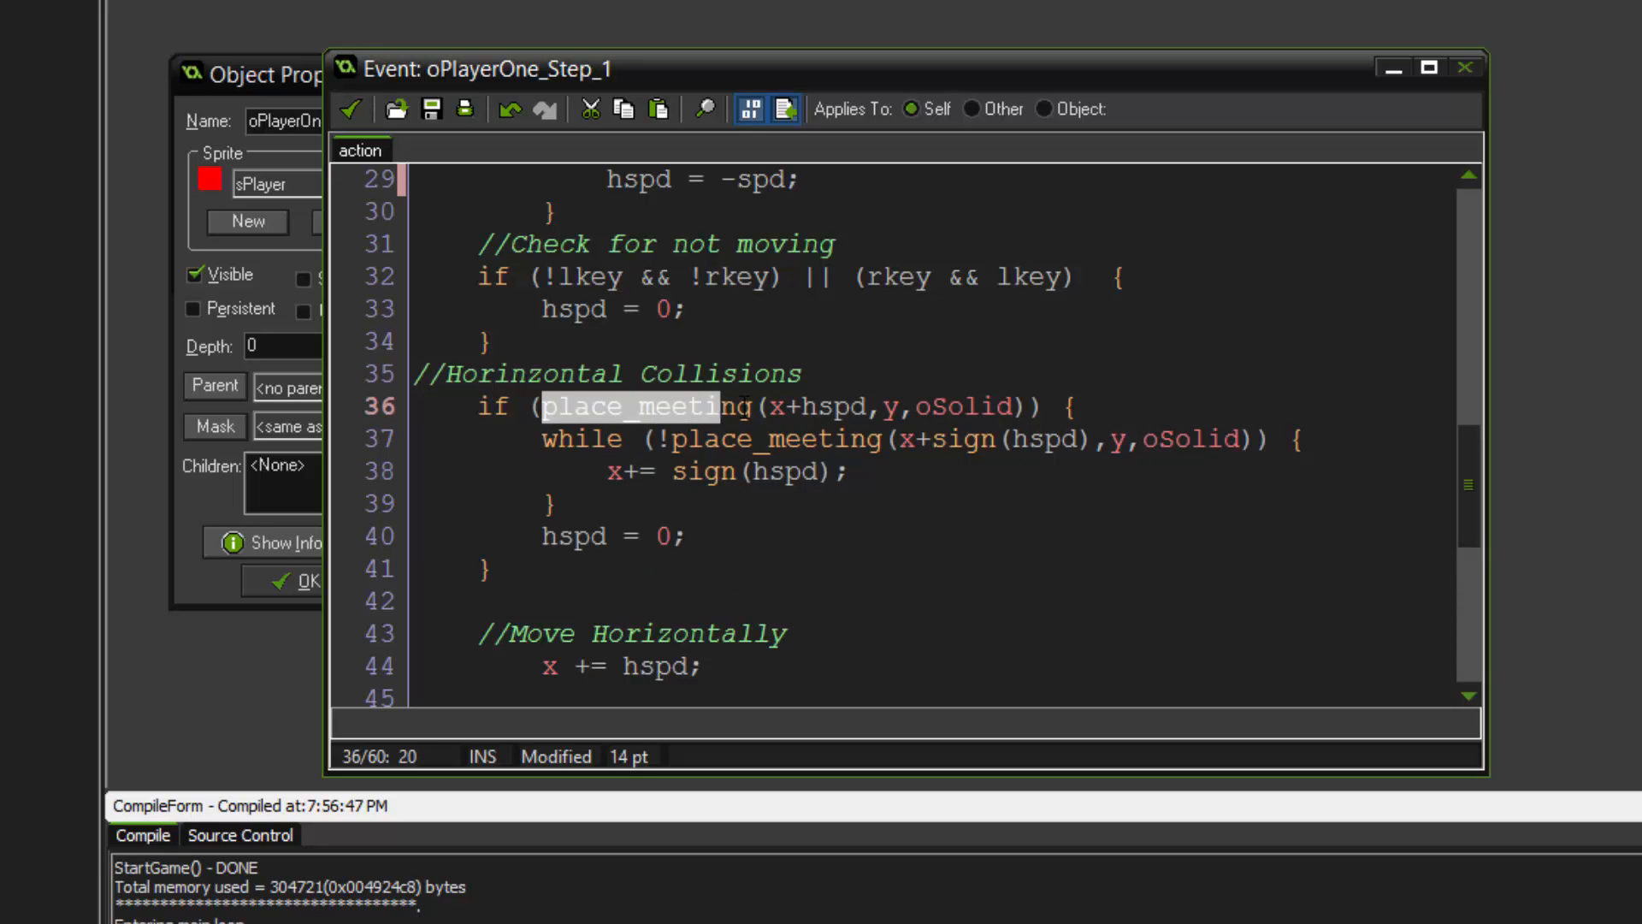
click(818, 407)
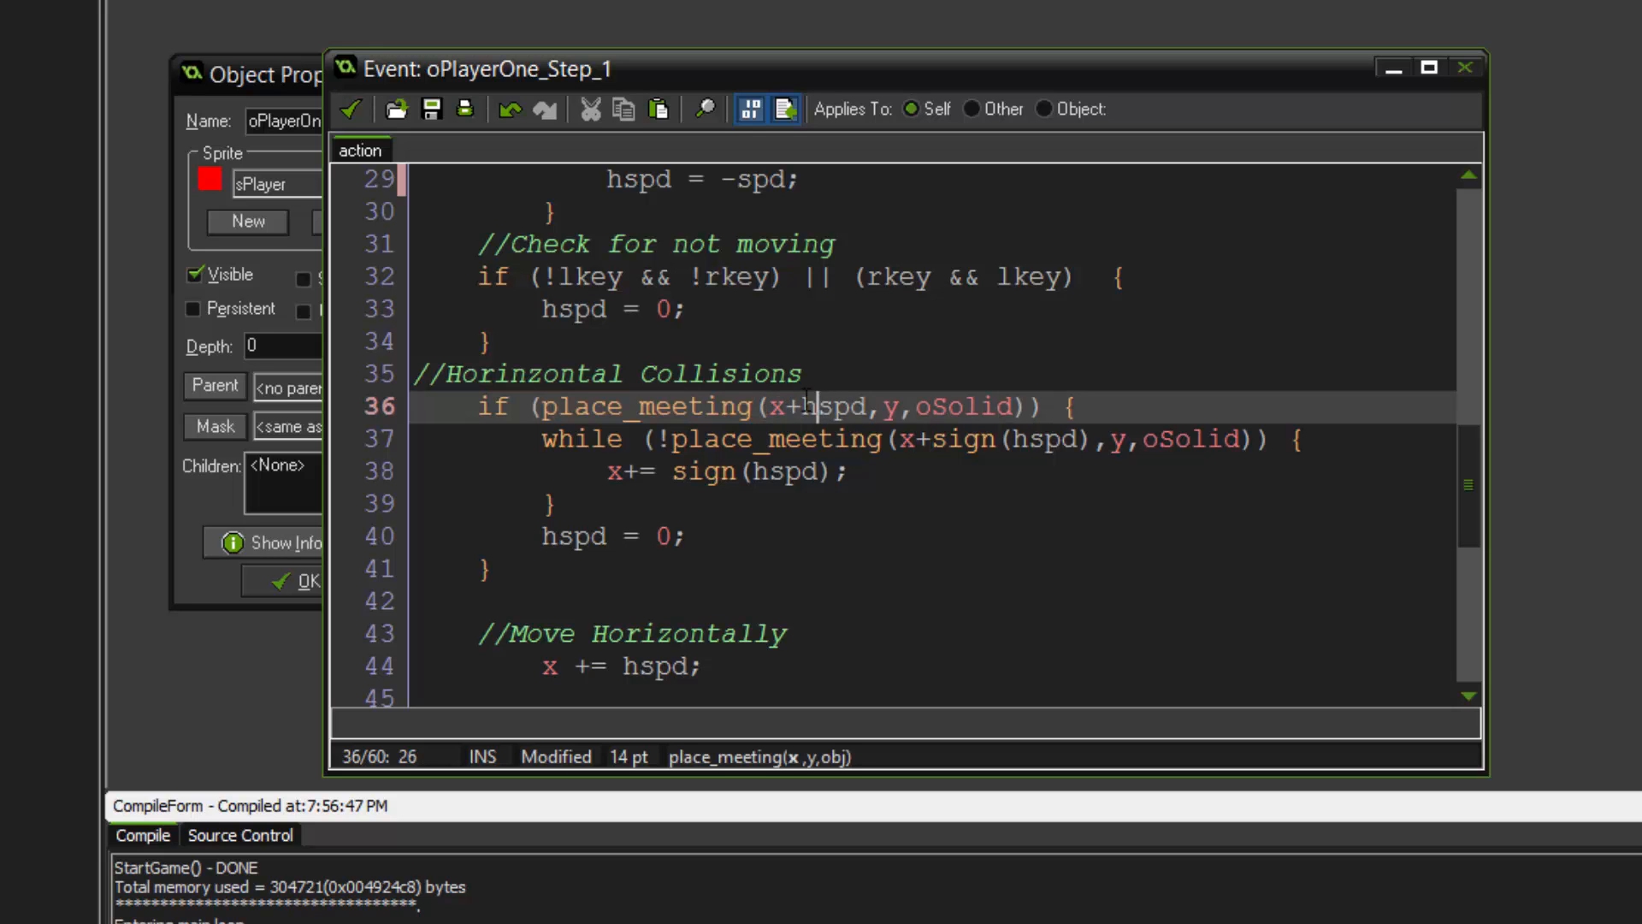
click(903, 407)
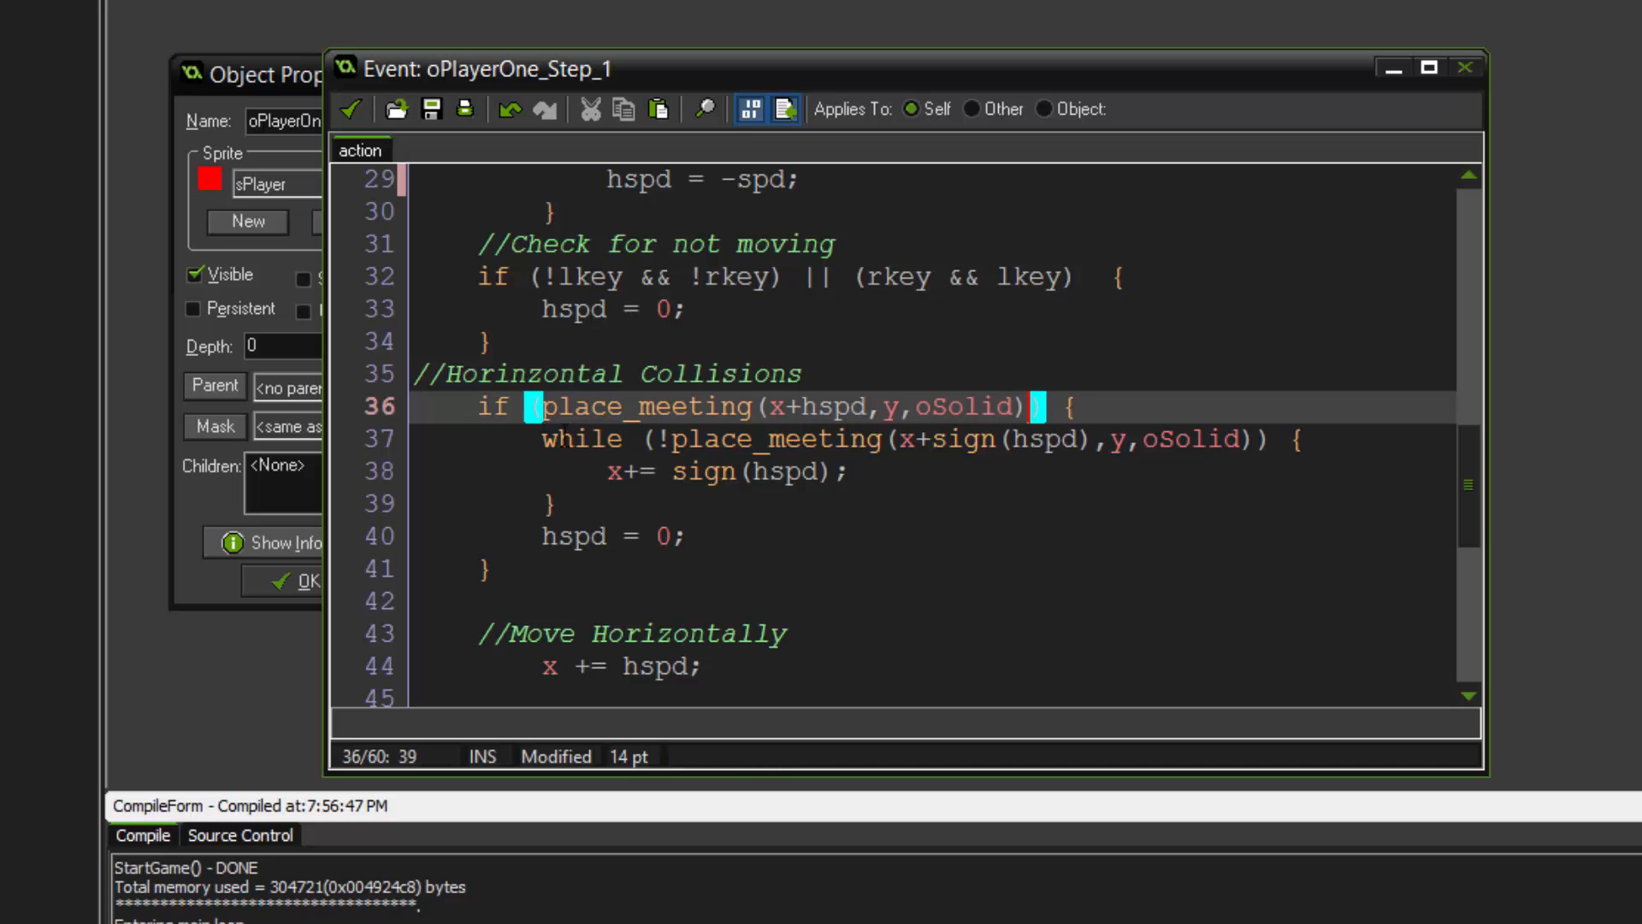
click(619, 472)
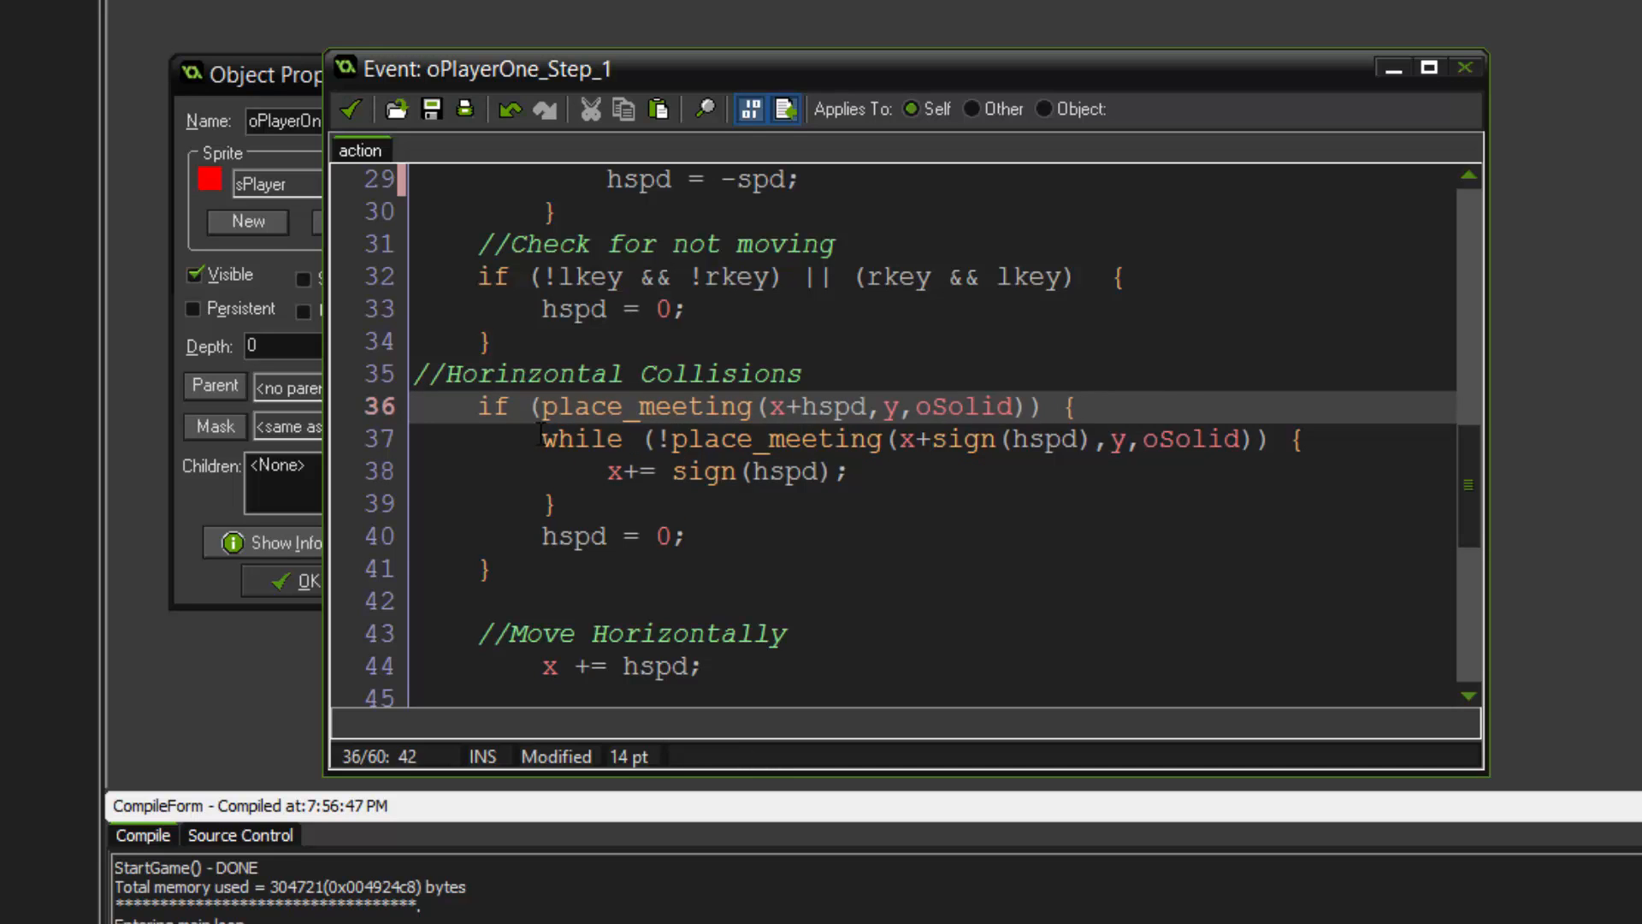
double_click(754, 440)
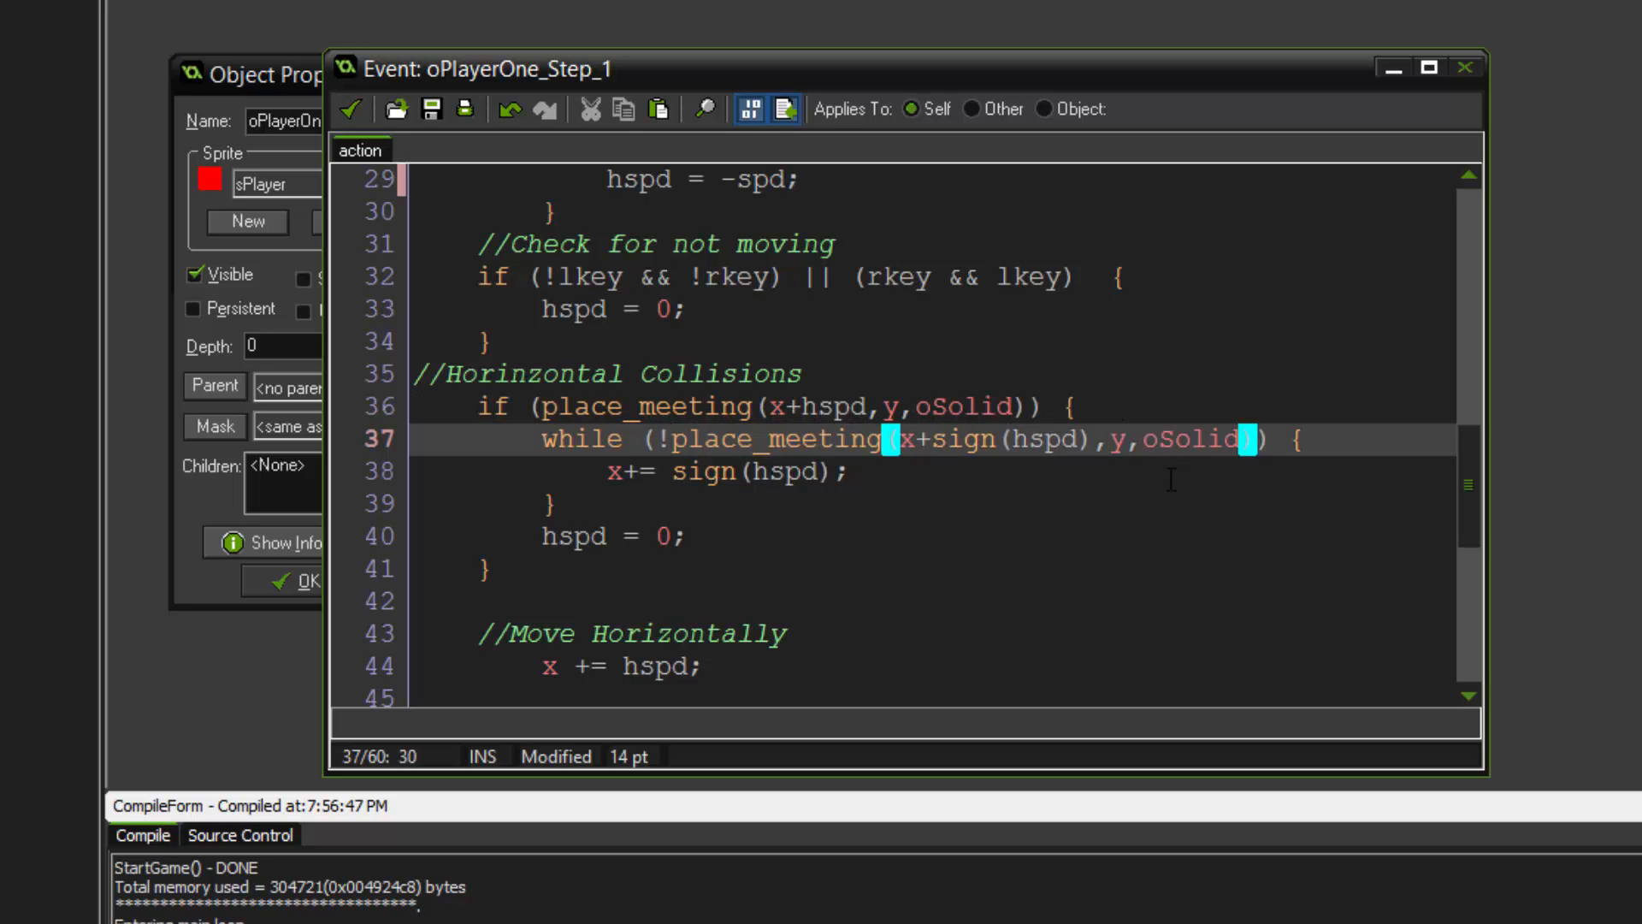
click(963, 473)
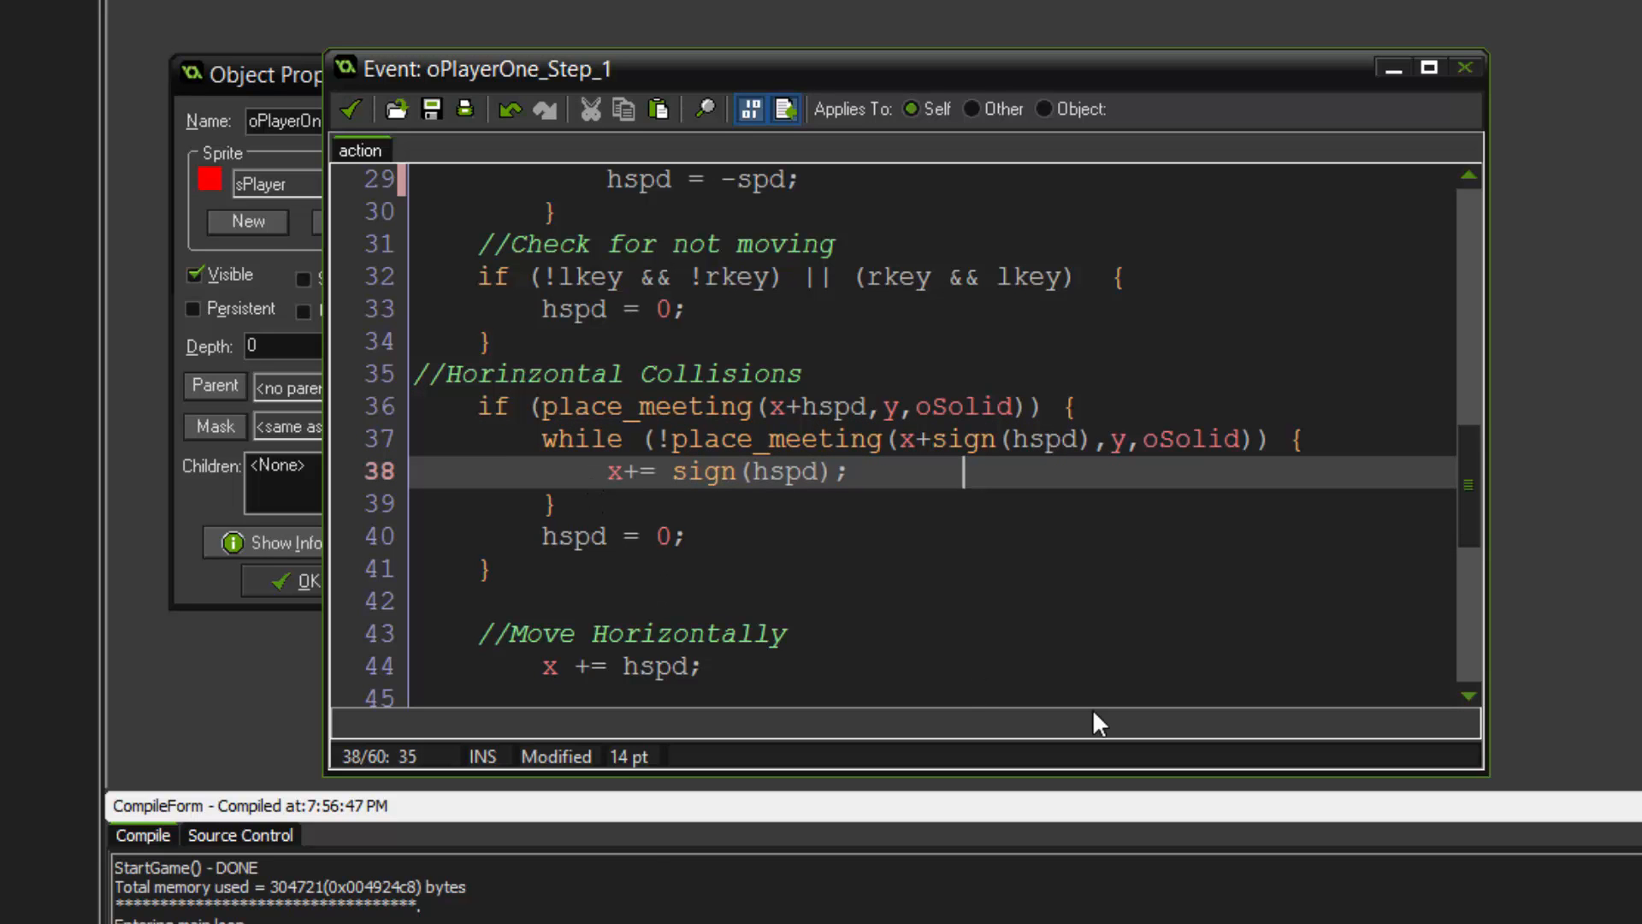
mouse_move(1003, 671)
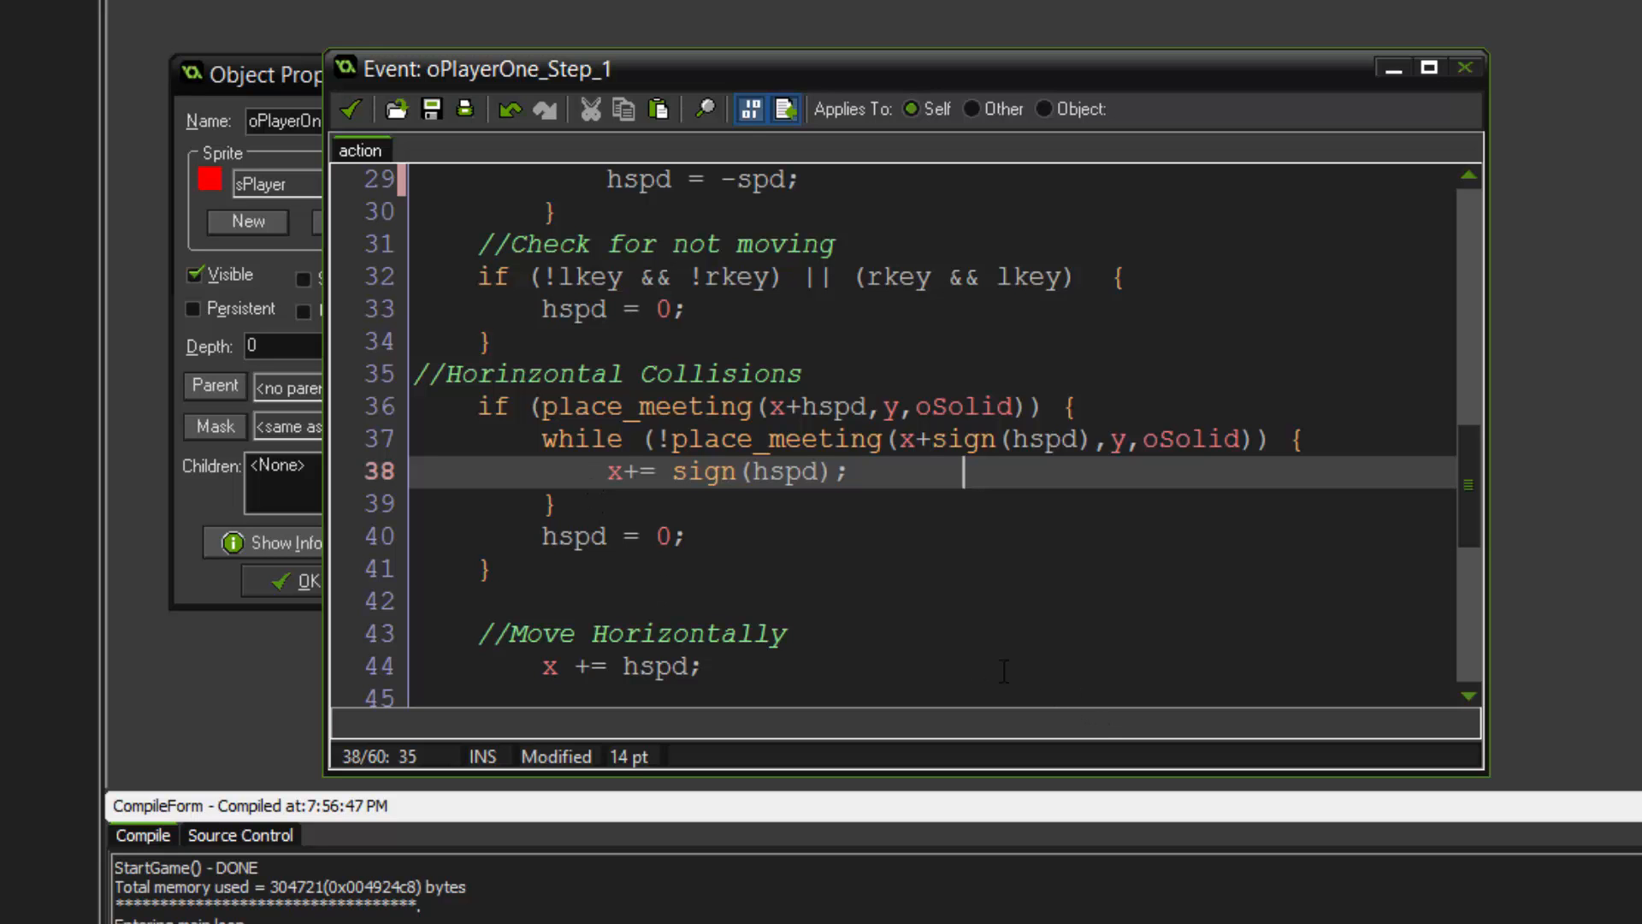
- Review the vertical collisions and move code, then close the Step script
scroll(down, 3)
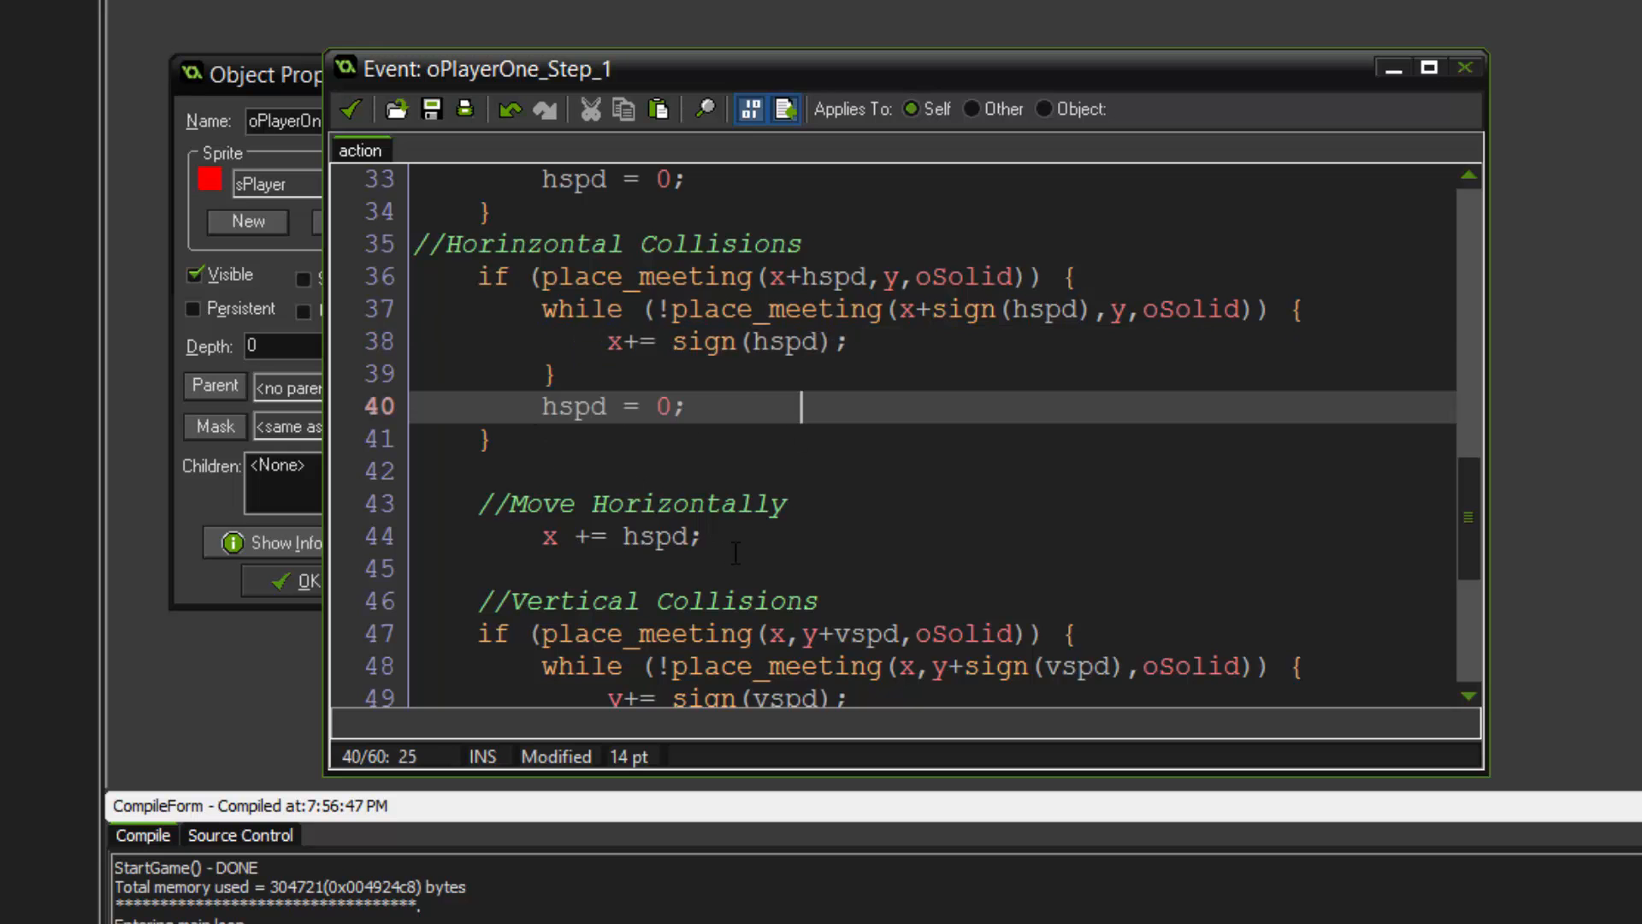
click(544, 535)
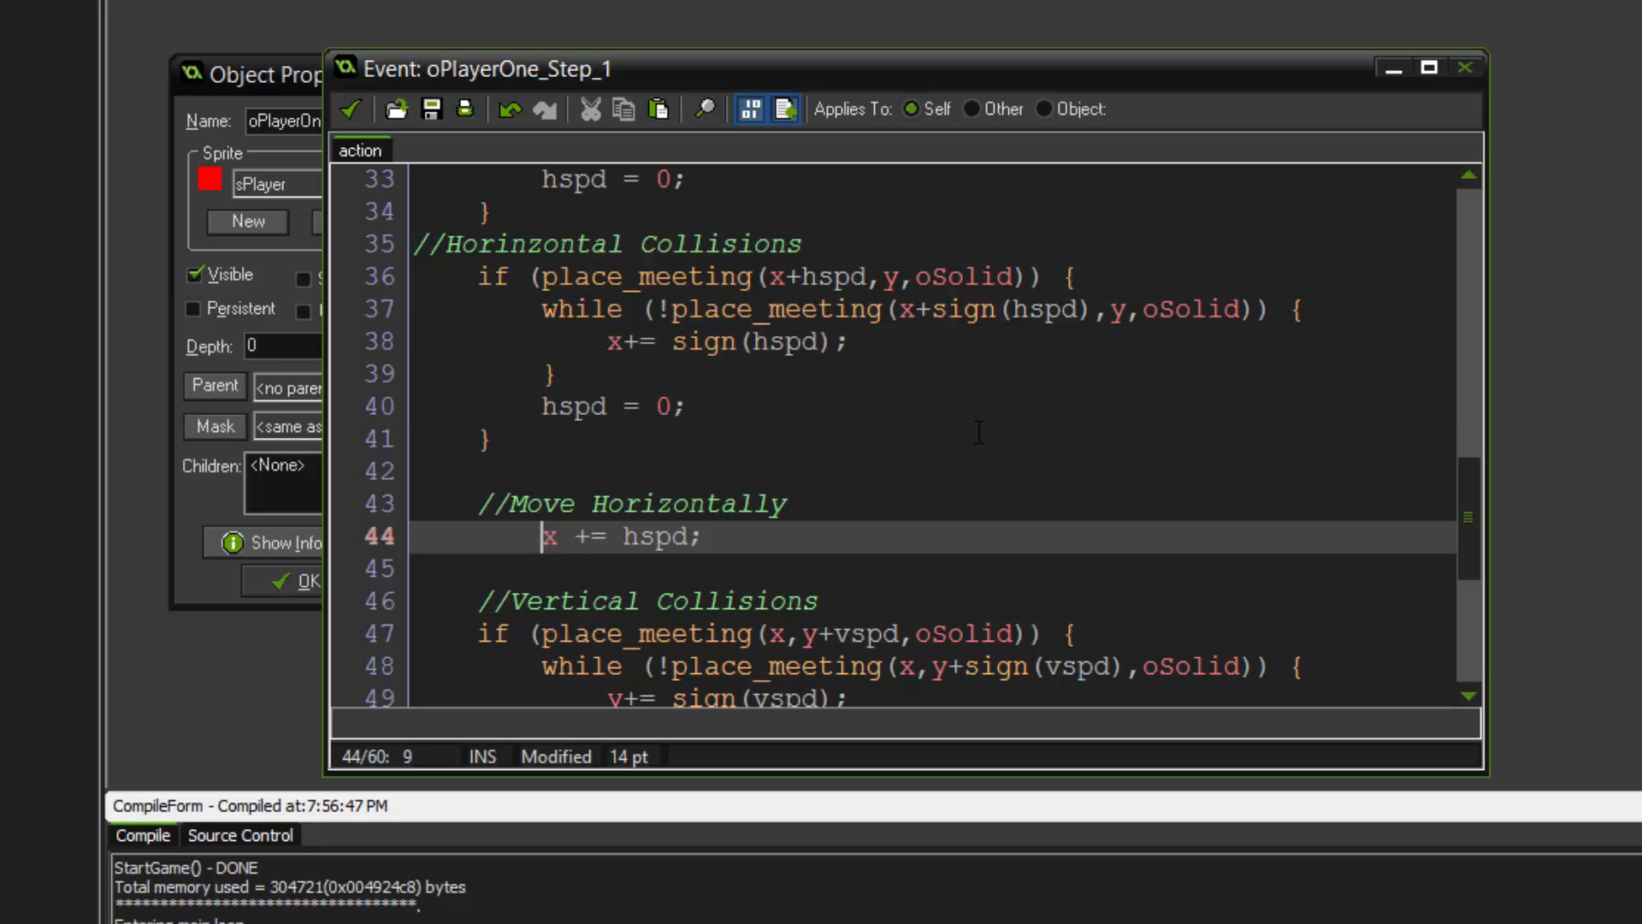
scroll(down, 3)
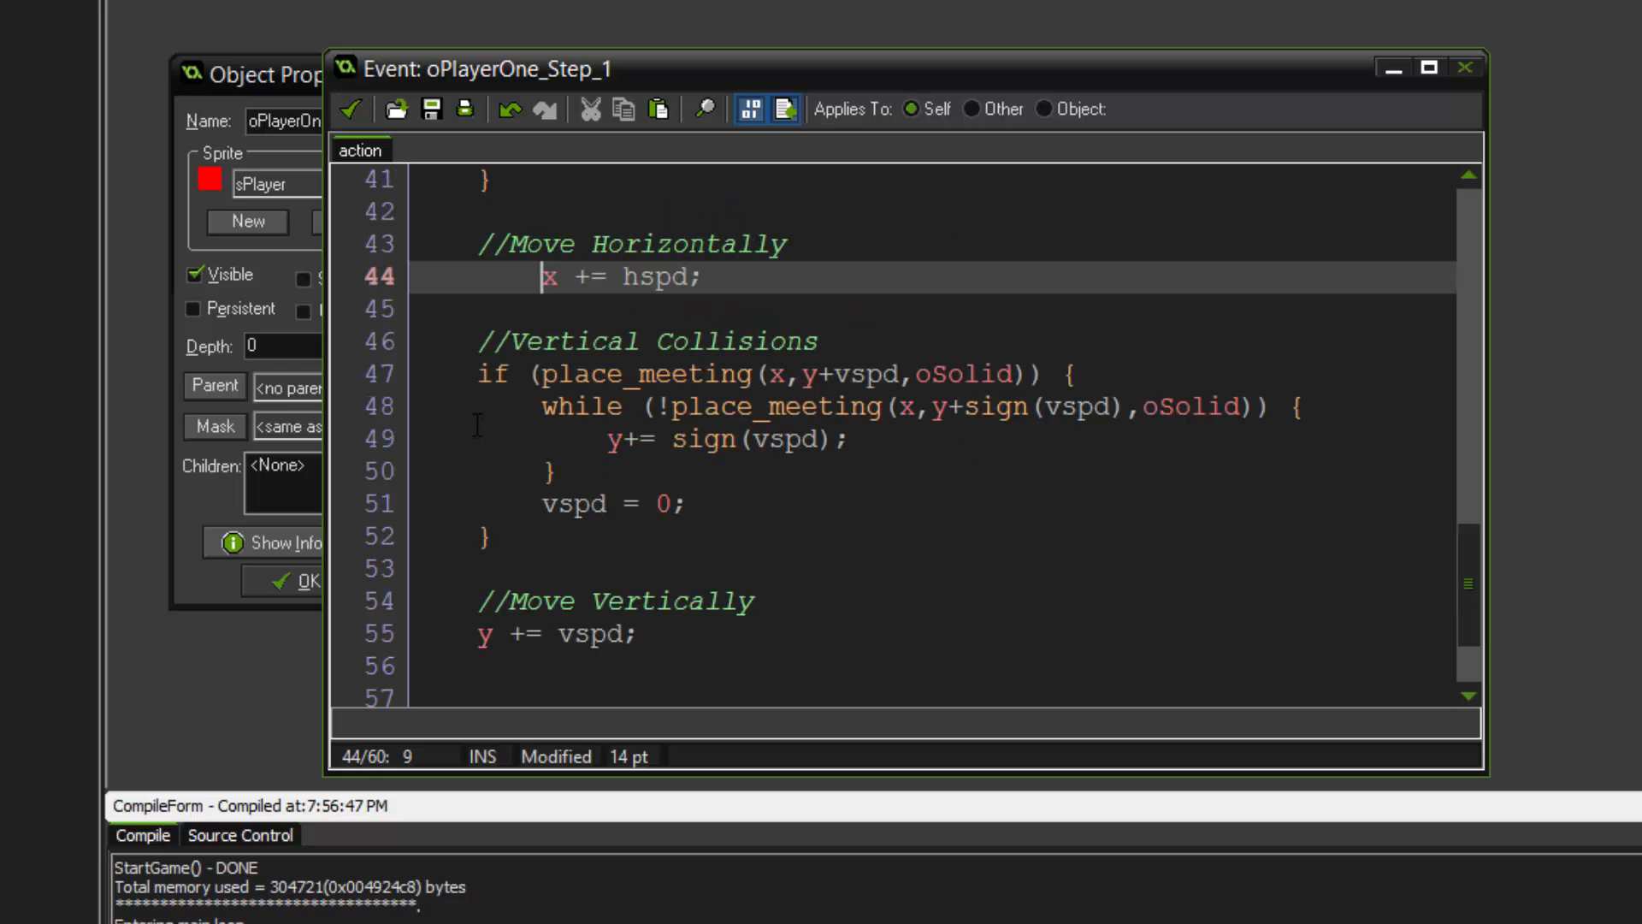
click(827, 375)
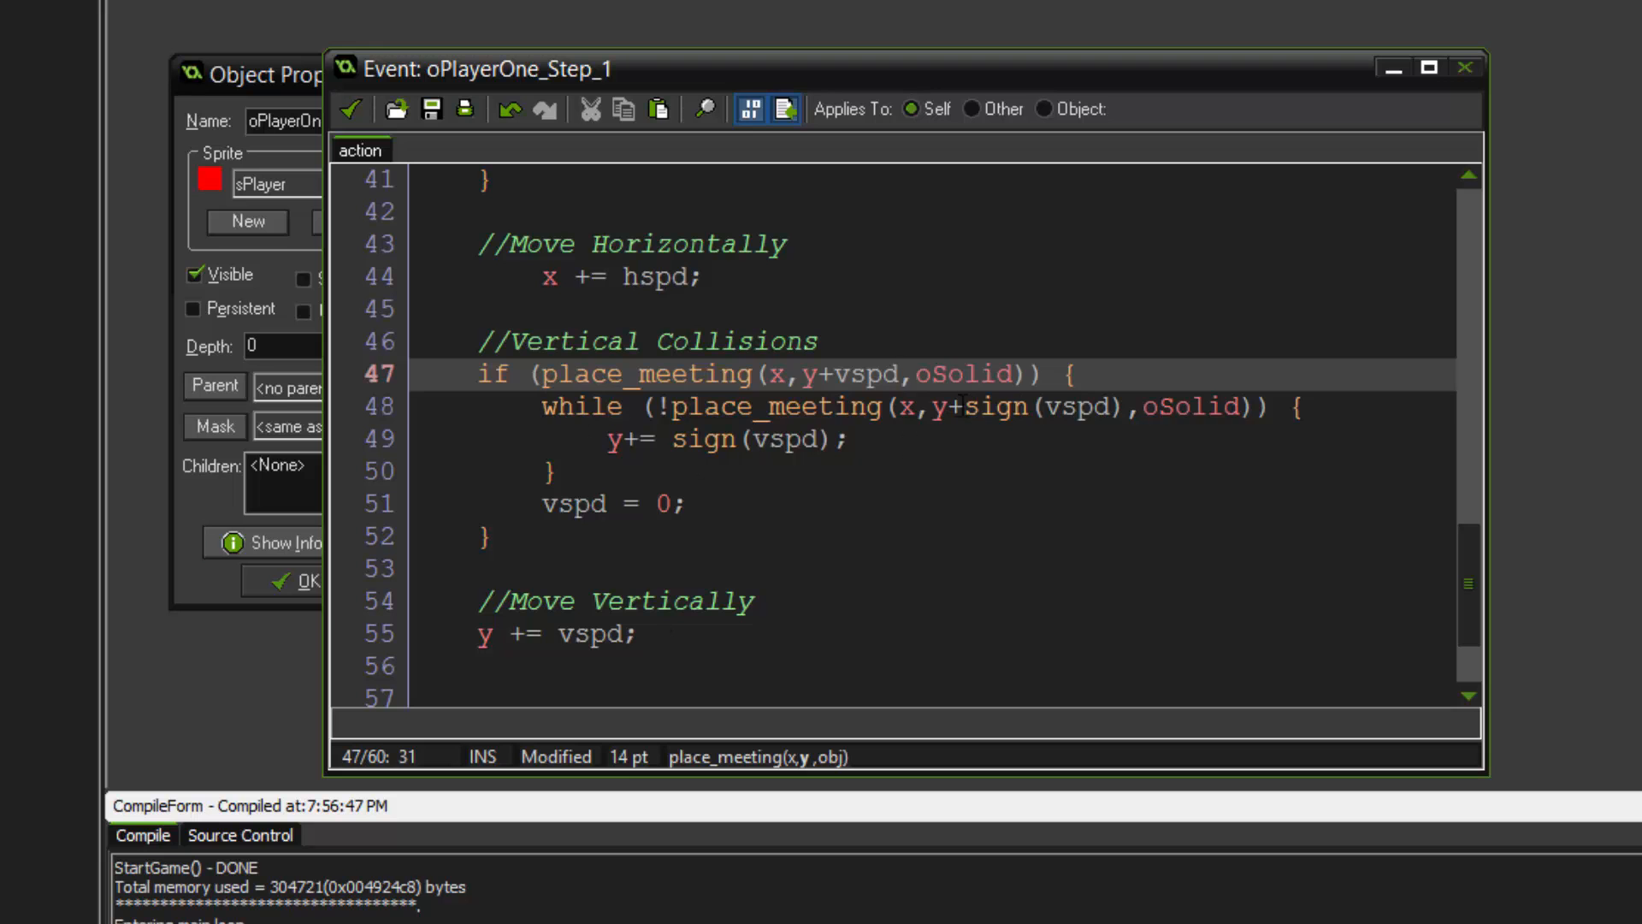
click(1125, 407)
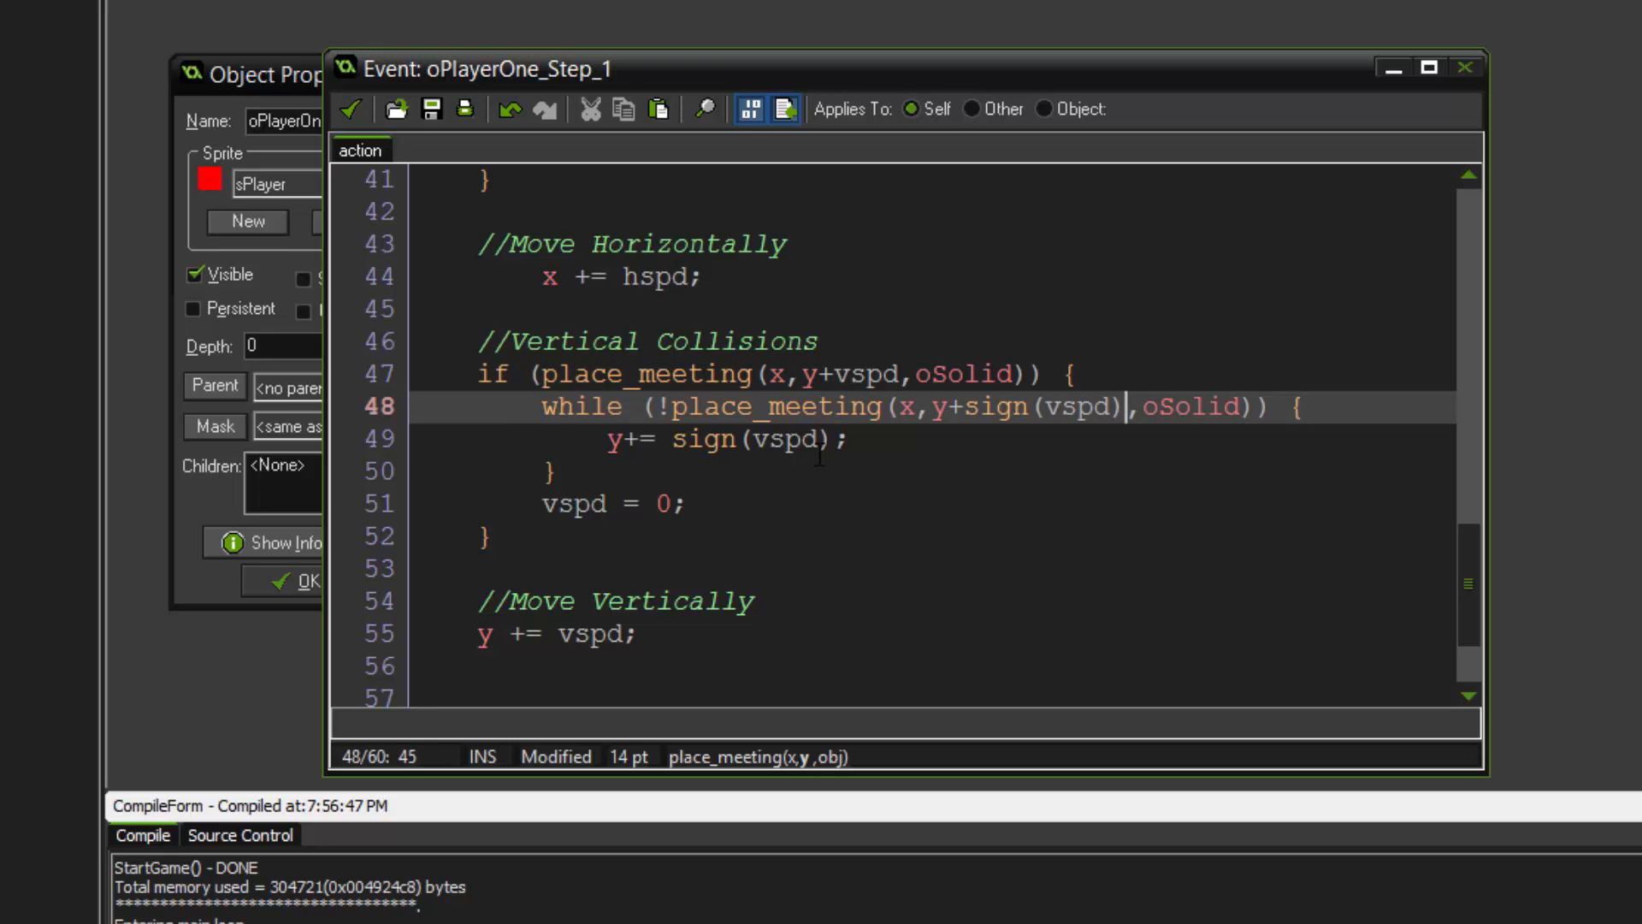
click(680, 503)
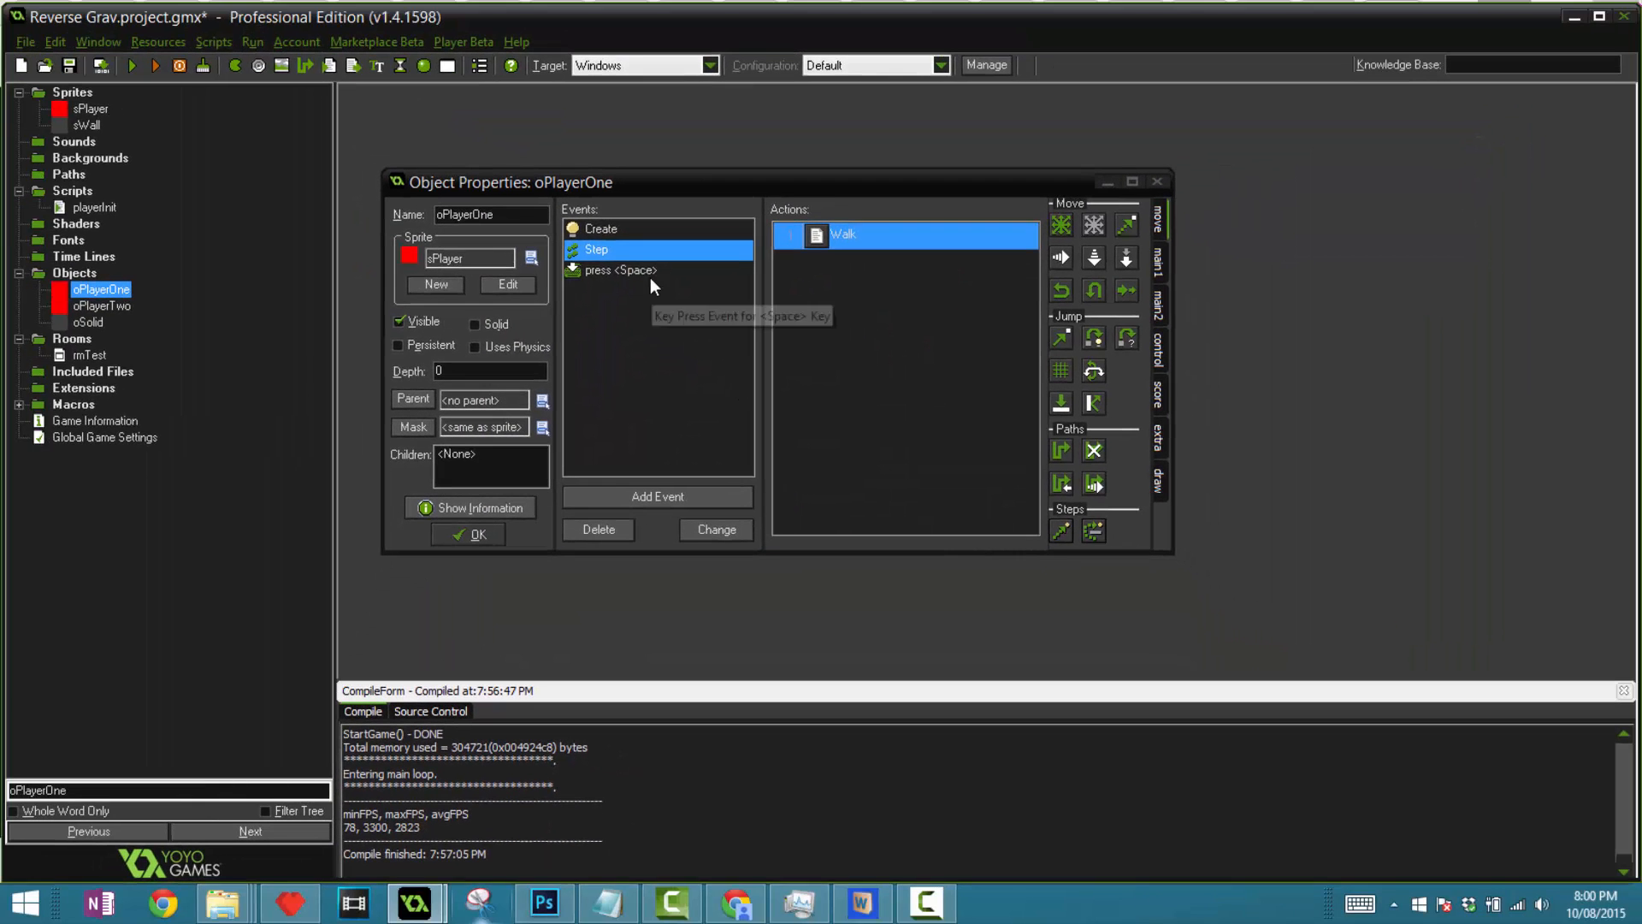
- Add a // comment about being on ground above the if in oPlayerOne's Space-press code
double_click(619, 269)
text(//If)
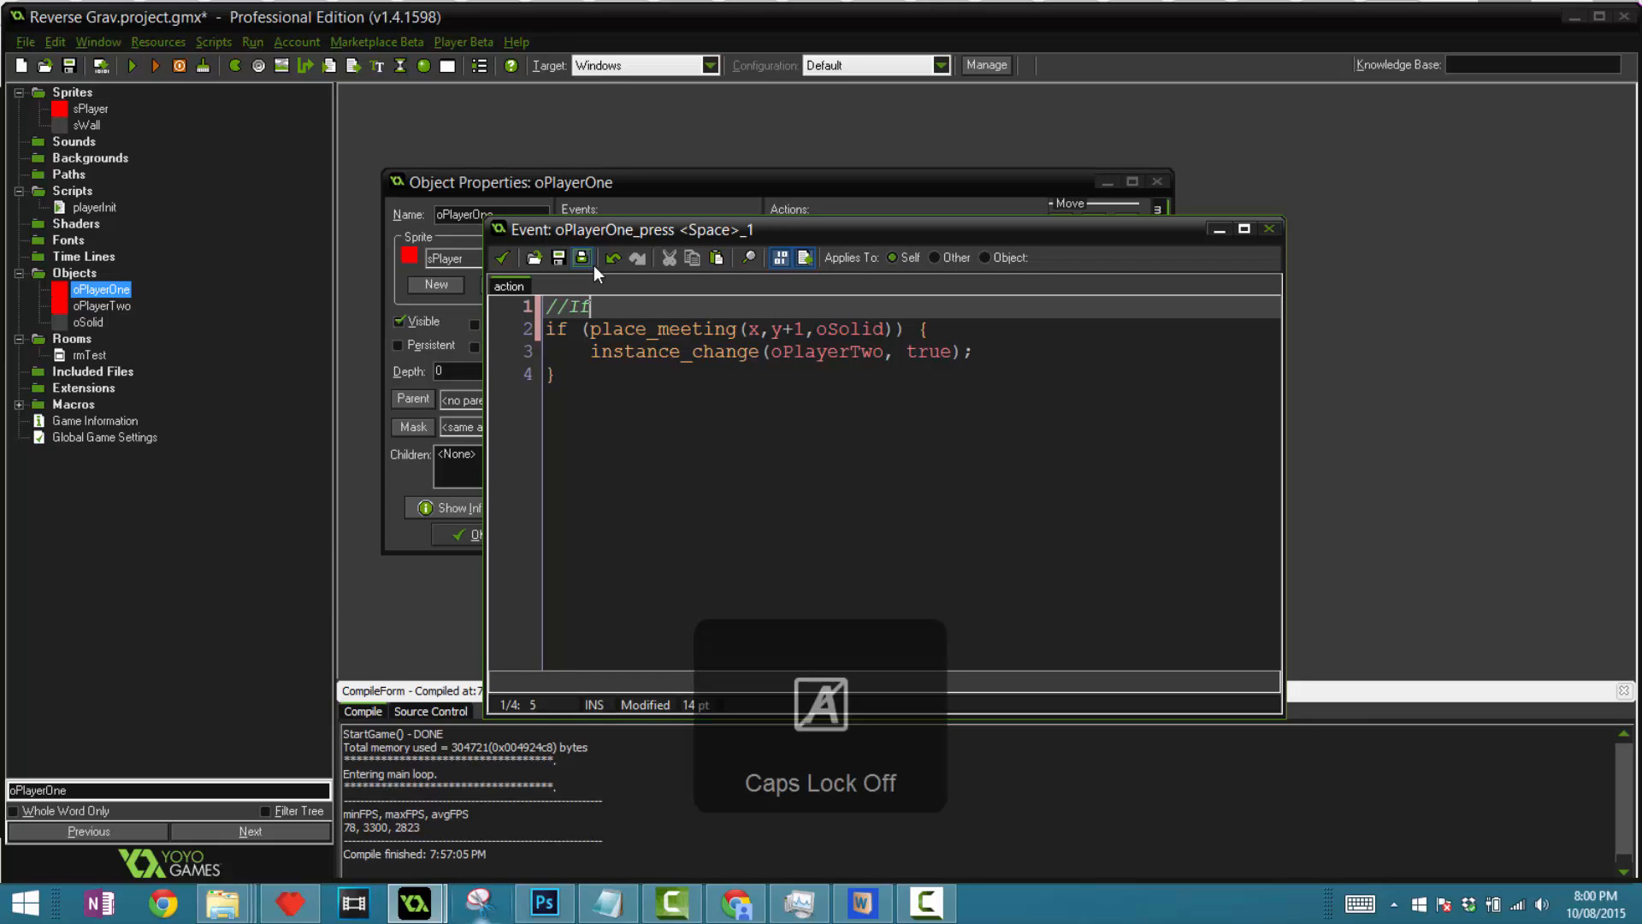
text(we are c)
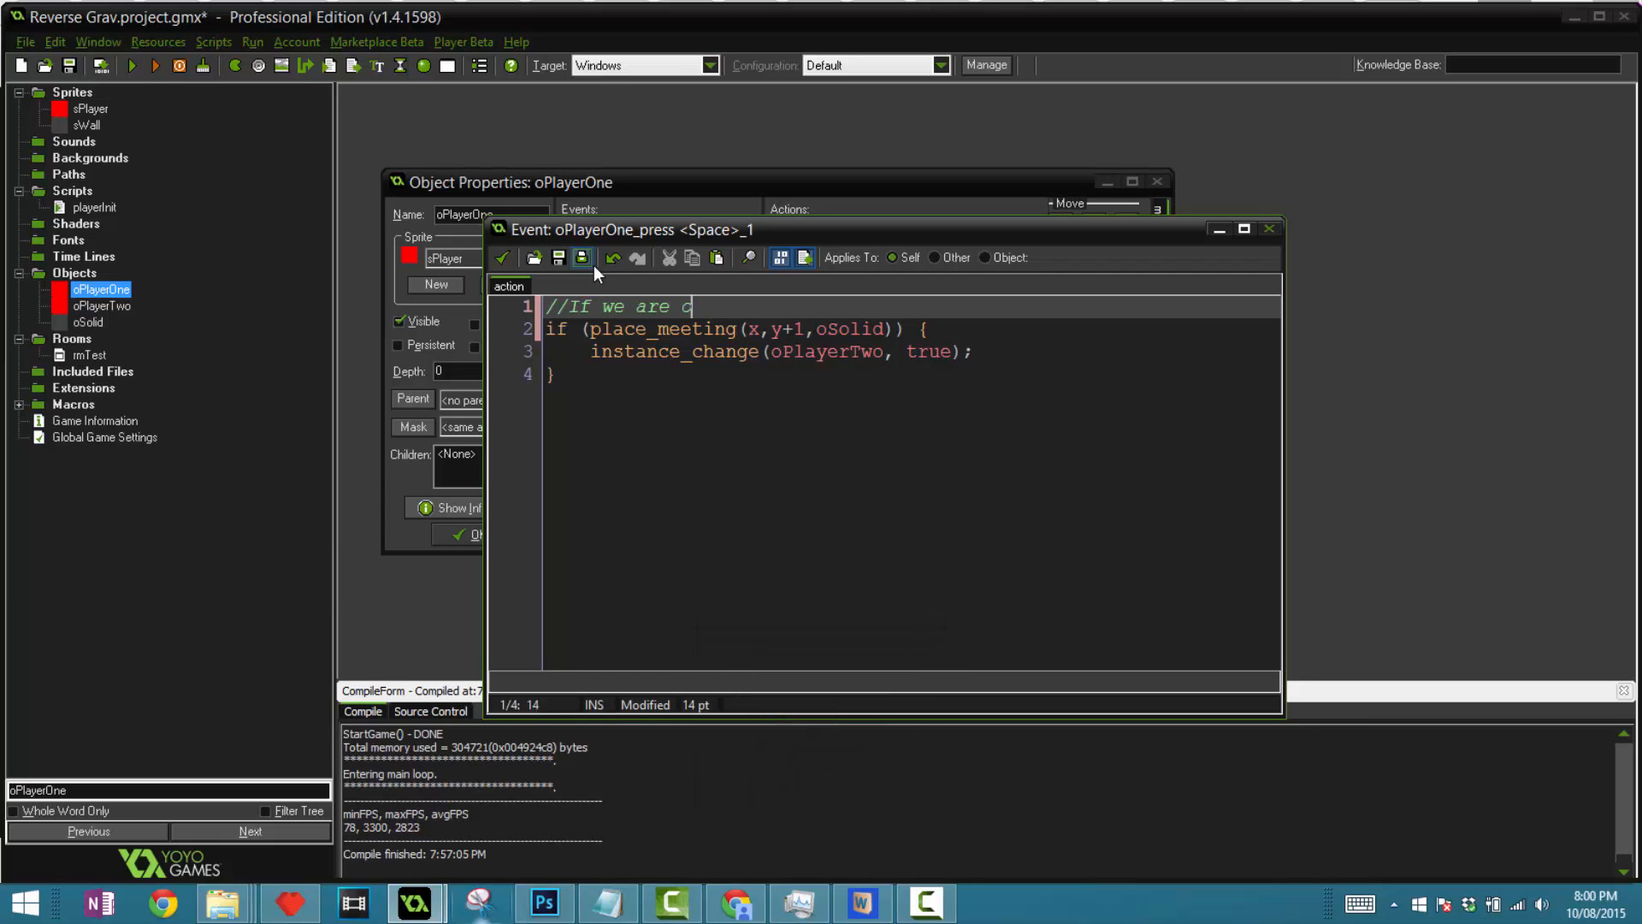
text(n ground)
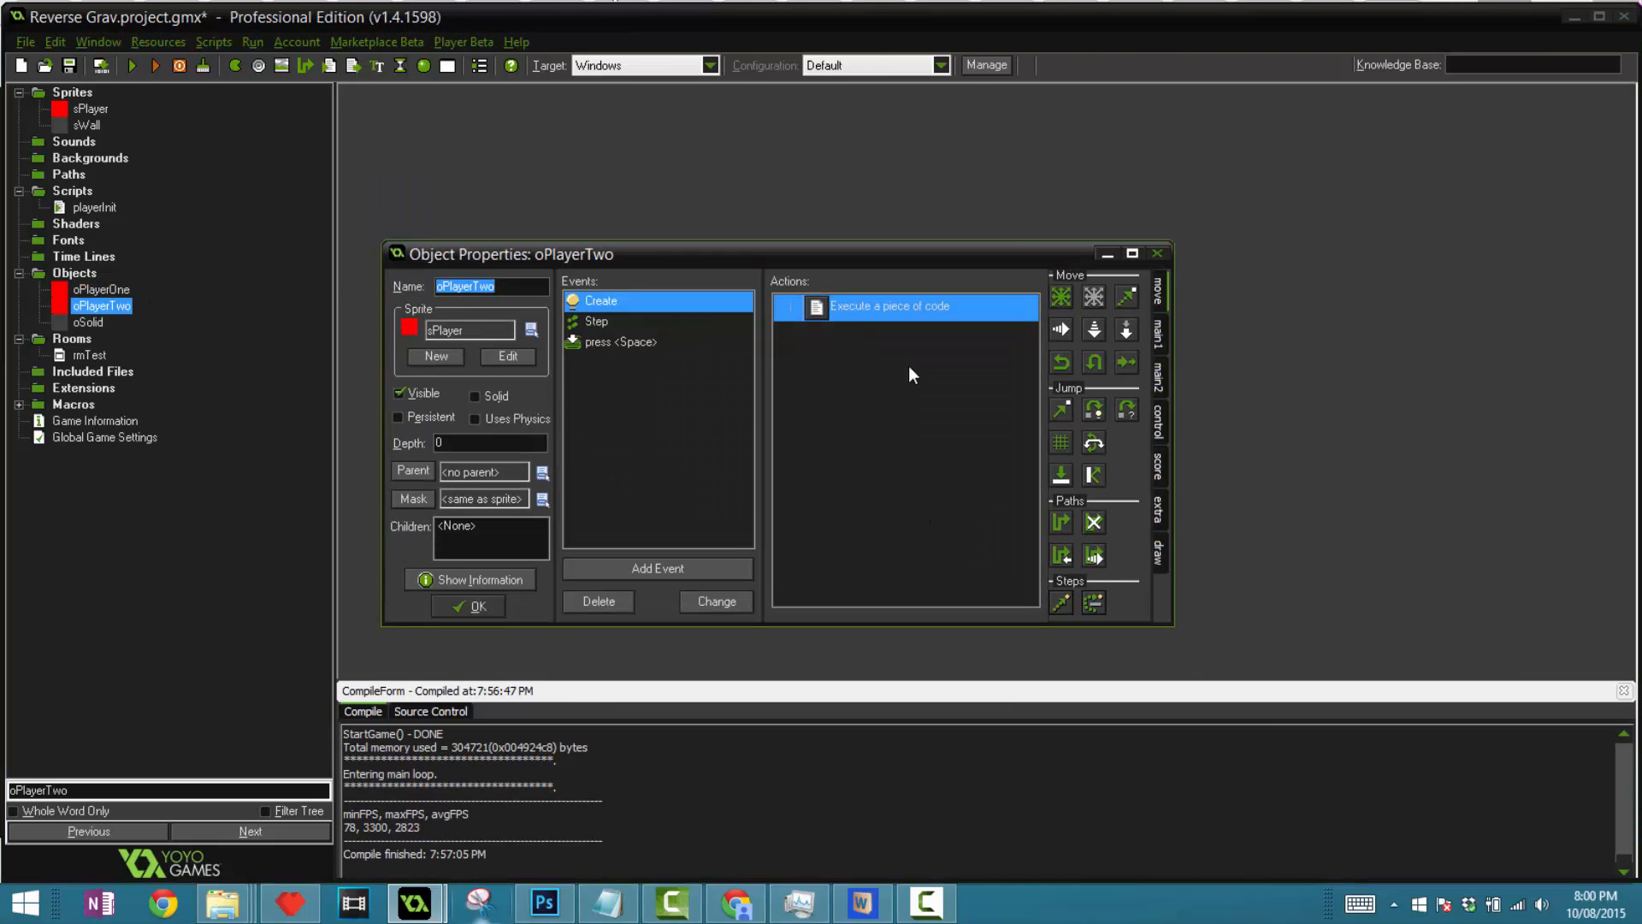
- Show oPlayerTwo's Step Walk code and close oPlayerOne's properties with OK
double_click(890, 306)
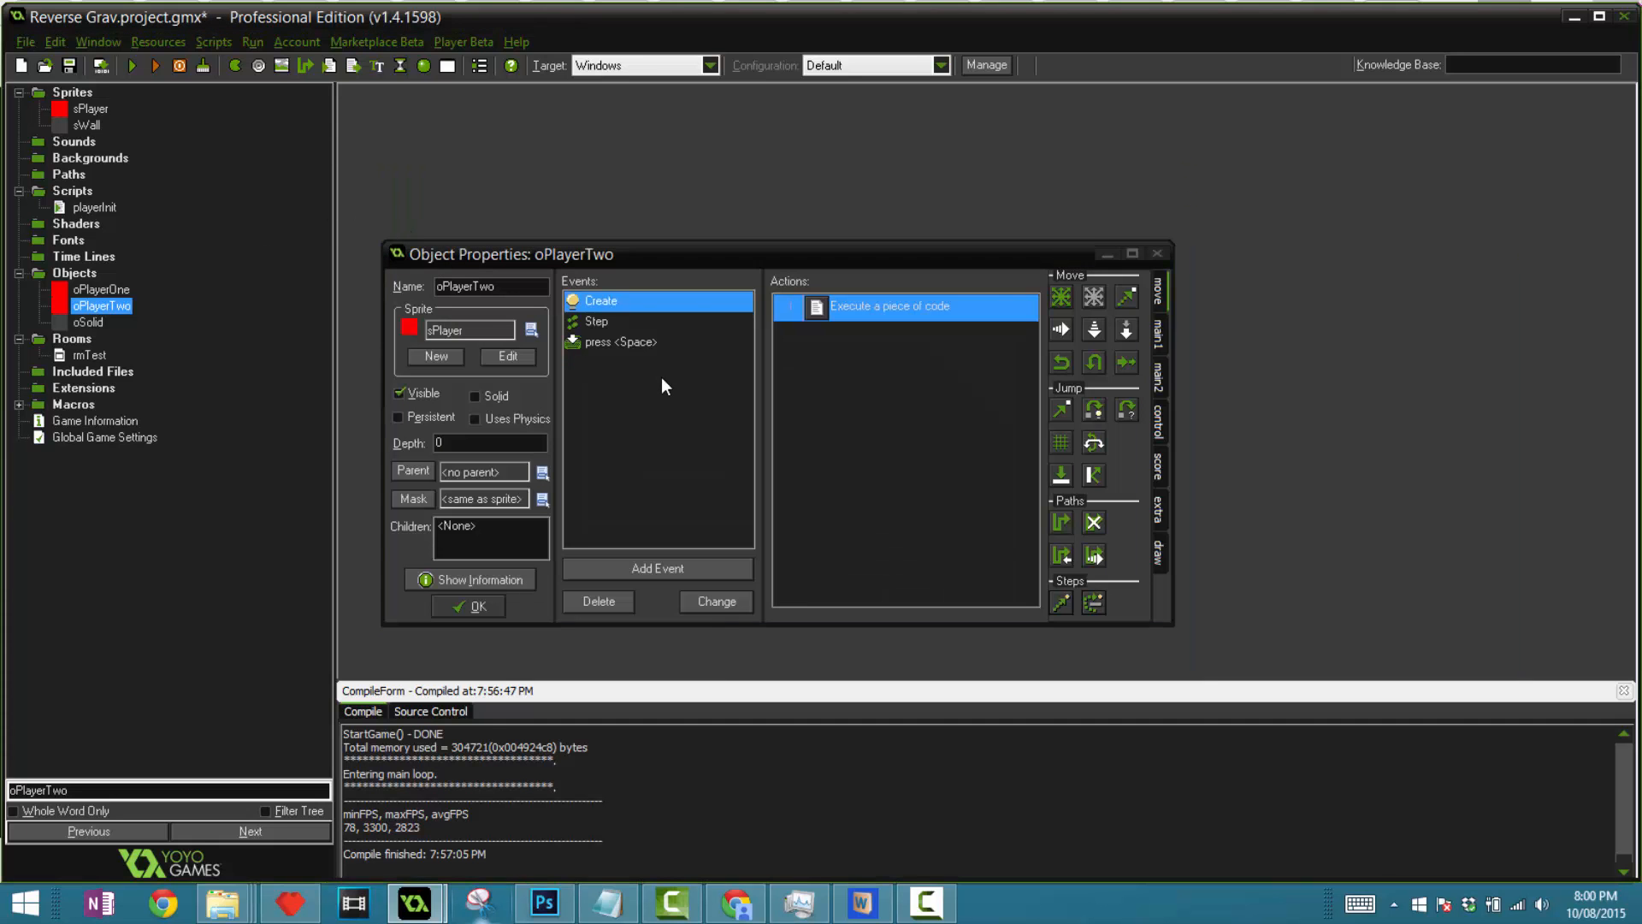
click(597, 320)
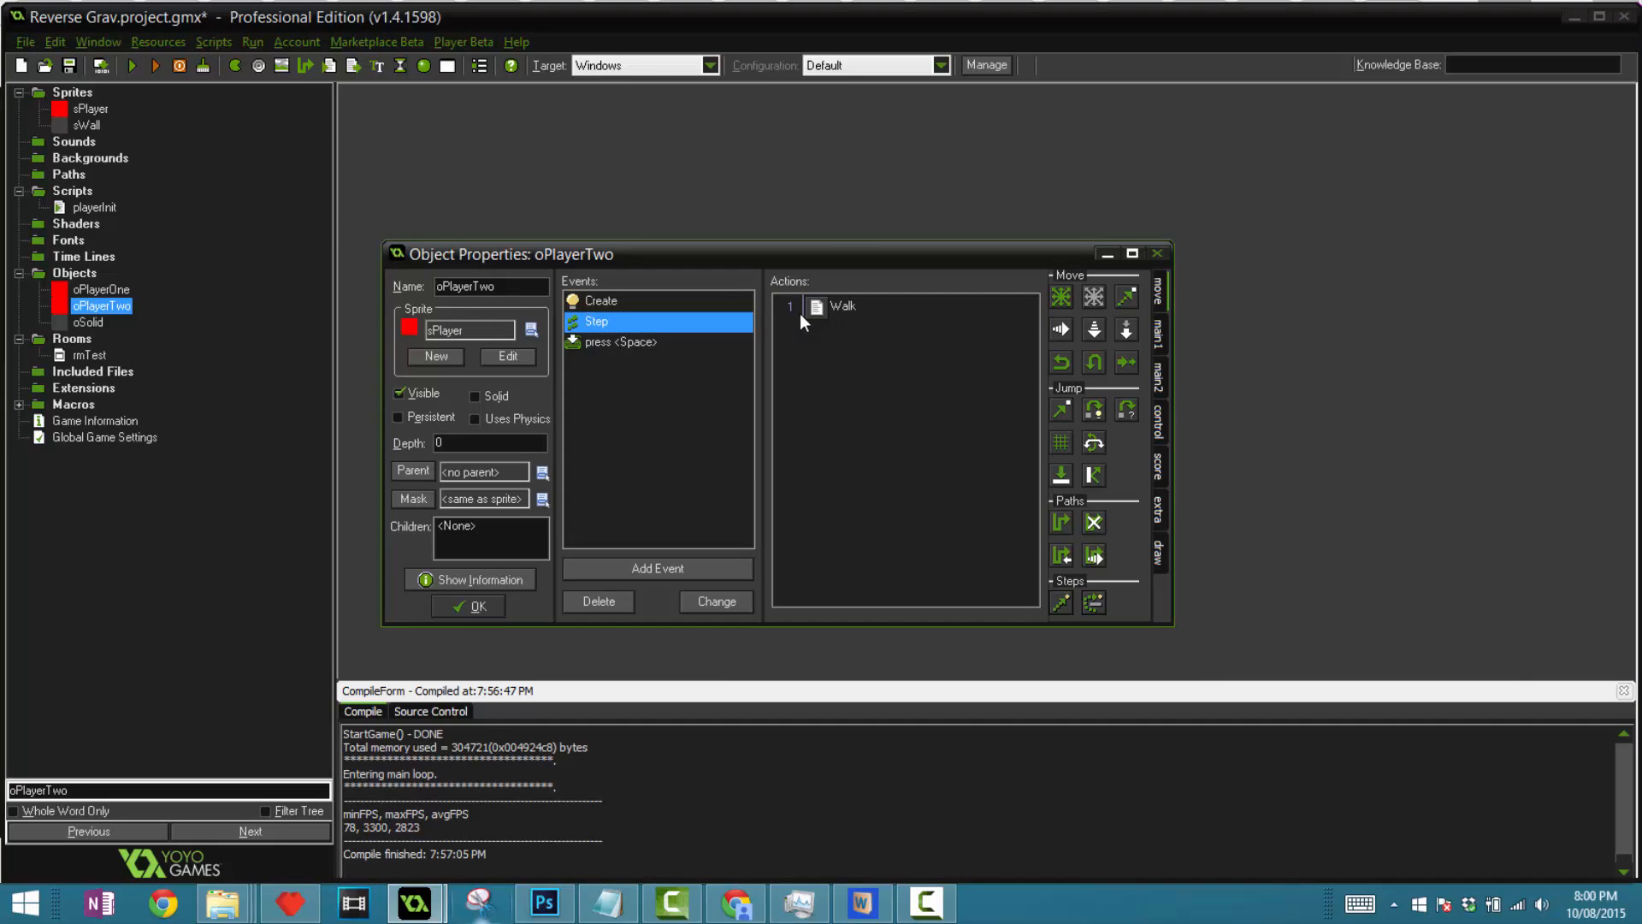
double_click(99, 289)
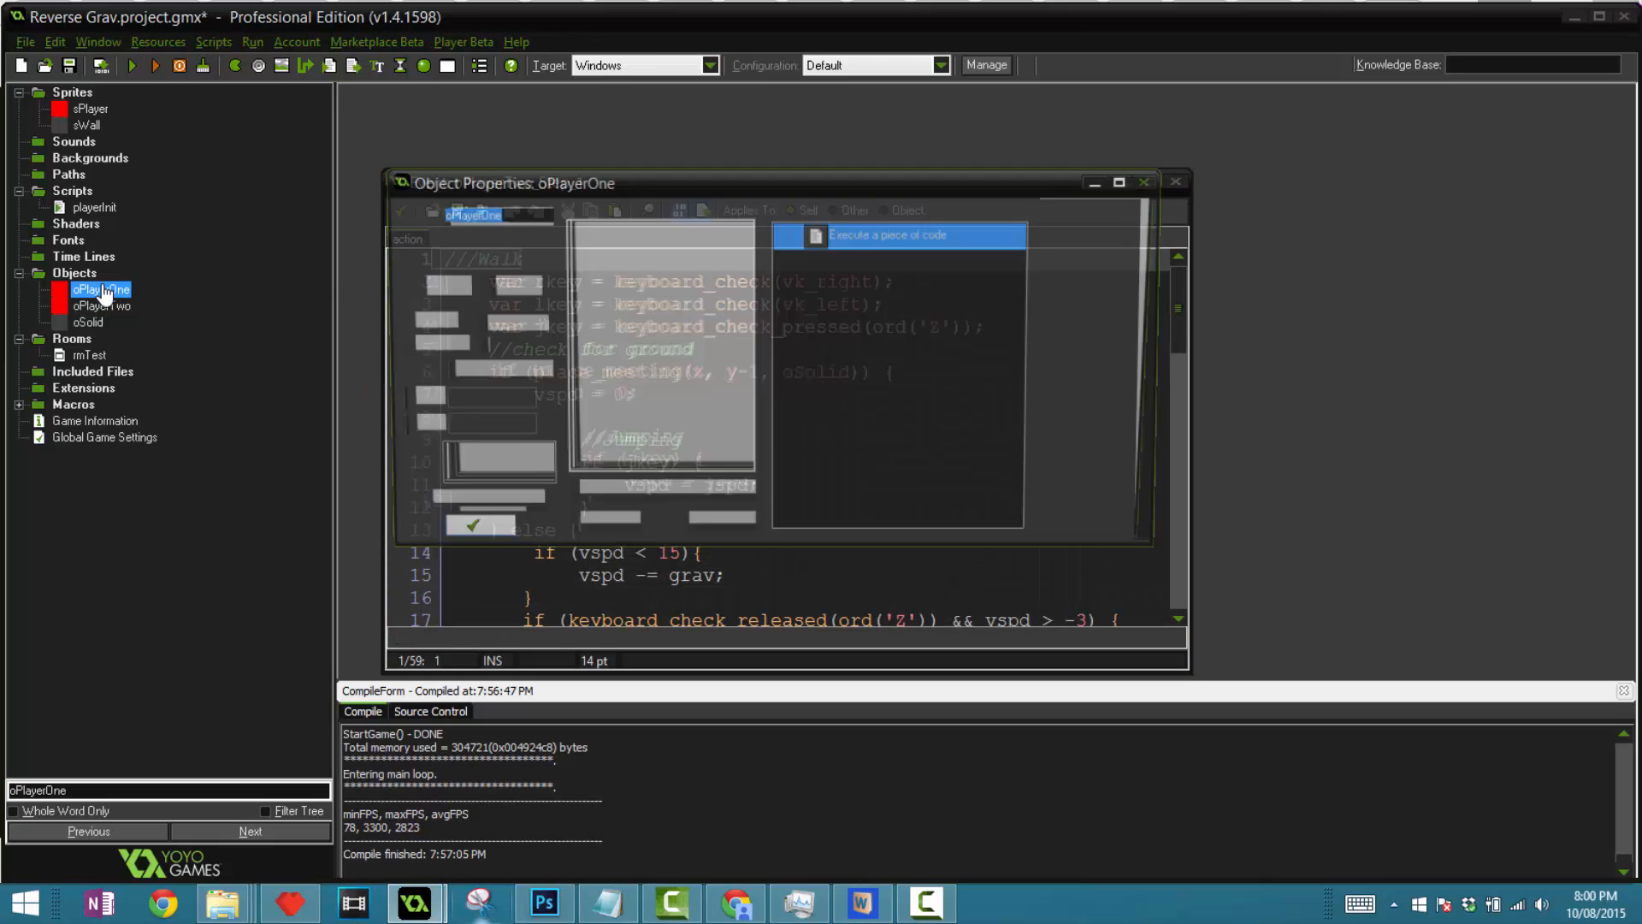
click(477, 534)
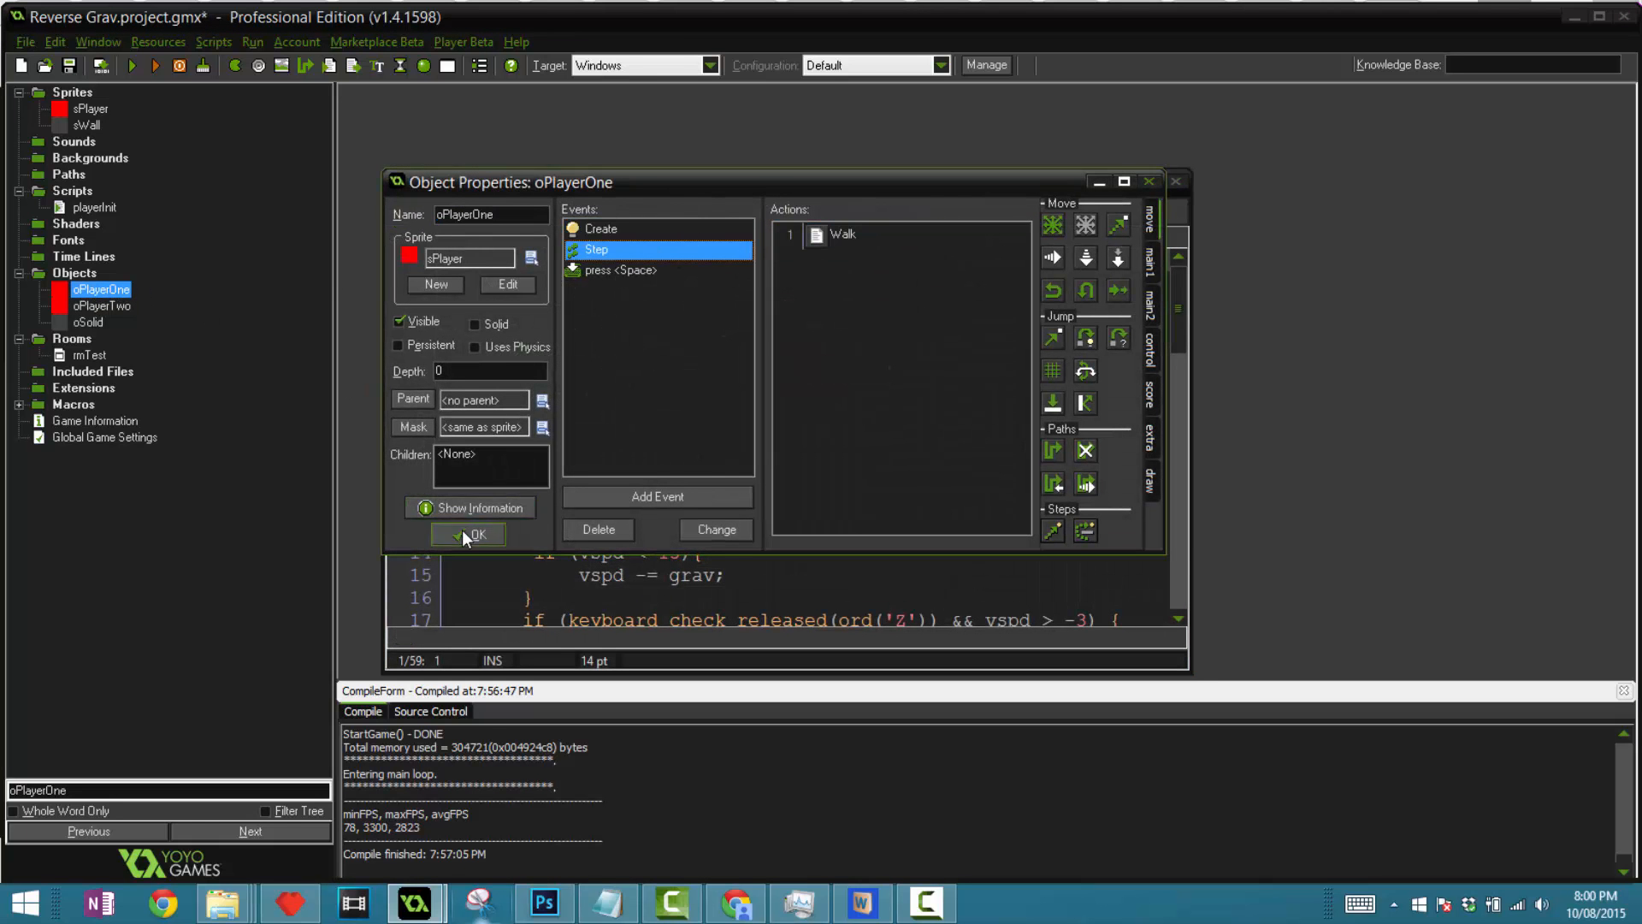
click(468, 534)
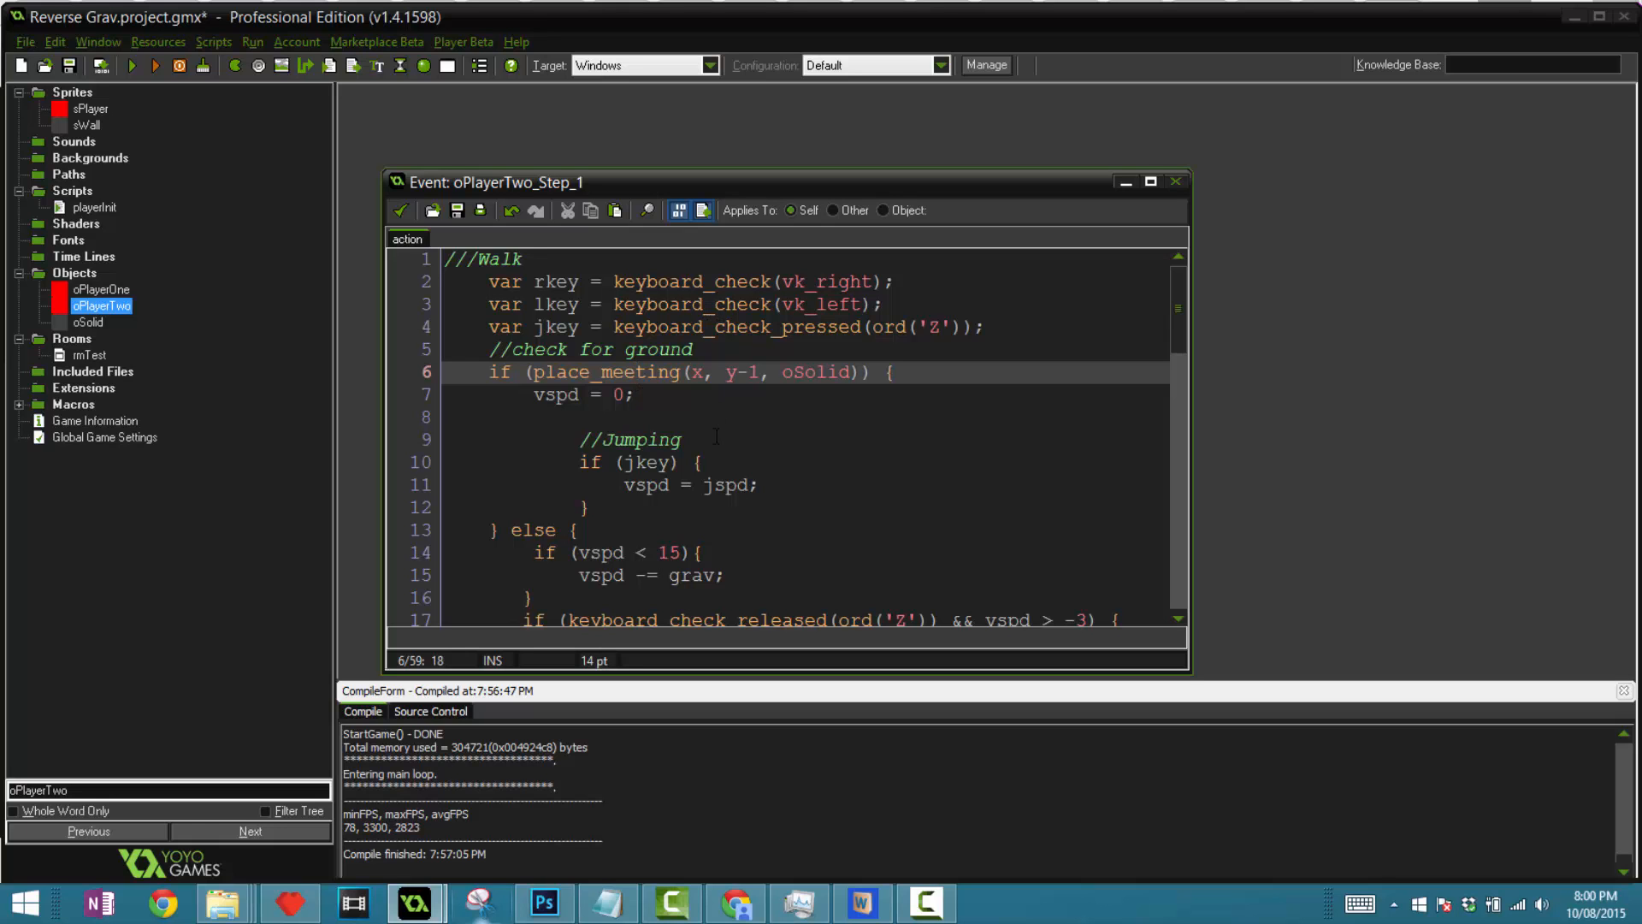
- Adjust oPlayerTwo's vertical-stop and jump-assignment lines, then bring up oPlayerOne's Step code beside it
click(736, 372)
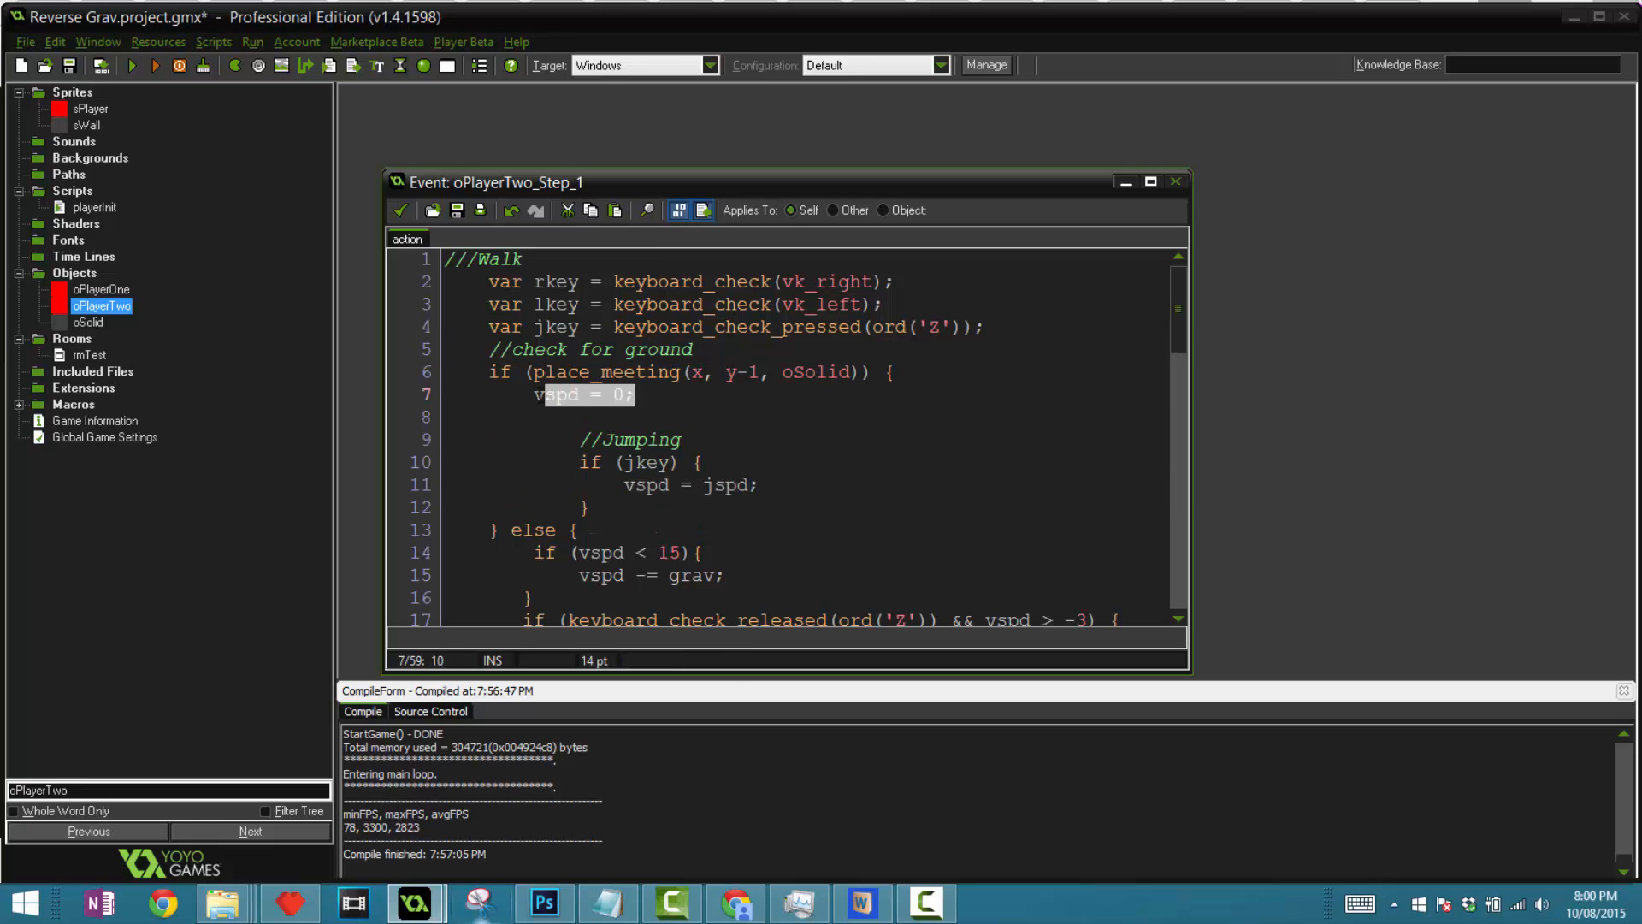
click(631, 395)
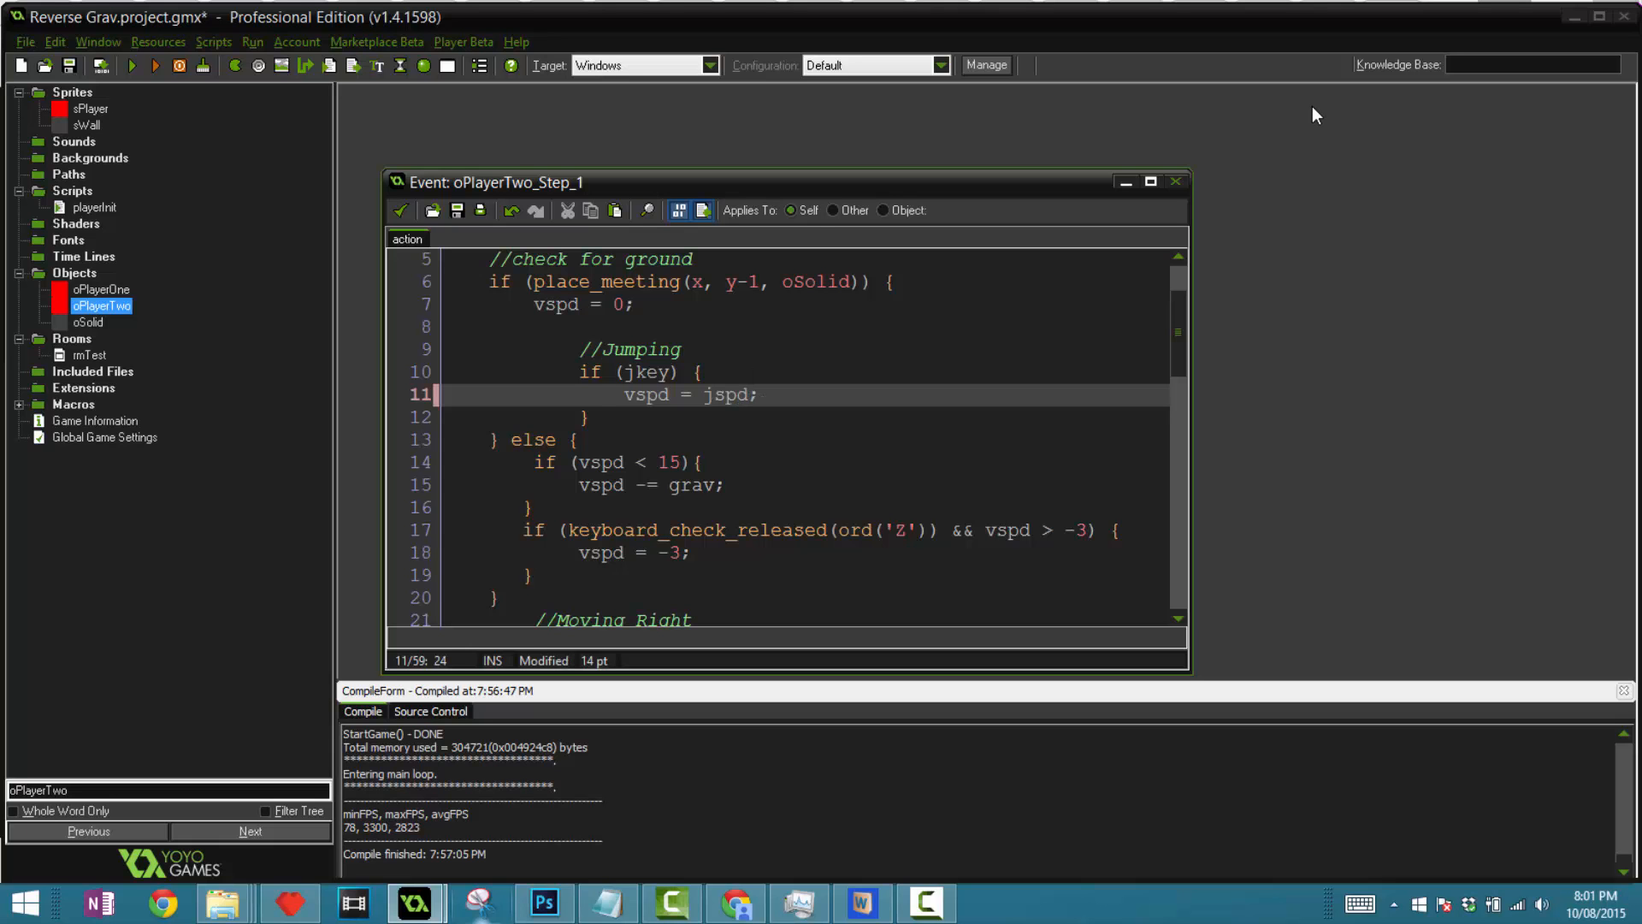
scroll(down, 3)
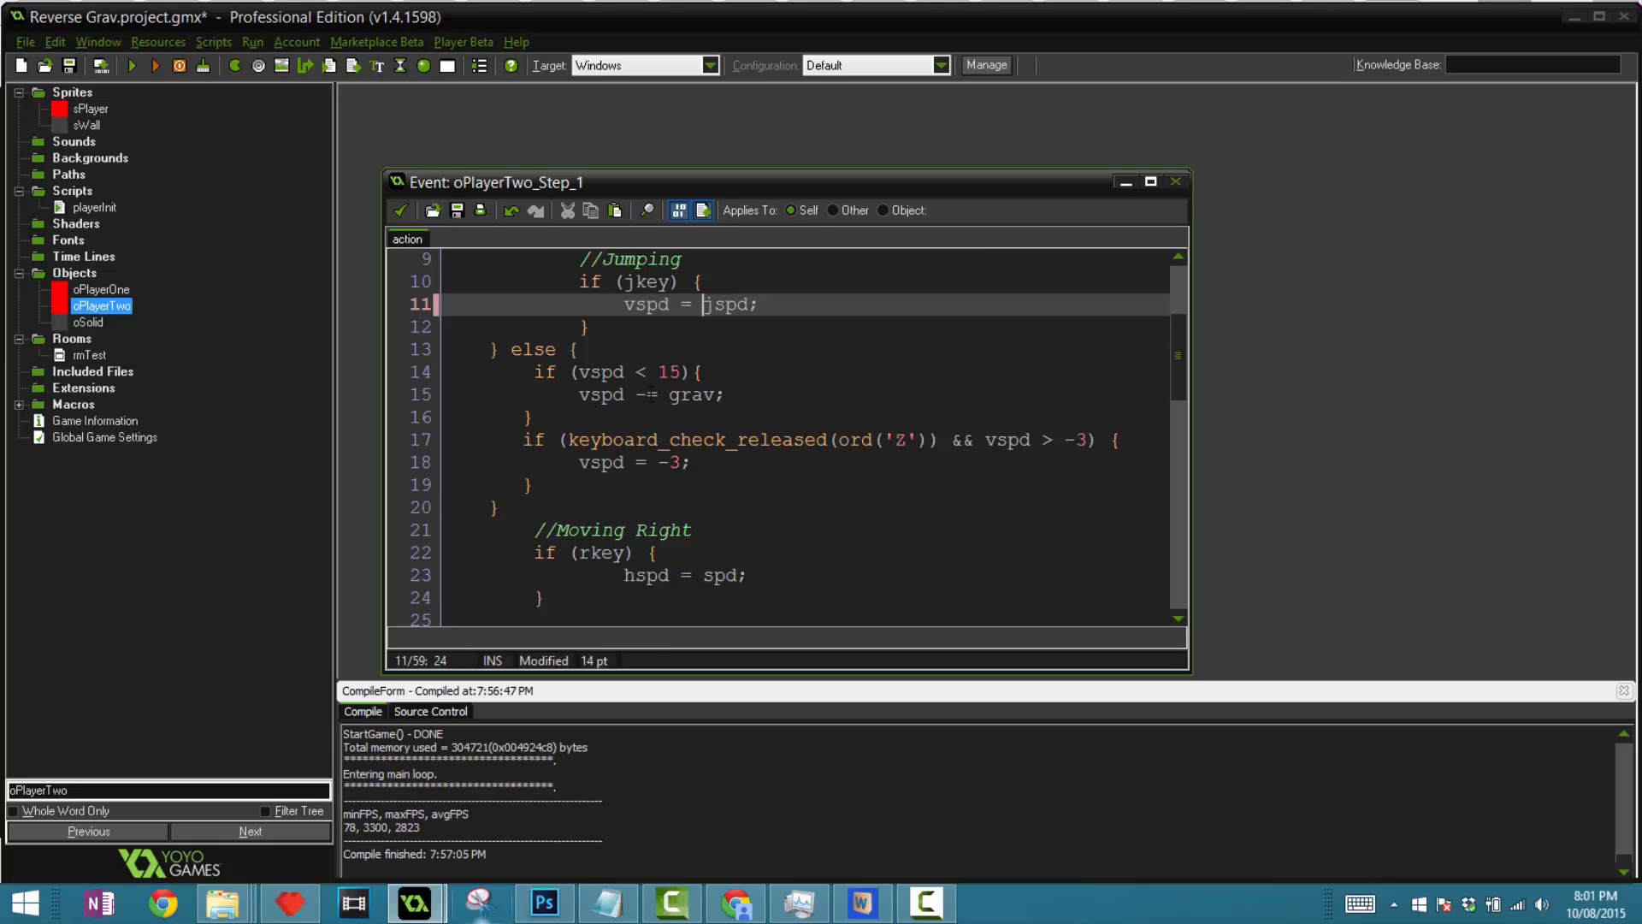
click(638, 395)
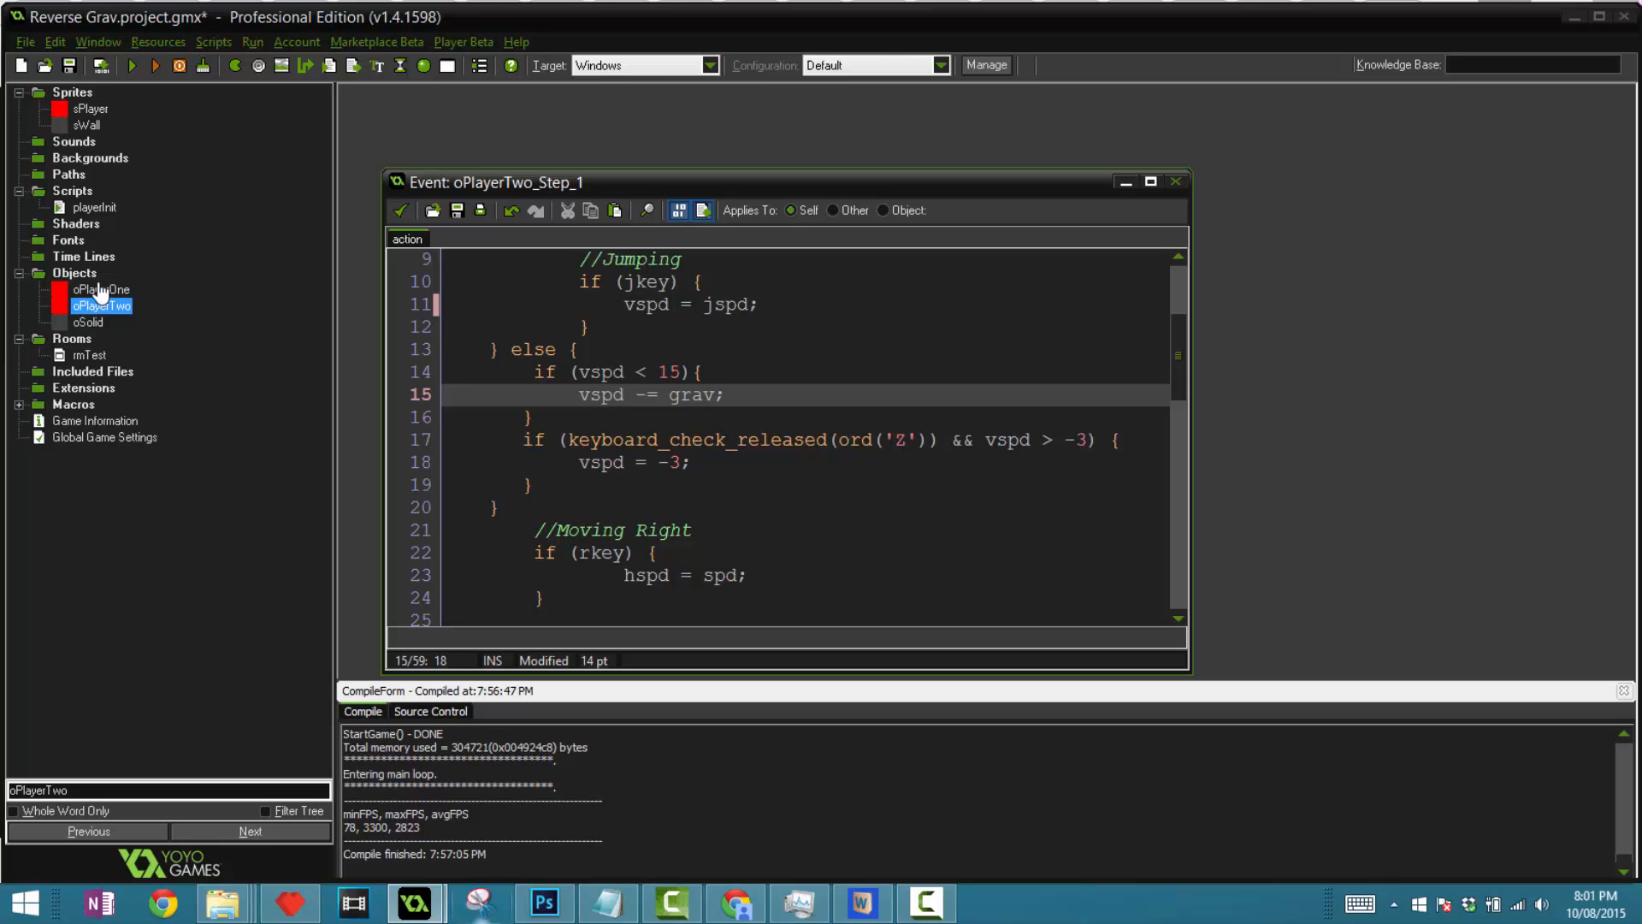
double_click(101, 289)
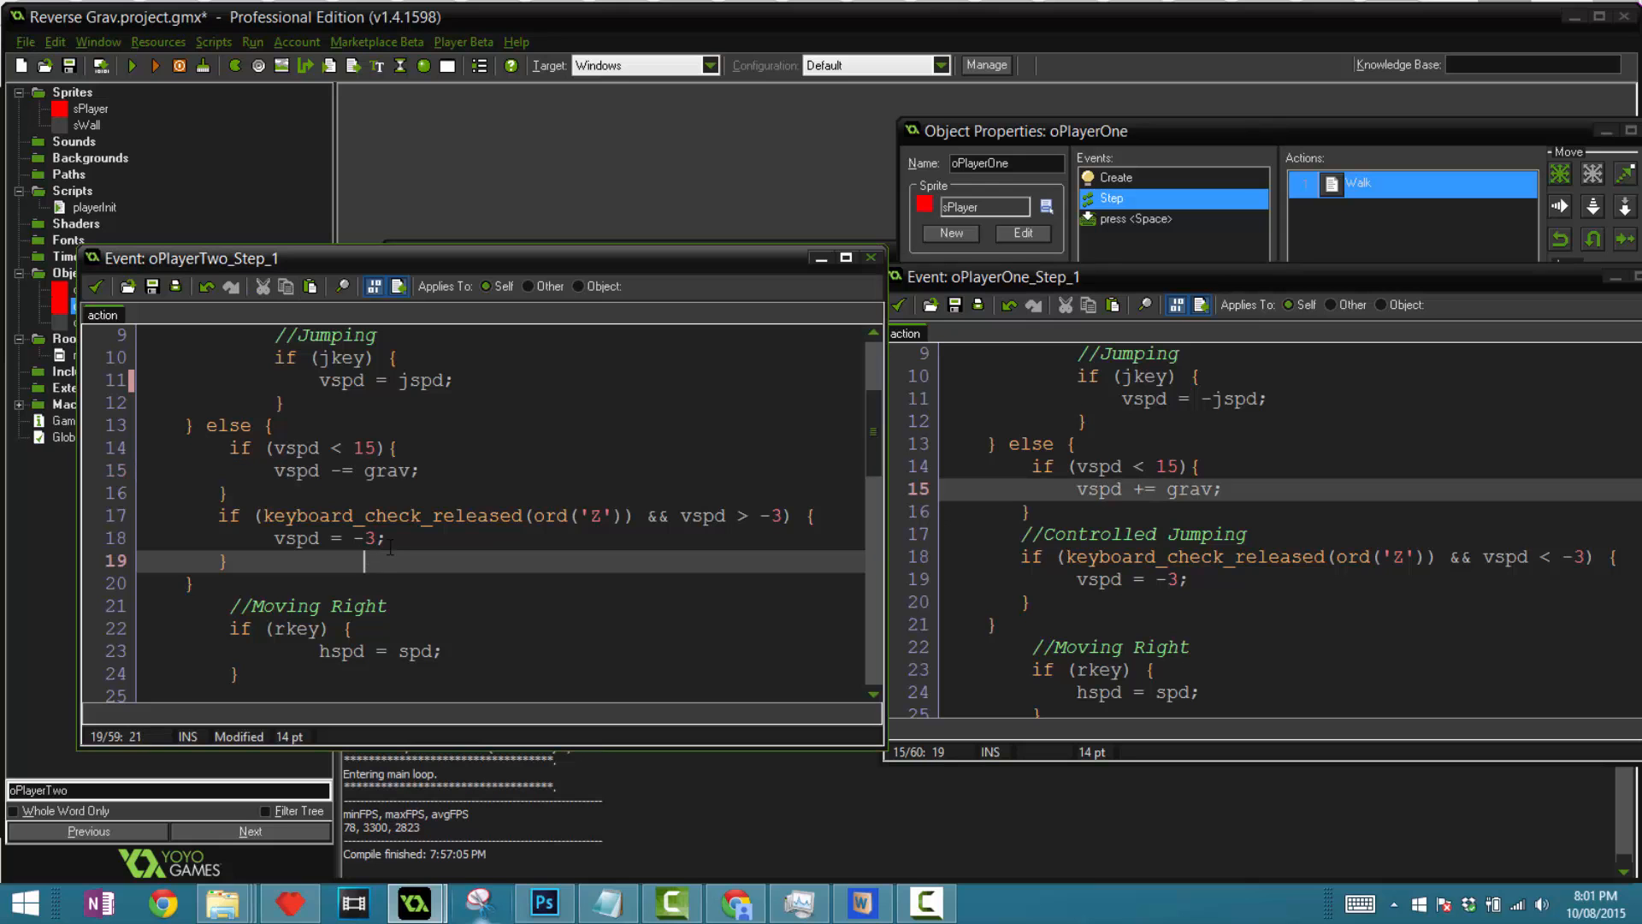
- Correct the comparison sign in oPlayerTwo's released-jump condition on line 17 and review the rest of the Step code
click(744, 515)
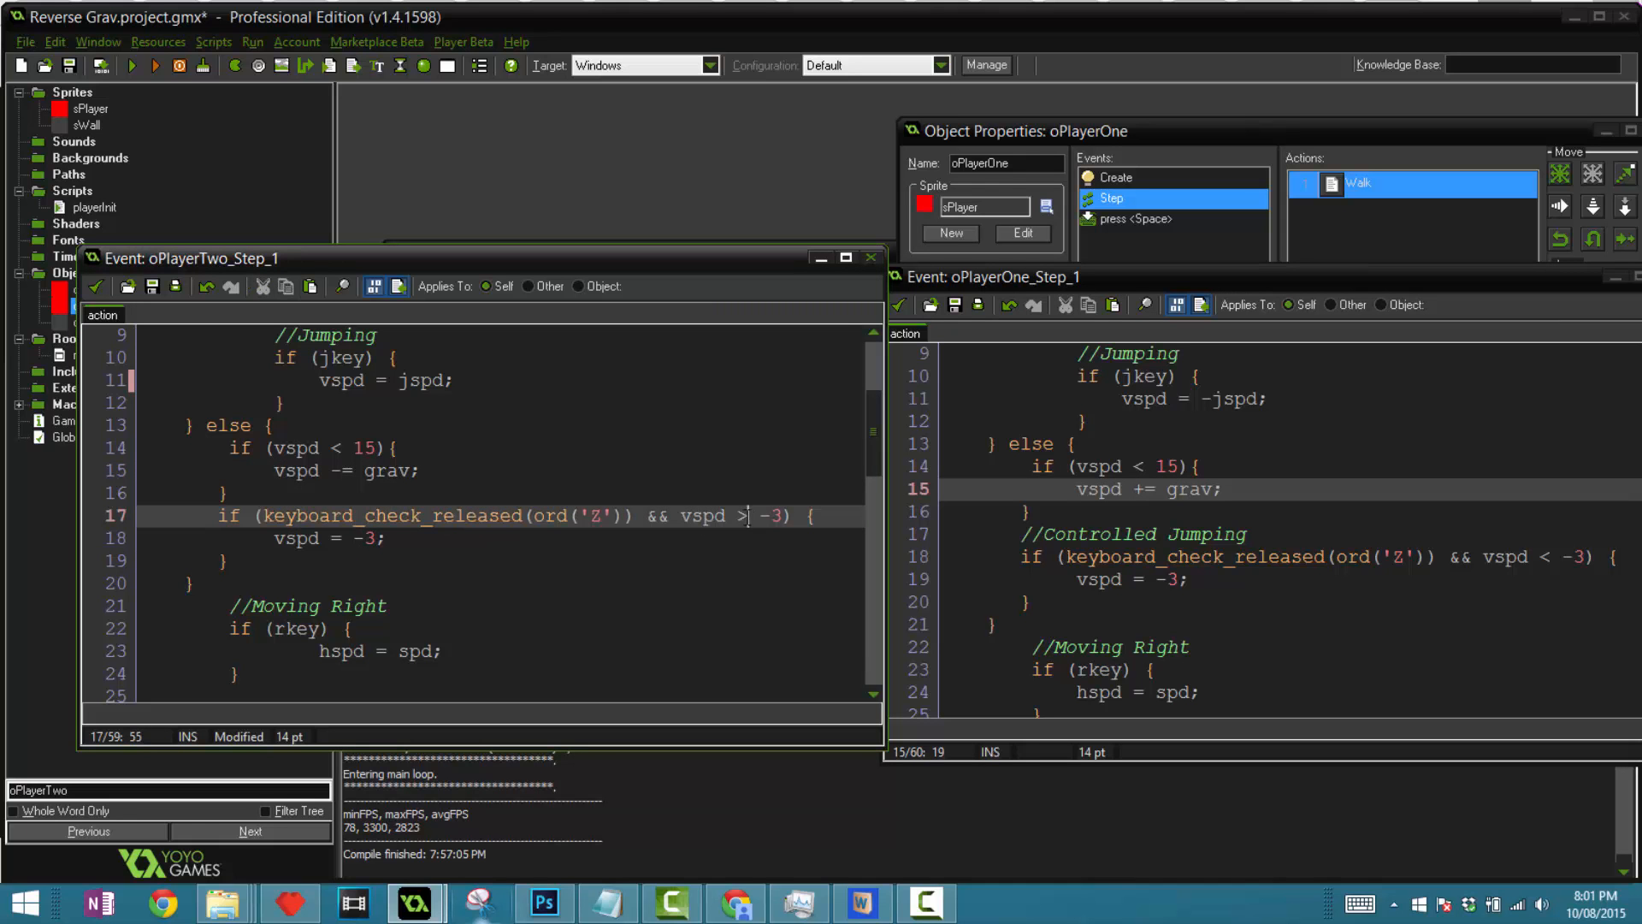
key(Backspace)
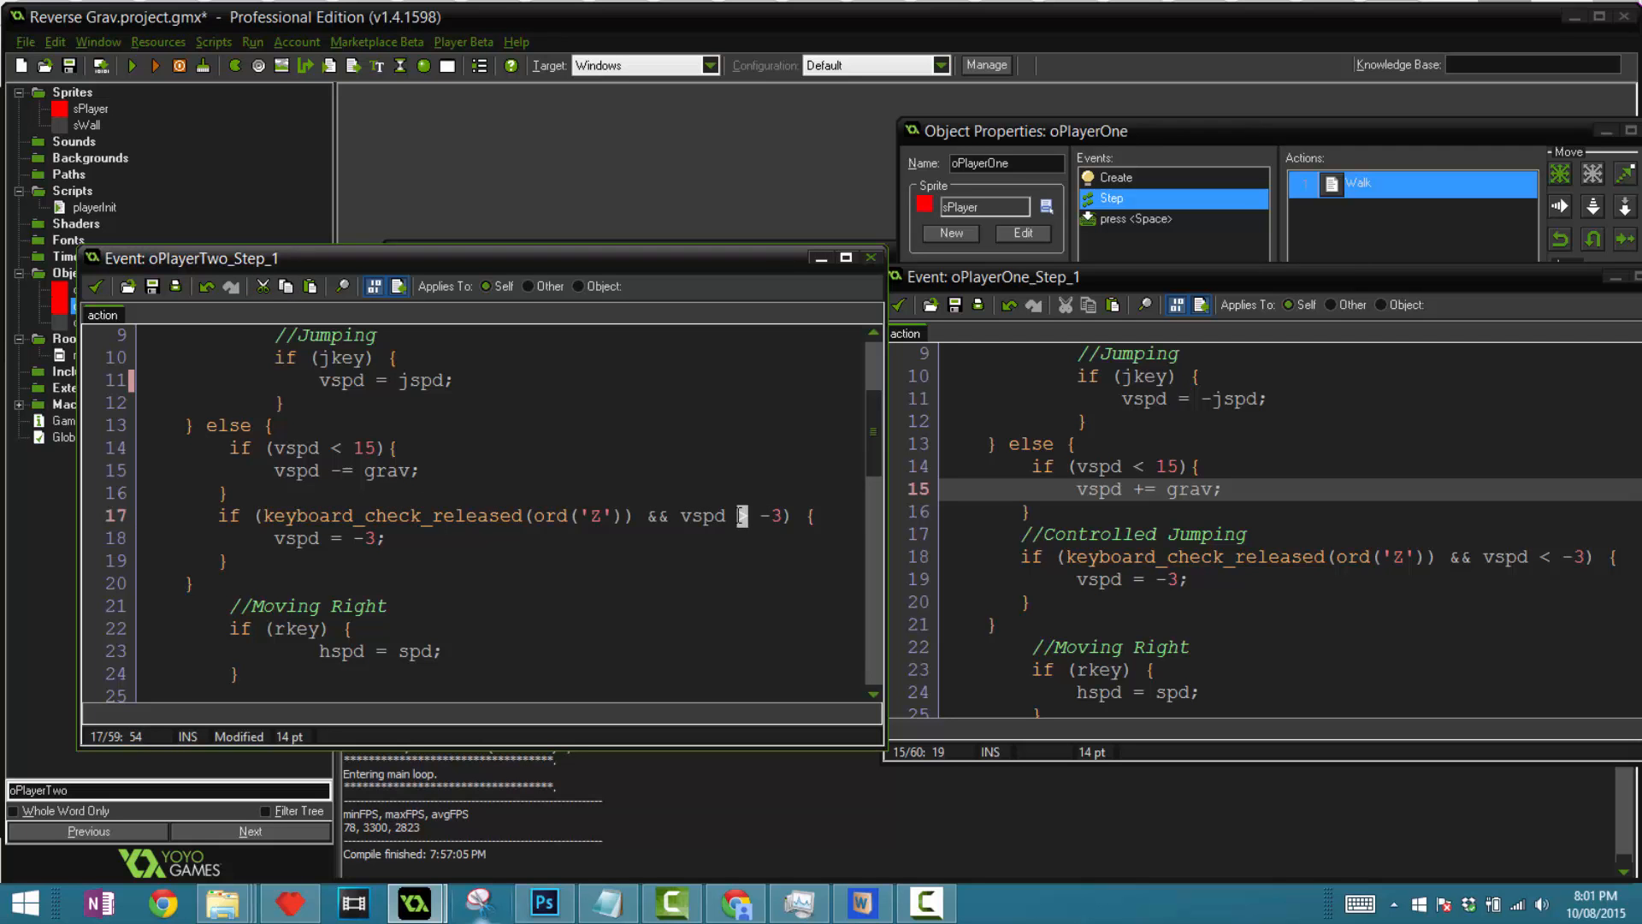
scroll(down, 3)
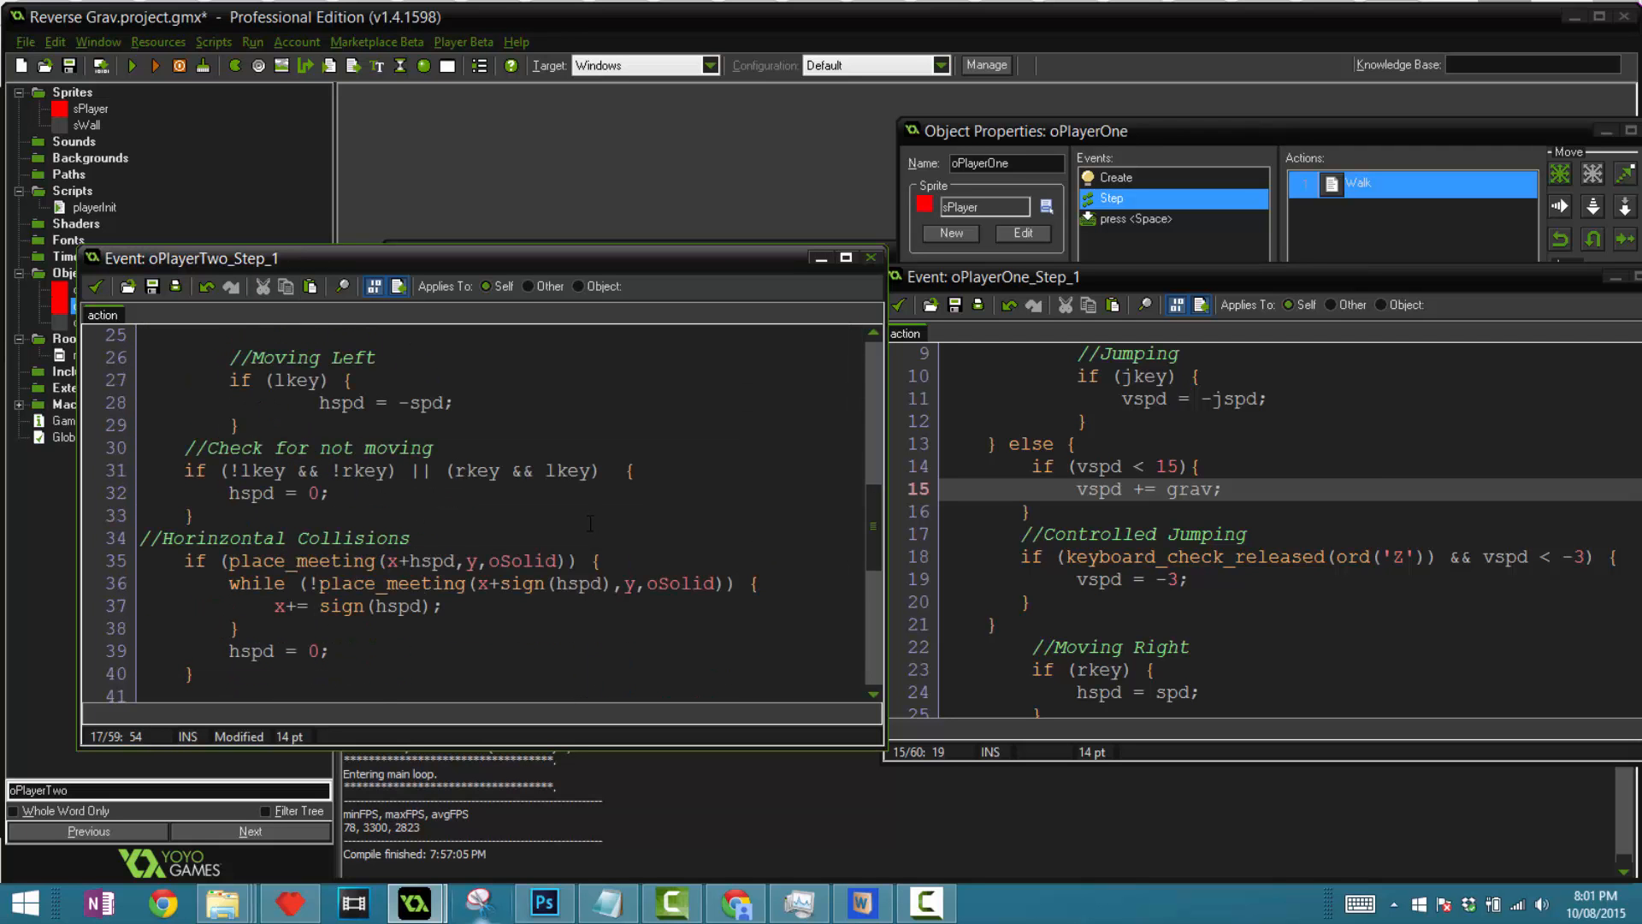
scroll(down, 3)
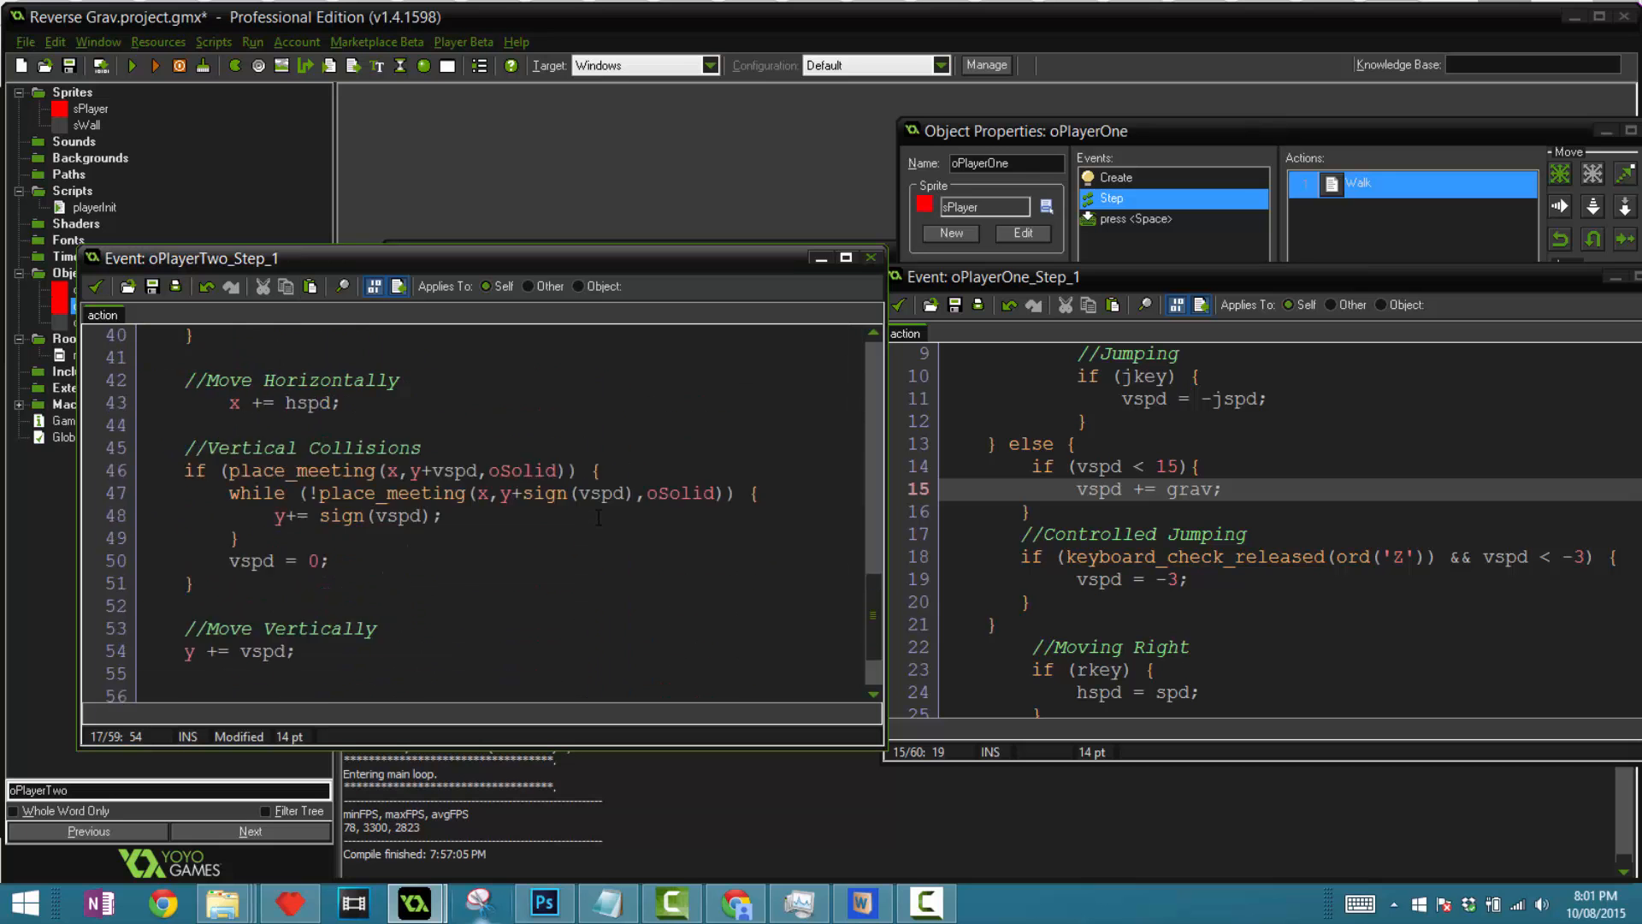
scroll(up, 3)
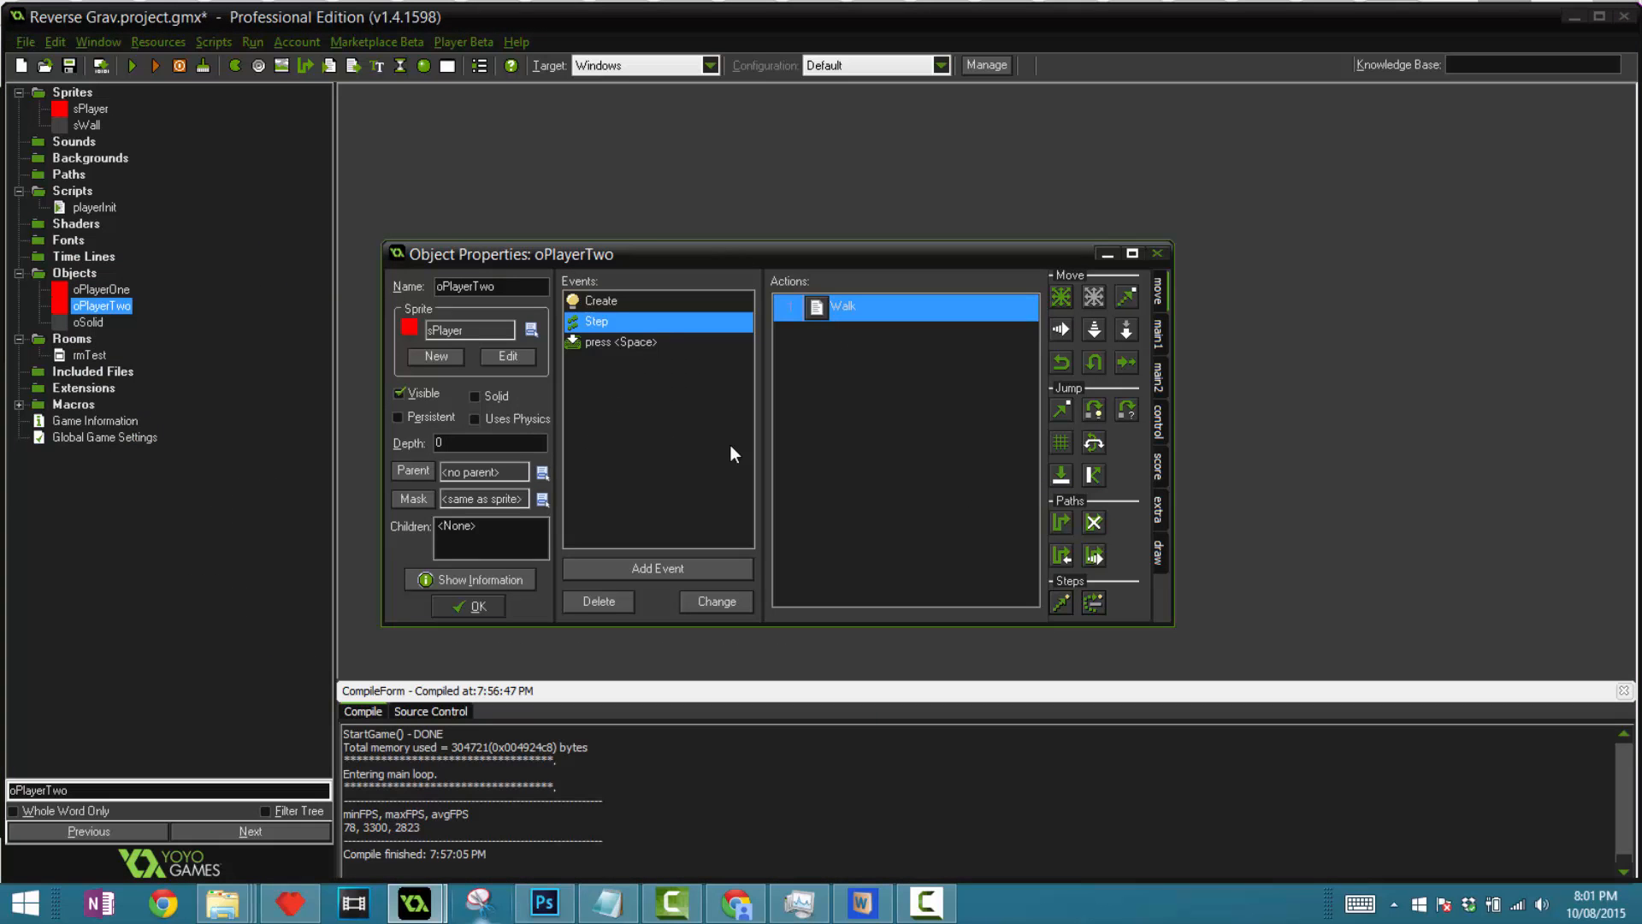
double_click(619, 342)
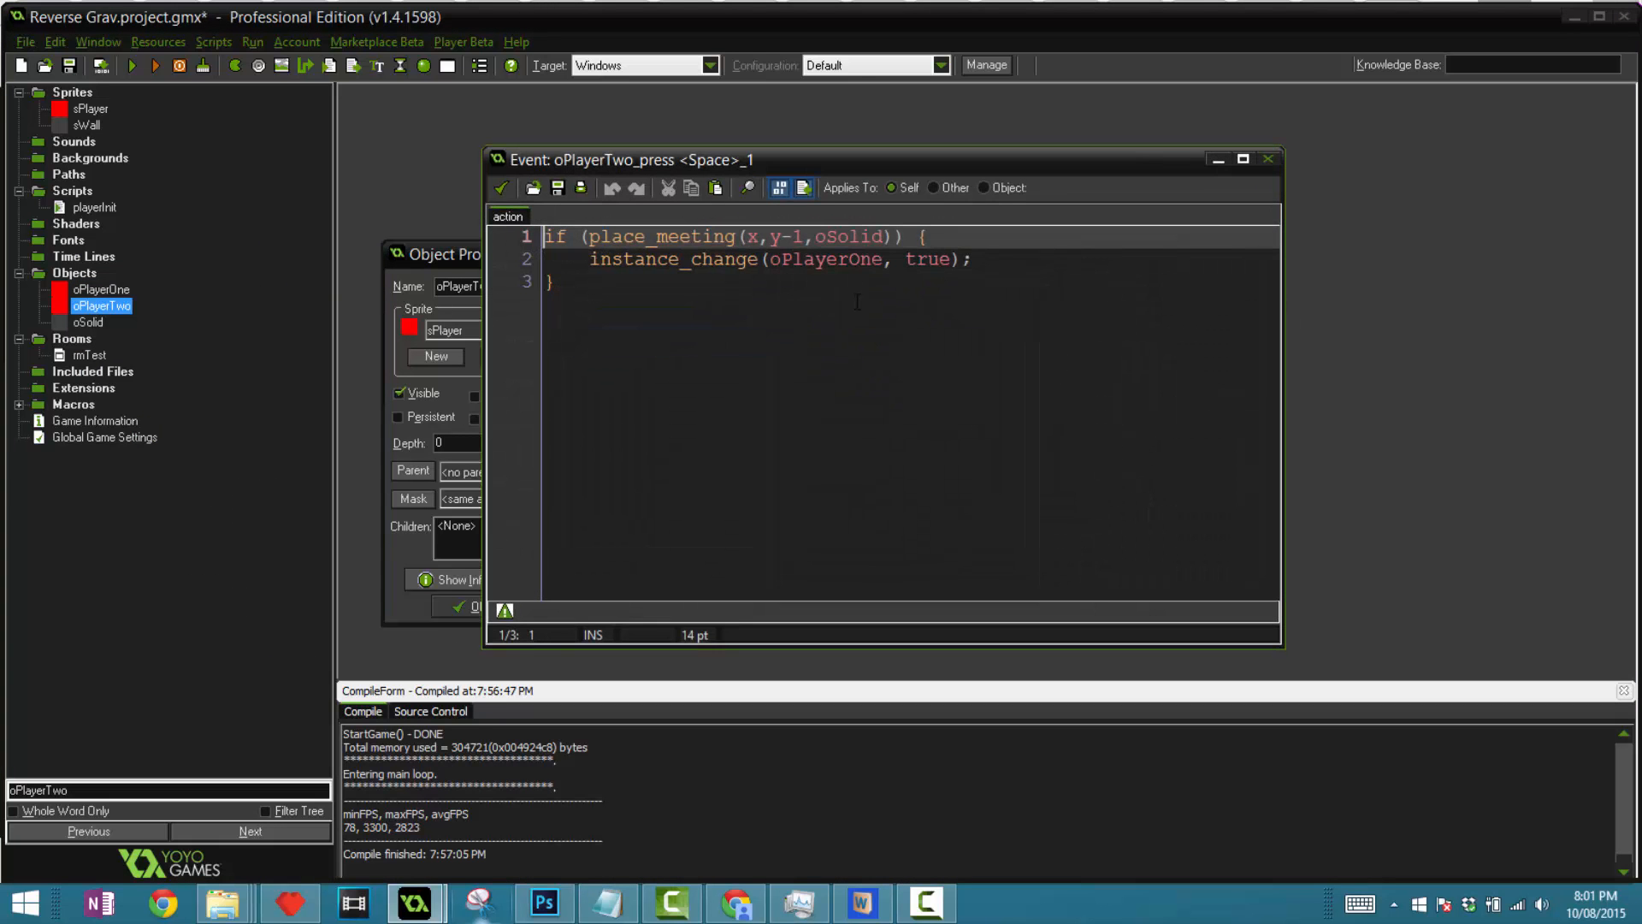
mouse_move(1213, 101)
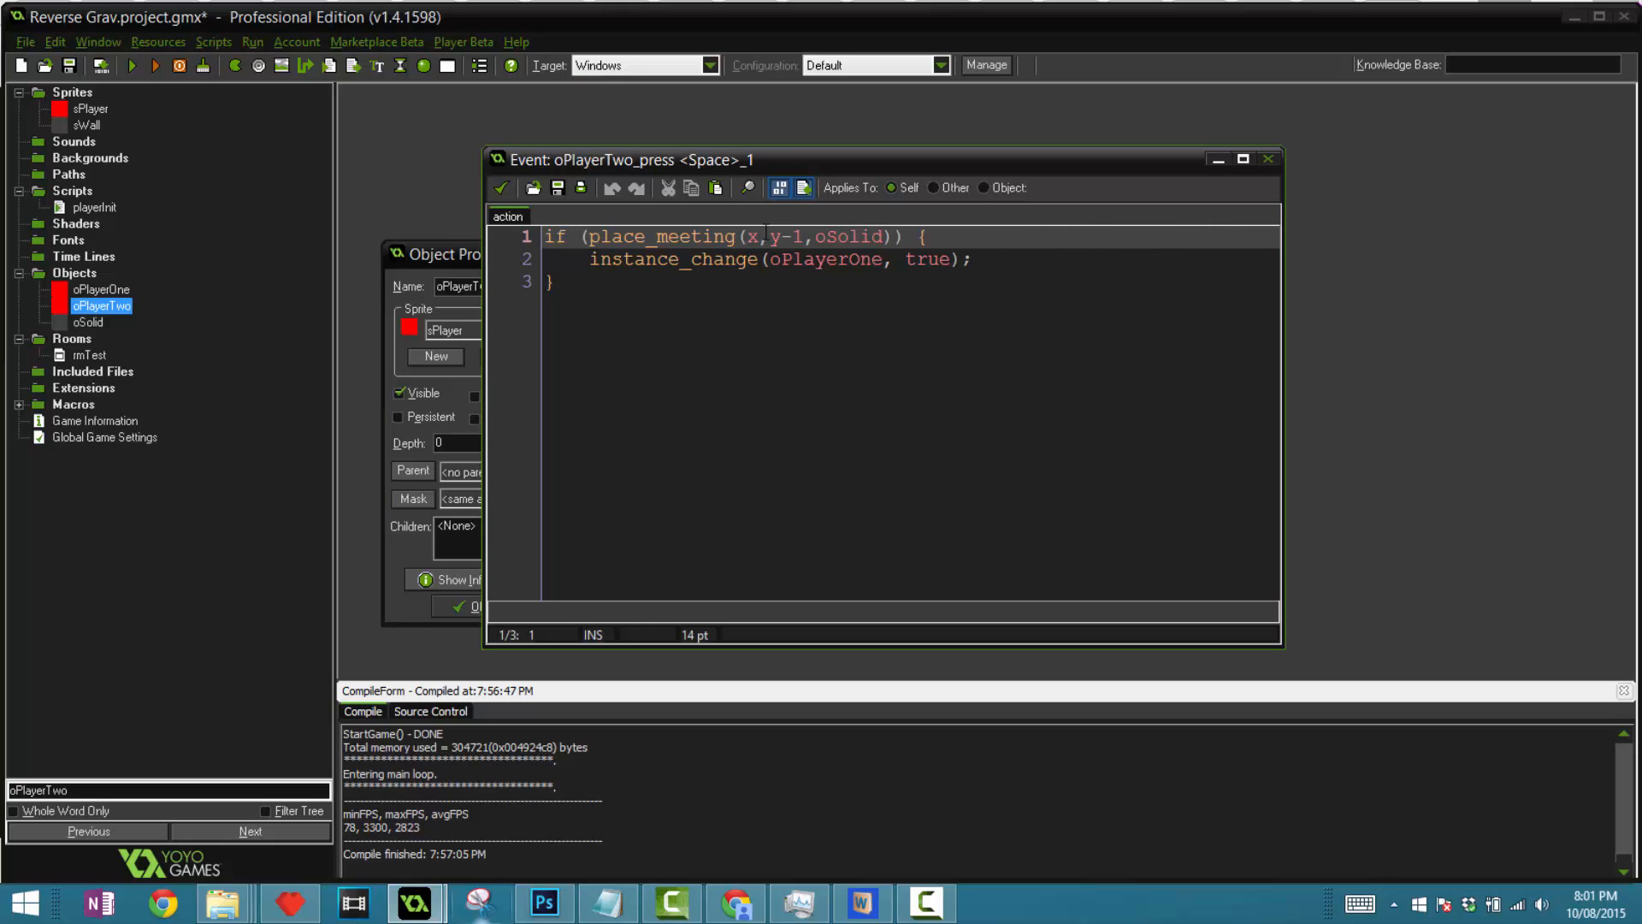
click(777, 236)
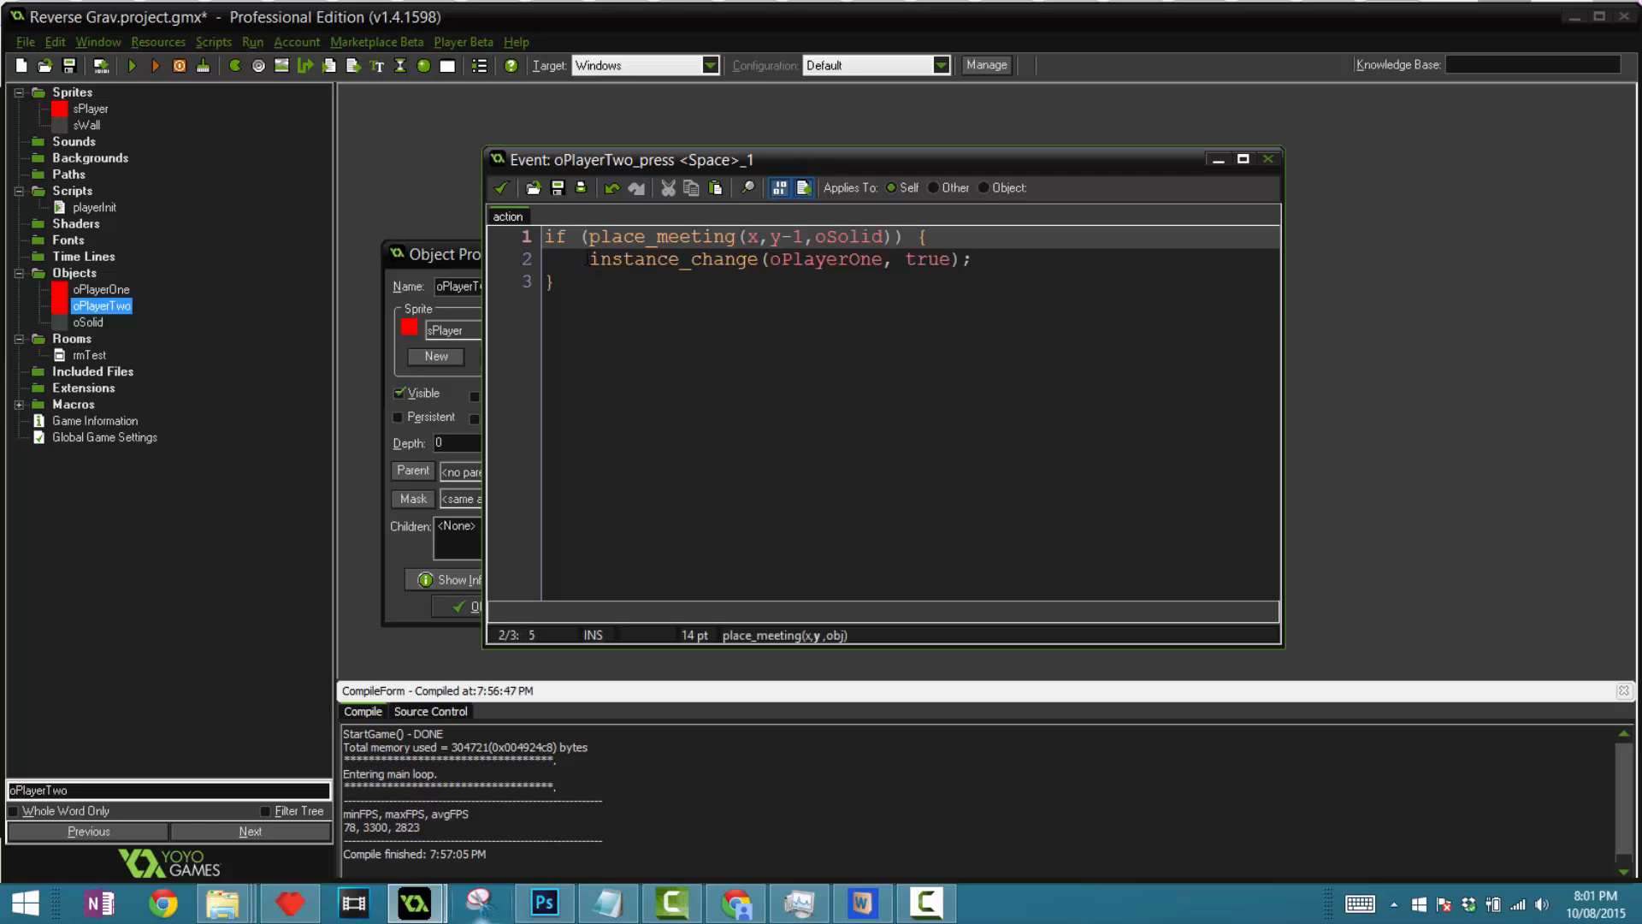
click(838, 258)
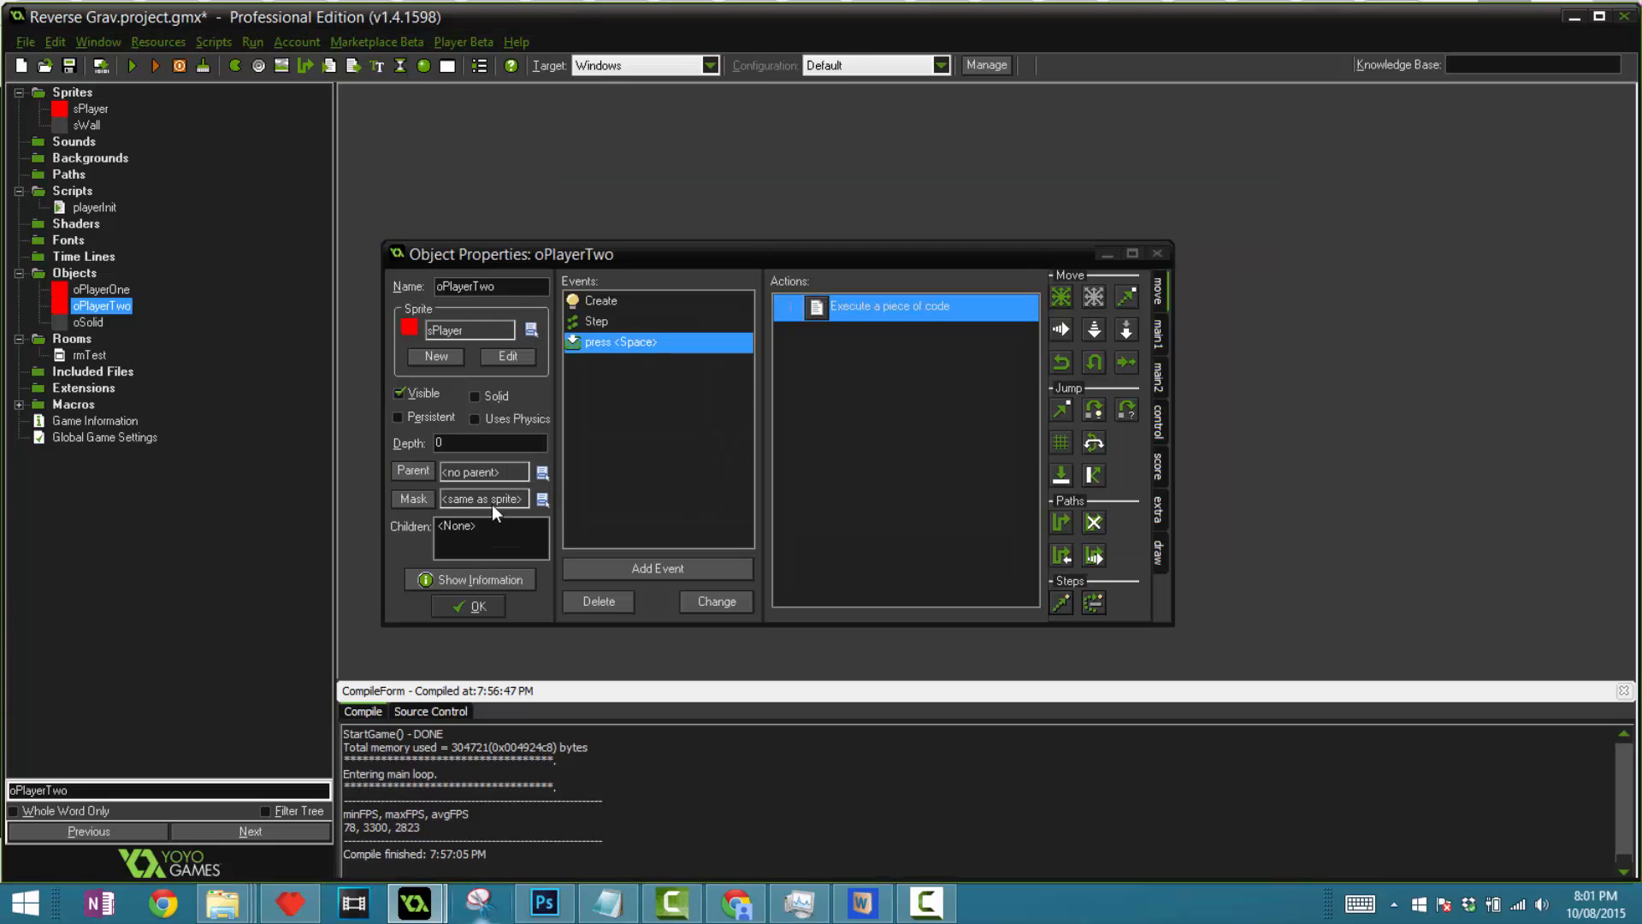
mouse_move(617, 335)
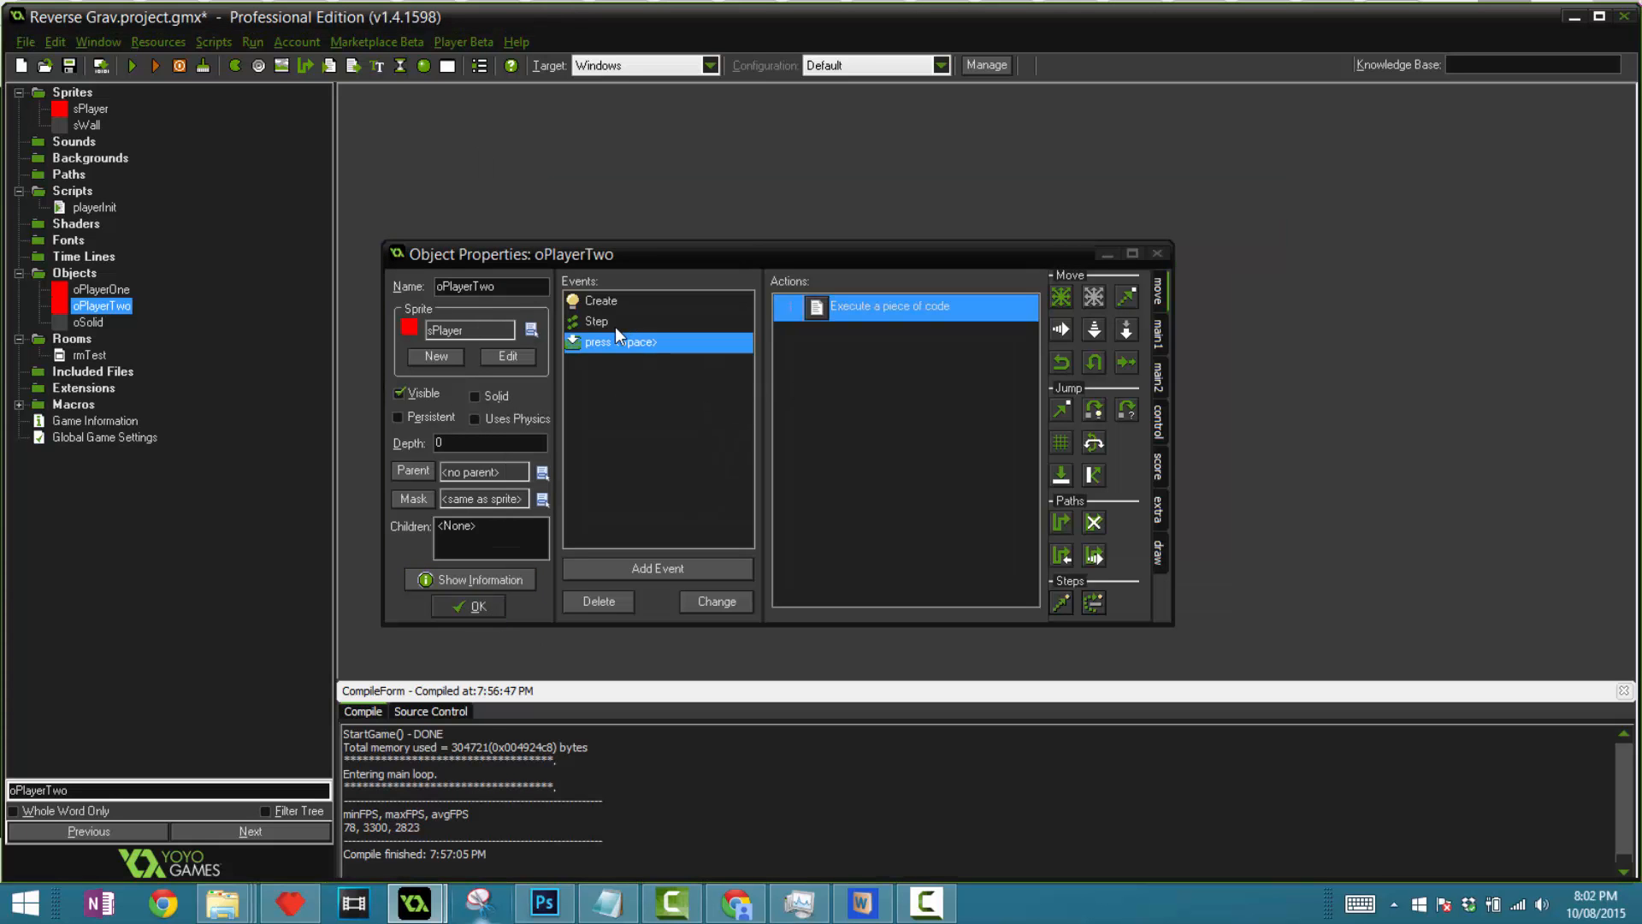
double_click(890, 307)
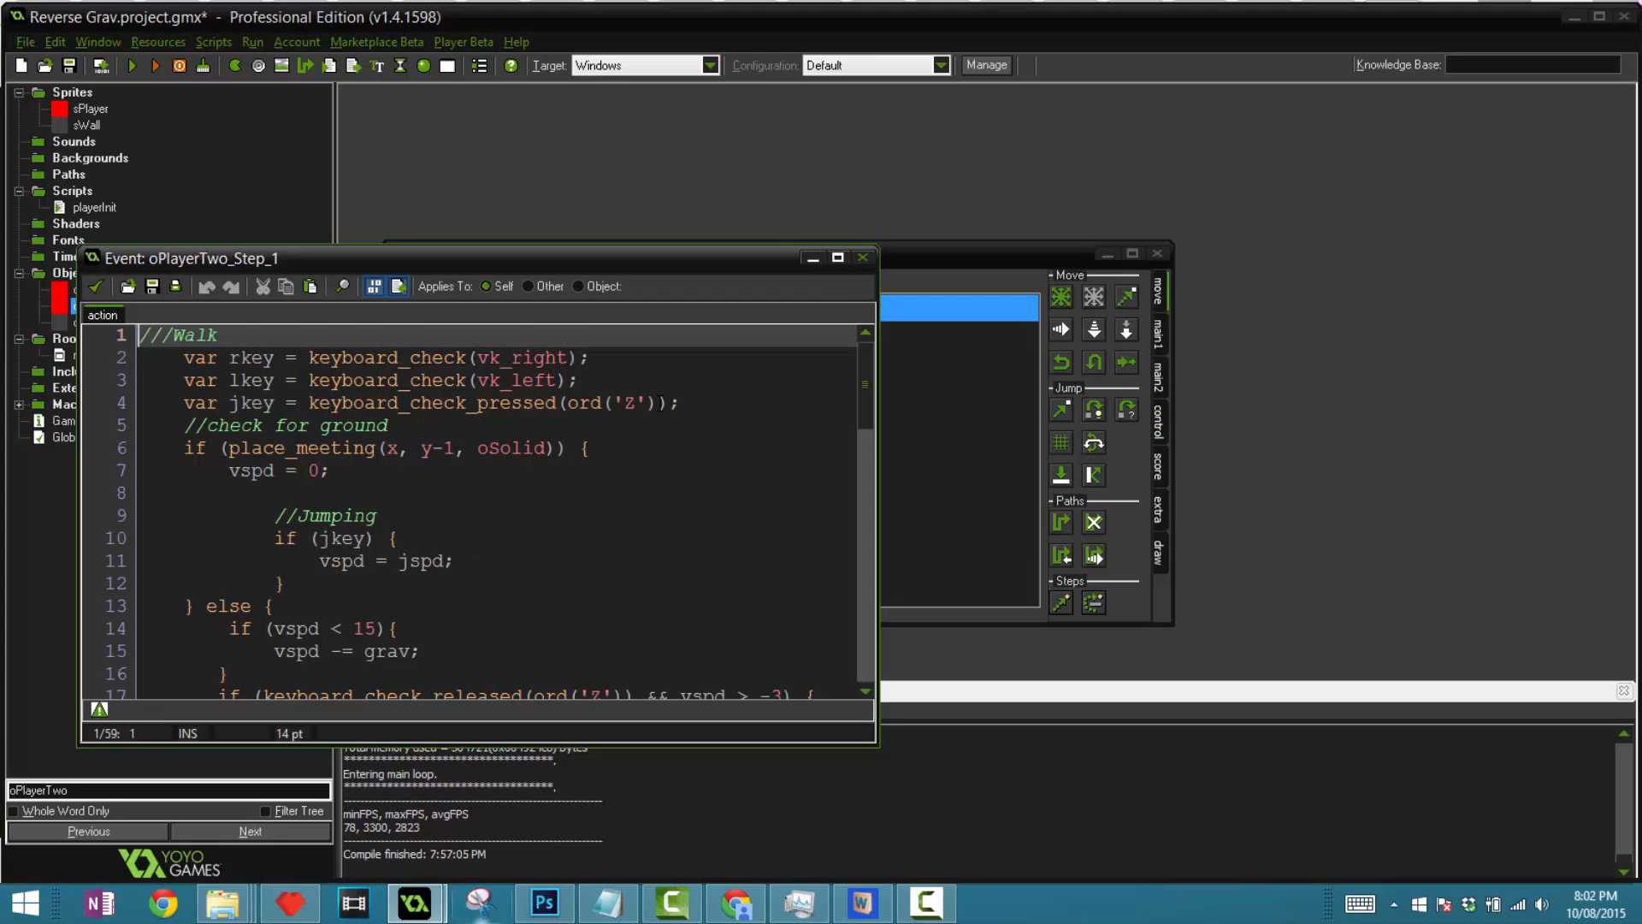
scroll(down, 3)
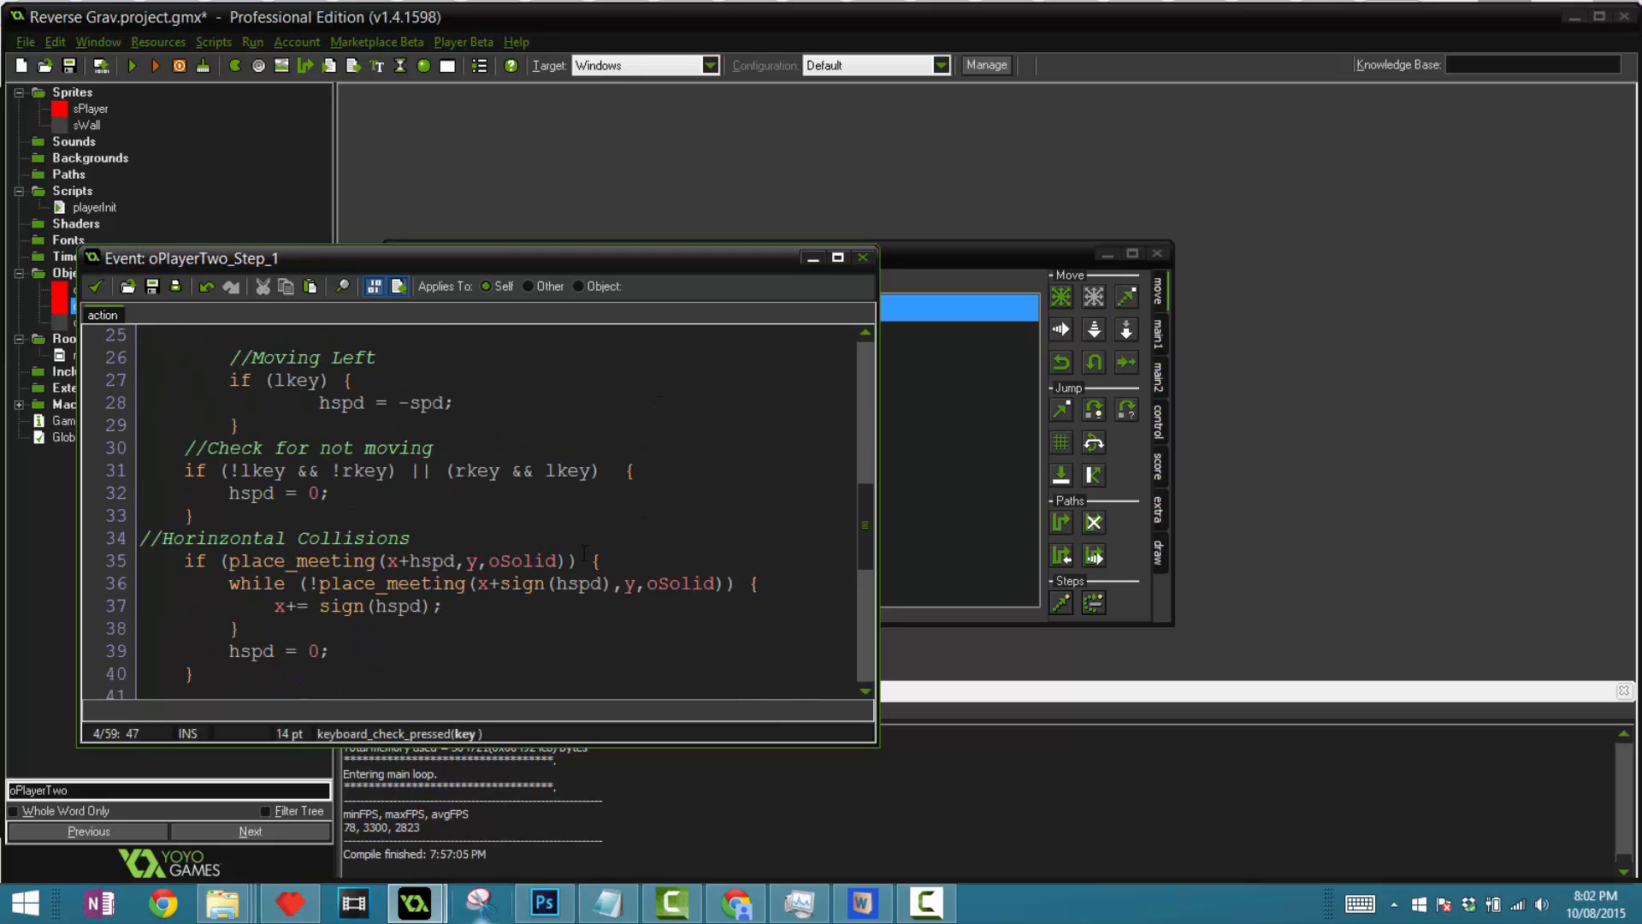
click(532, 561)
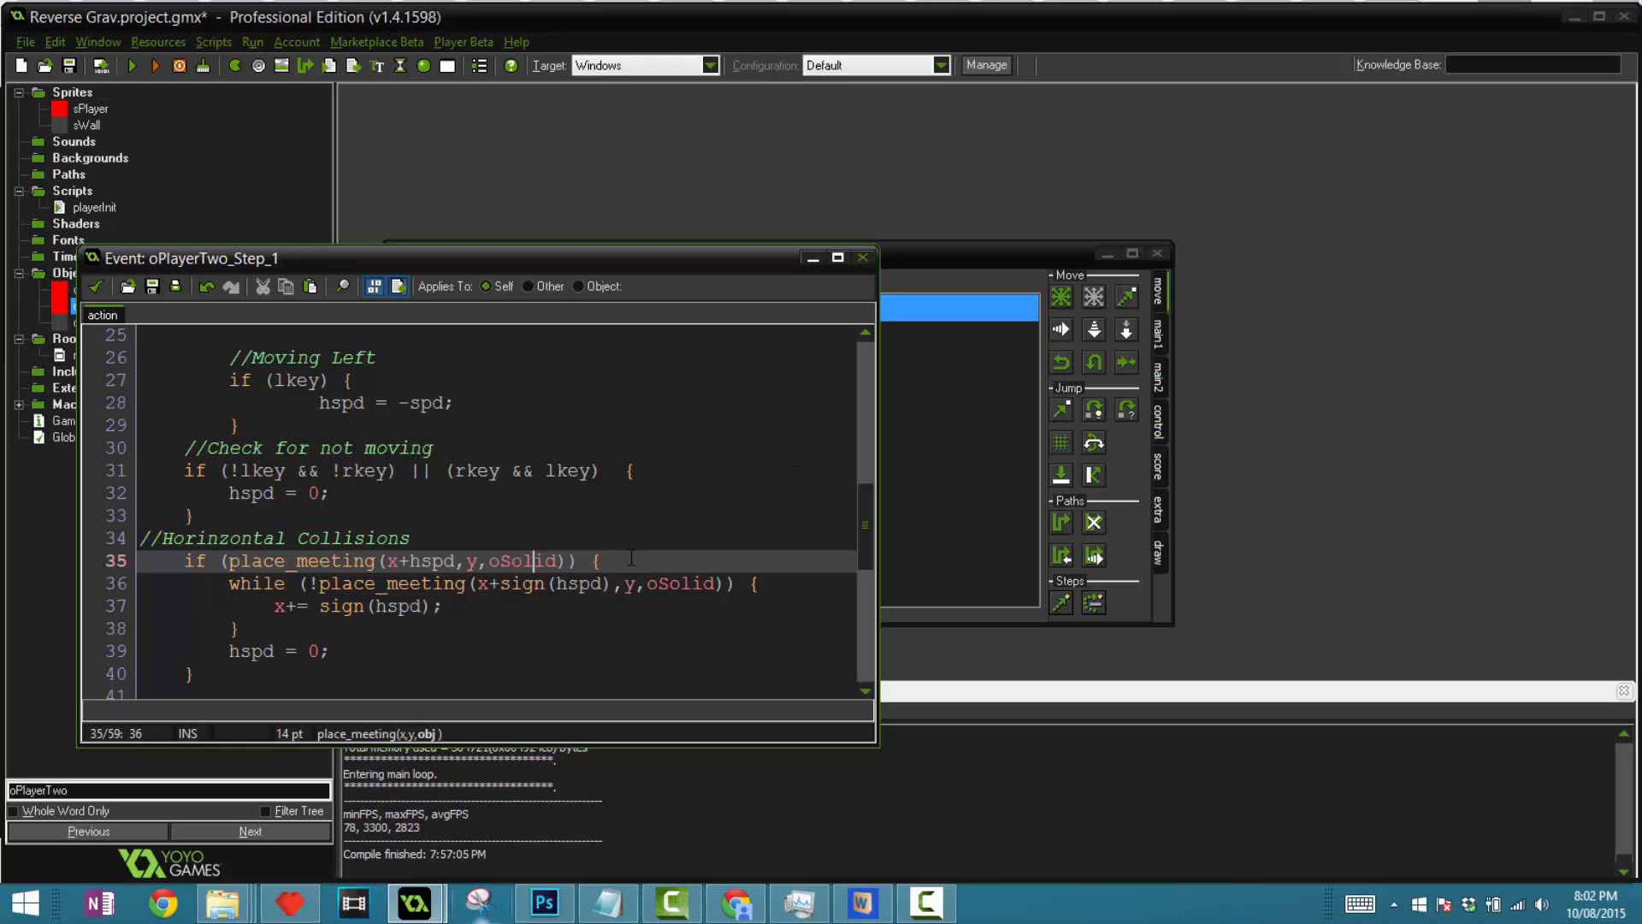
double_click(523, 561)
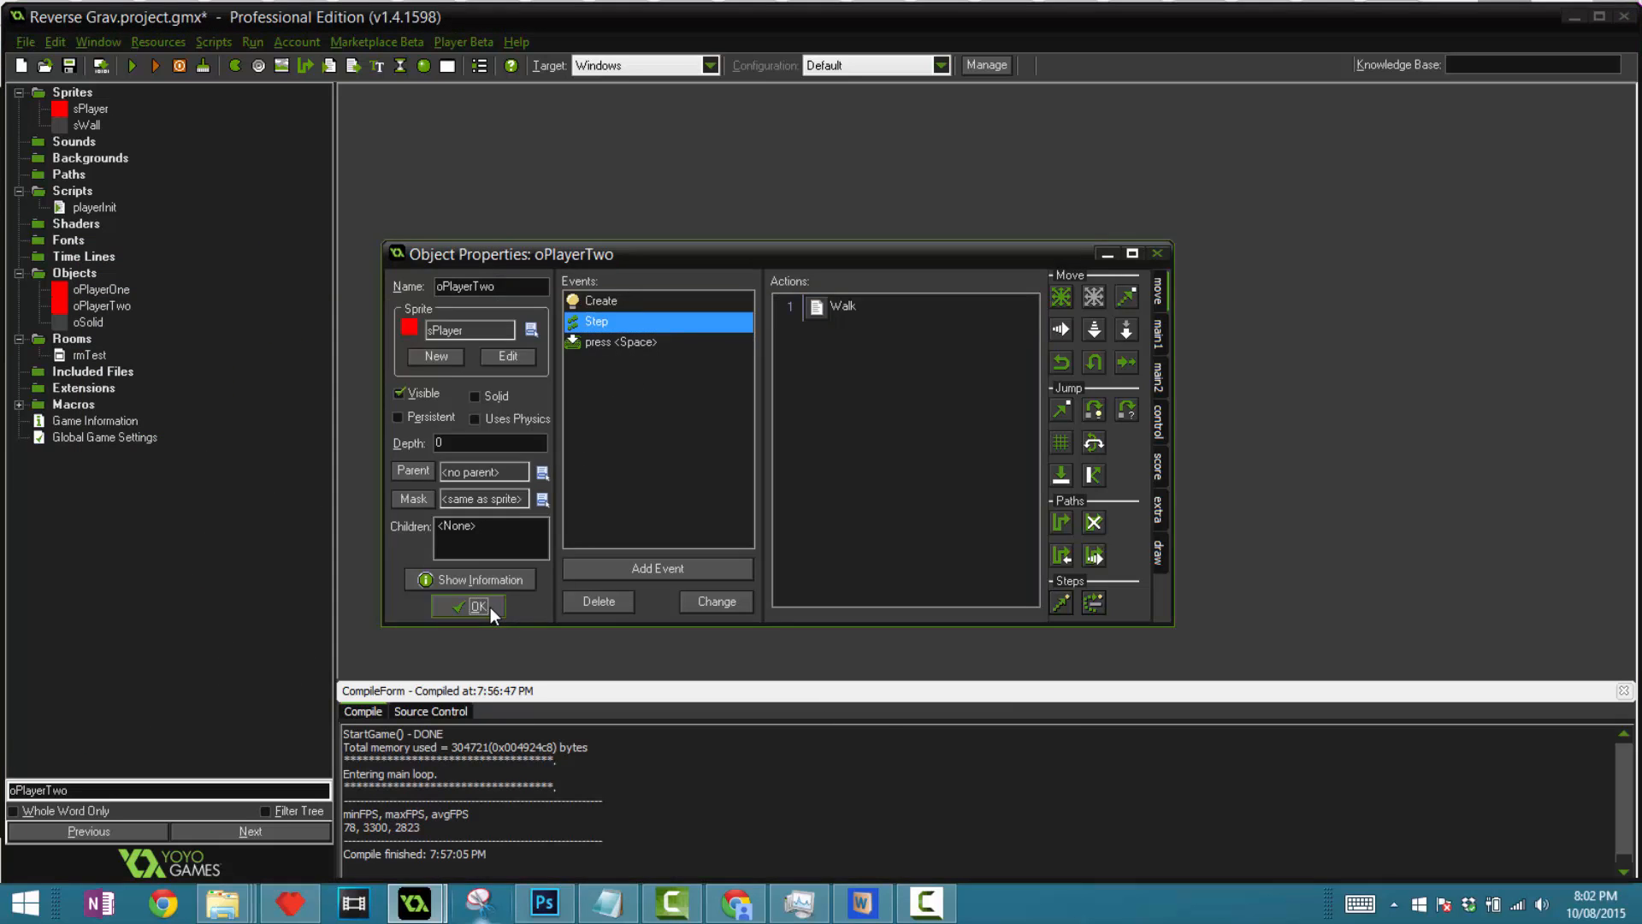
- Confirm oPlayerTwo's properties, reopen rmTest and launch the compiled game in its own window
click(477, 605)
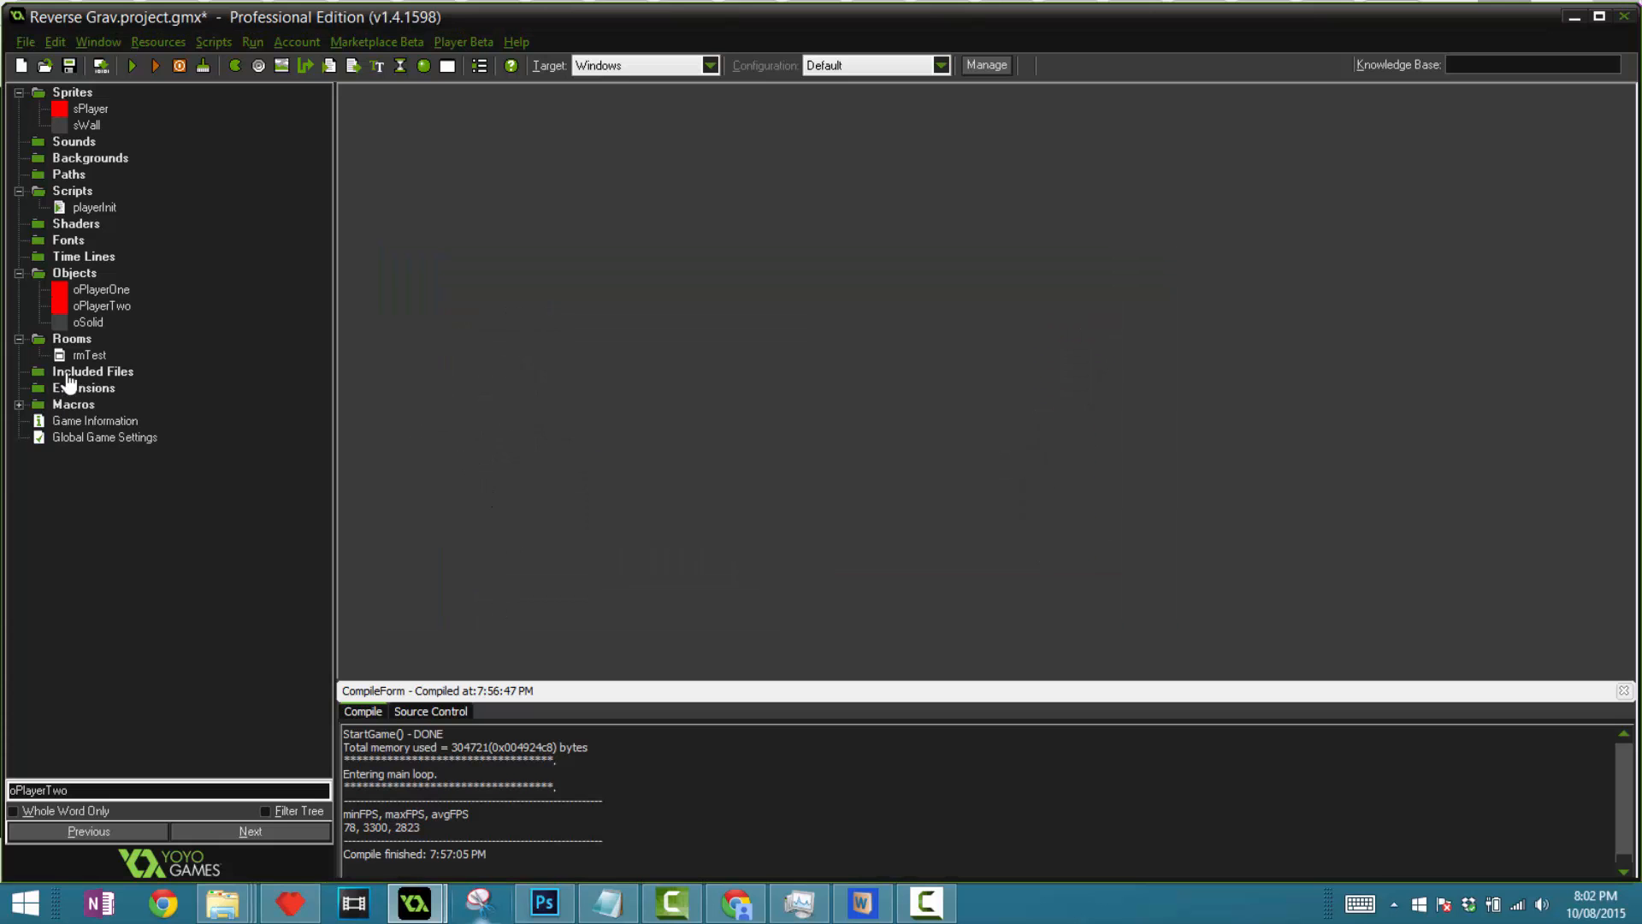
double_click(90, 356)
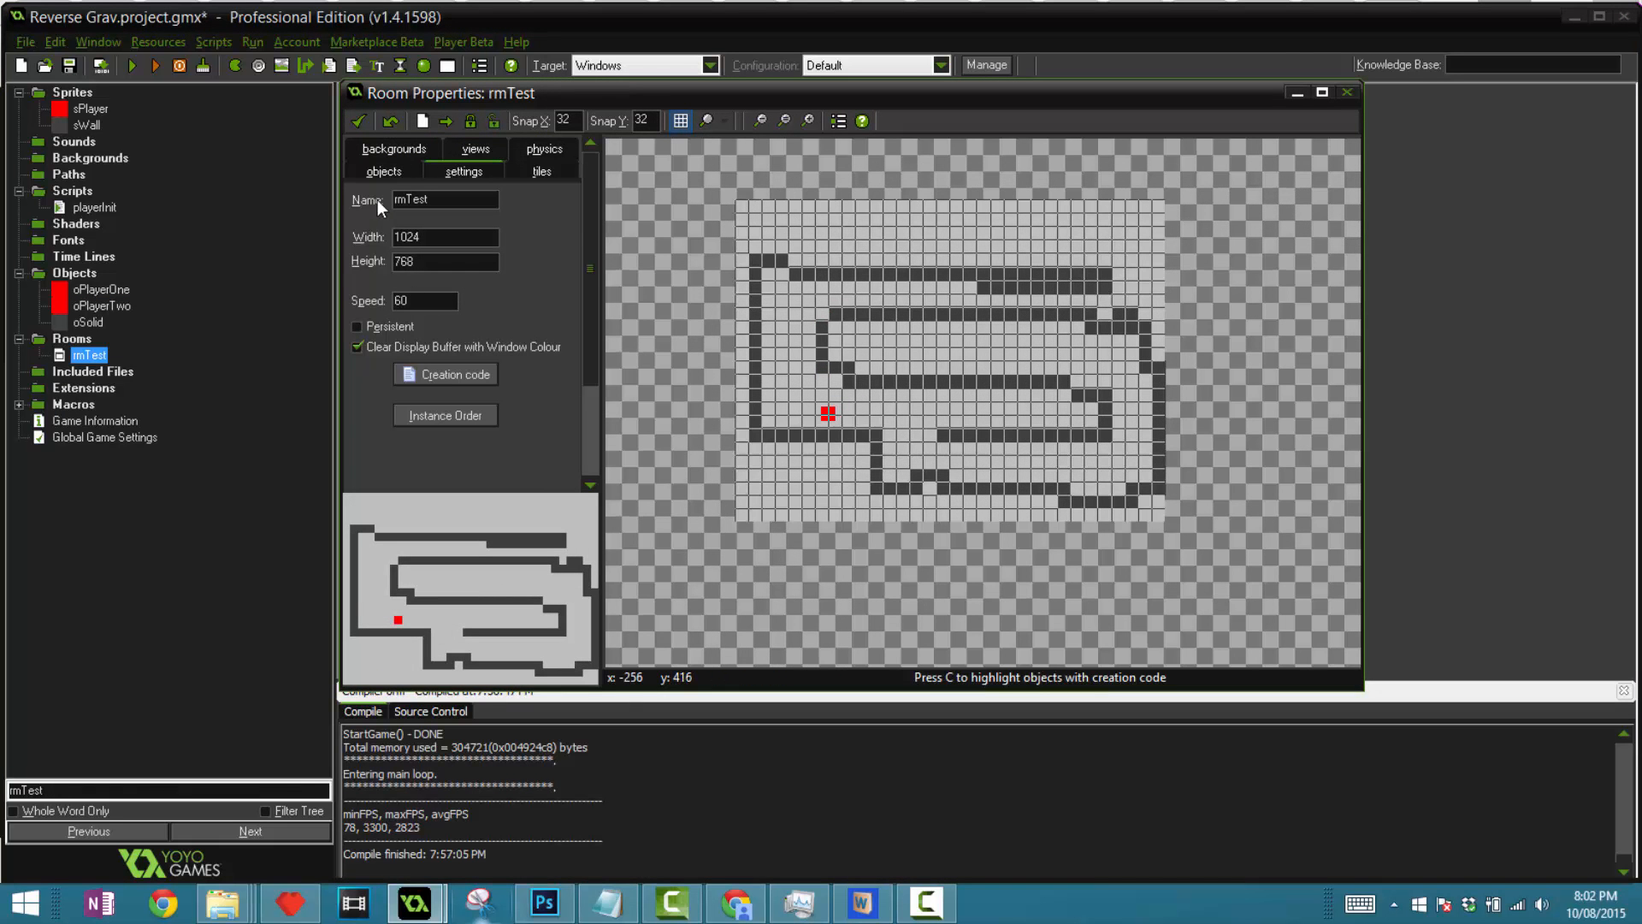
click(130, 65)
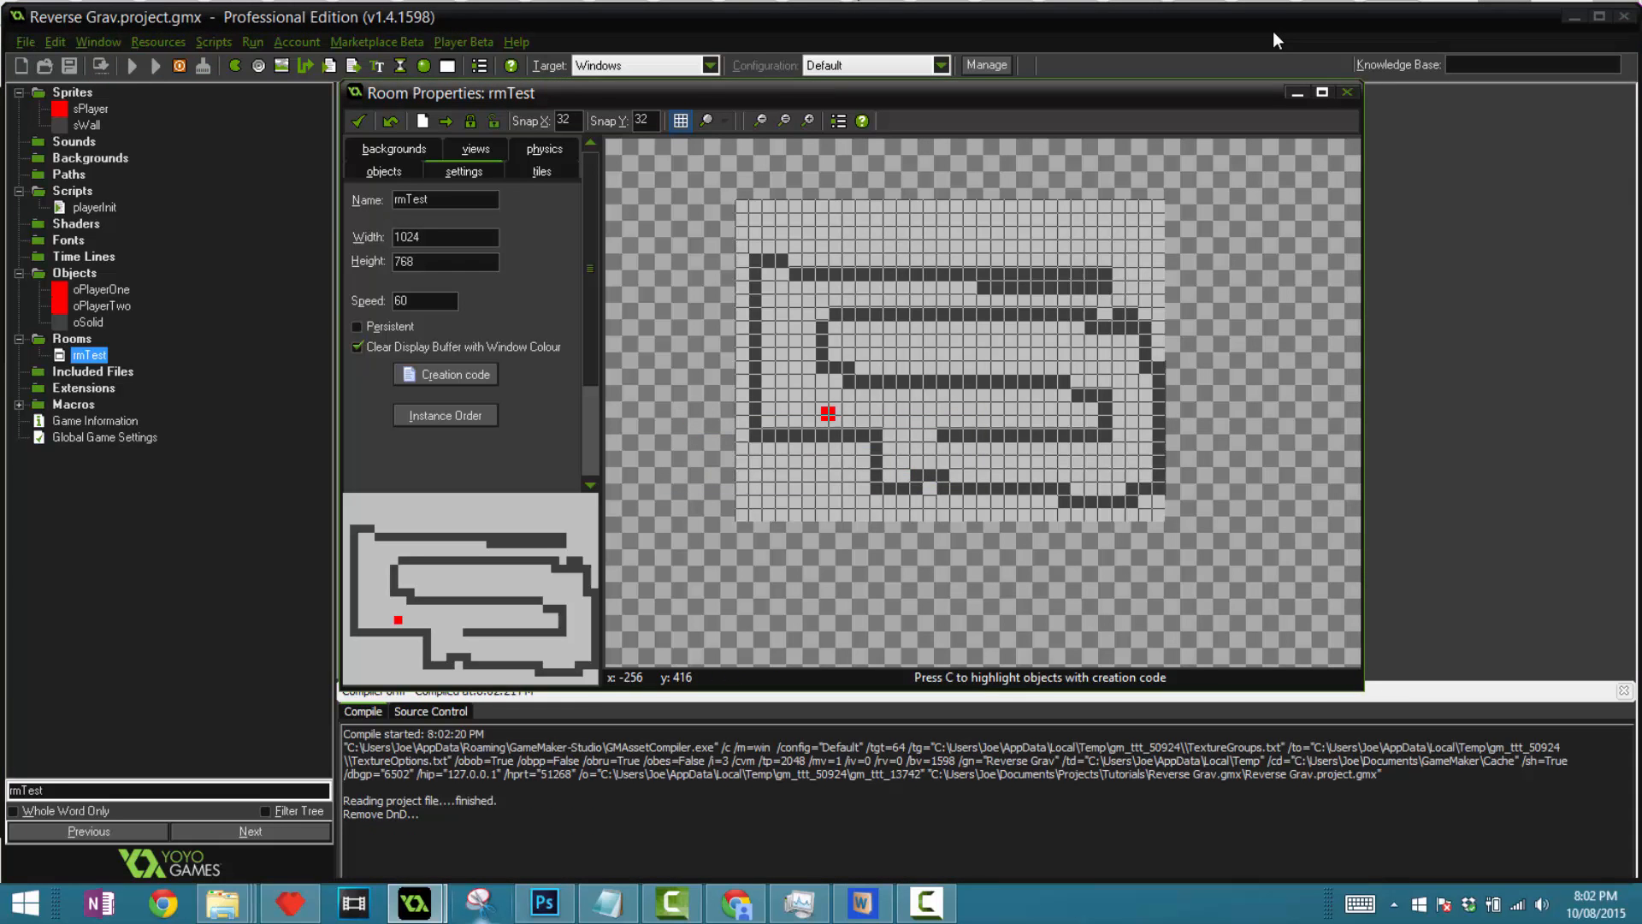
click(132, 65)
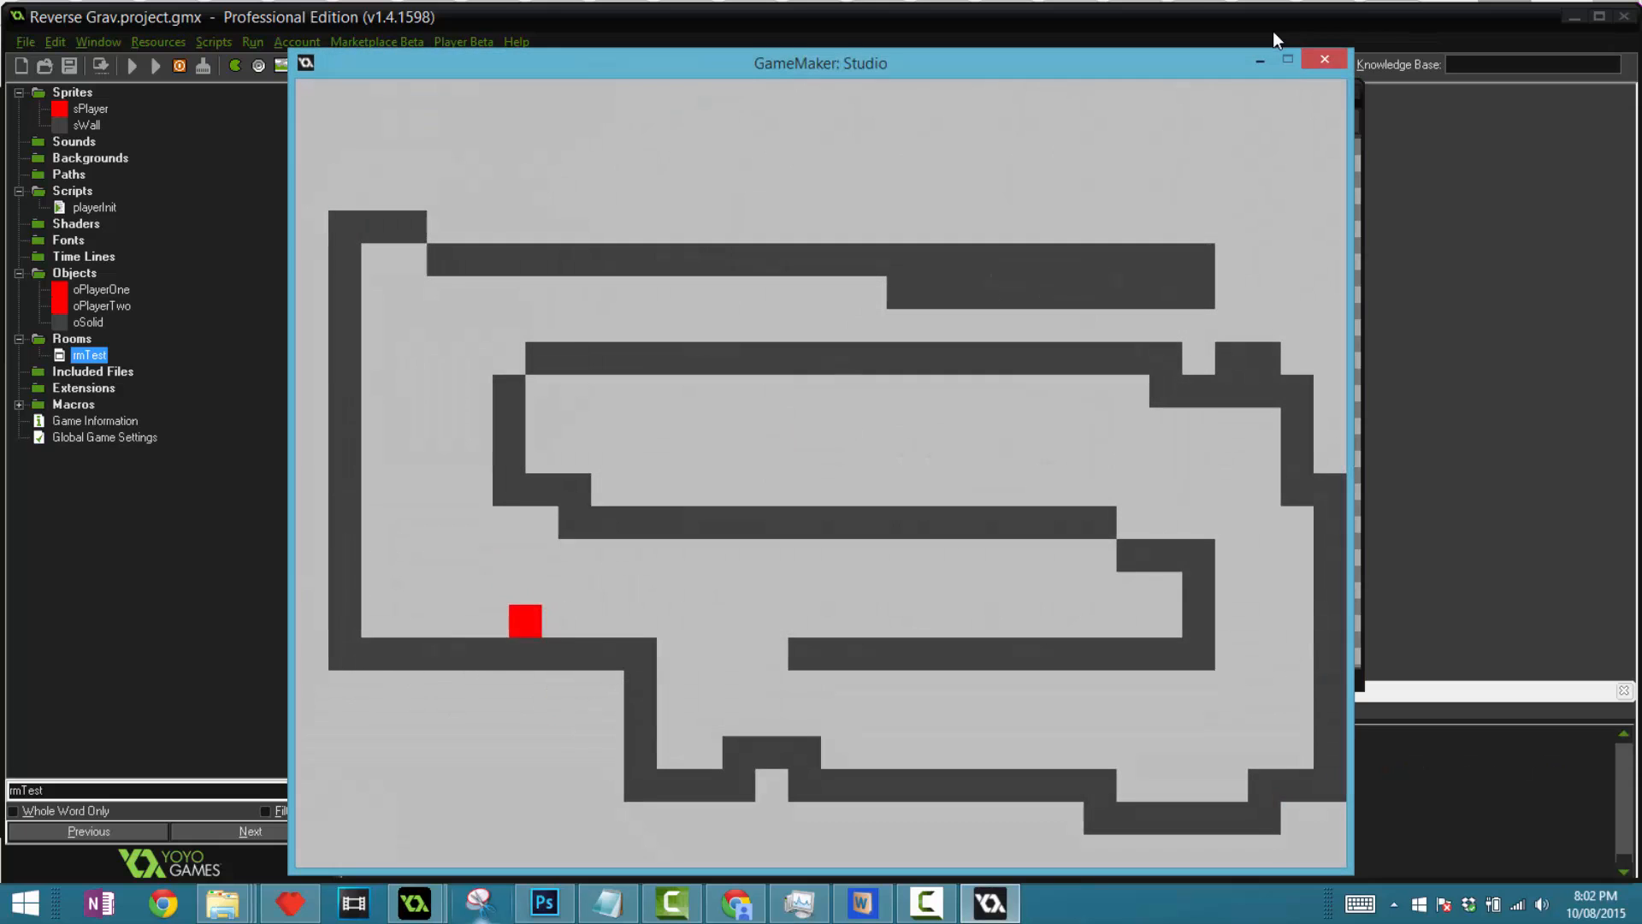